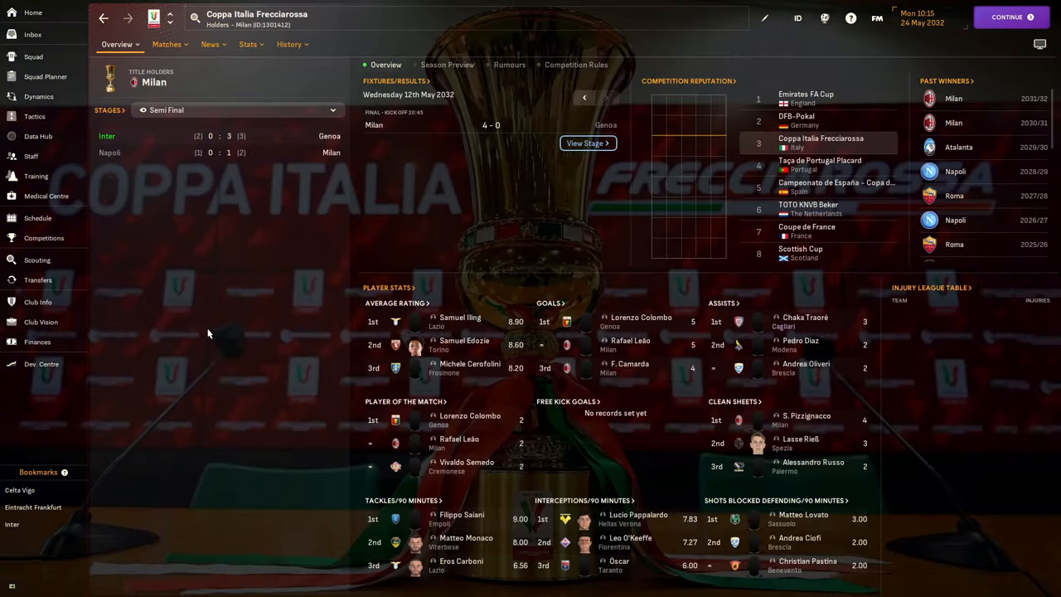
pyautogui.moveTo(142, 32)
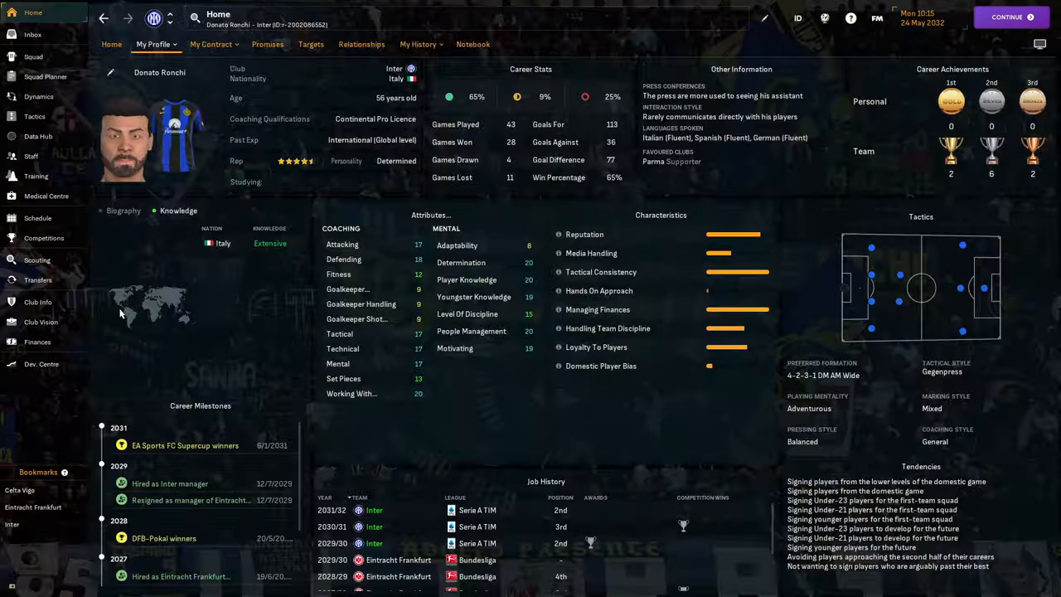
pyautogui.moveTo(131, 303)
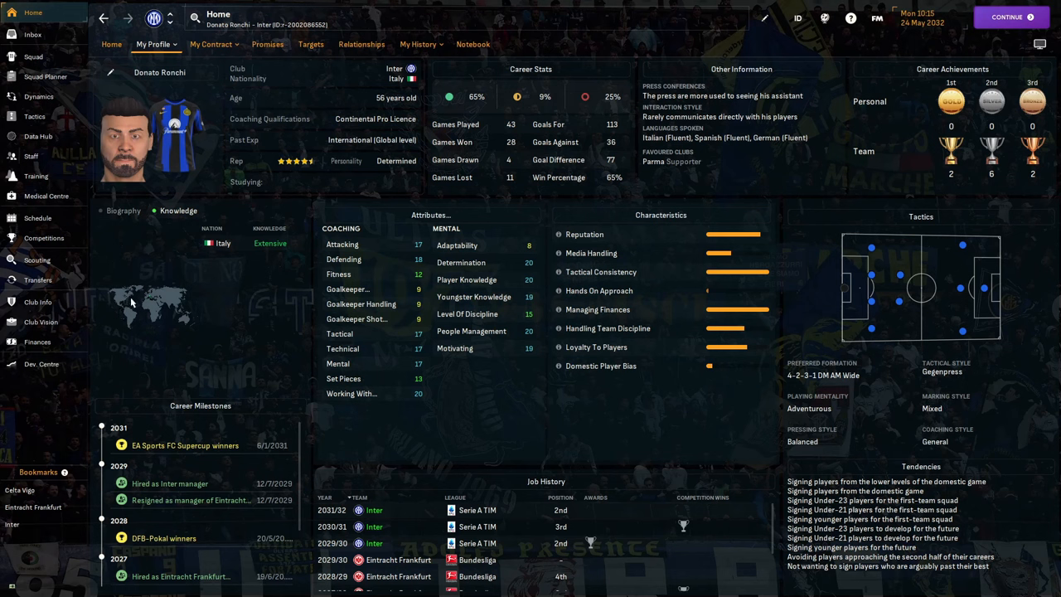
pyautogui.moveTo(300, 512)
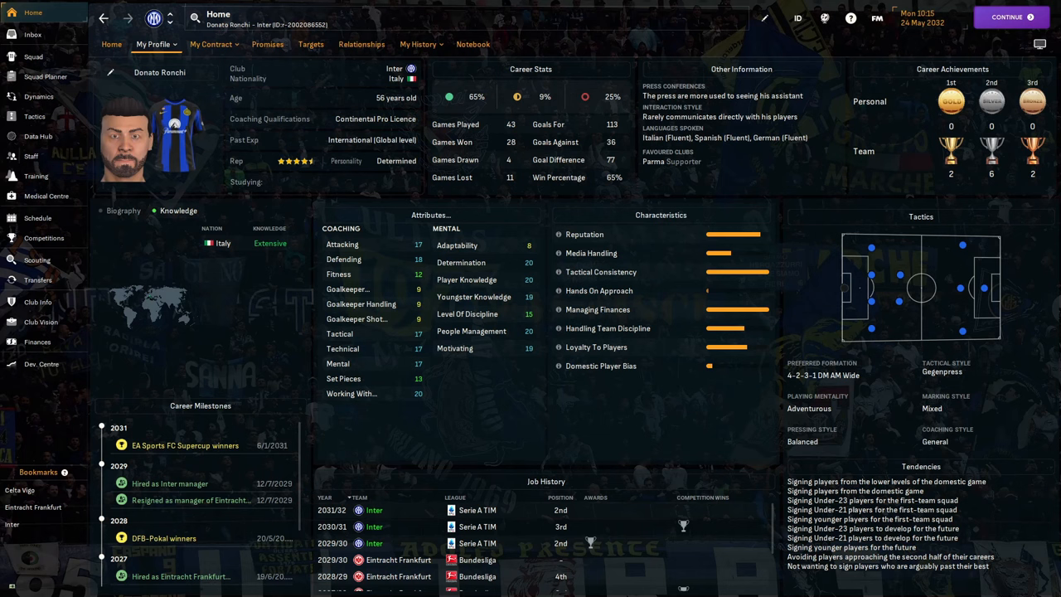
# Switch to the Italy national team and go back to its 2023 fixtures
pyautogui.click(1010, 16)
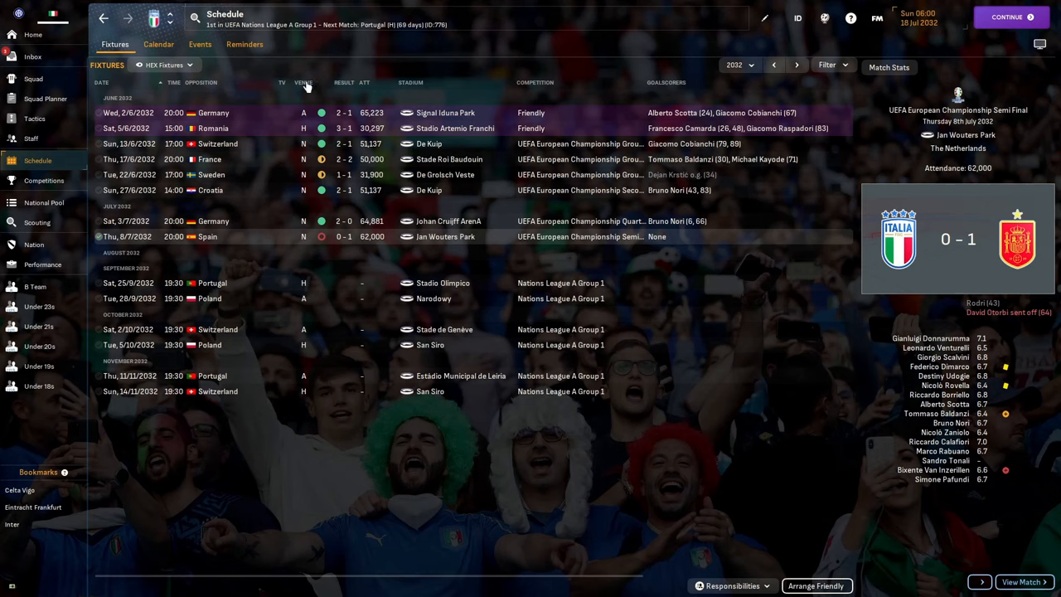
pyautogui.click(773, 64)
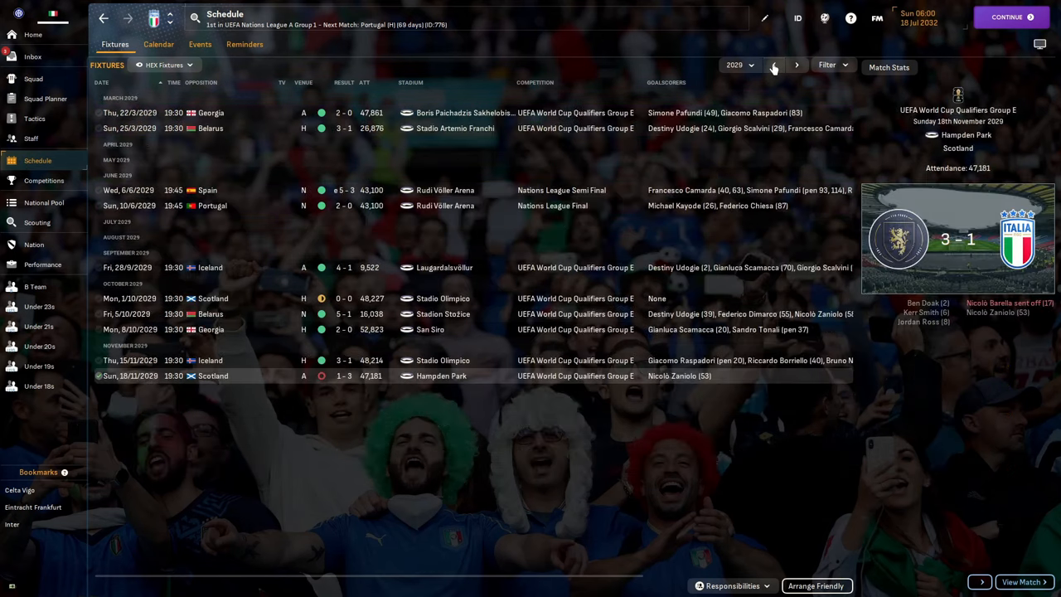
pyautogui.click(773, 65)
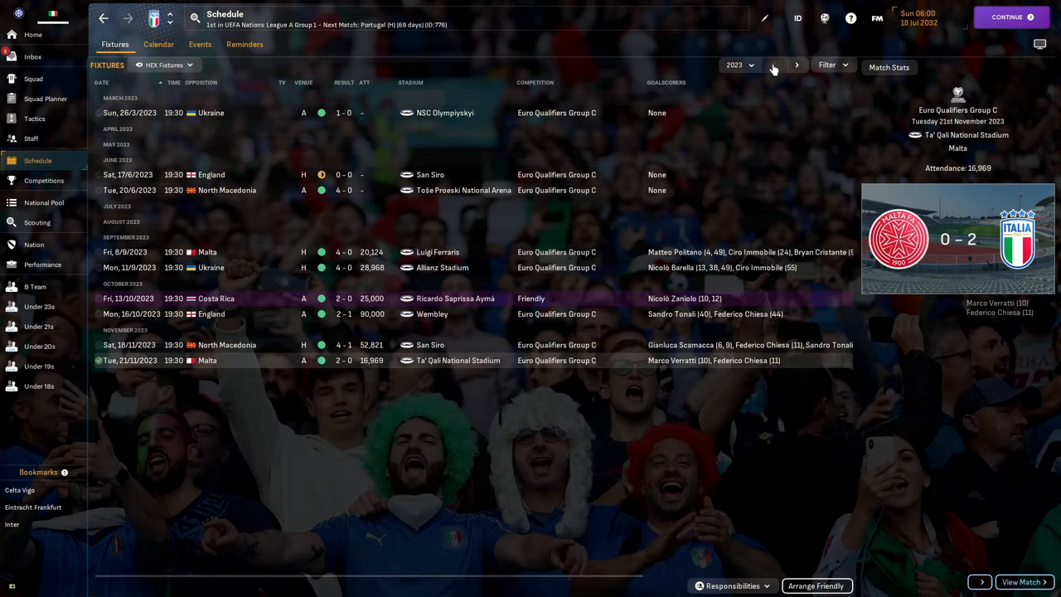
pyautogui.moveTo(878, 53)
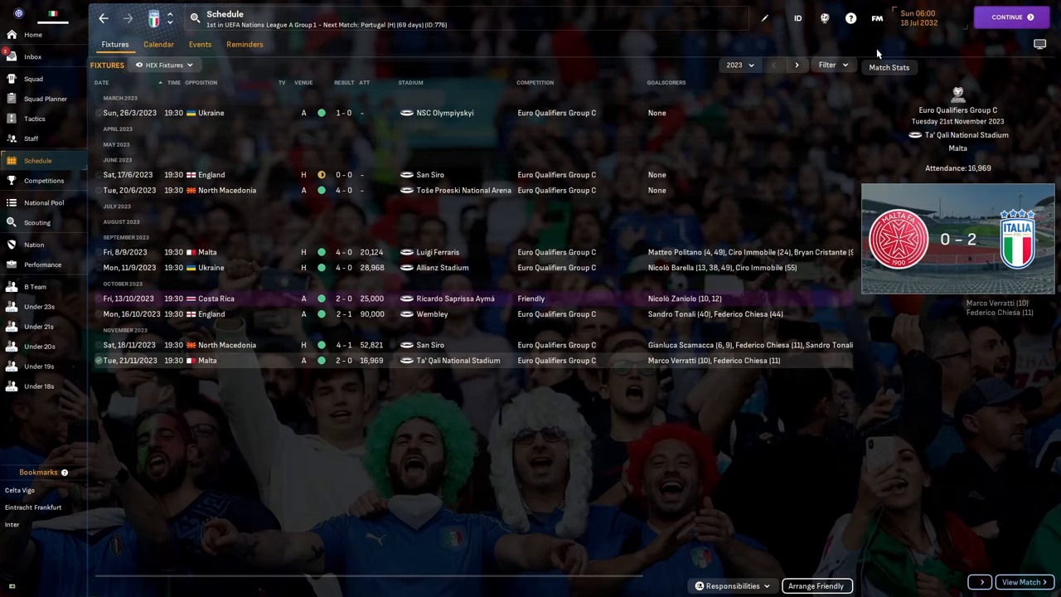
# Page forward through Italy's fixtures year by year from 2024 to 2032
pyautogui.click(795, 65)
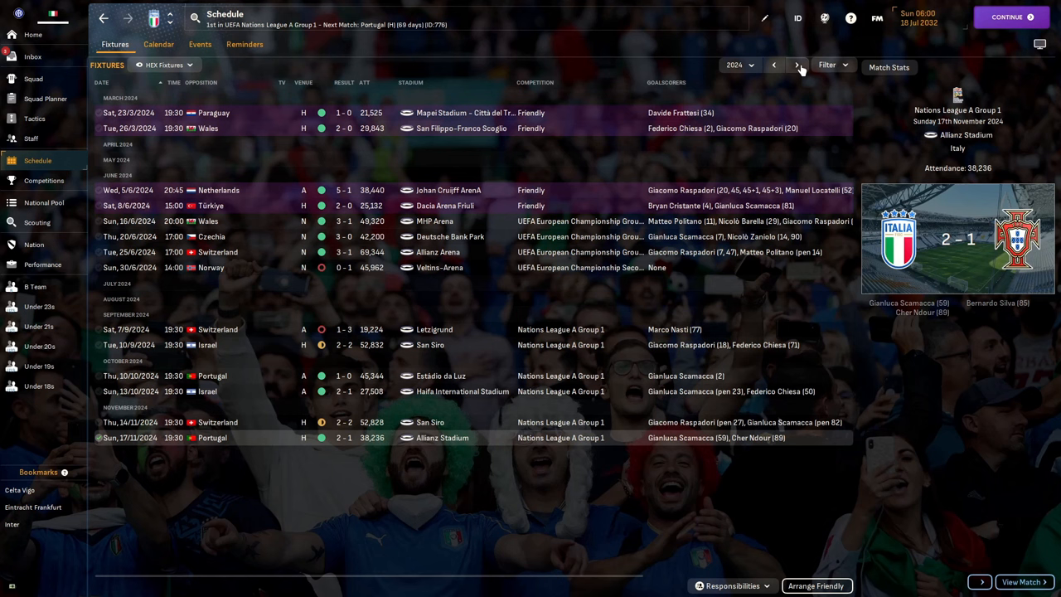
pyautogui.moveTo(772, 65)
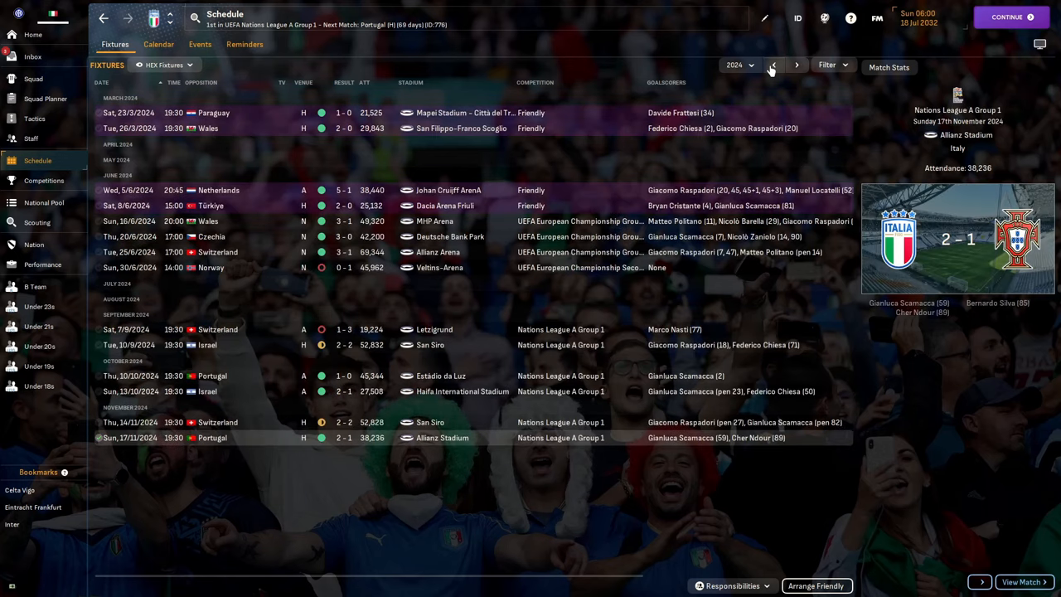
pyautogui.click(794, 65)
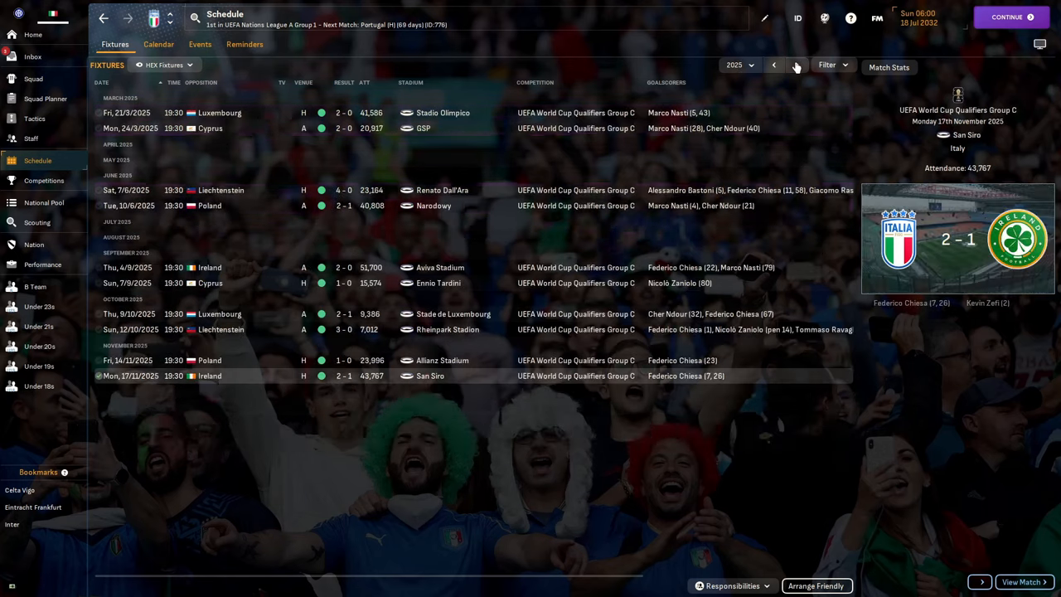
pyautogui.click(795, 64)
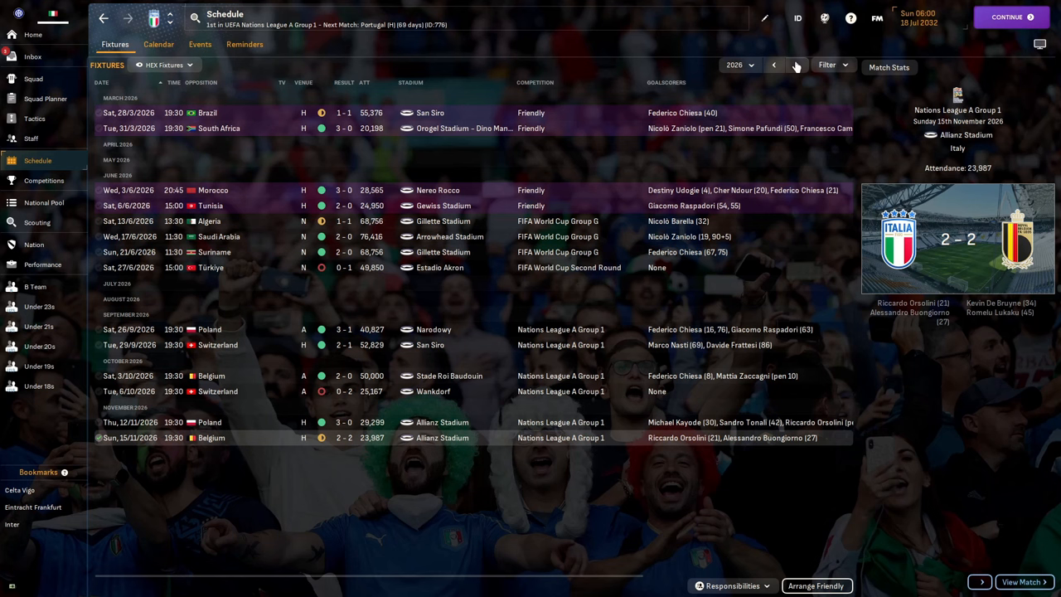
pyautogui.click(794, 64)
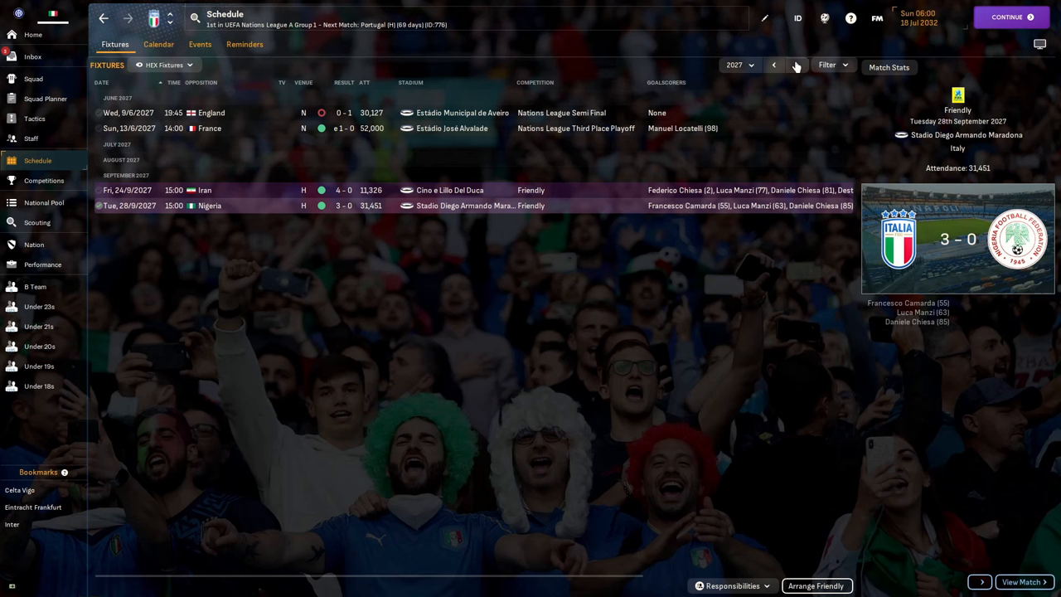
pyautogui.click(794, 64)
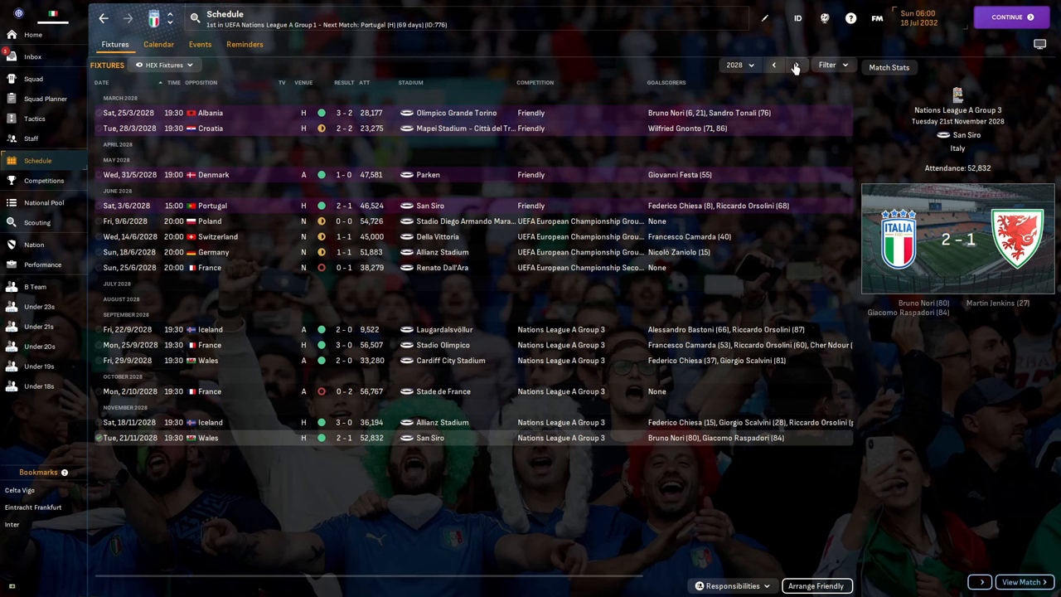
pyautogui.click(794, 65)
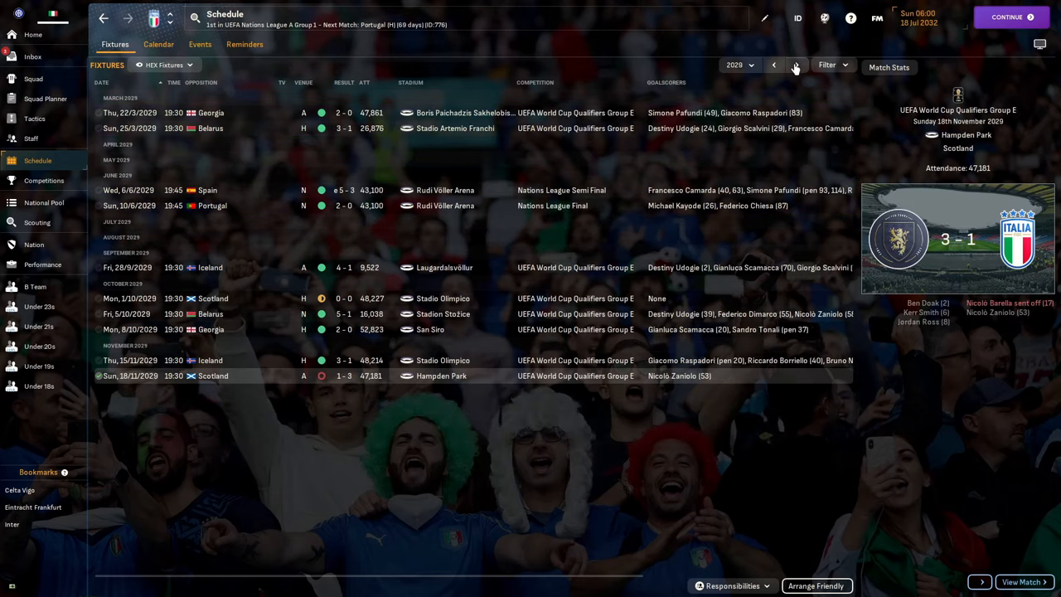
pyautogui.moveTo(785, 52)
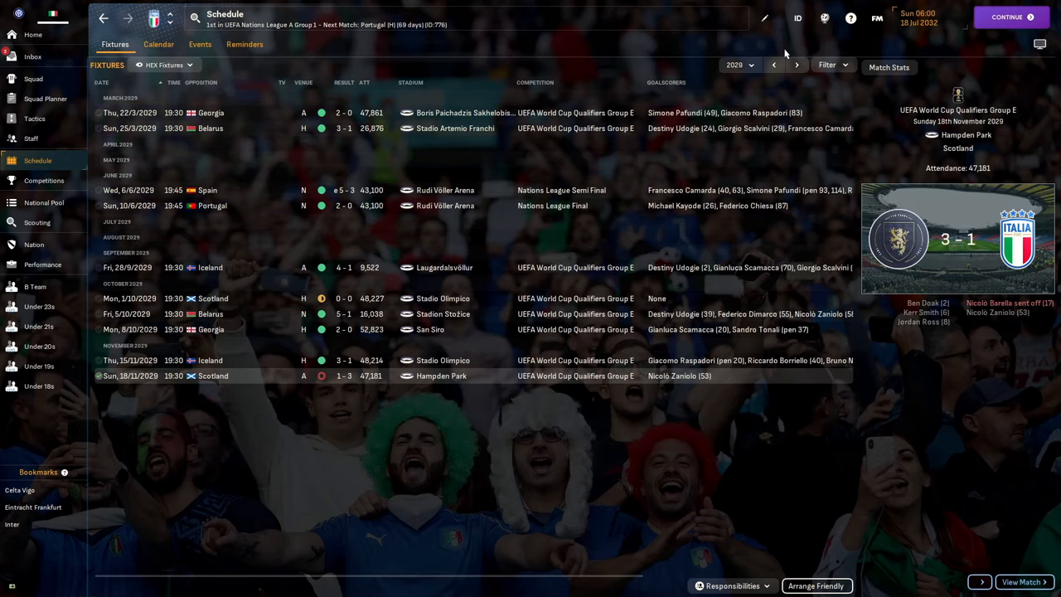
pyautogui.click(795, 65)
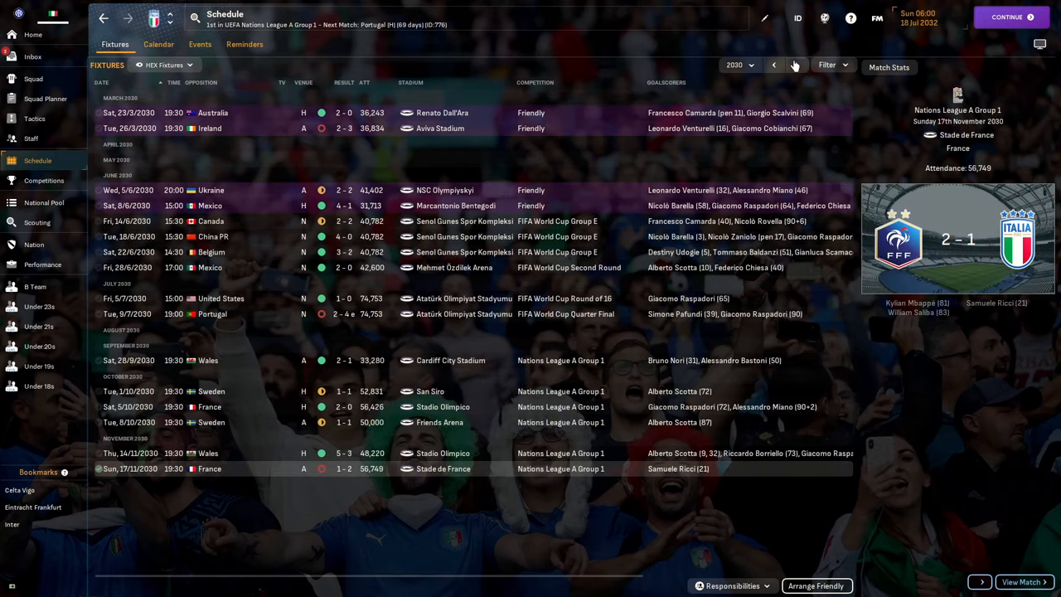
pyautogui.click(794, 64)
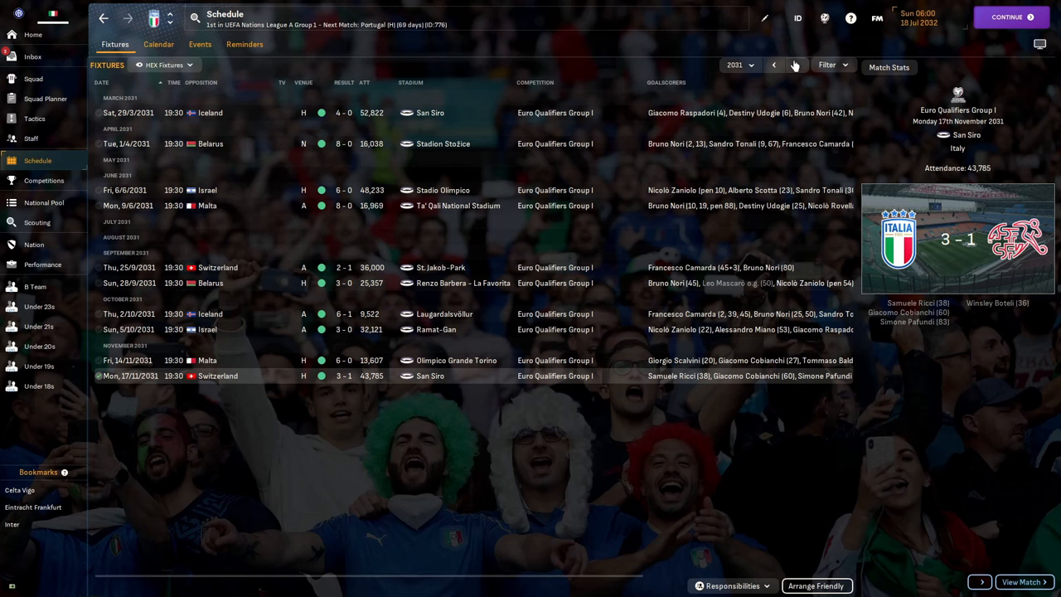
pyautogui.click(793, 64)
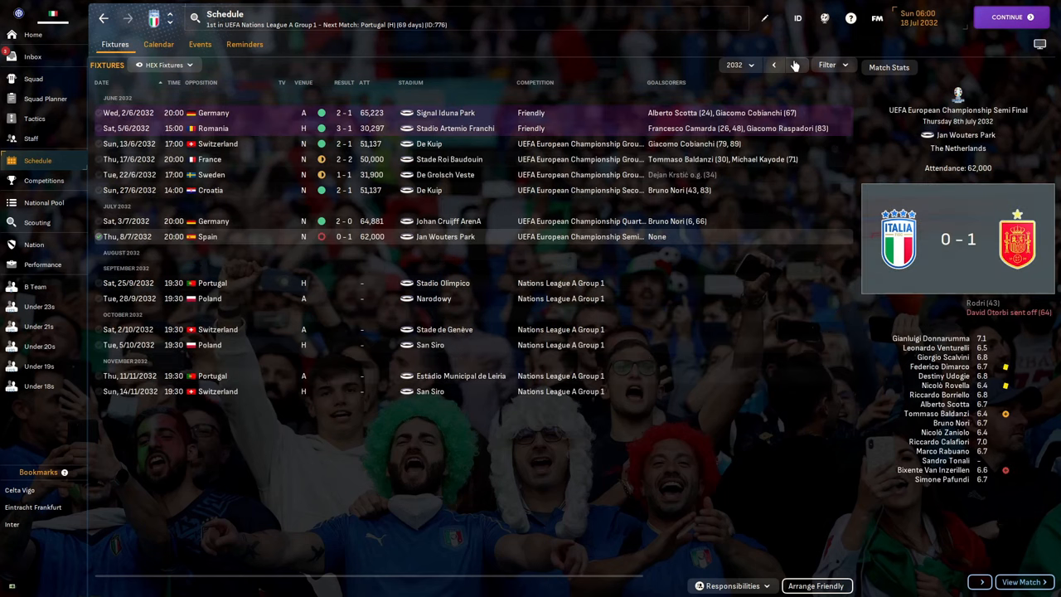
pyautogui.moveTo(794, 68)
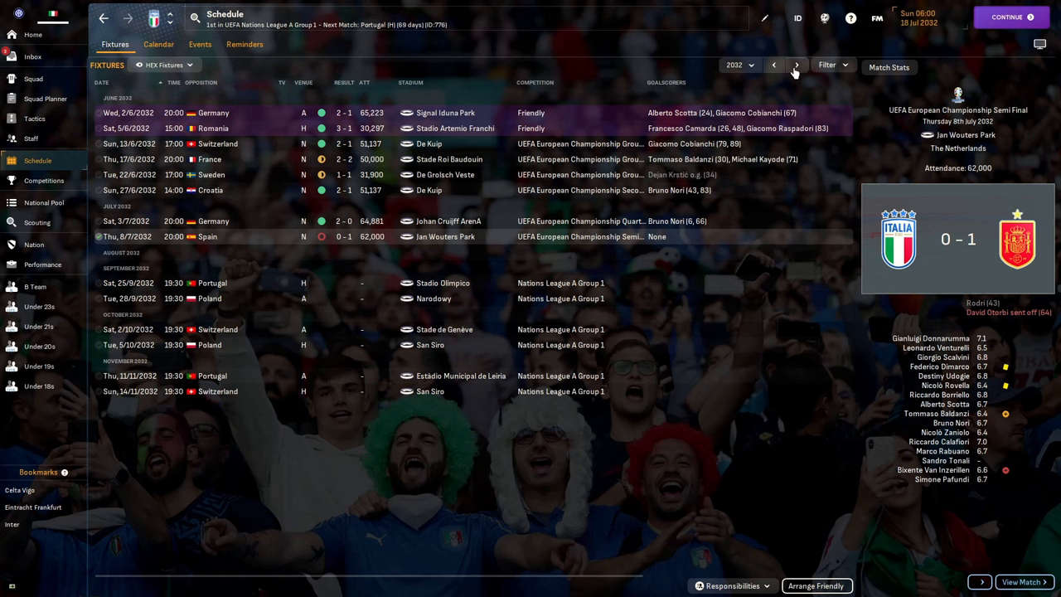
pyautogui.moveTo(849, 53)
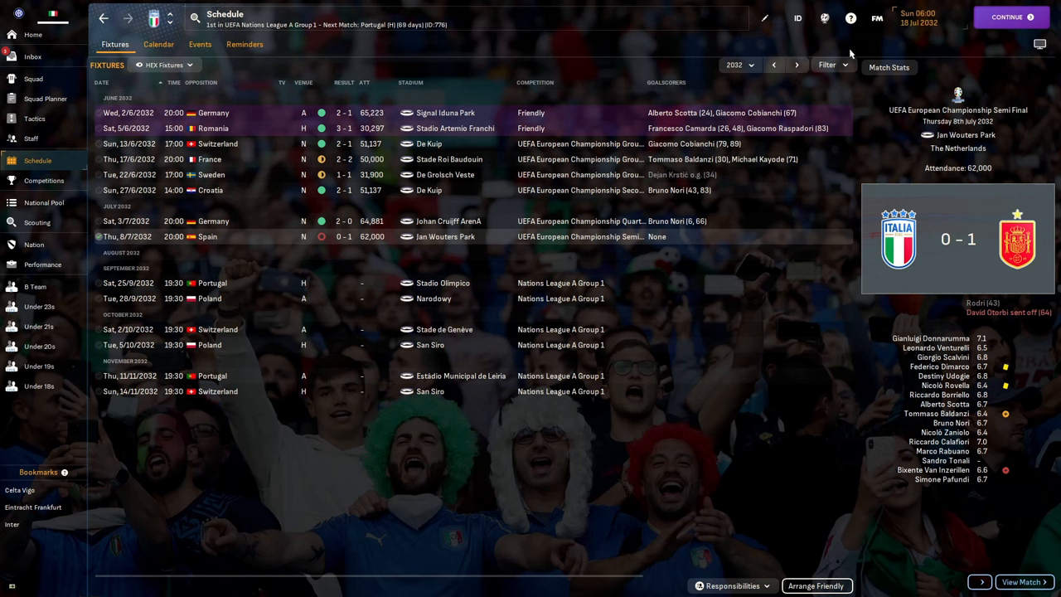
pyautogui.moveTo(580, 329)
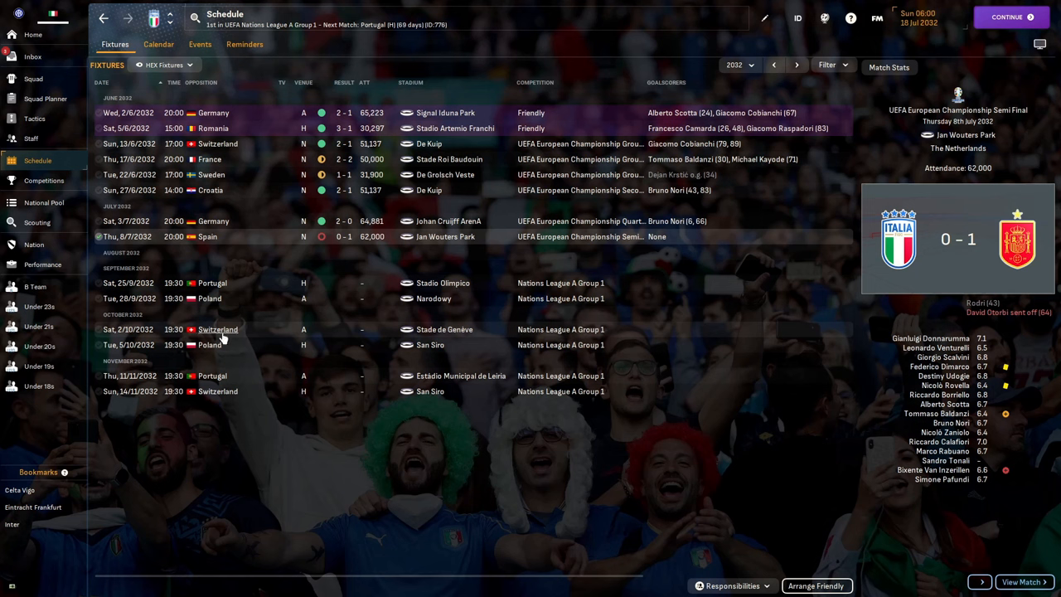
pyautogui.moveTo(212, 370)
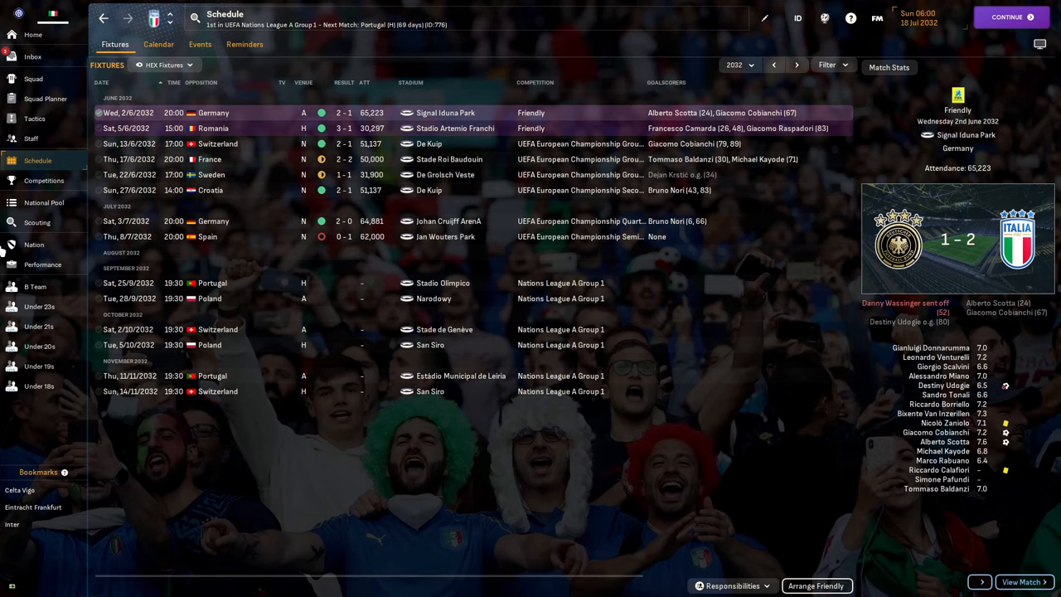
# Browse Italy's national squad list with ability, caps, goals and transfer values
pyautogui.click(33, 78)
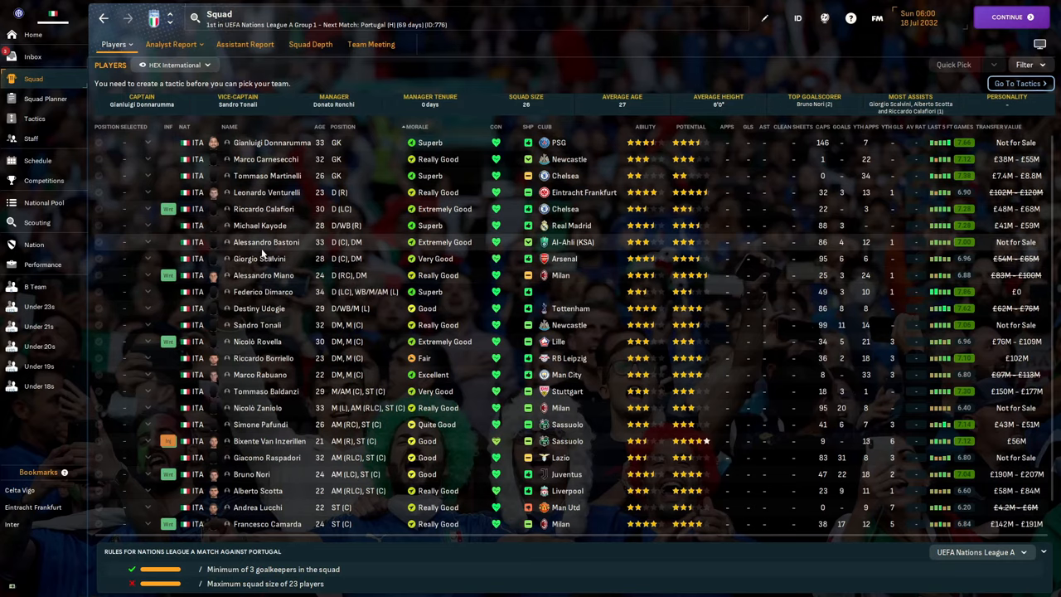
pyautogui.moveTo(266, 241)
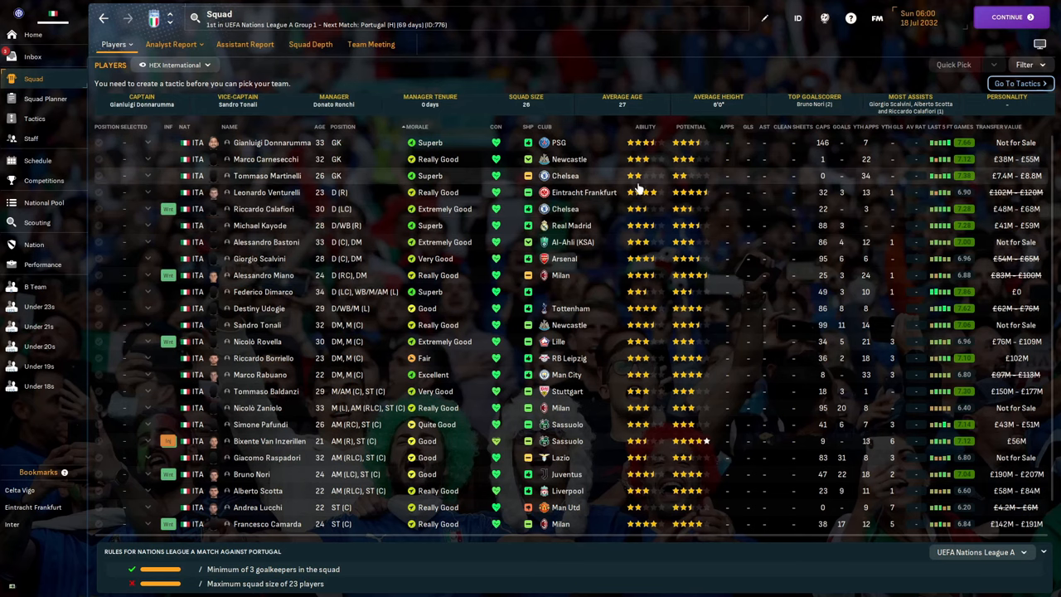
pyautogui.scroll(-3)
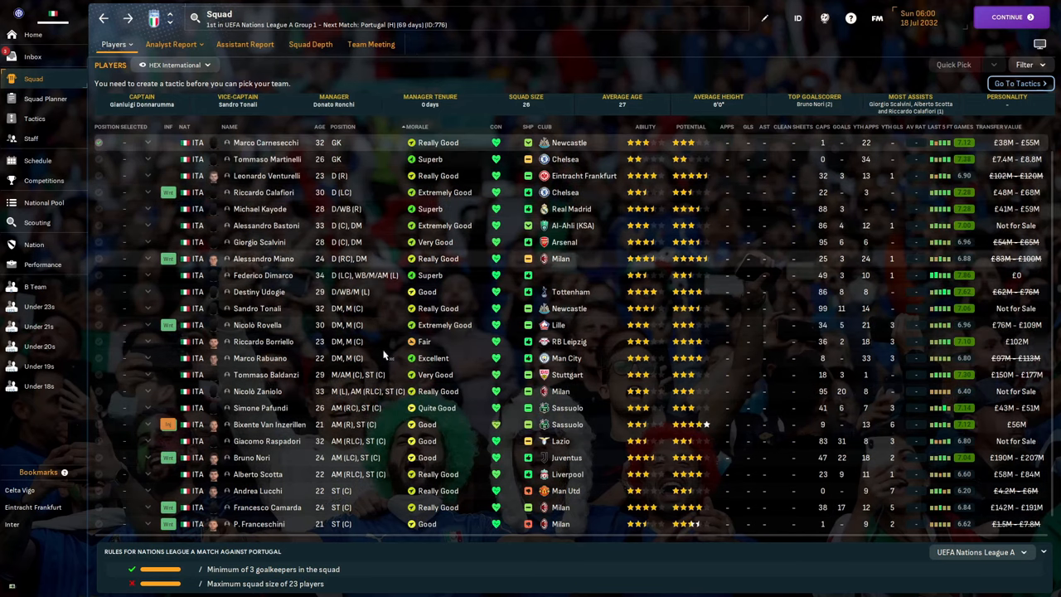
pyautogui.scroll(-3)
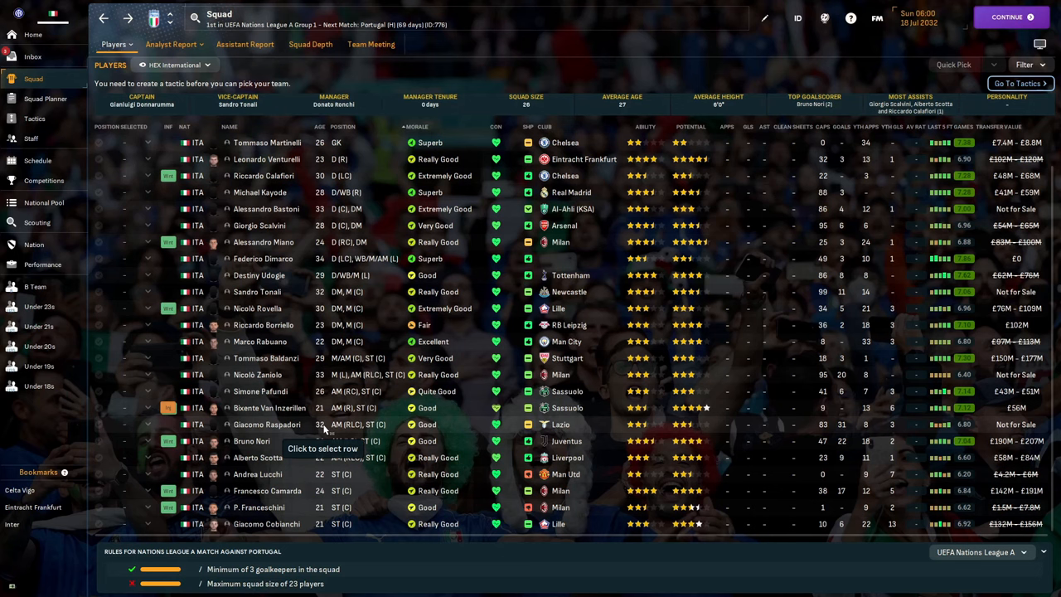
pyautogui.scroll(3)
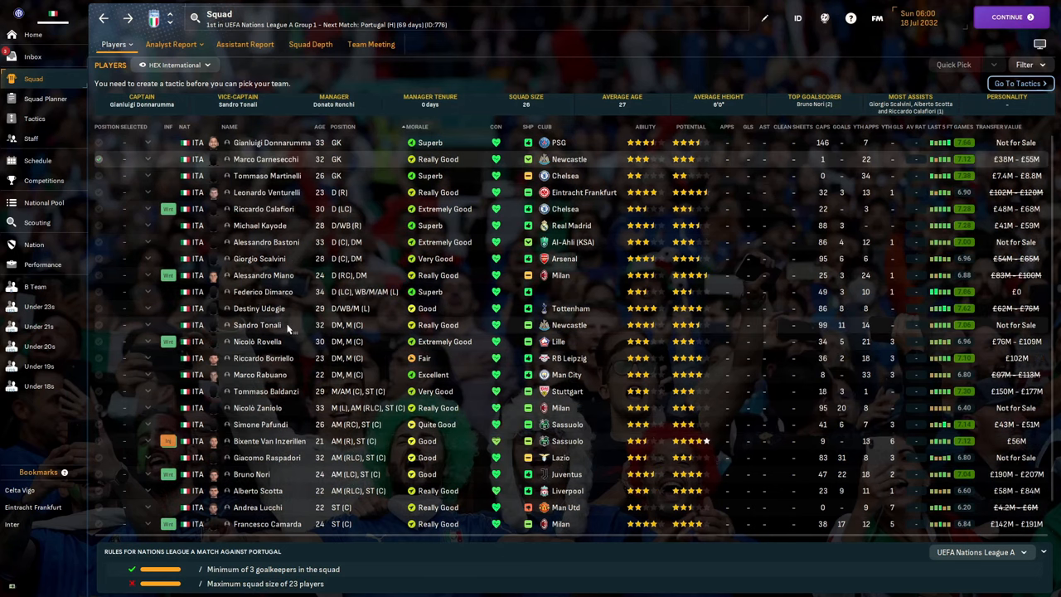
pyautogui.moveTo(266, 196)
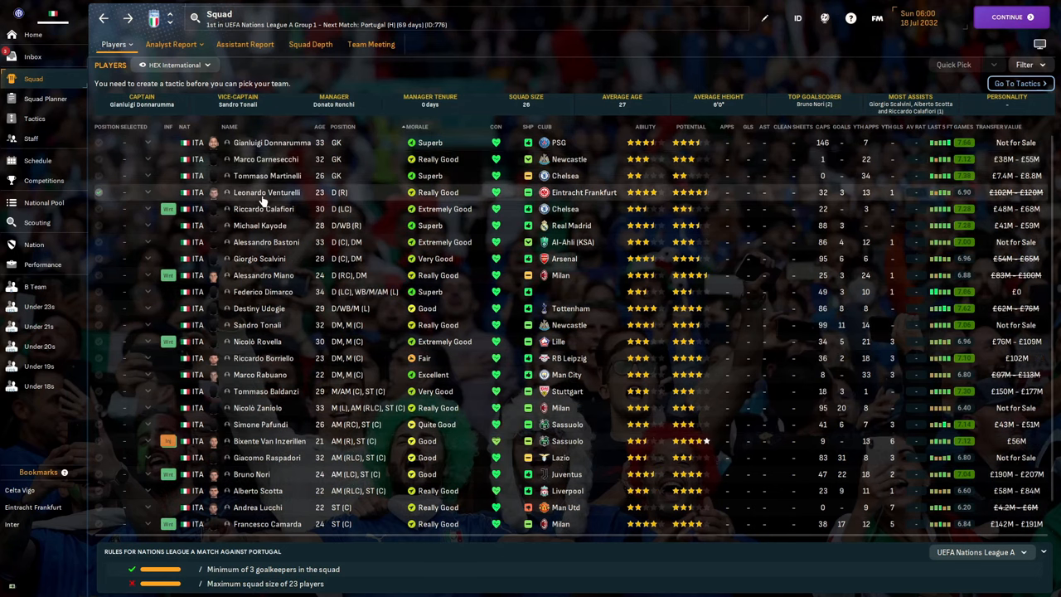
# View Leonardo Venturelli's career stats, then return to his profile overview
pyautogui.doubleClick(266, 191)
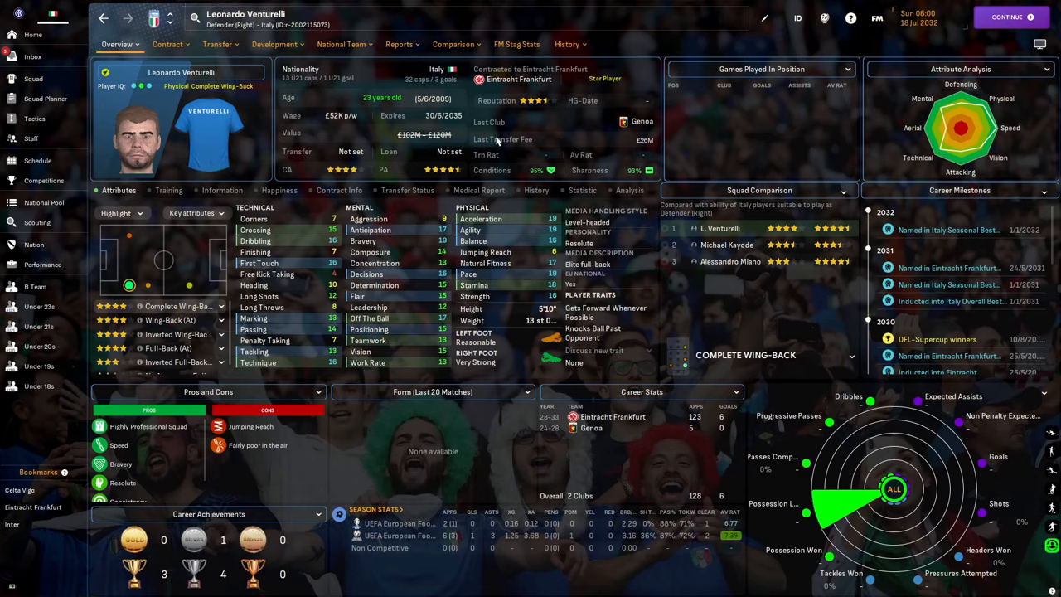
pyautogui.moveTo(593, 112)
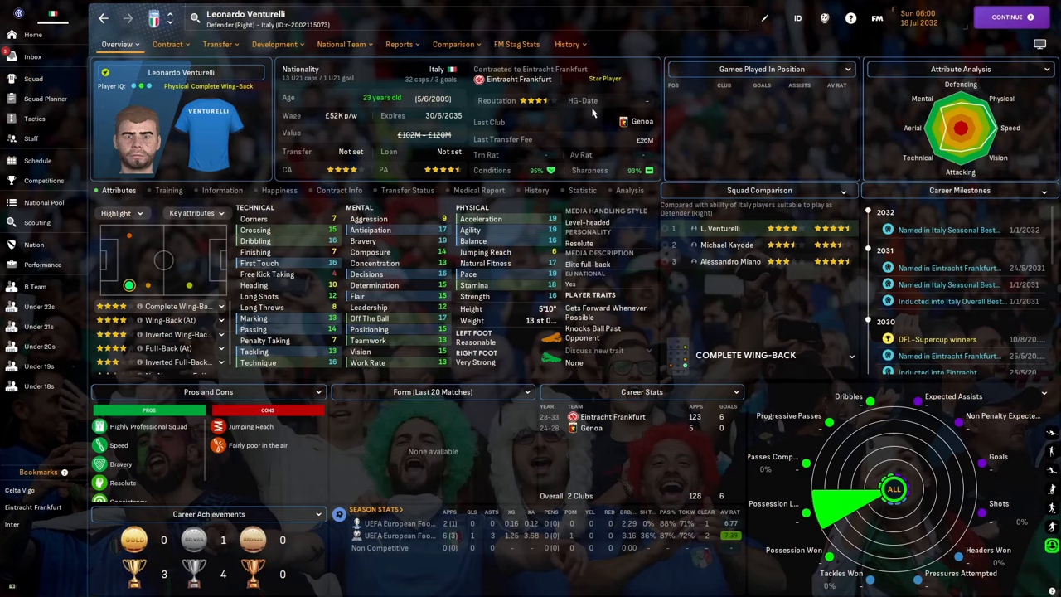
pyautogui.click(567, 44)
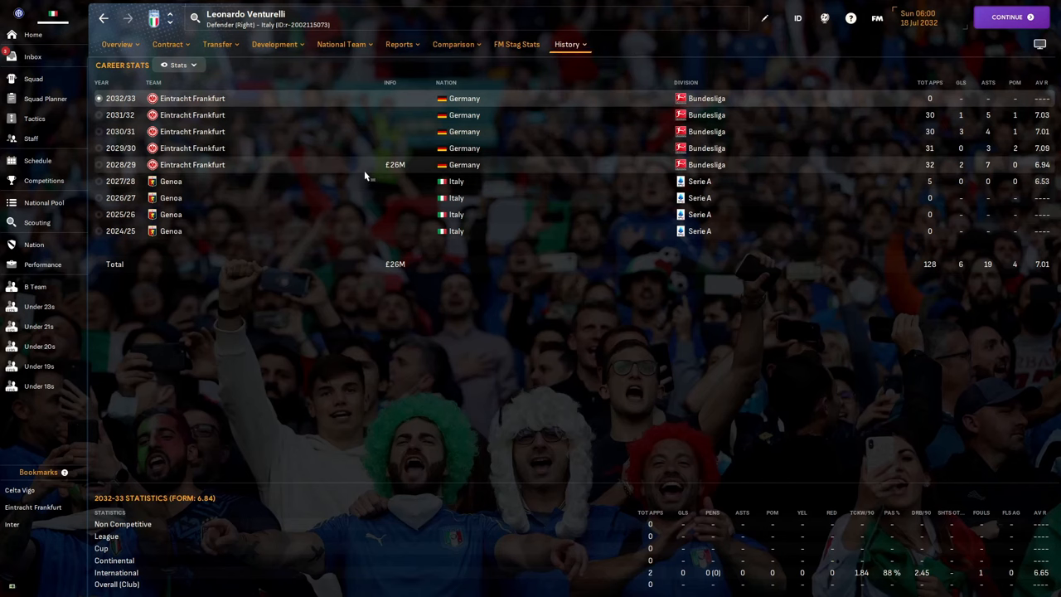
pyautogui.click(116, 44)
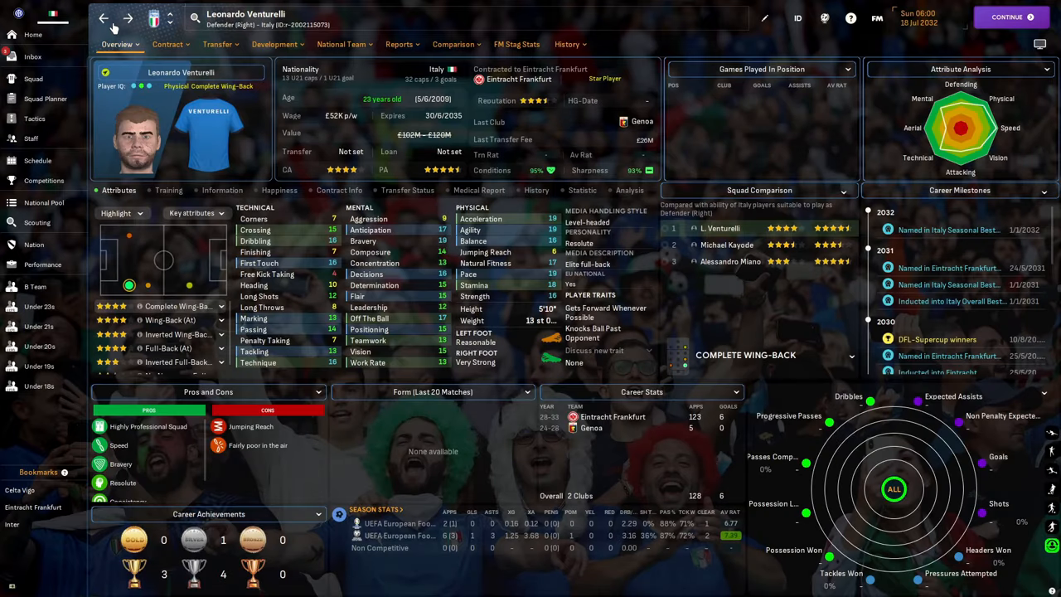
# Show Inter's Club Vision page with the takeover alert, board objectives and five-year plan
pyautogui.click(41, 343)
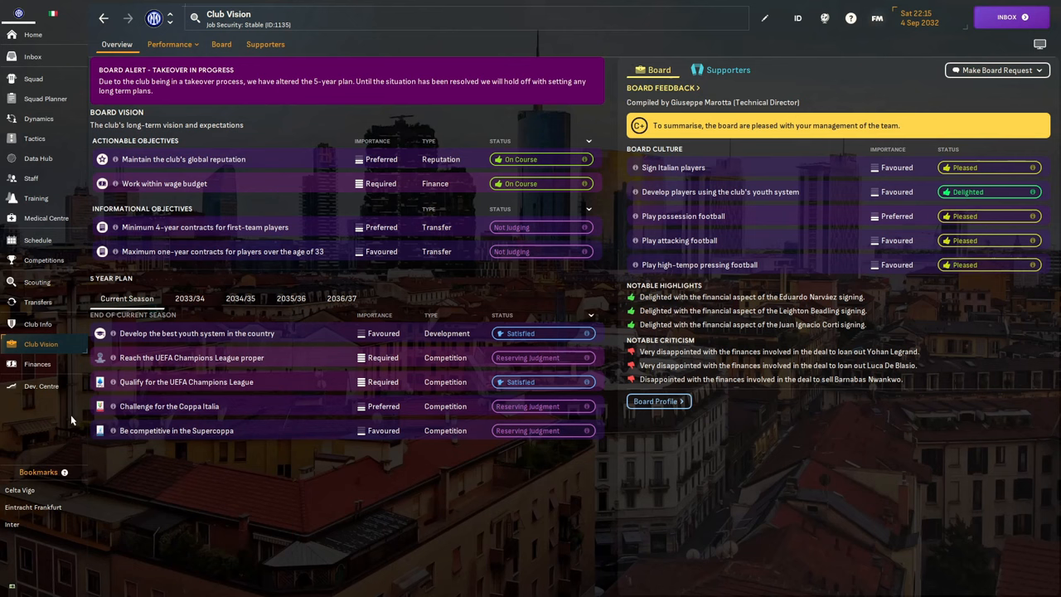
pyautogui.moveTo(4, 576)
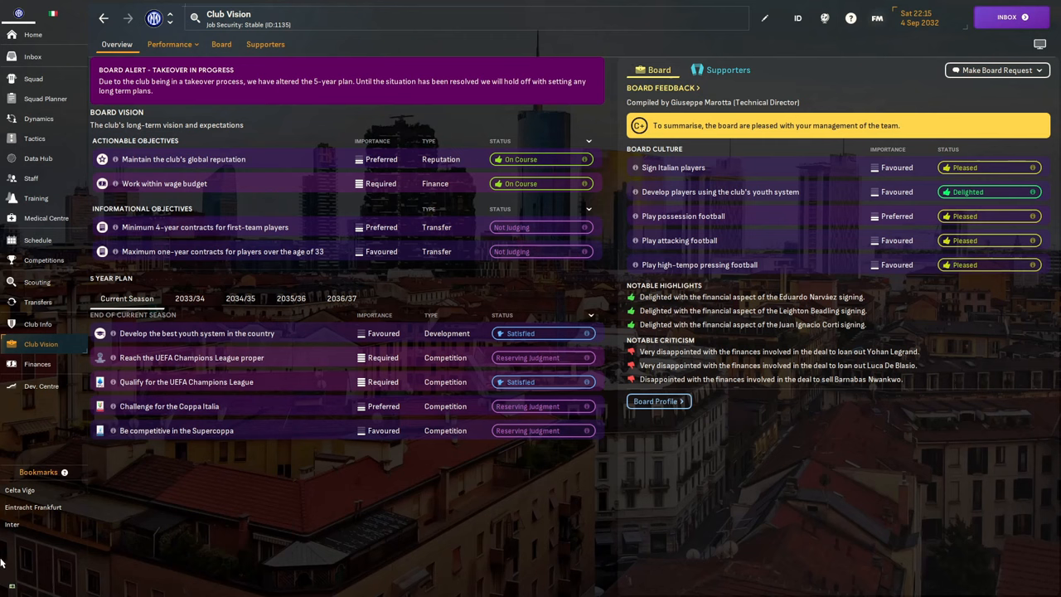
pyautogui.moveTo(185, 392)
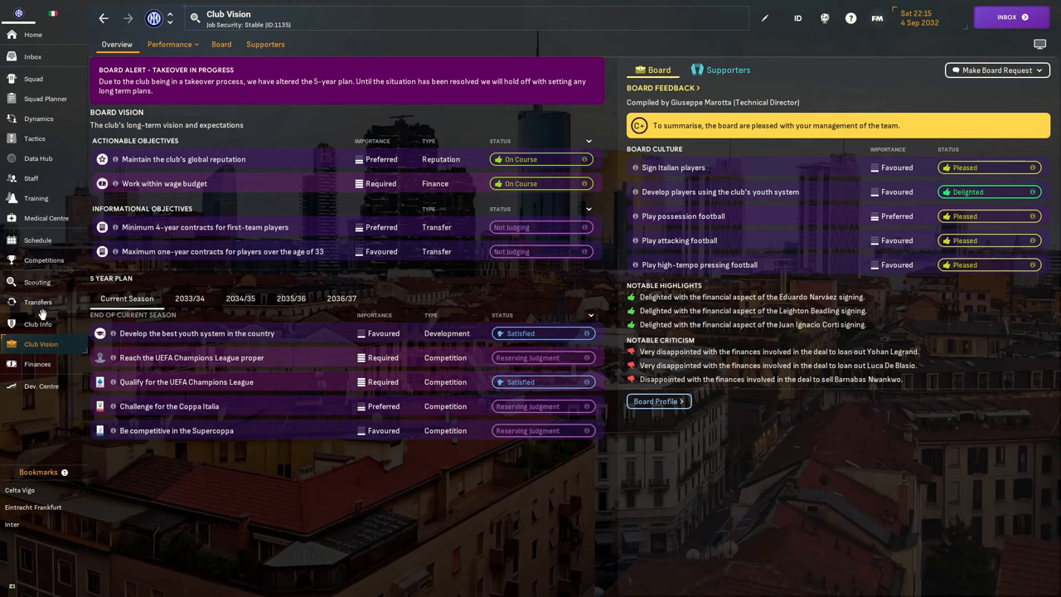
# Show Inter's 2032/33 transfer history and preview Manuel Lopetuso's player card
pyautogui.click(38, 302)
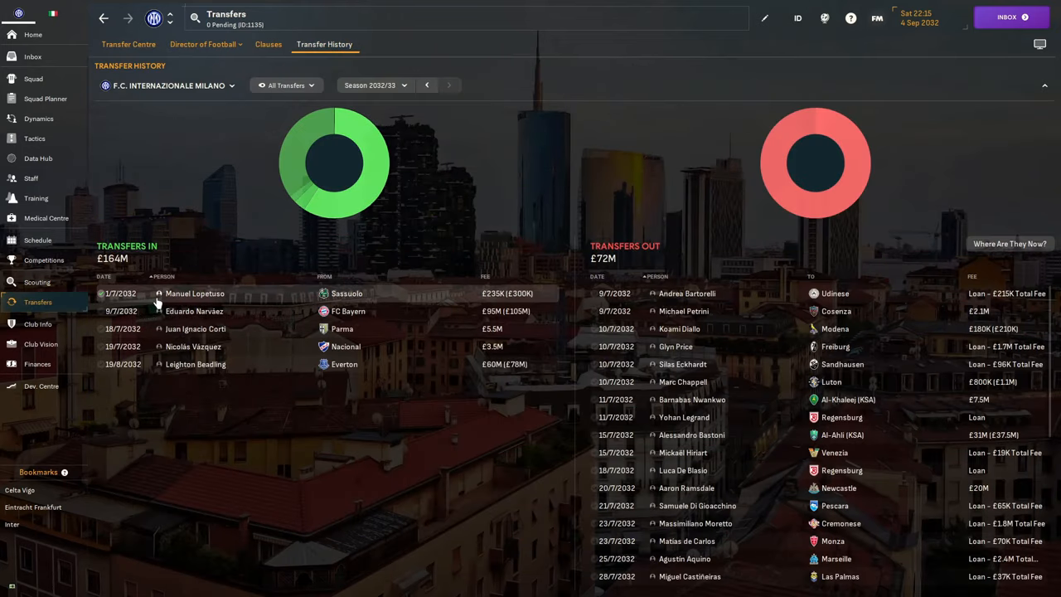
pyautogui.click(195, 294)
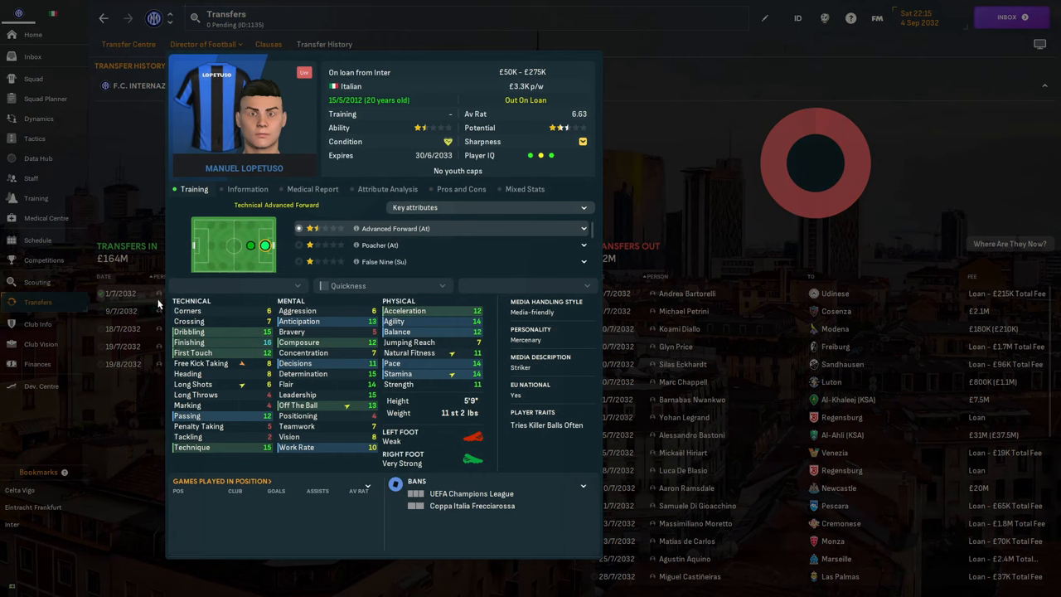
pyautogui.moveTo(162, 305)
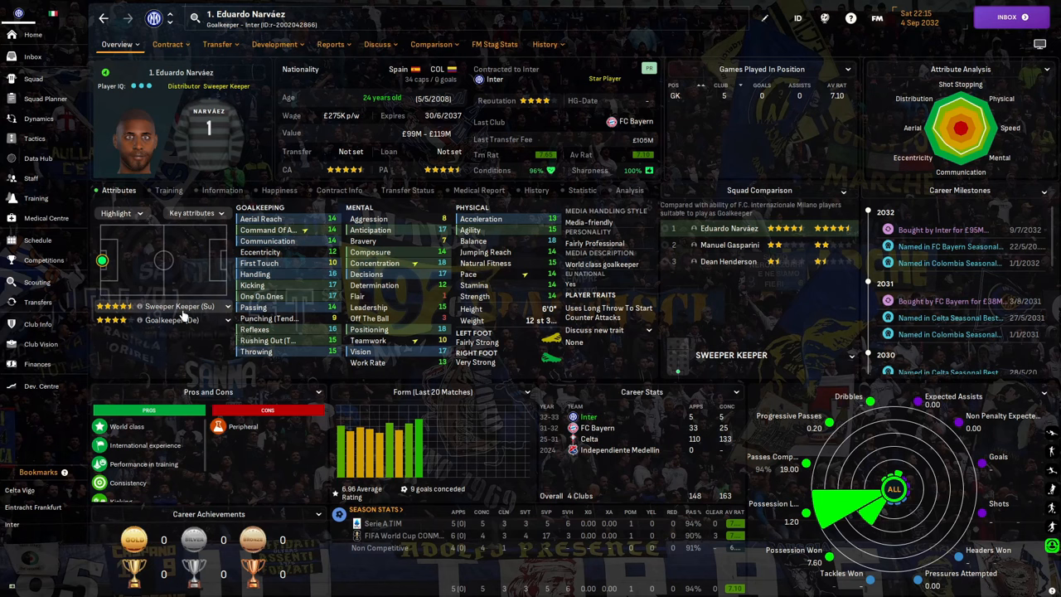
pyautogui.moveTo(171, 320)
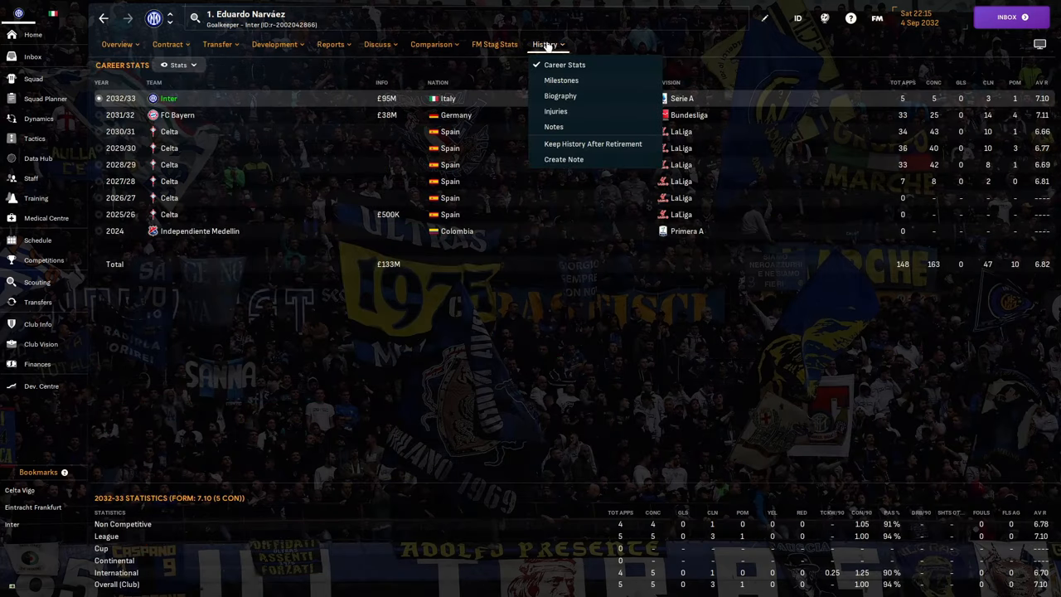
# Review Eduardo Narváez's career stats, including his 2025/26 Celta season, then return to transfers
pyautogui.click(352, 232)
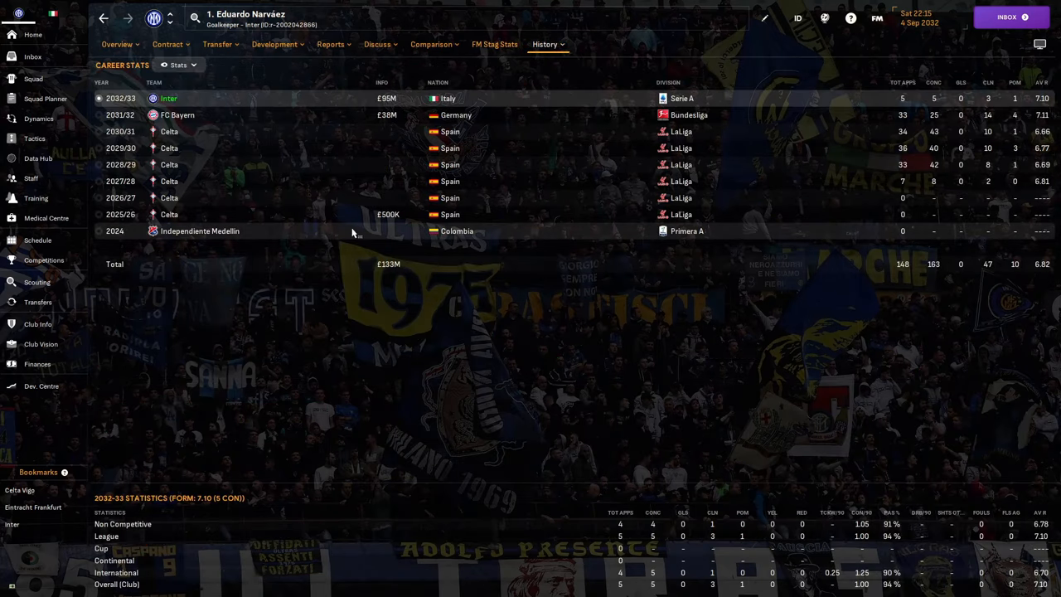
pyautogui.click(199, 231)
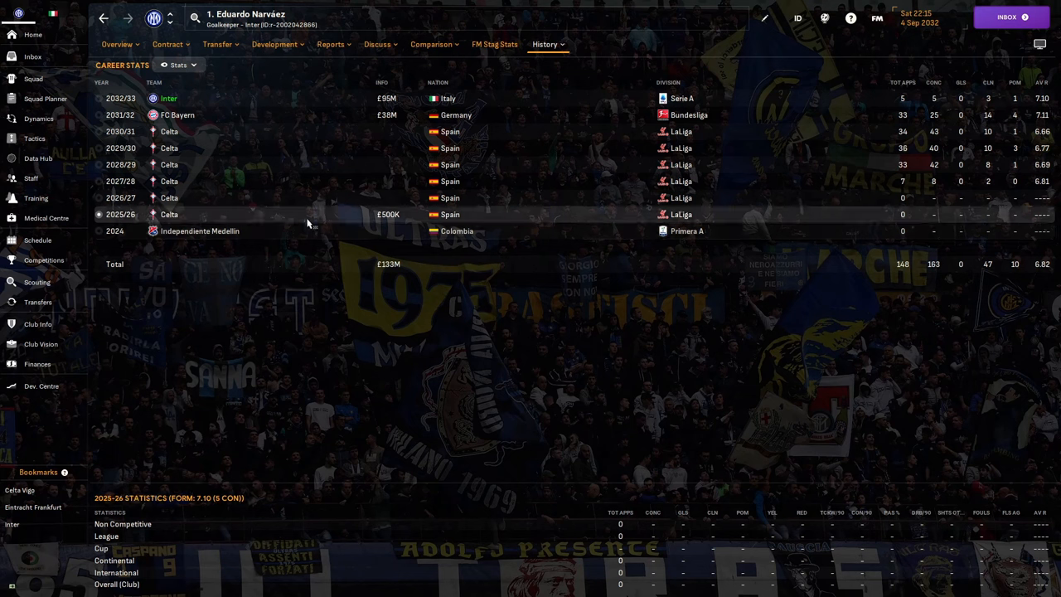
pyautogui.moveTo(275, 257)
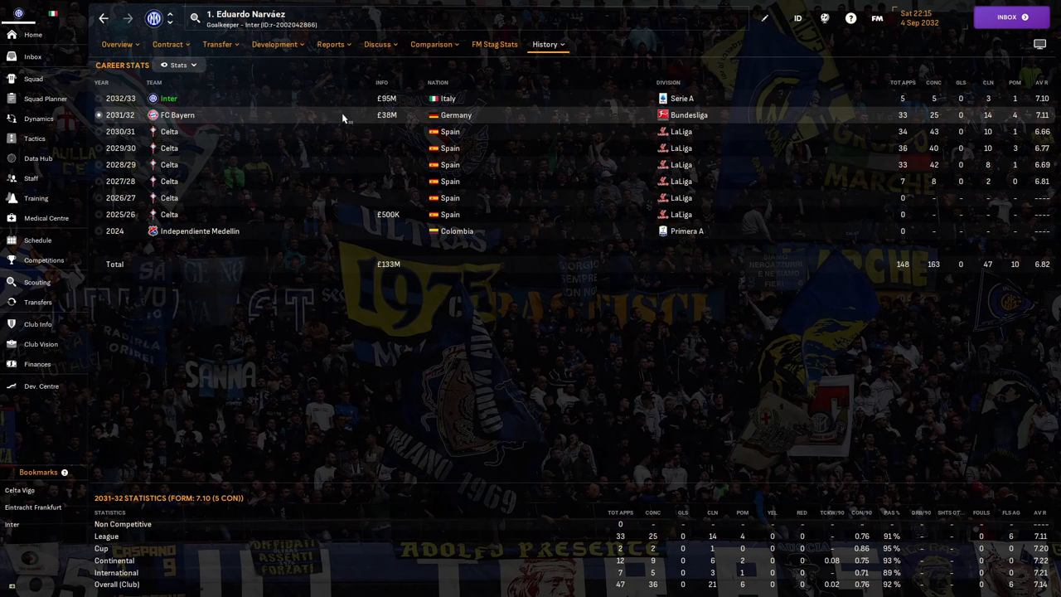
pyautogui.moveTo(386, 114)
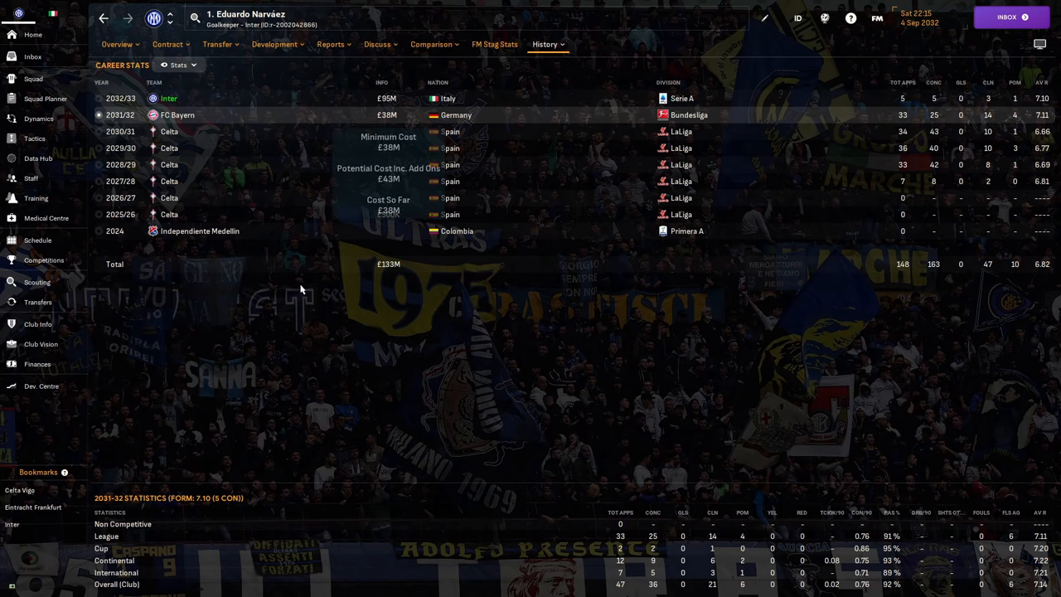
pyautogui.moveTo(374, 236)
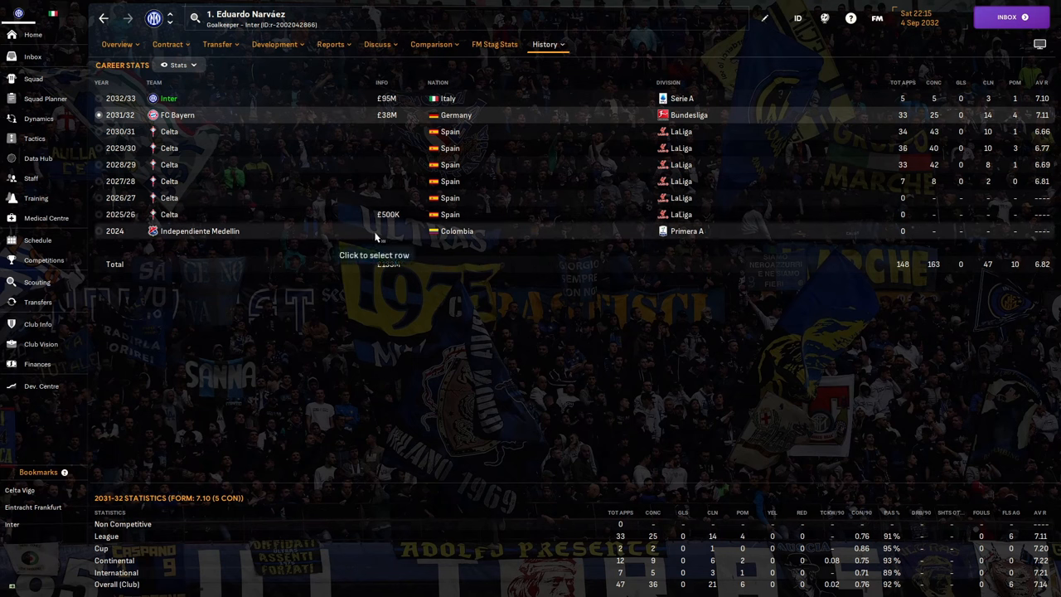
pyautogui.moveTo(283, 260)
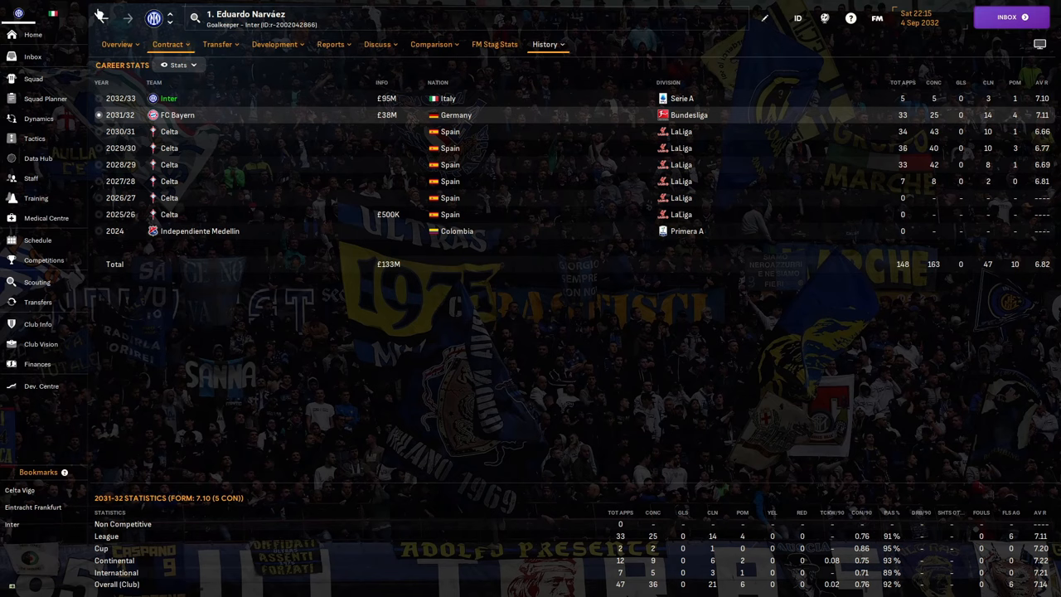
pyautogui.click(117, 44)
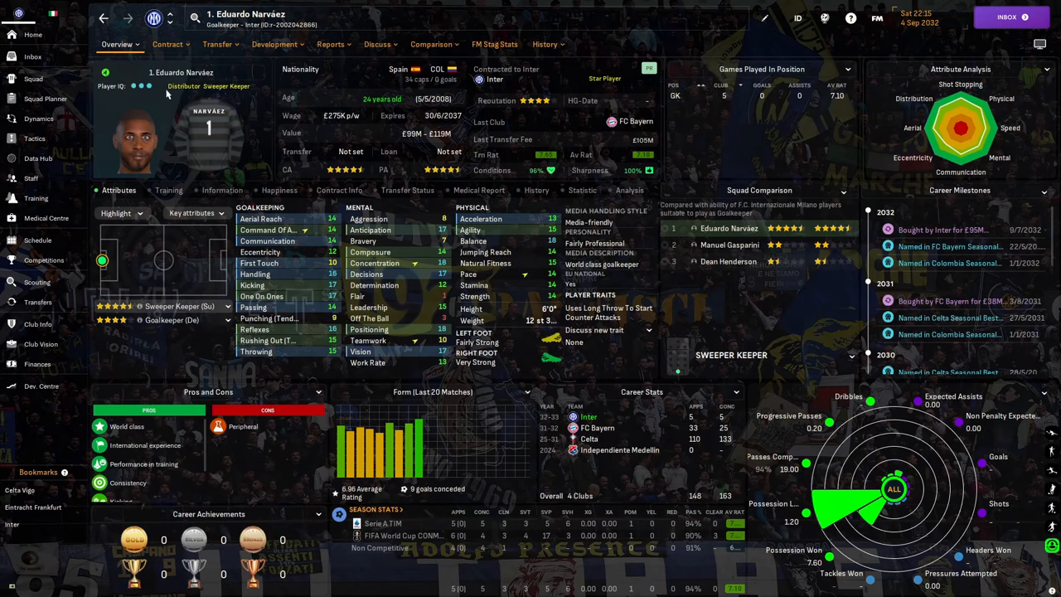
pyautogui.moveTo(306, 133)
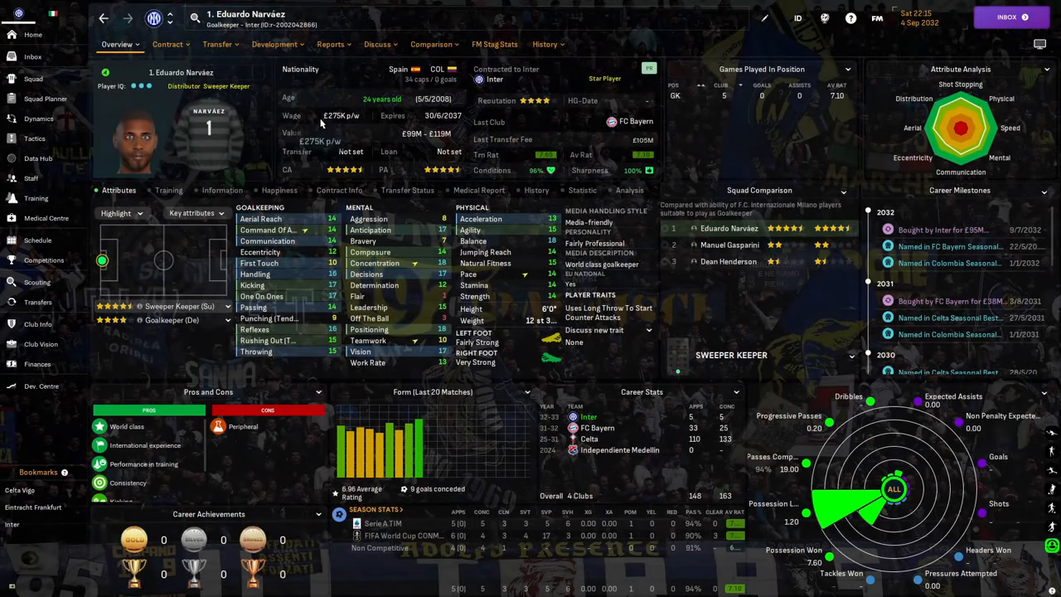
pyautogui.moveTo(116, 442)
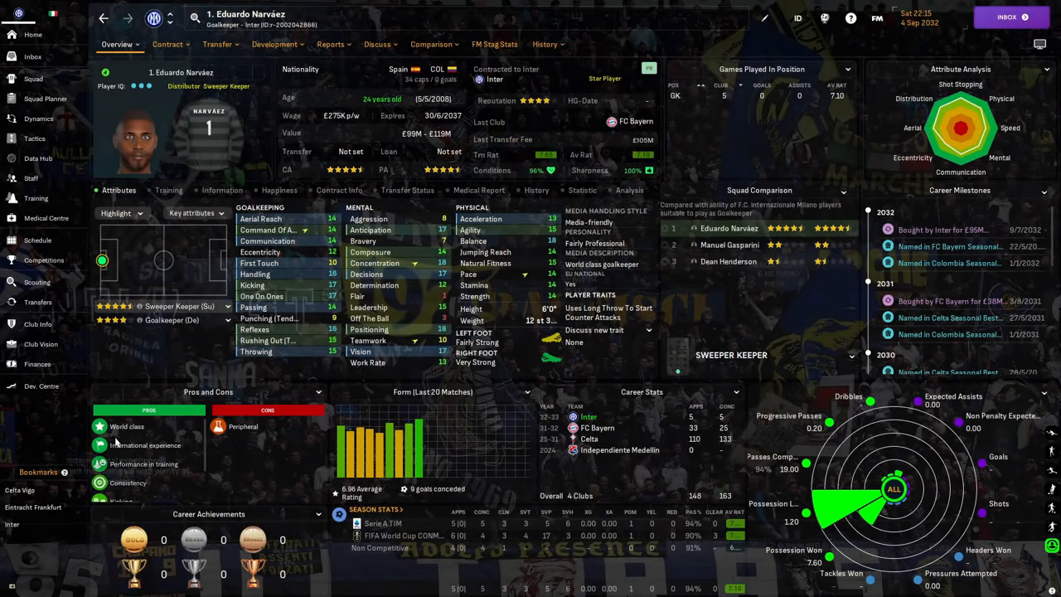
pyautogui.moveTo(127, 426)
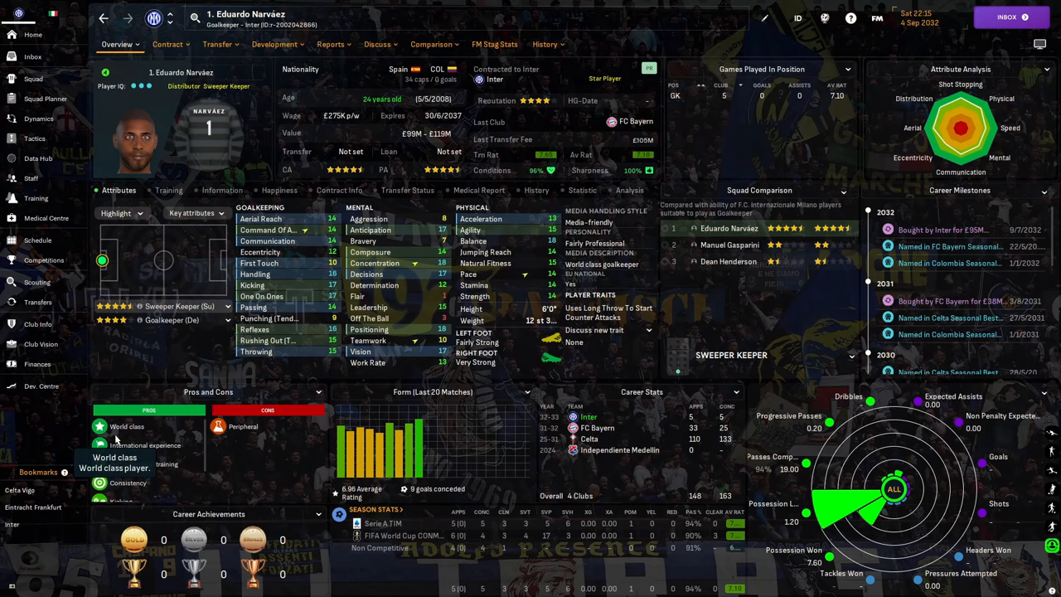
pyautogui.click(37, 302)
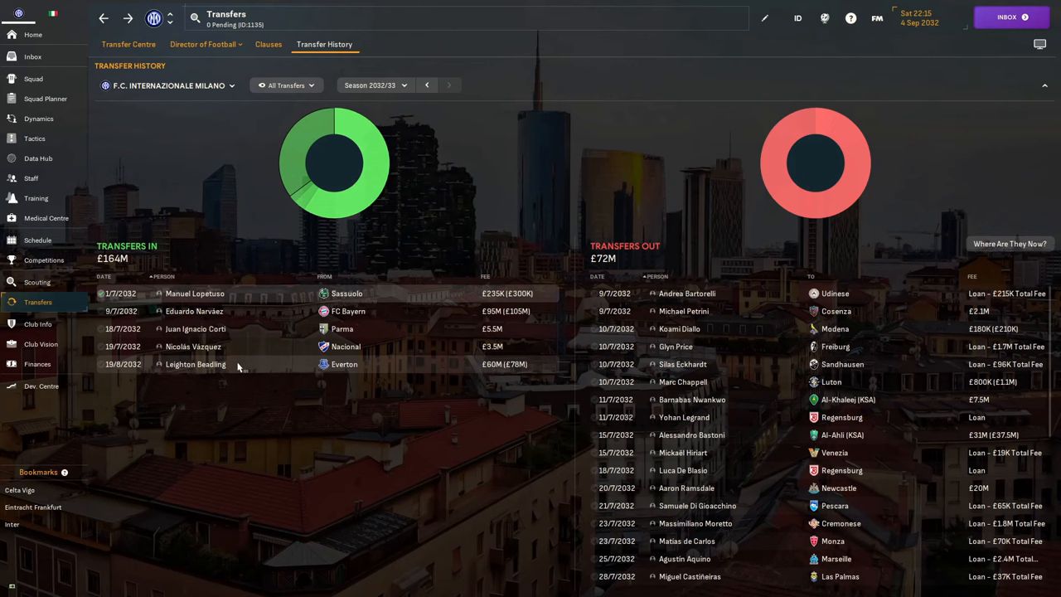
# Review Nicolás Vázquez's profile and career stats, then return to Inter's transfer history
pyautogui.click(196, 328)
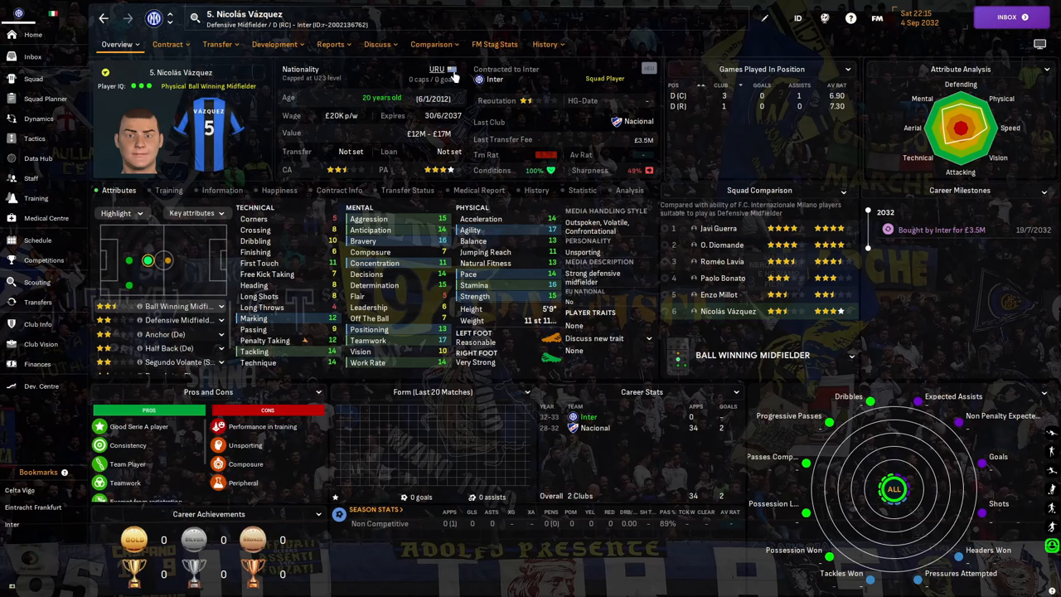
pyautogui.moveTo(651, 73)
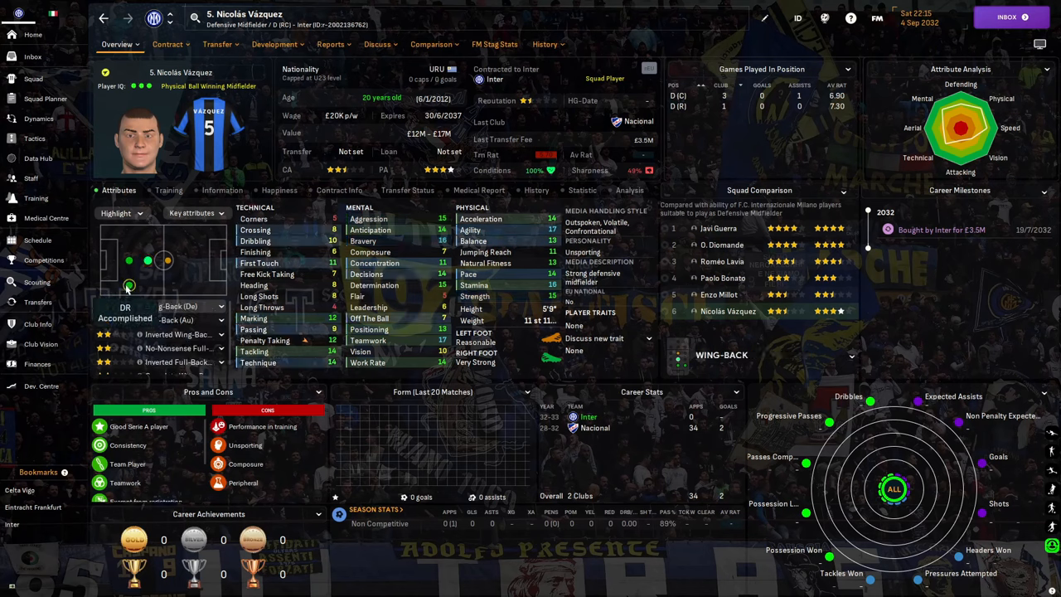
pyautogui.moveTo(468, 254)
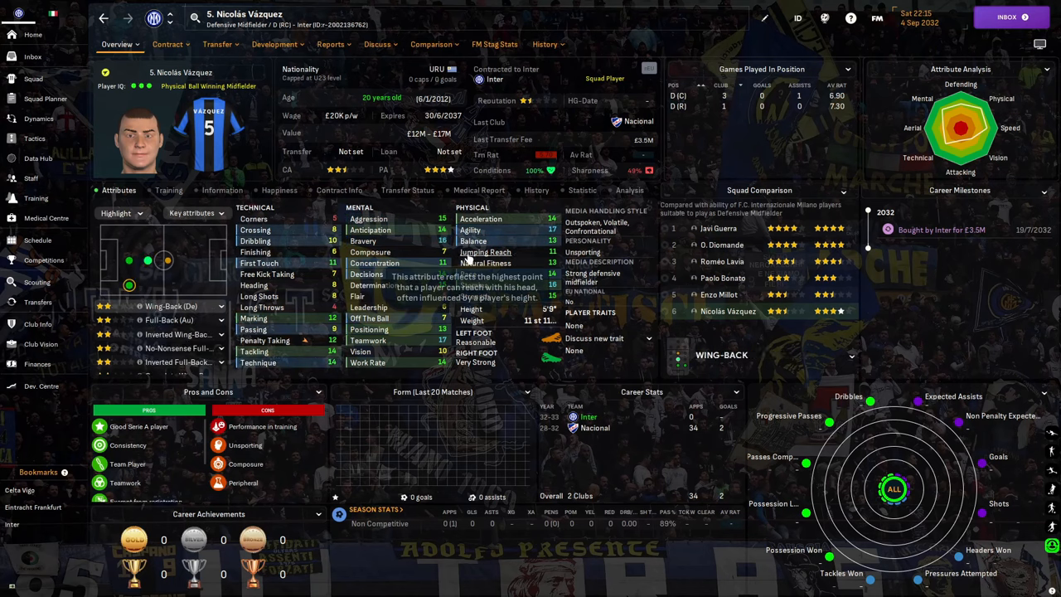
pyautogui.moveTo(485, 252)
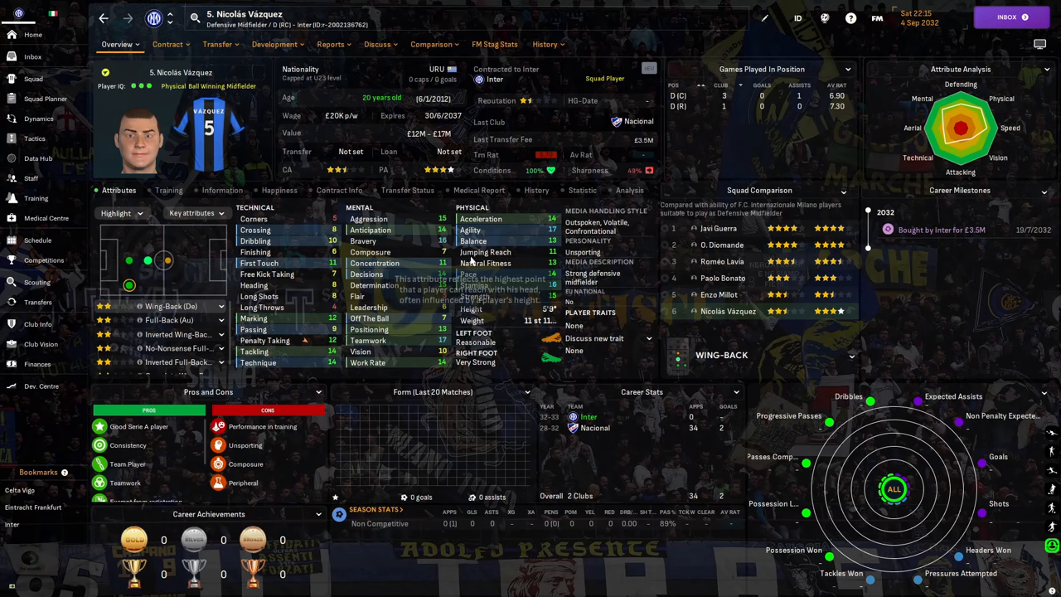
pyautogui.moveTo(485, 203)
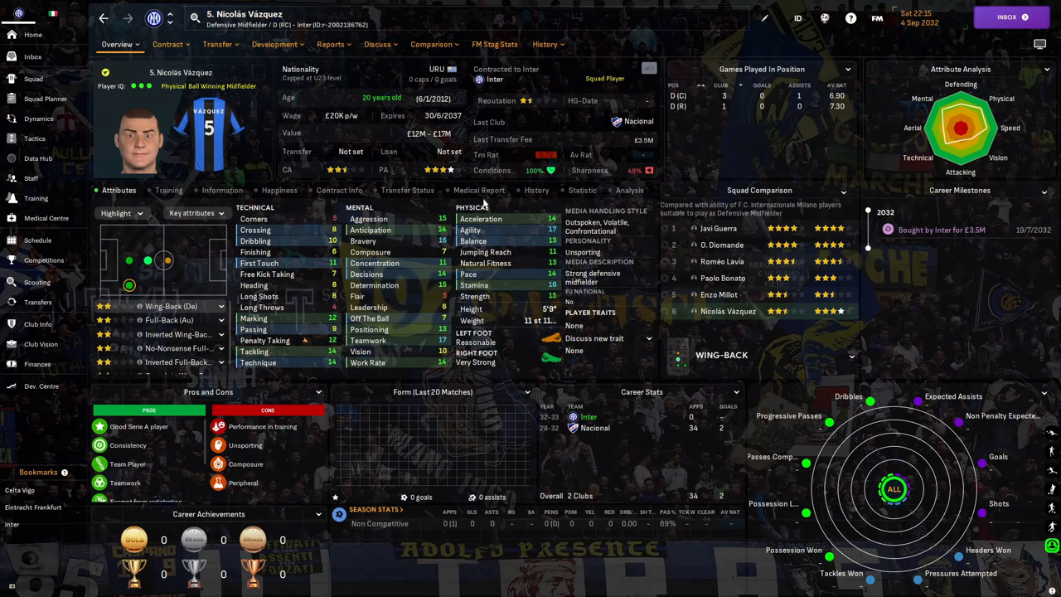
pyautogui.click(544, 44)
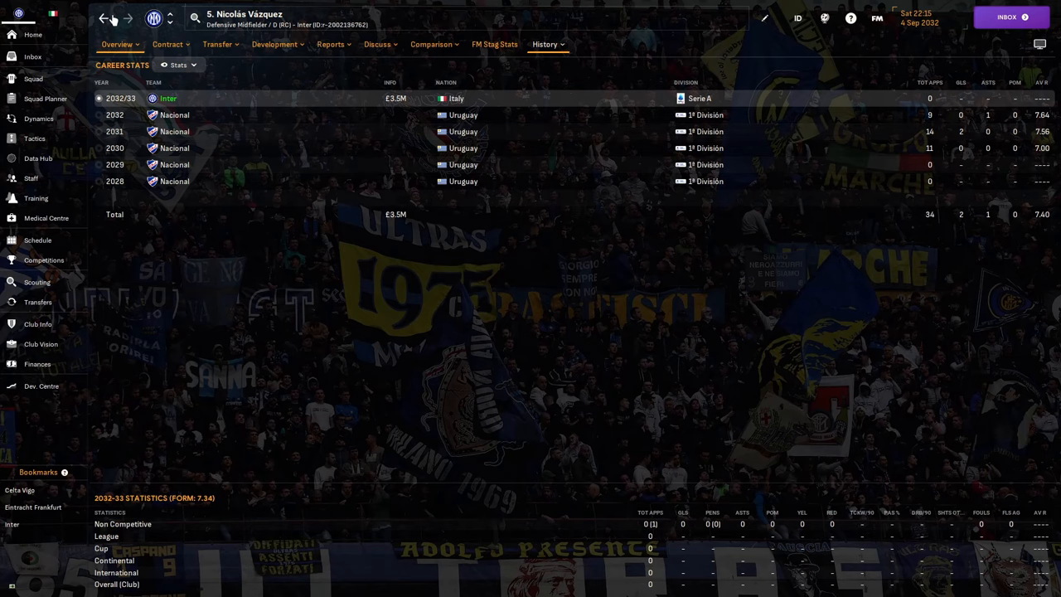
pyautogui.click(38, 302)
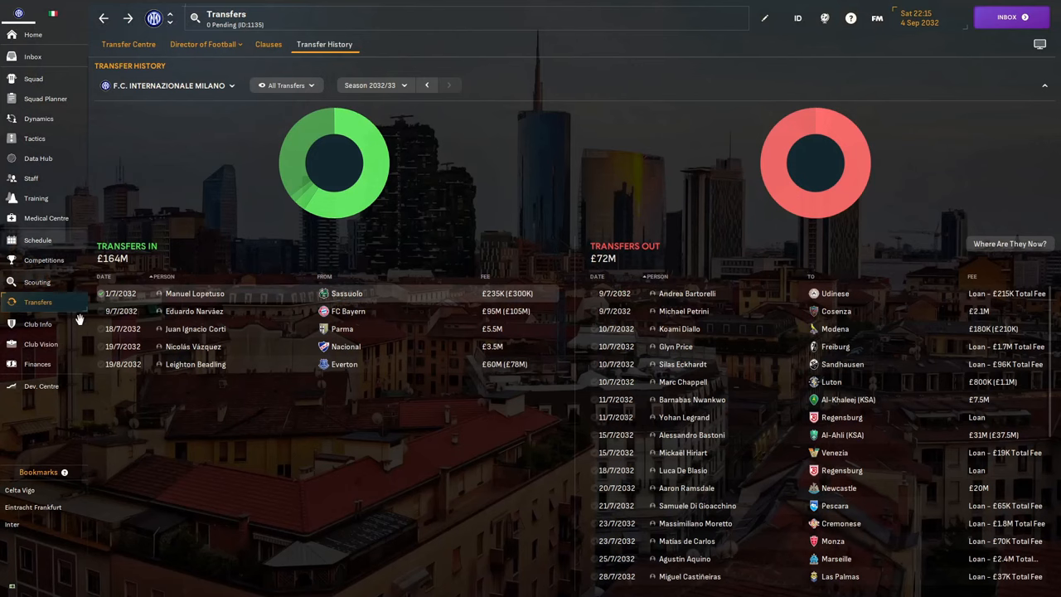
pyautogui.click(196, 364)
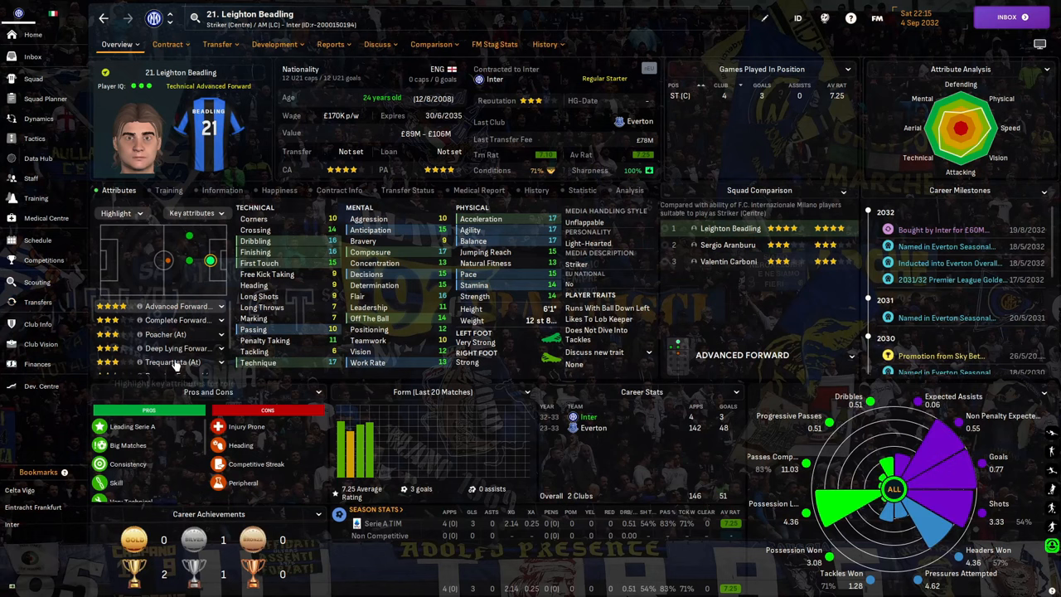
pyautogui.moveTo(702, 164)
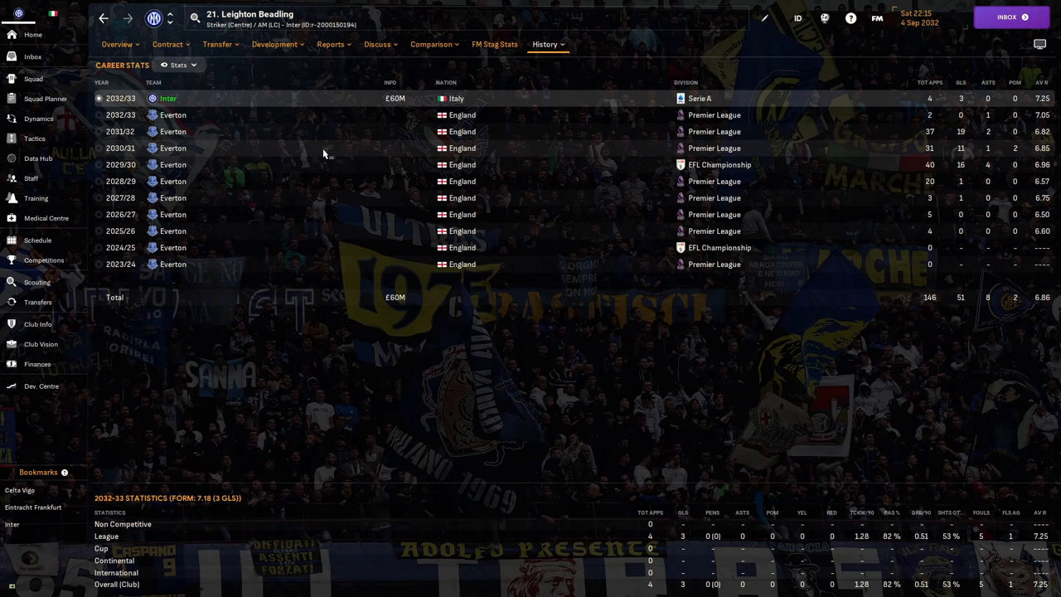
pyautogui.moveTo(313, 166)
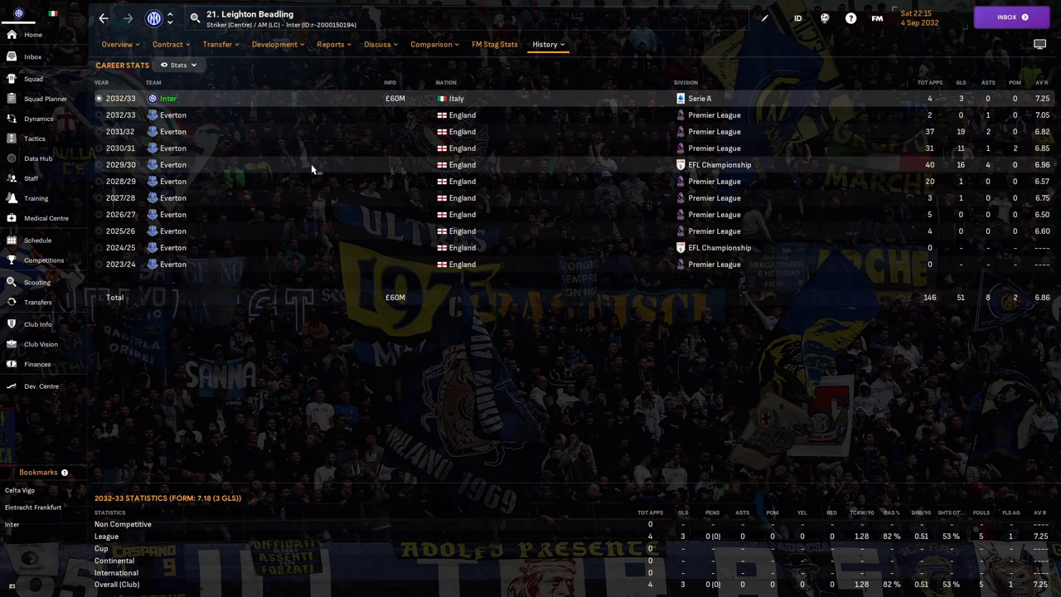
pyautogui.moveTo(321, 147)
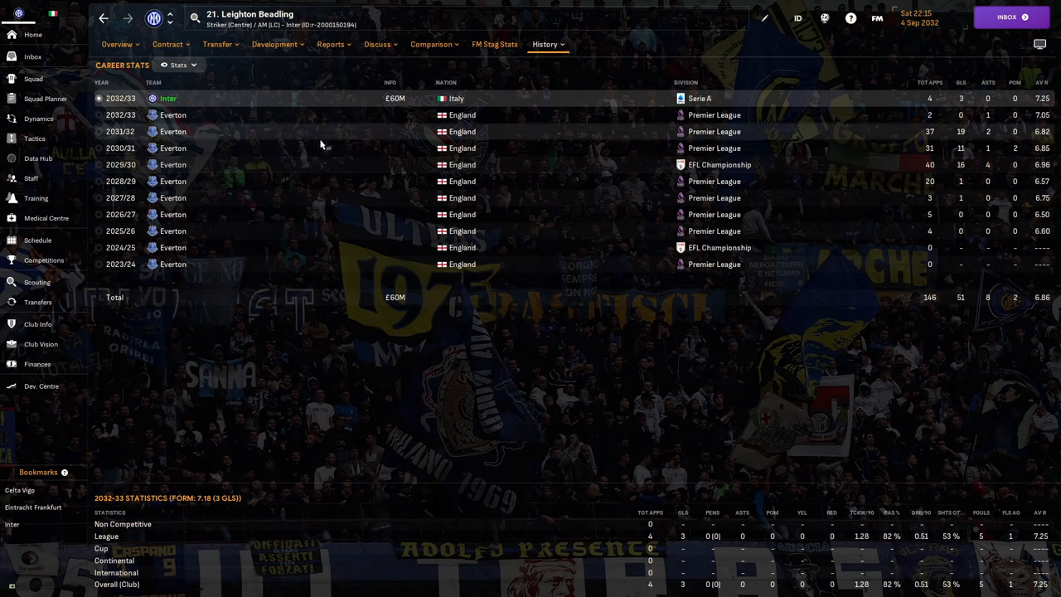
pyautogui.moveTo(395, 98)
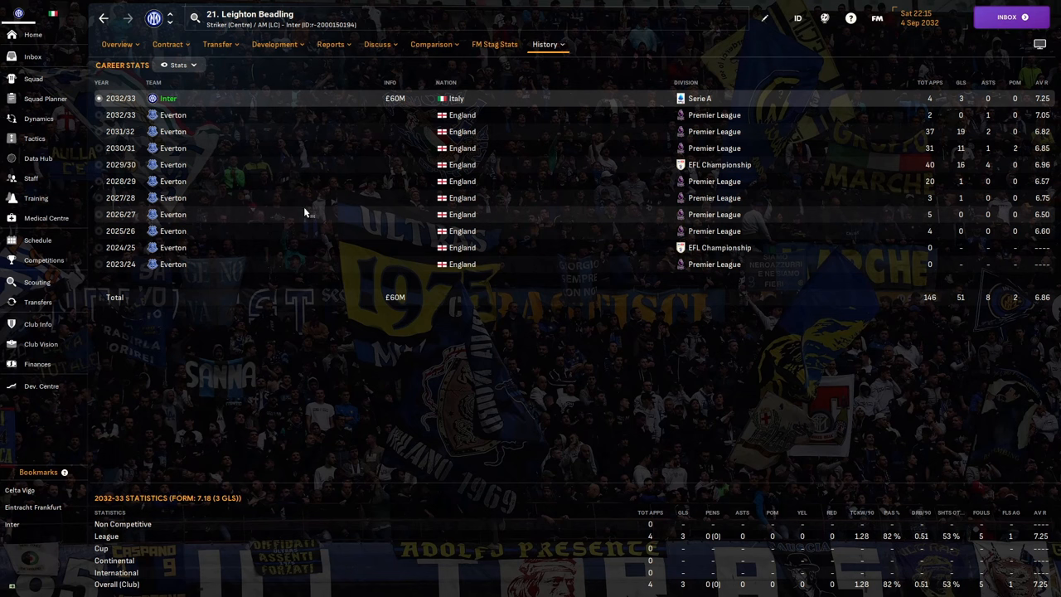
pyautogui.moveTo(308, 208)
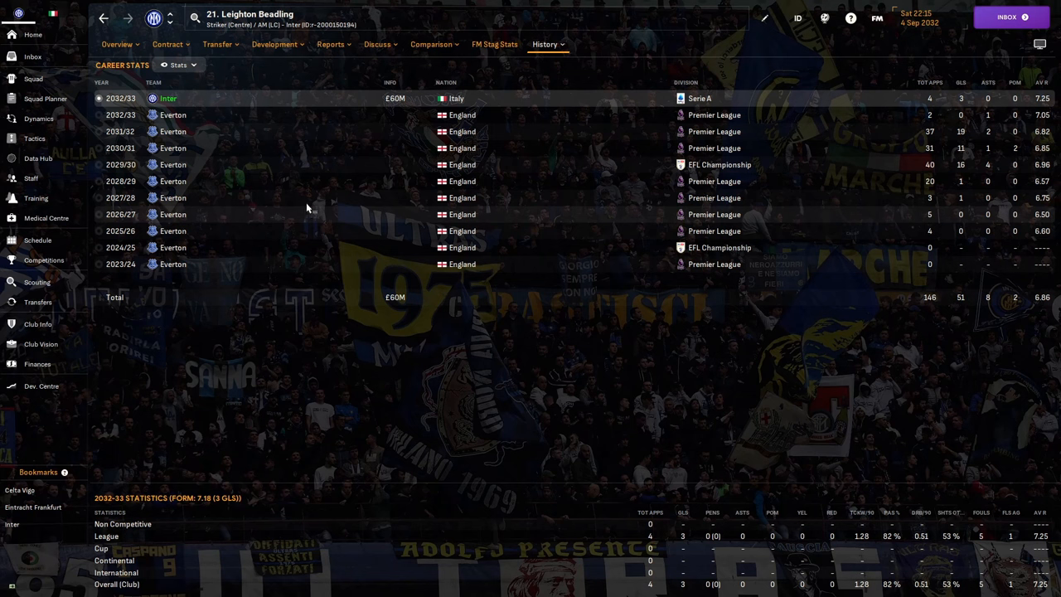
pyautogui.moveTo(349, 145)
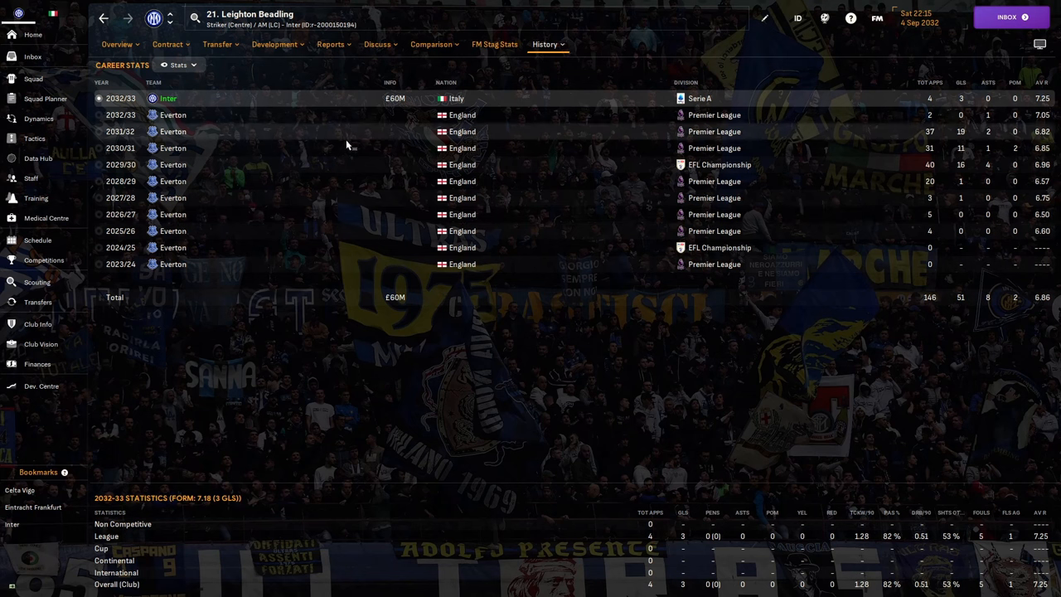
pyautogui.moveTo(301, 184)
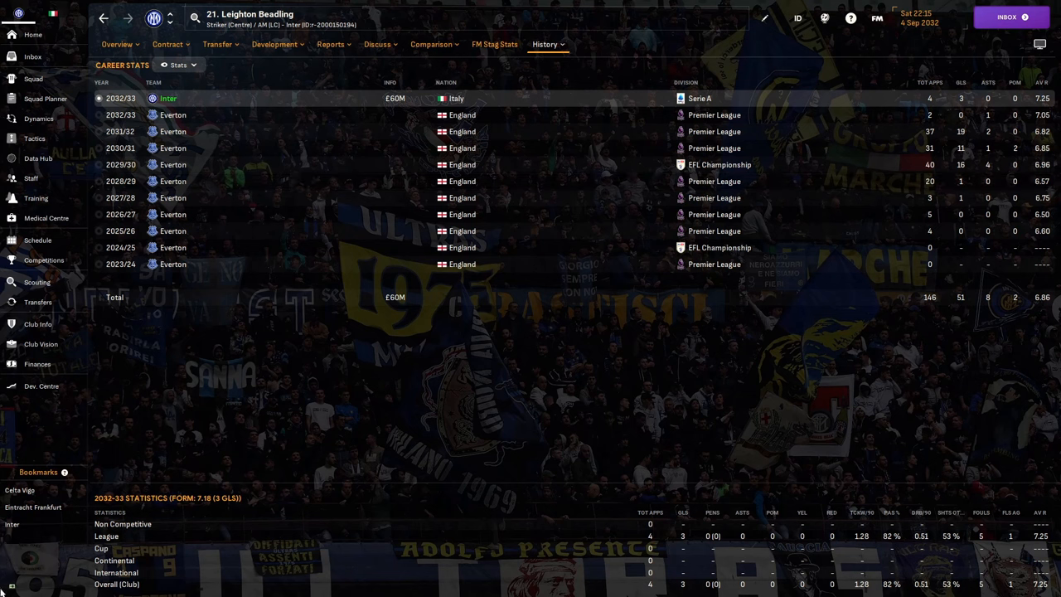
pyautogui.click(117, 44)
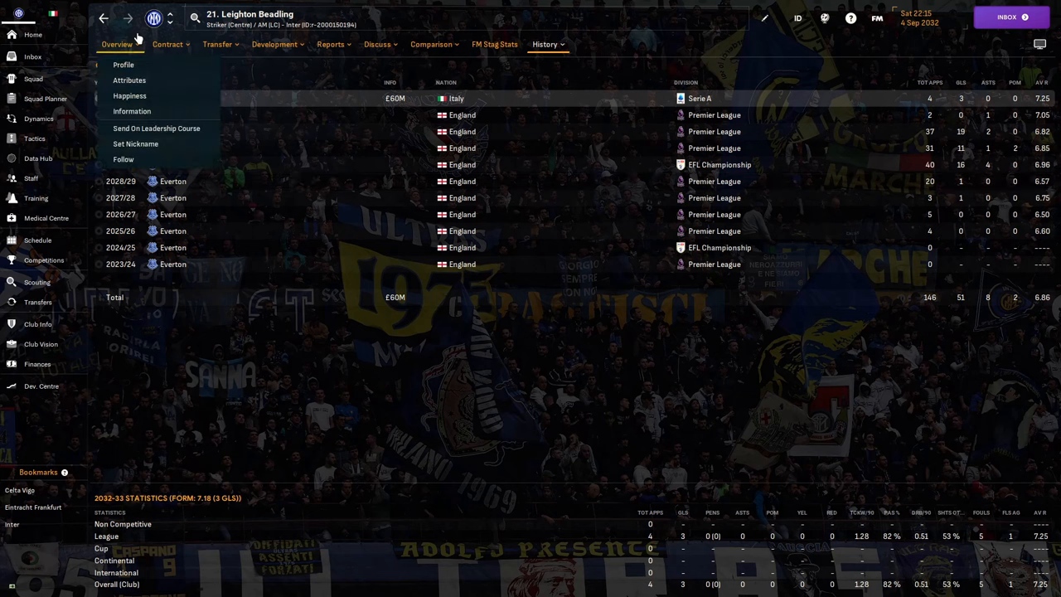
pyautogui.click(122, 65)
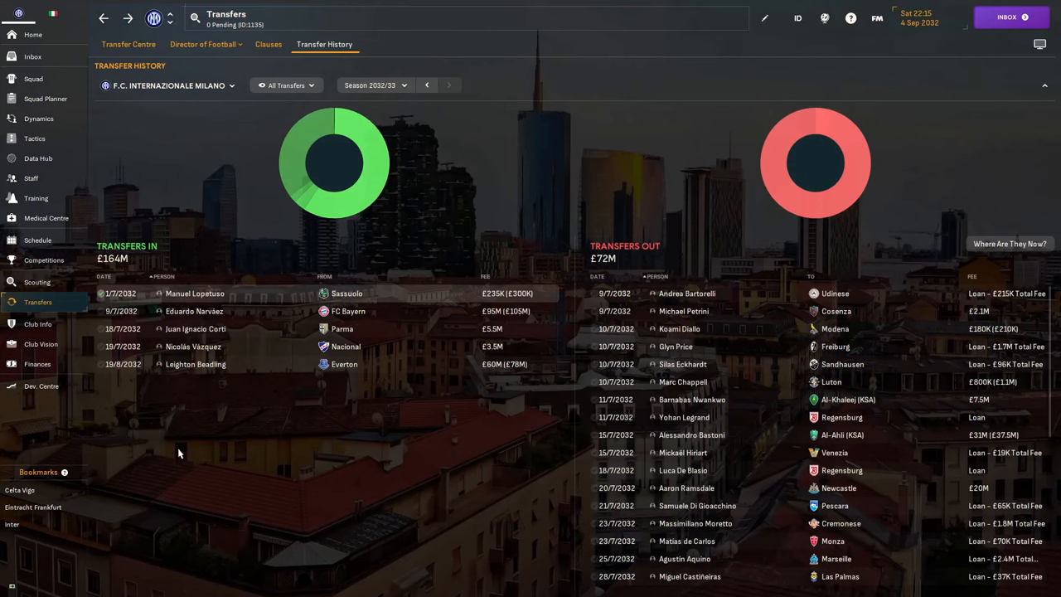
pyautogui.moveTo(655, 293)
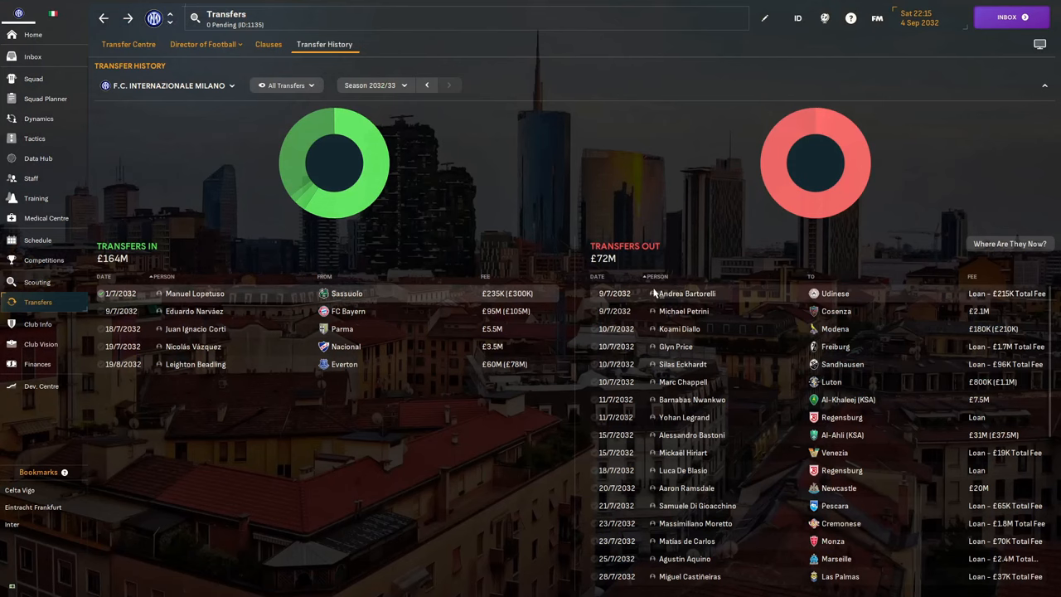
pyautogui.click(687, 293)
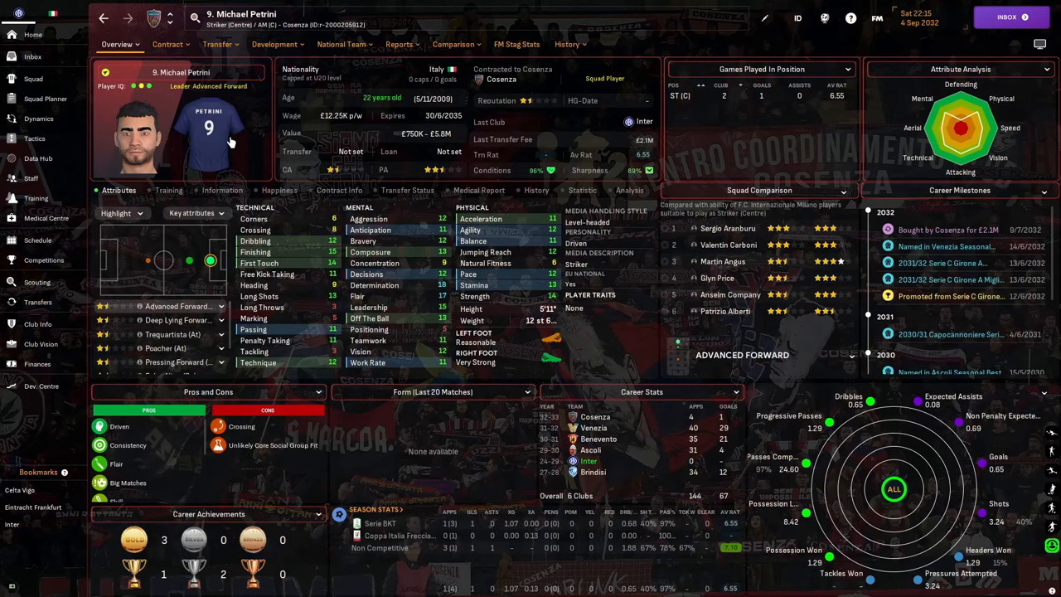
pyautogui.click(569, 44)
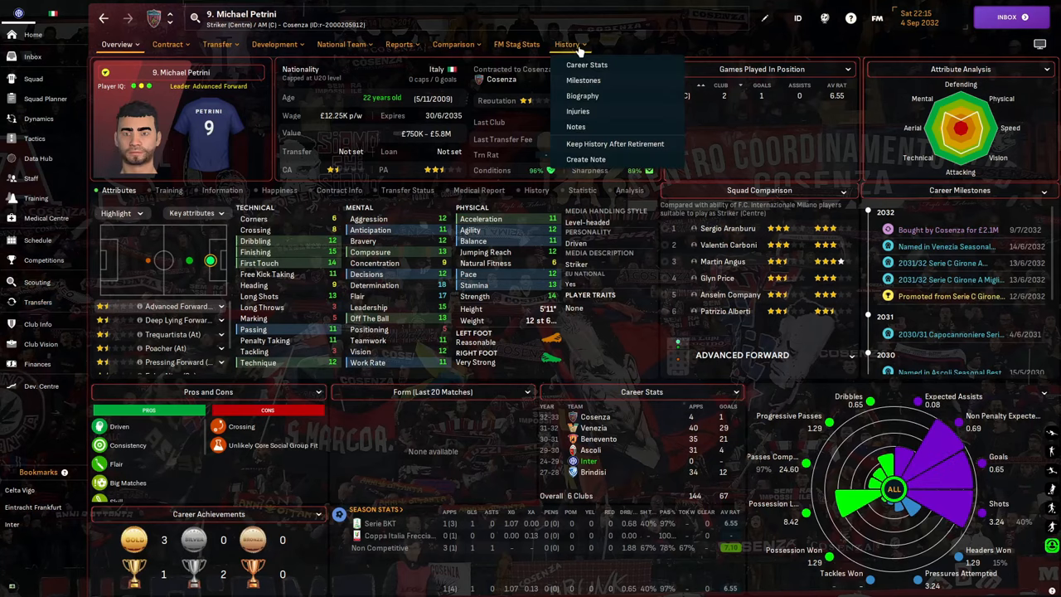
pyautogui.click(586, 65)
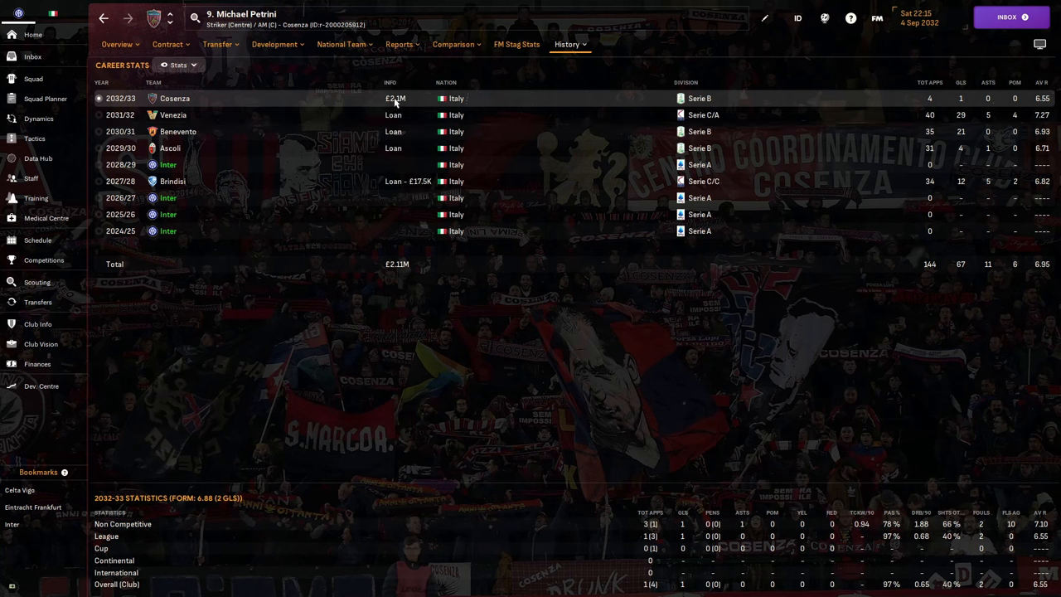
pyautogui.moveTo(324, 168)
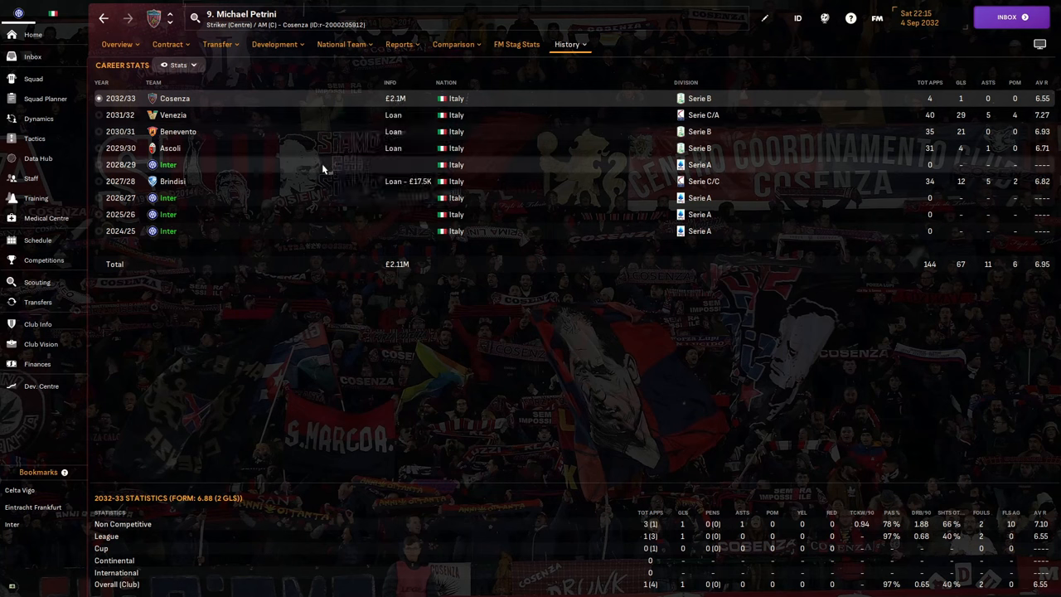
pyautogui.moveTo(456, 256)
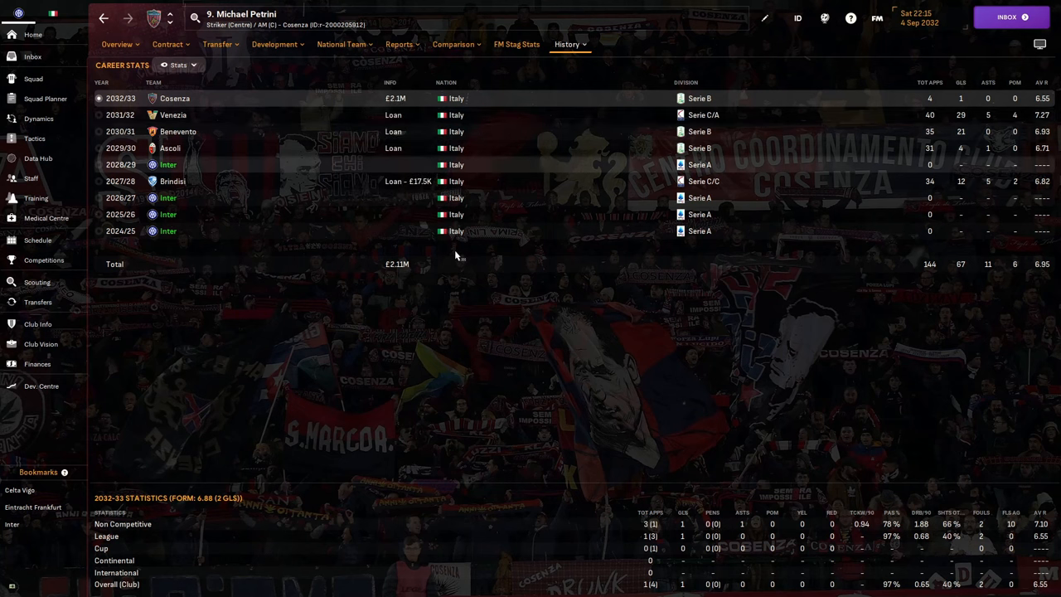
pyautogui.moveTo(646, 279)
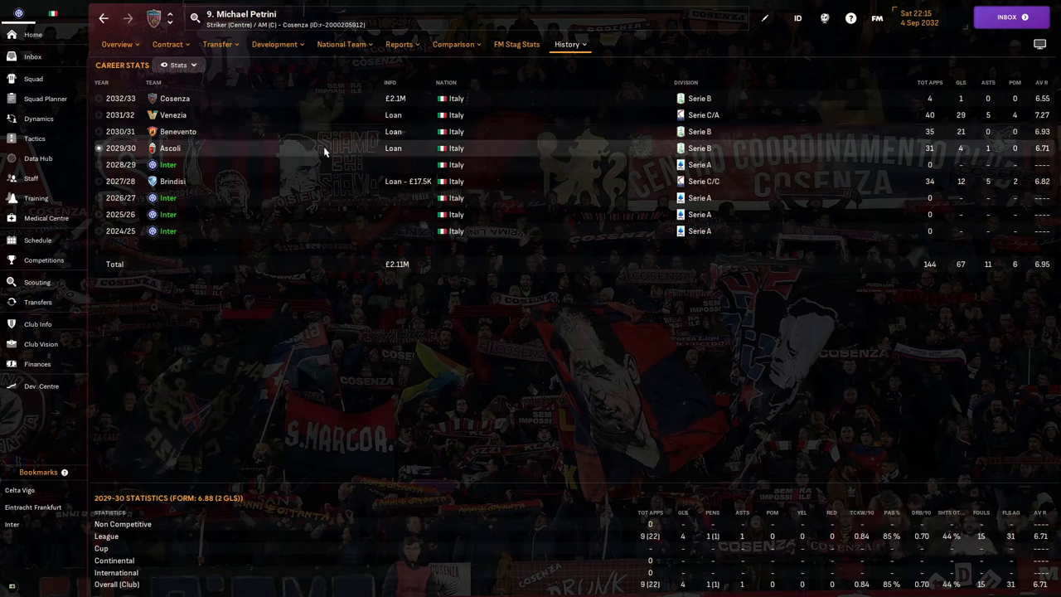
pyautogui.click(178, 131)
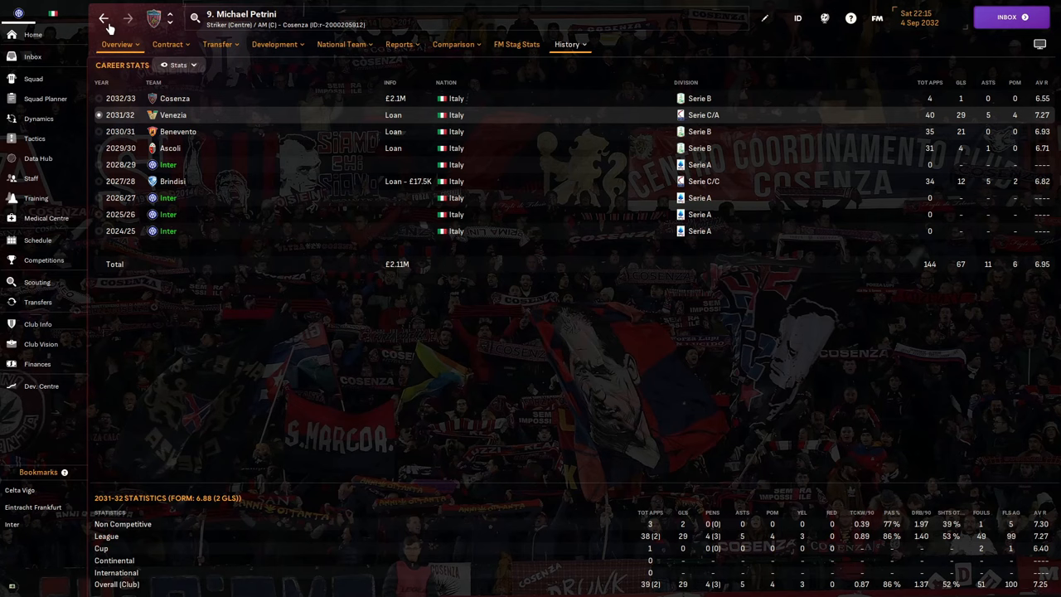
pyautogui.click(118, 44)
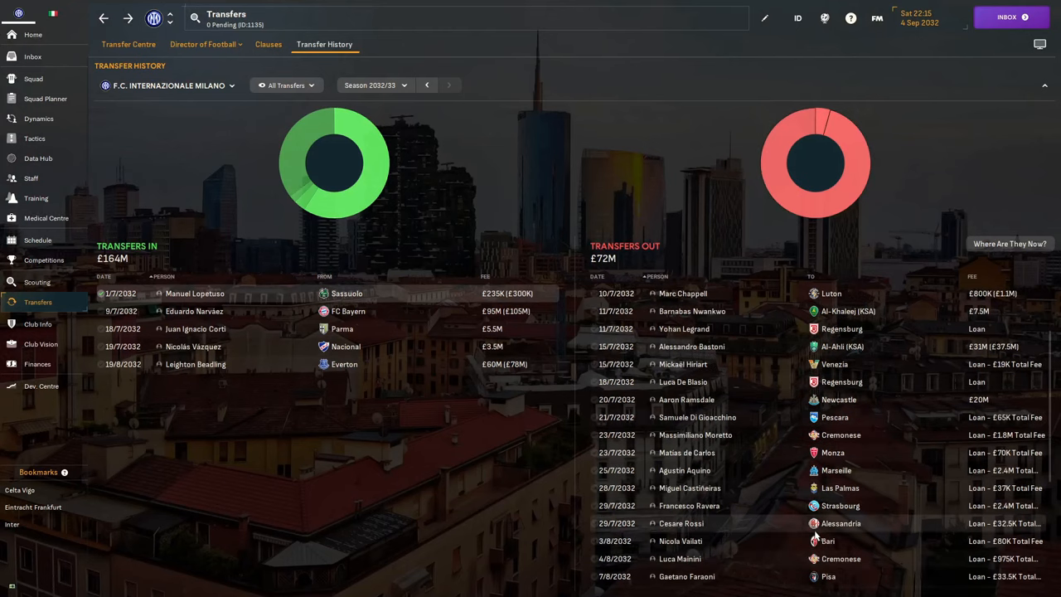
pyautogui.scroll(3)
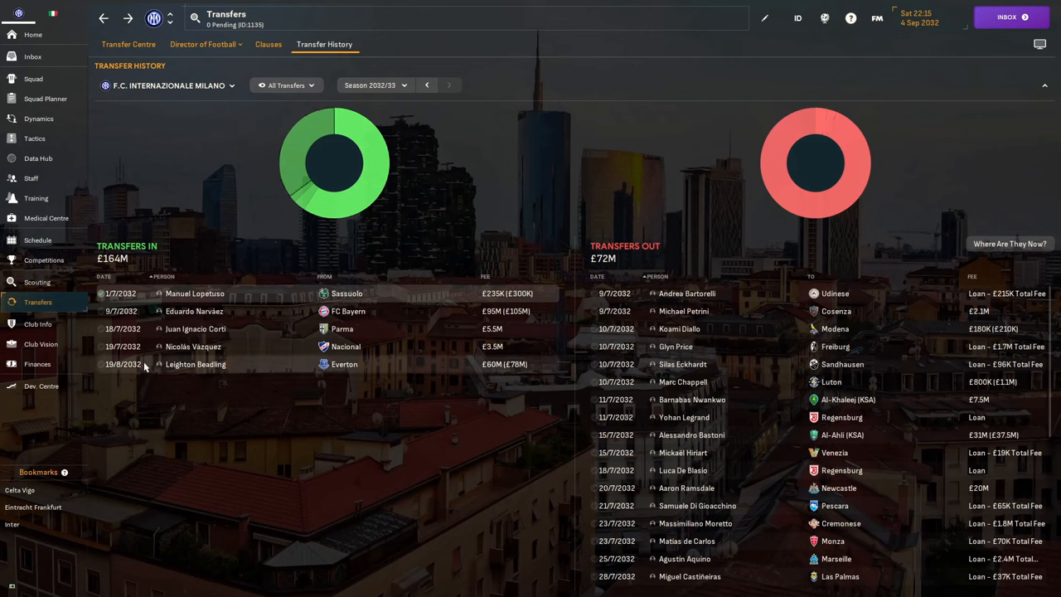
pyautogui.moveTo(616, 398)
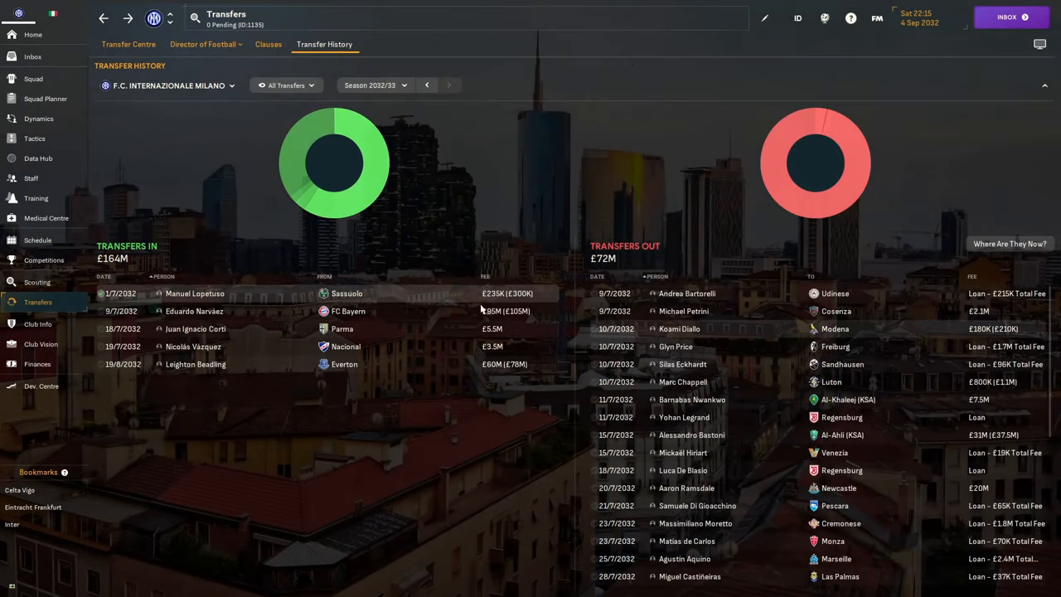
pyautogui.click(680, 329)
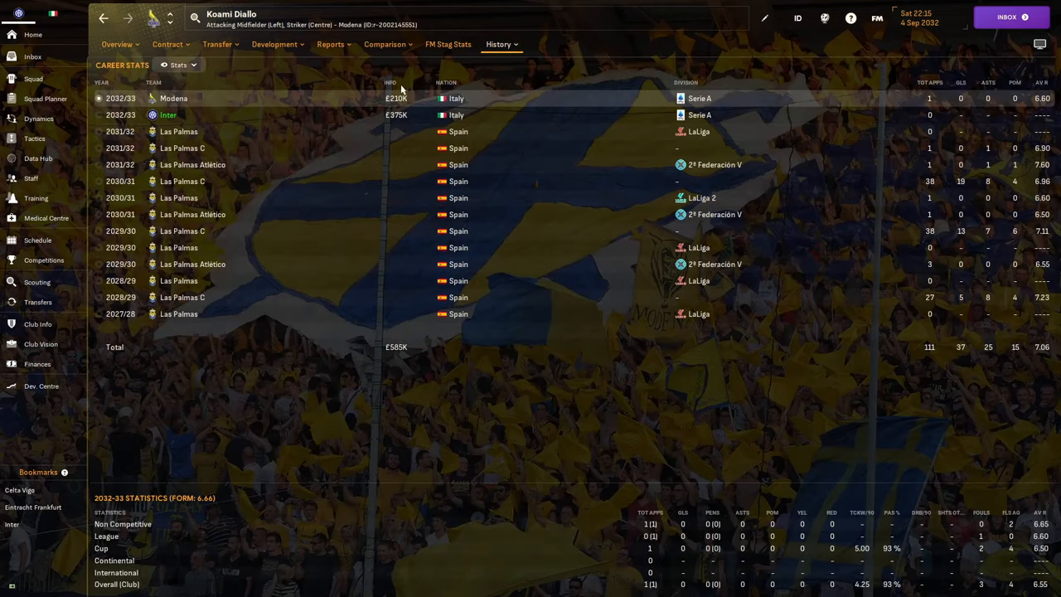
pyautogui.moveTo(360, 132)
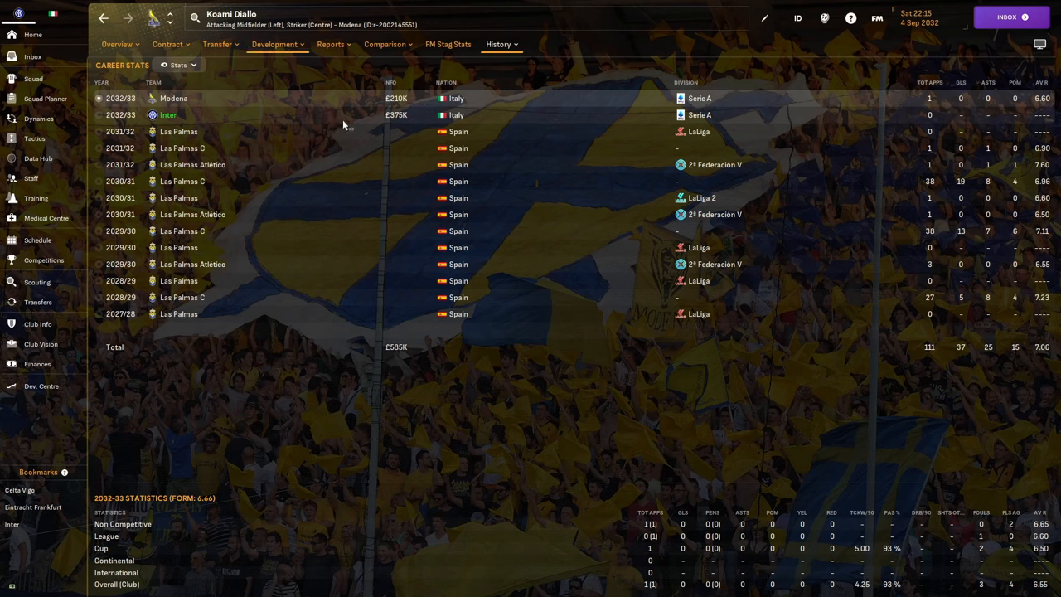
pyautogui.moveTo(395, 114)
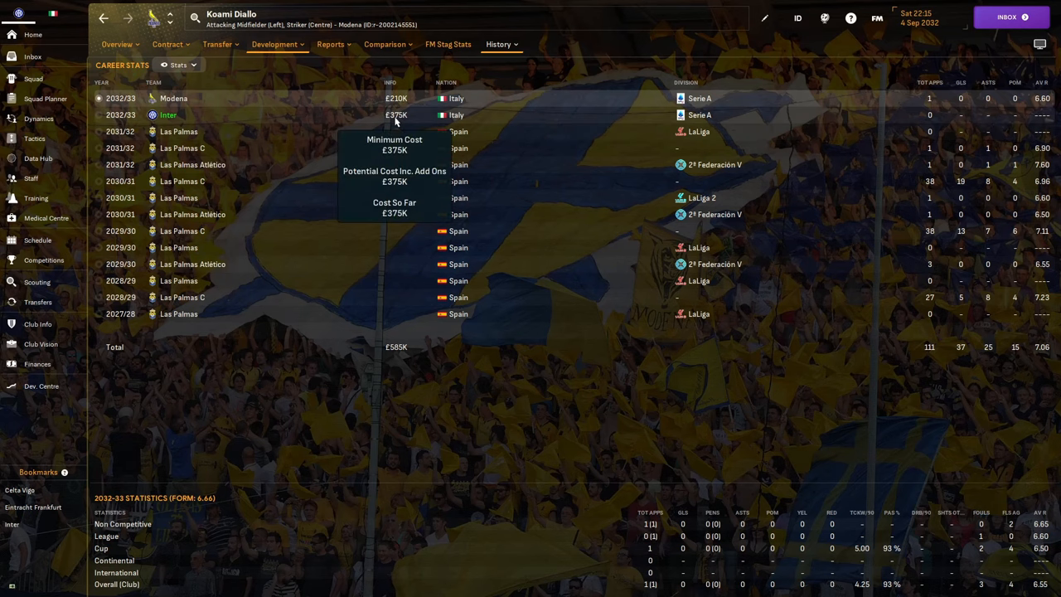
pyautogui.moveTo(94, 29)
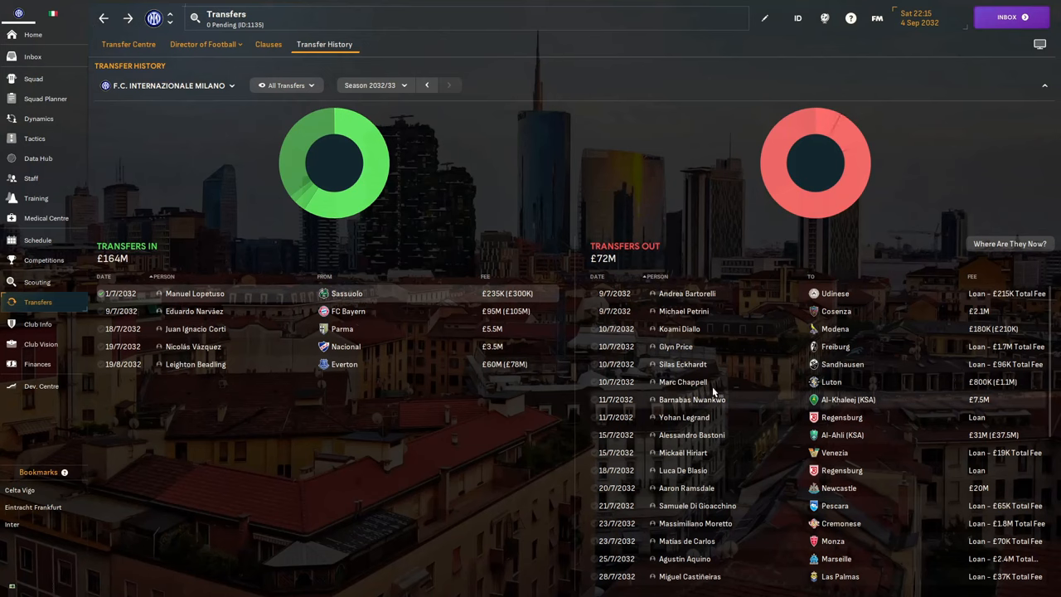
pyautogui.click(676, 346)
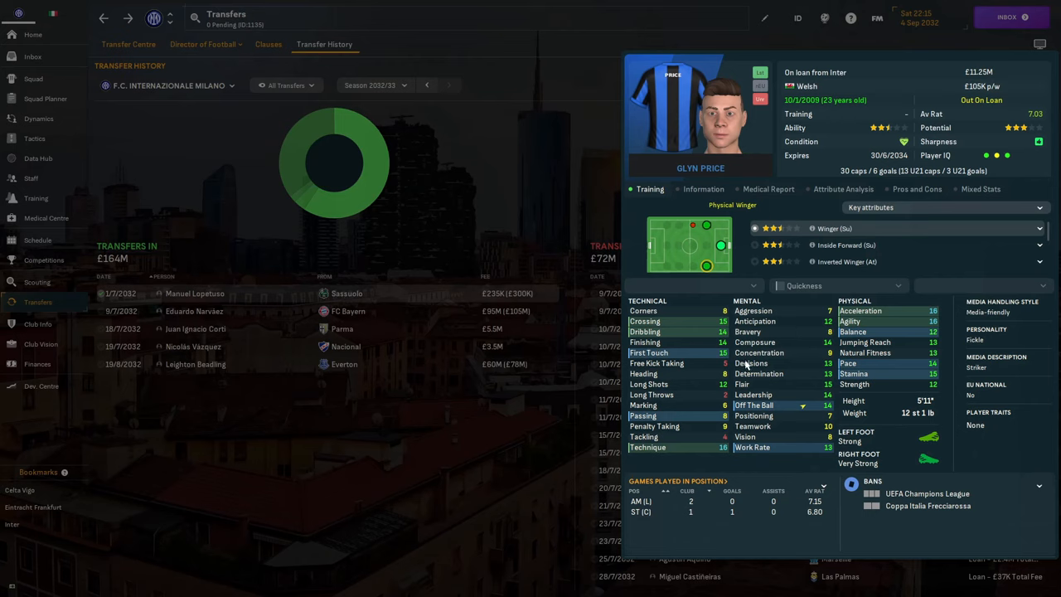
pyautogui.moveTo(750, 363)
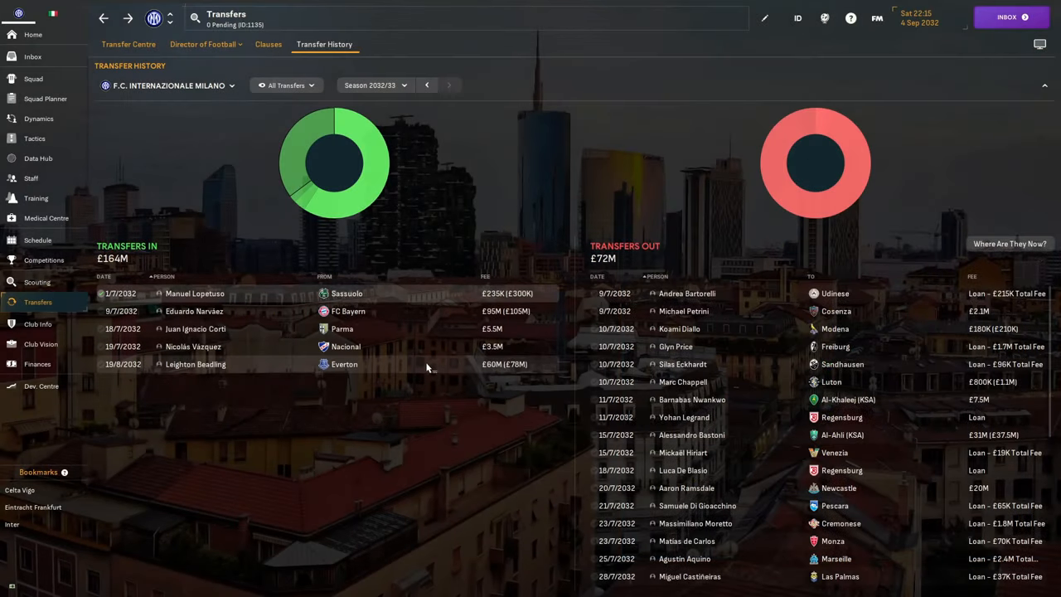
# Show Marc Chappell's season-by-season career stats from the Transfers Out list
pyautogui.click(682, 381)
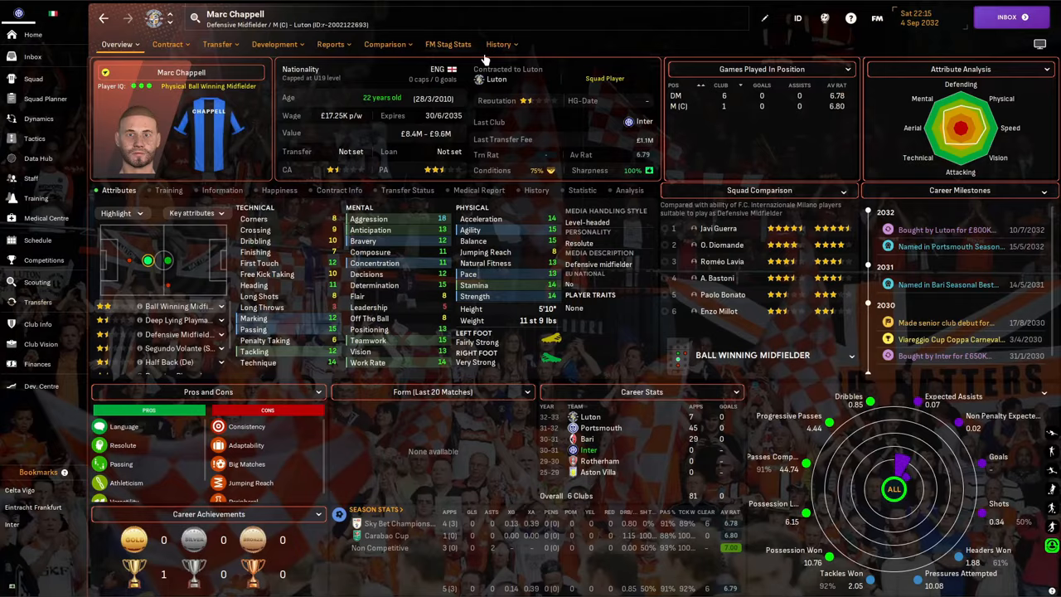
pyautogui.click(497, 44)
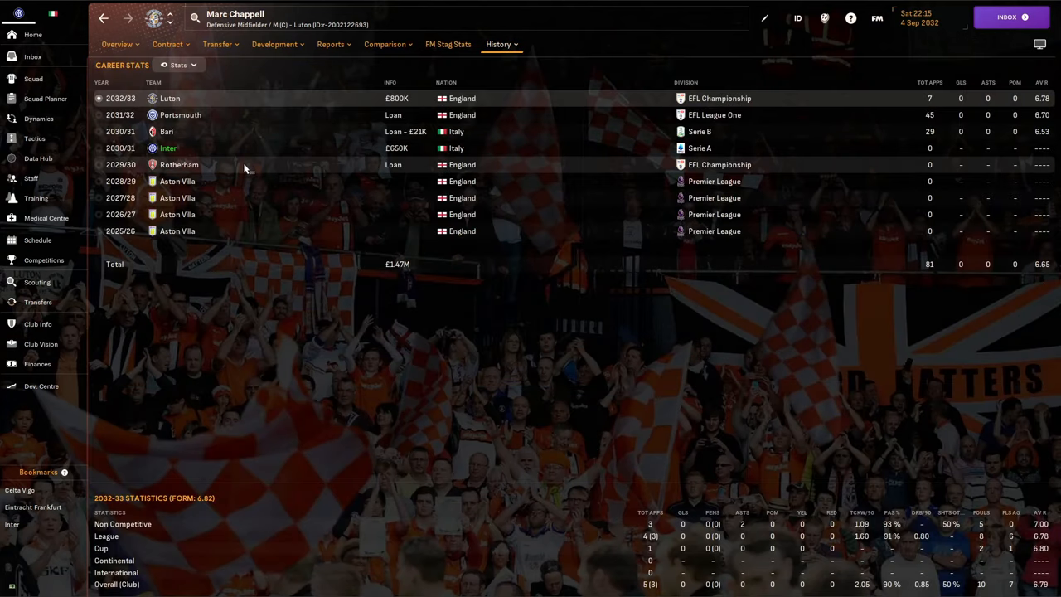
pyautogui.moveTo(222, 194)
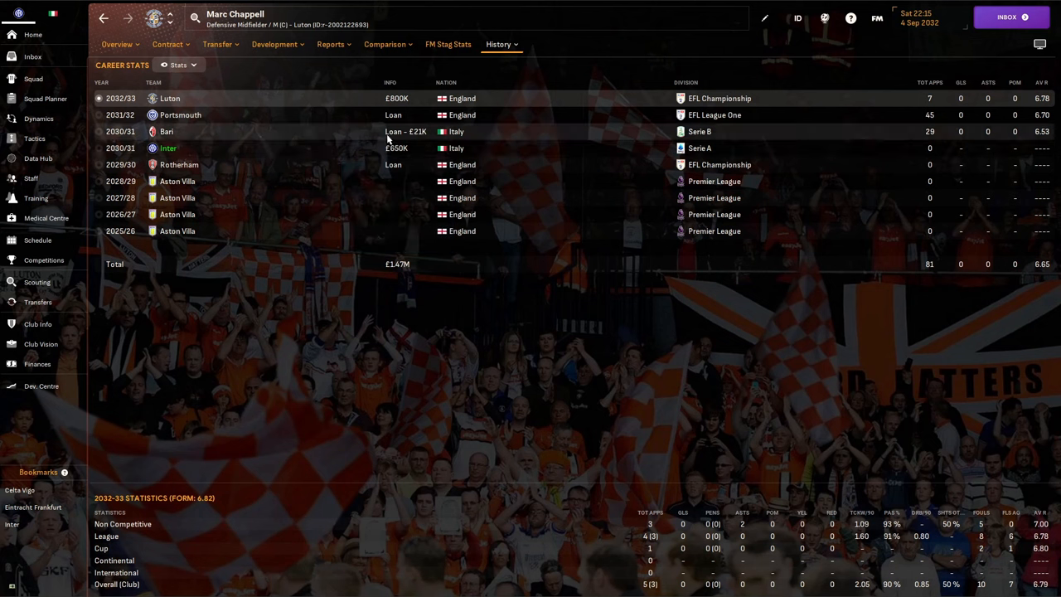
pyautogui.moveTo(325, 139)
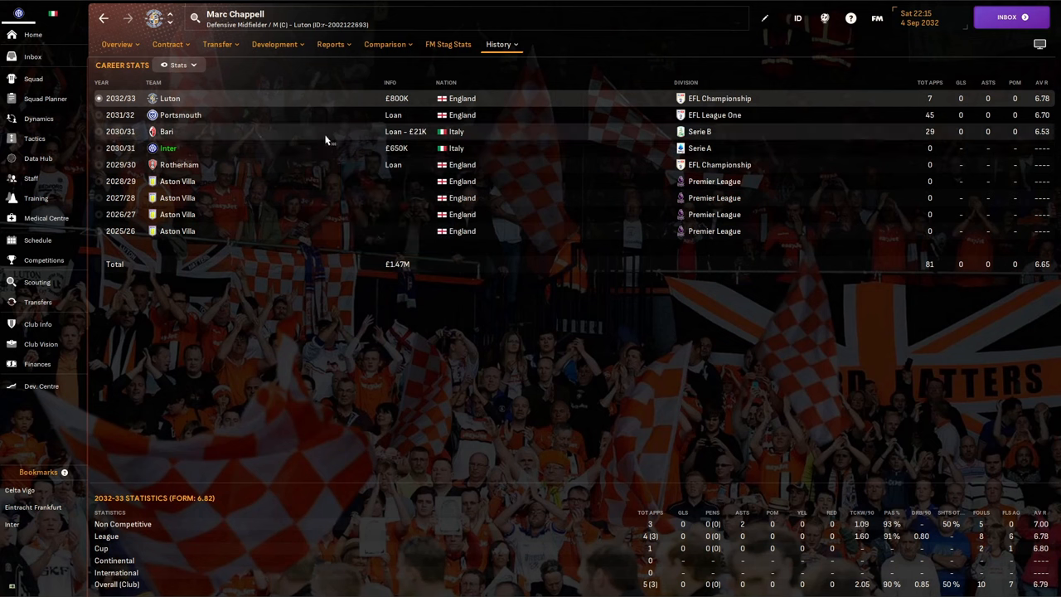
pyautogui.moveTo(930, 134)
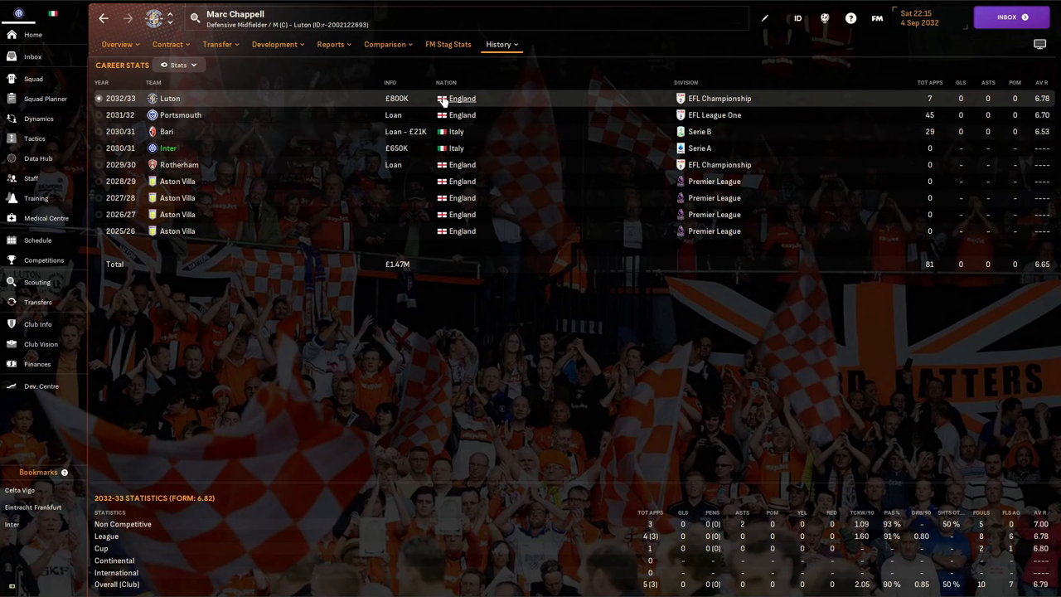
pyautogui.moveTo(397, 97)
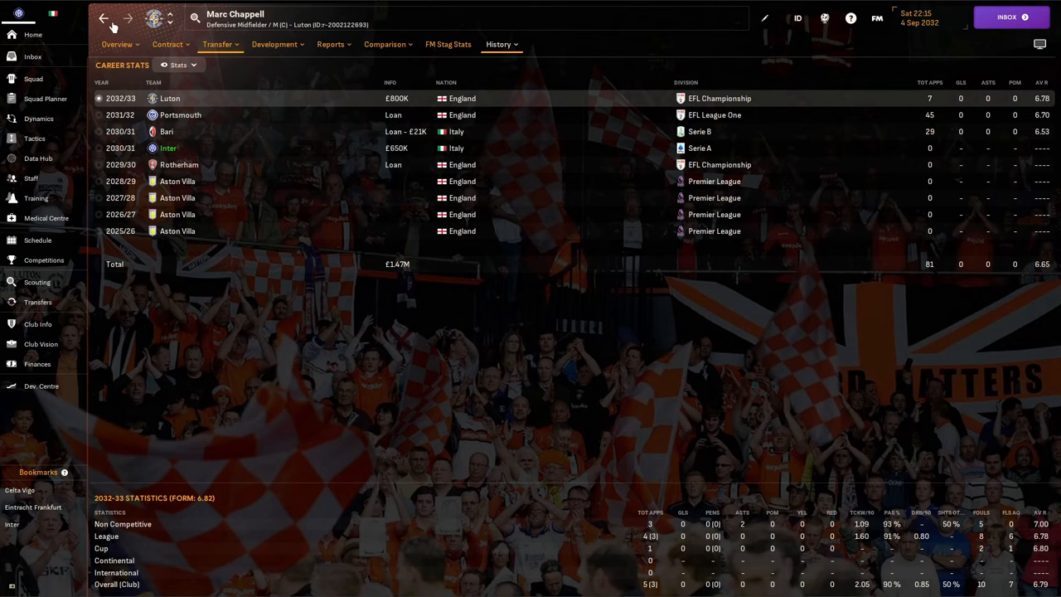
# Go back from Marc Chappell's career stats to Inter's 2032/33 transfer history
pyautogui.click(116, 44)
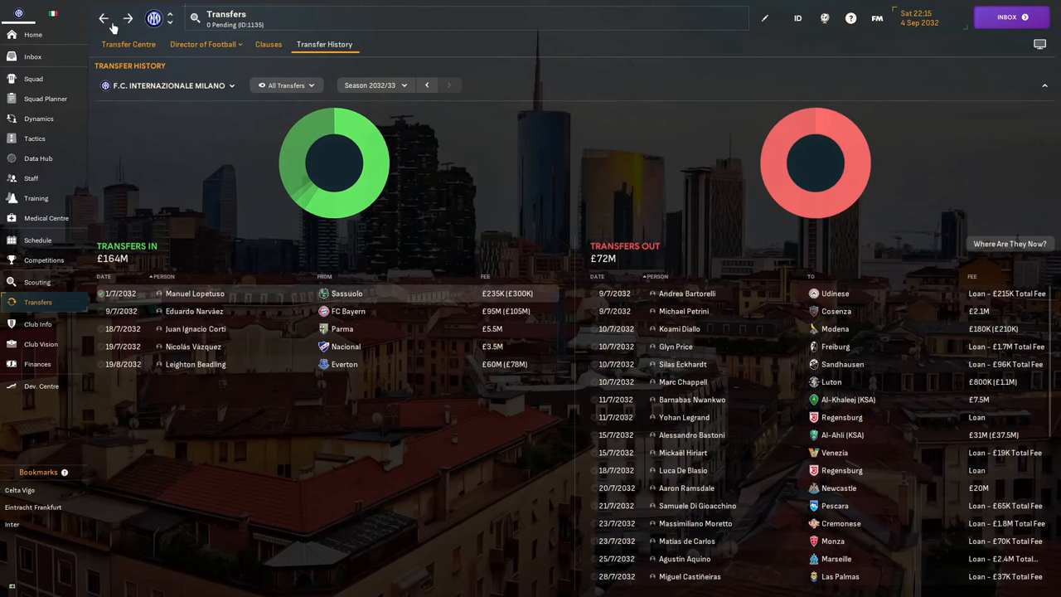
pyautogui.moveTo(454, 585)
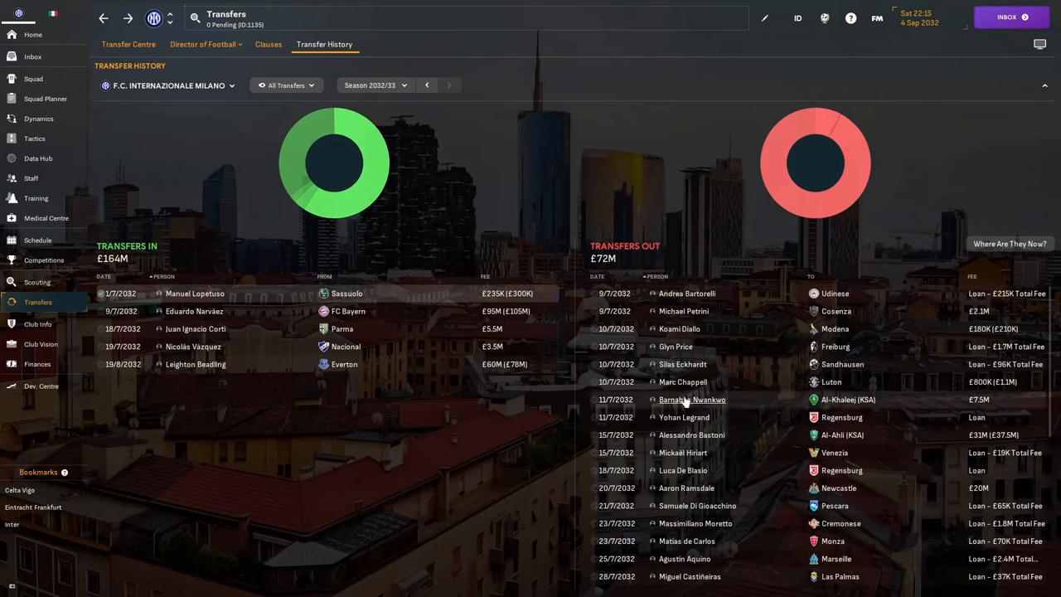
pyautogui.click(692, 400)
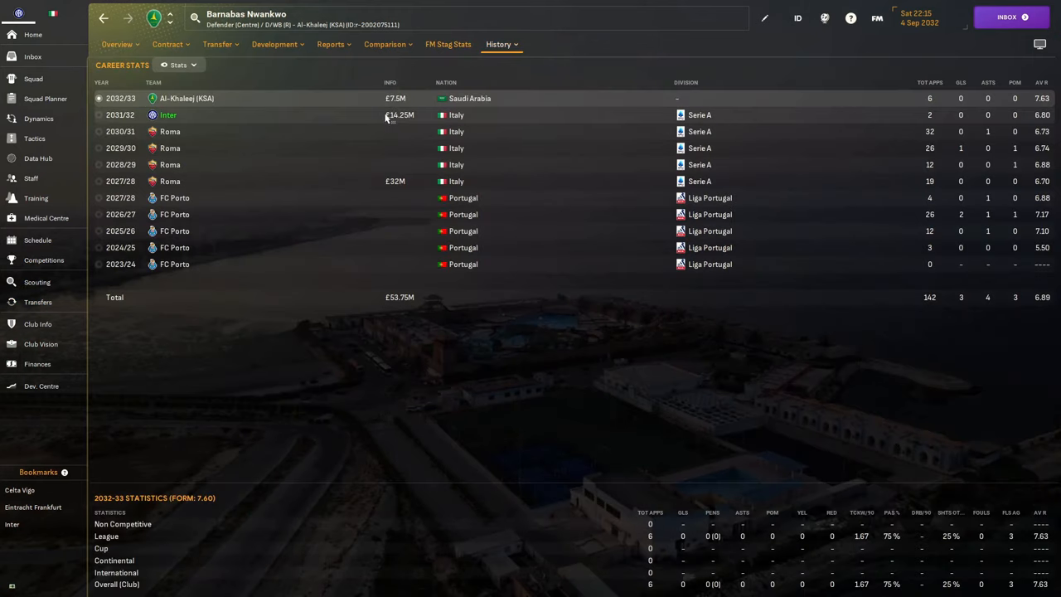
pyautogui.moveTo(400, 114)
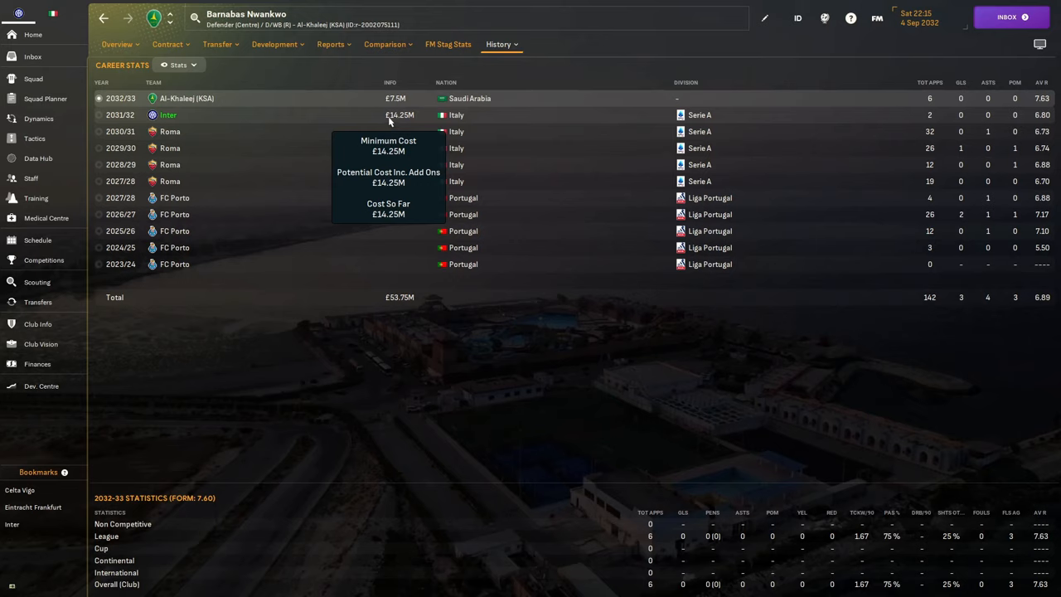
pyautogui.moveTo(126, 549)
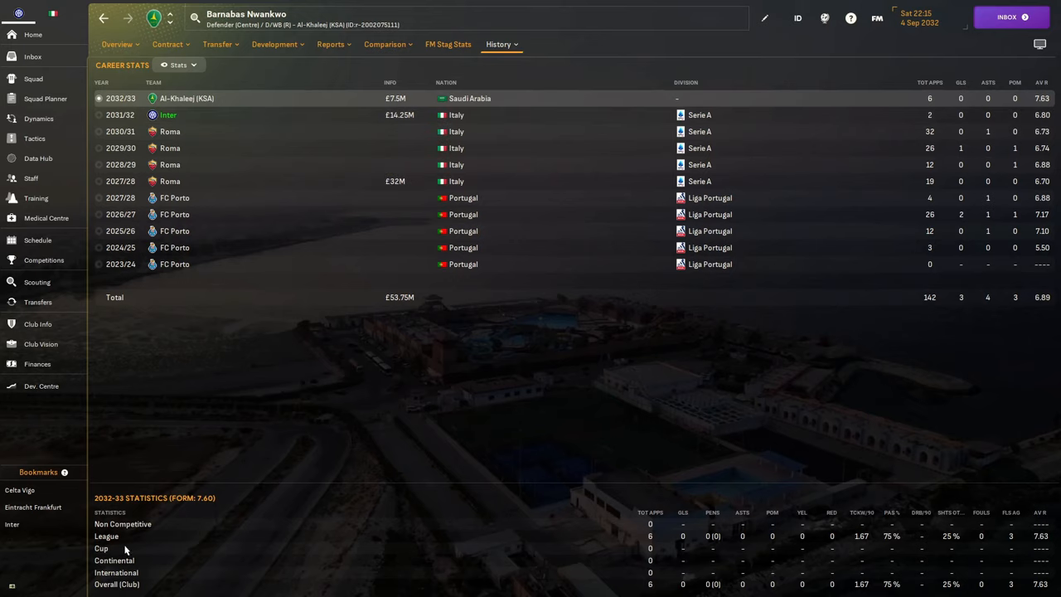
pyautogui.moveTo(371, 164)
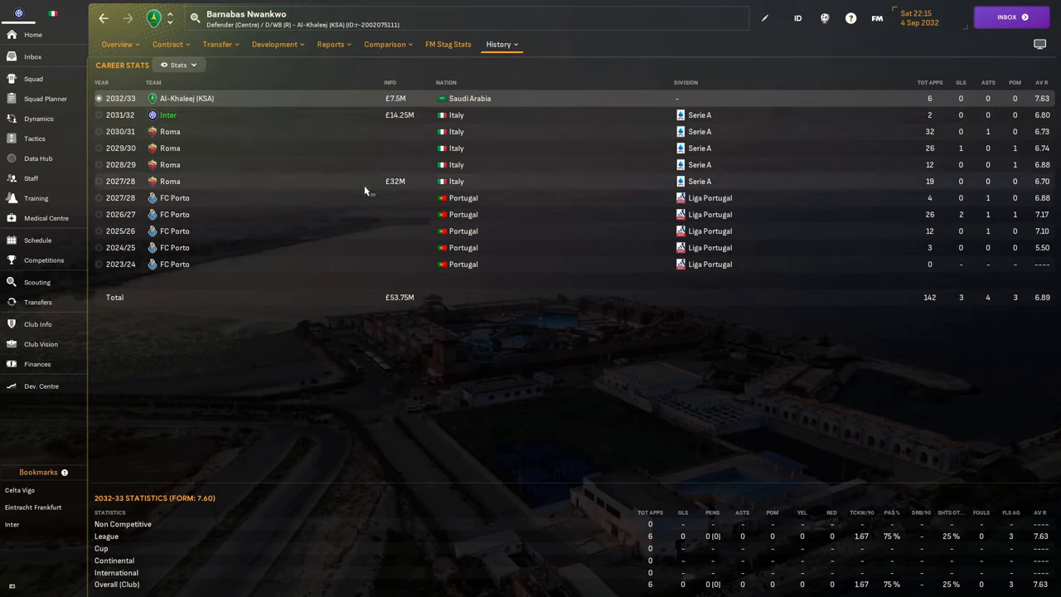
pyautogui.moveTo(395, 181)
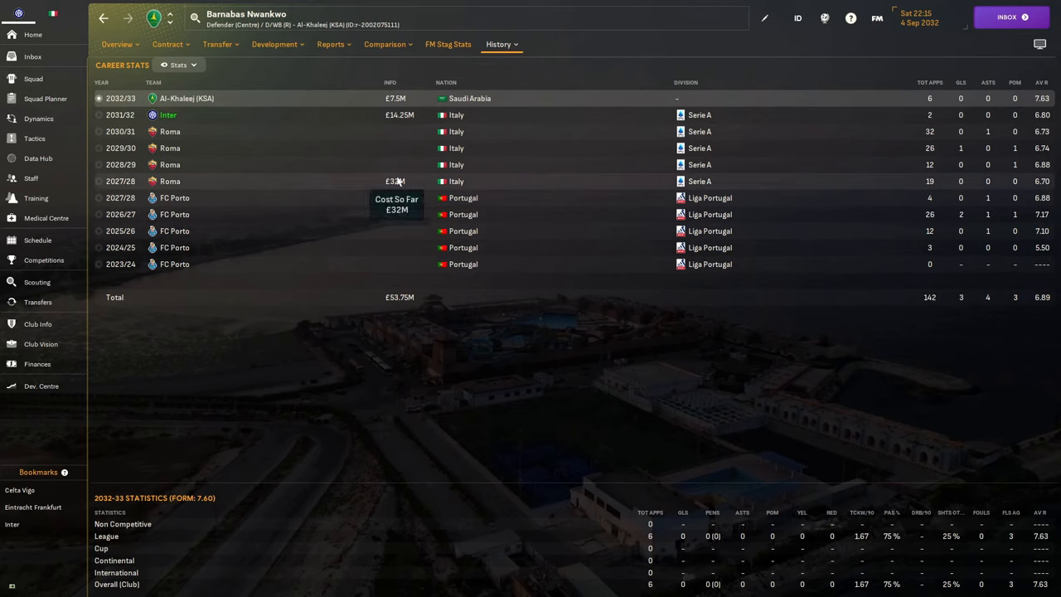
pyautogui.moveTo(378, 226)
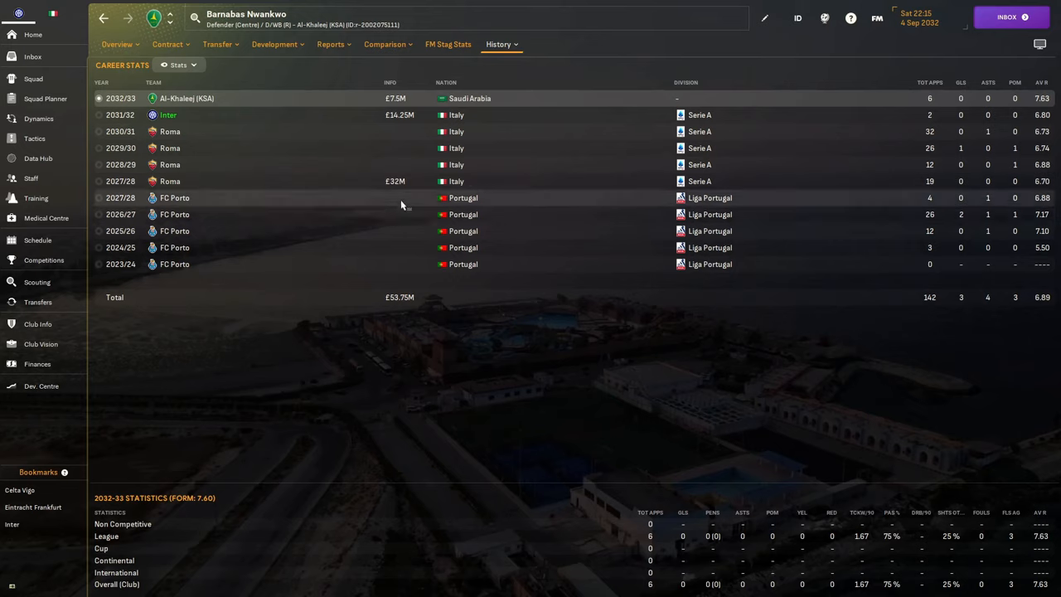
pyautogui.moveTo(112, 119)
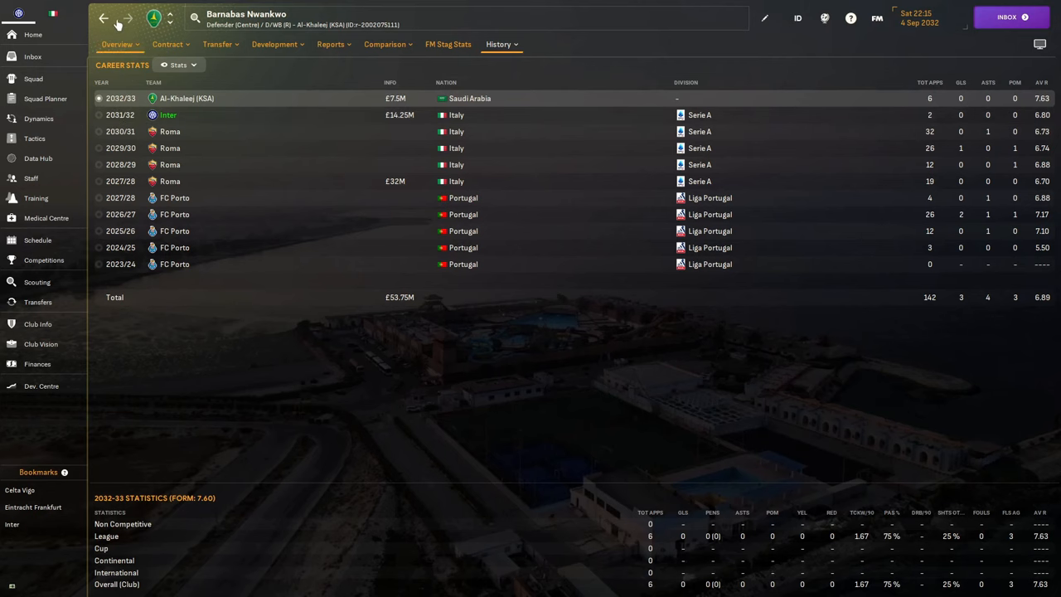
# Browse Bastoni's Overview and career History pages, then return to Inter's 2032/33 transfer history
pyautogui.click(102, 18)
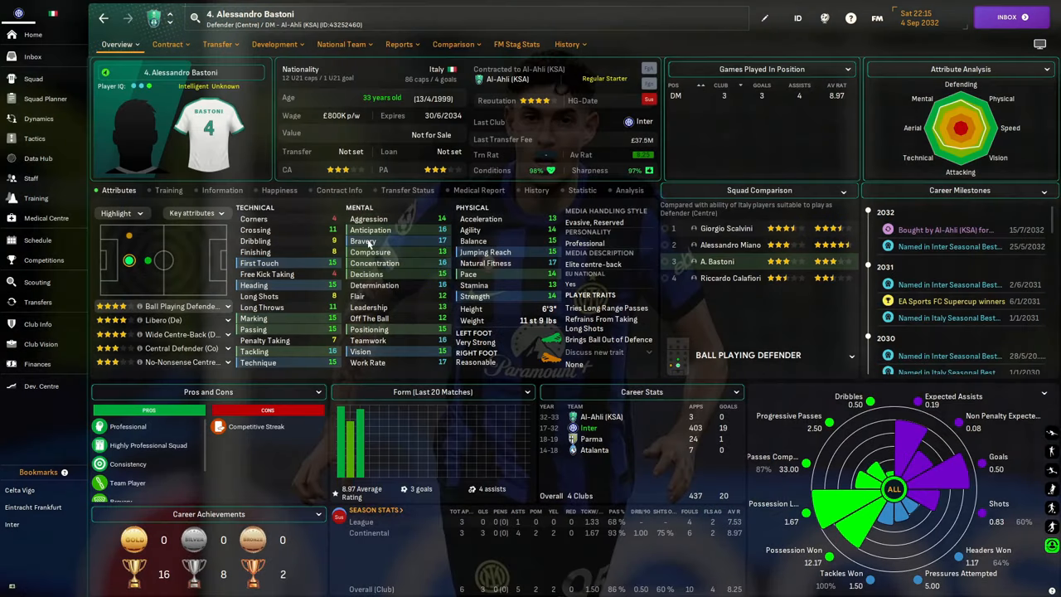
pyautogui.click(567, 44)
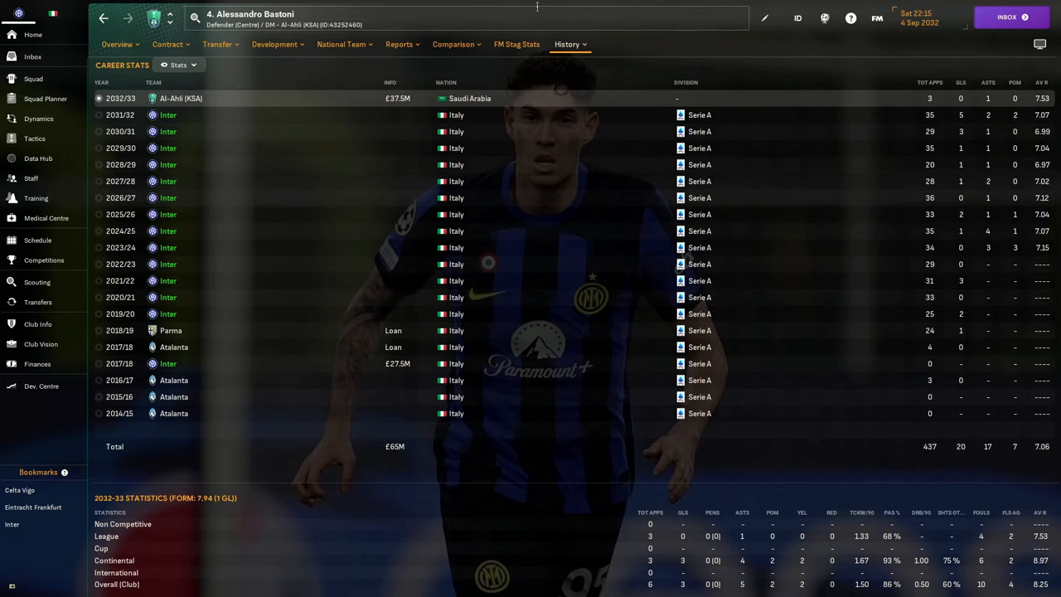
pyautogui.moveTo(398, 97)
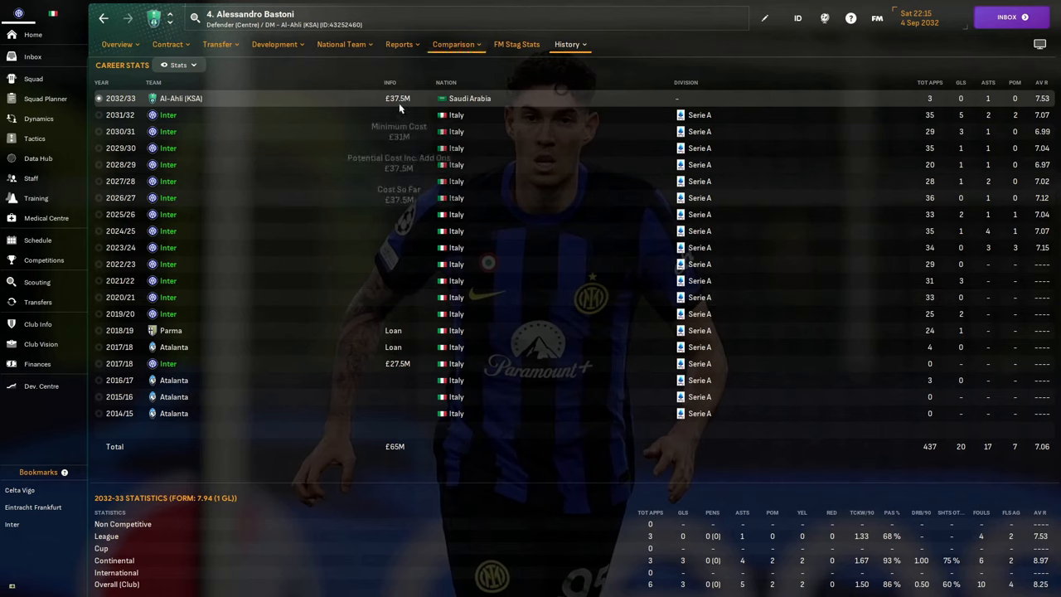
pyautogui.moveTo(351, 121)
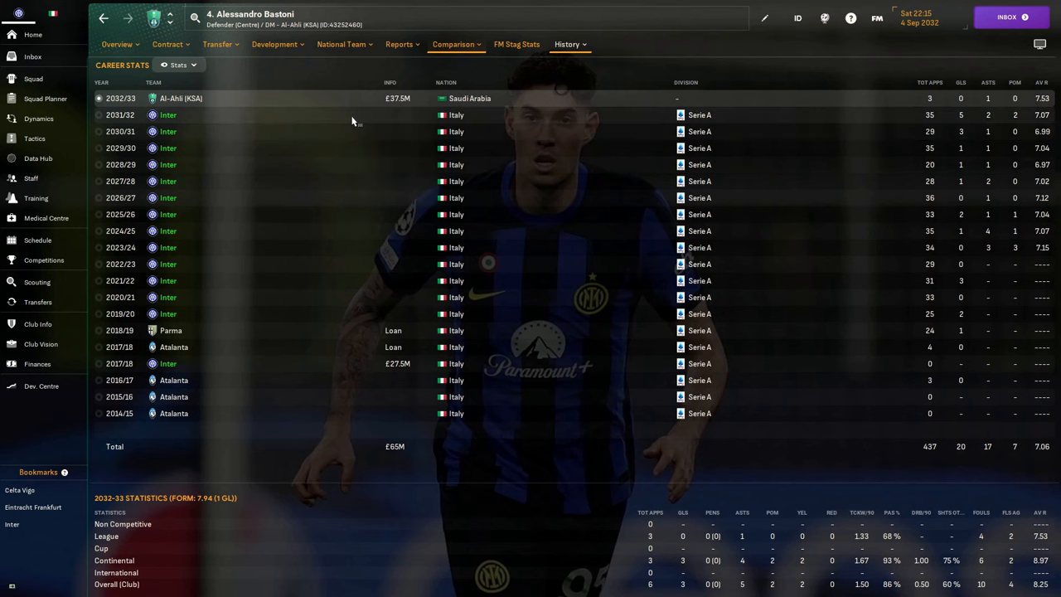
pyautogui.moveTo(116, 44)
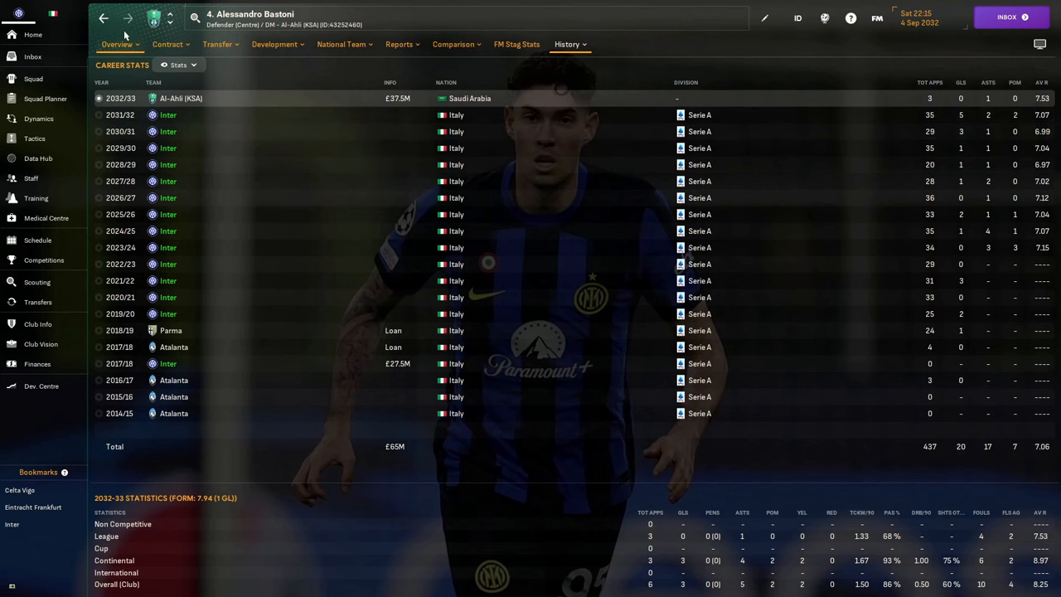
pyautogui.click(517, 43)
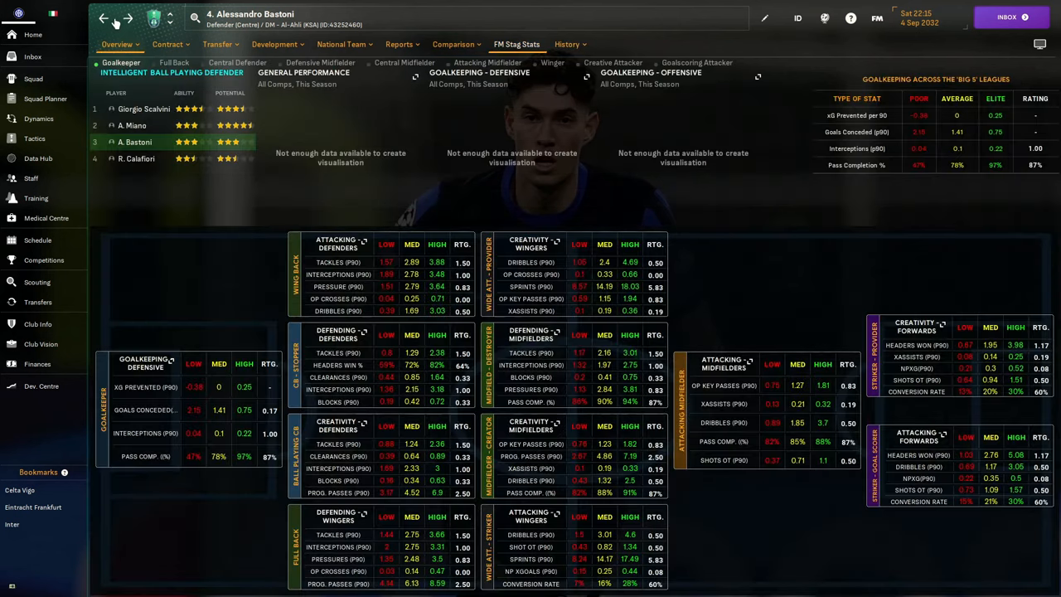
pyautogui.click(117, 44)
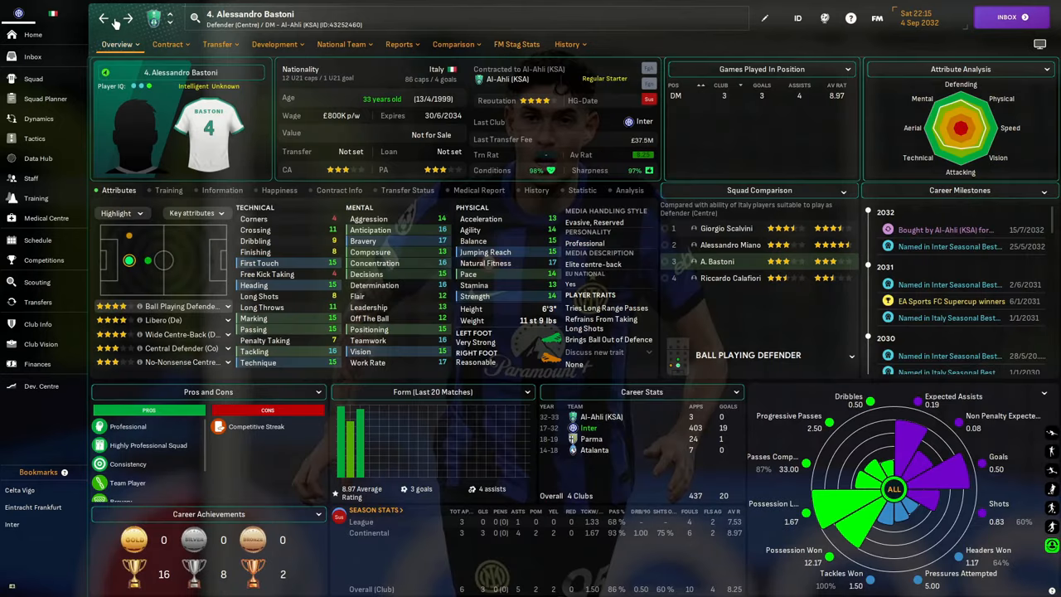
pyautogui.click(567, 44)
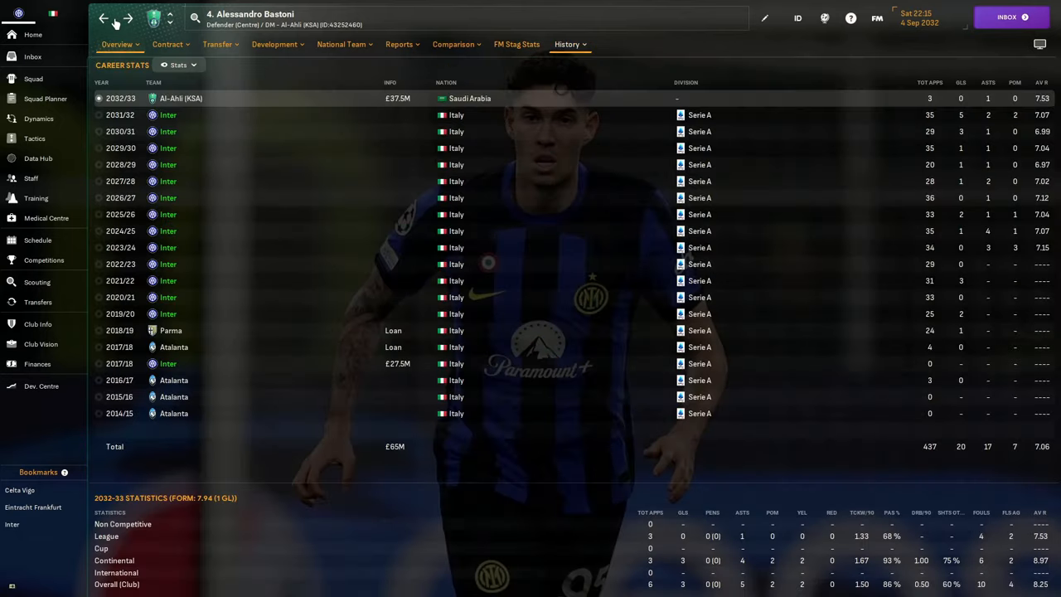
pyautogui.click(103, 17)
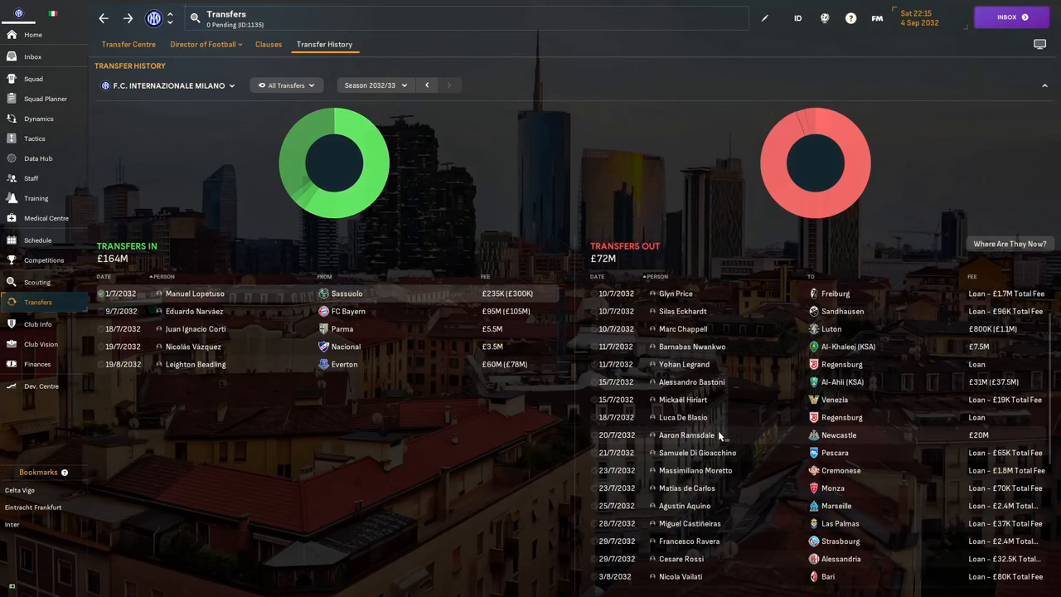
pyautogui.click(691, 381)
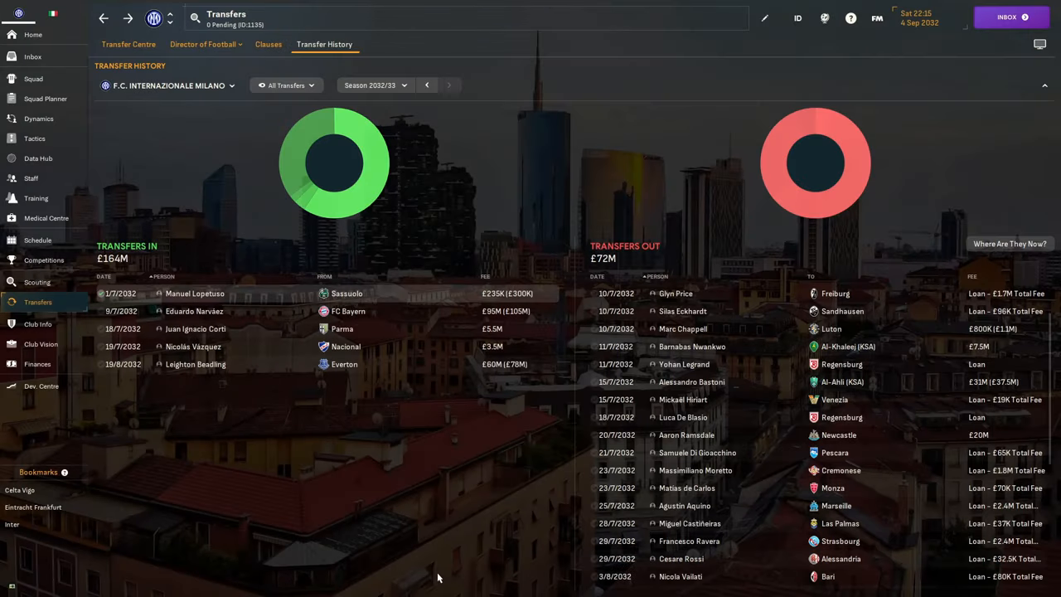
pyautogui.click(686, 434)
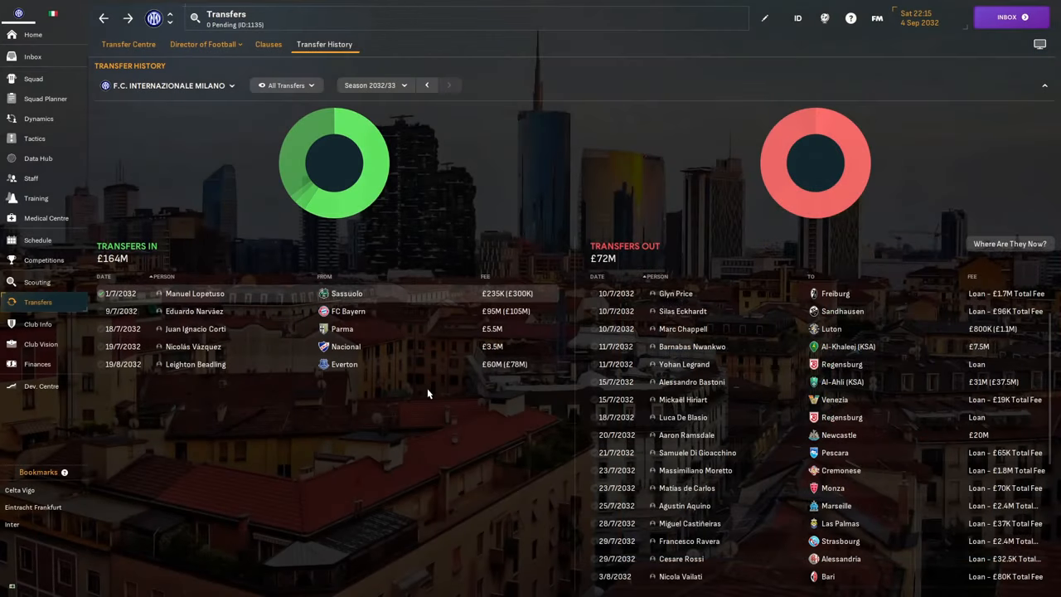
pyautogui.moveTo(275, 484)
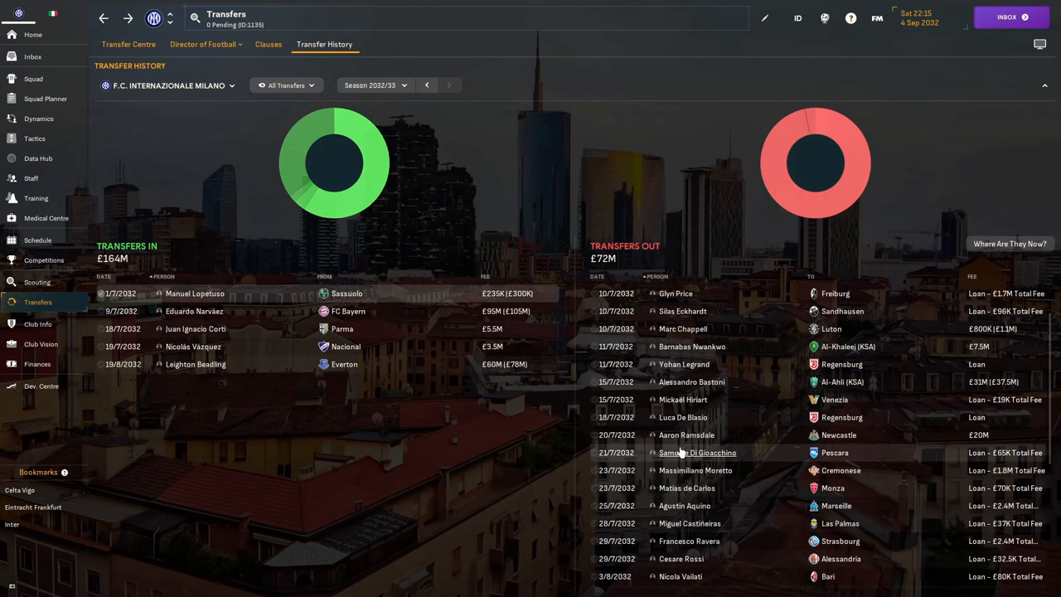
pyautogui.moveTo(406, 437)
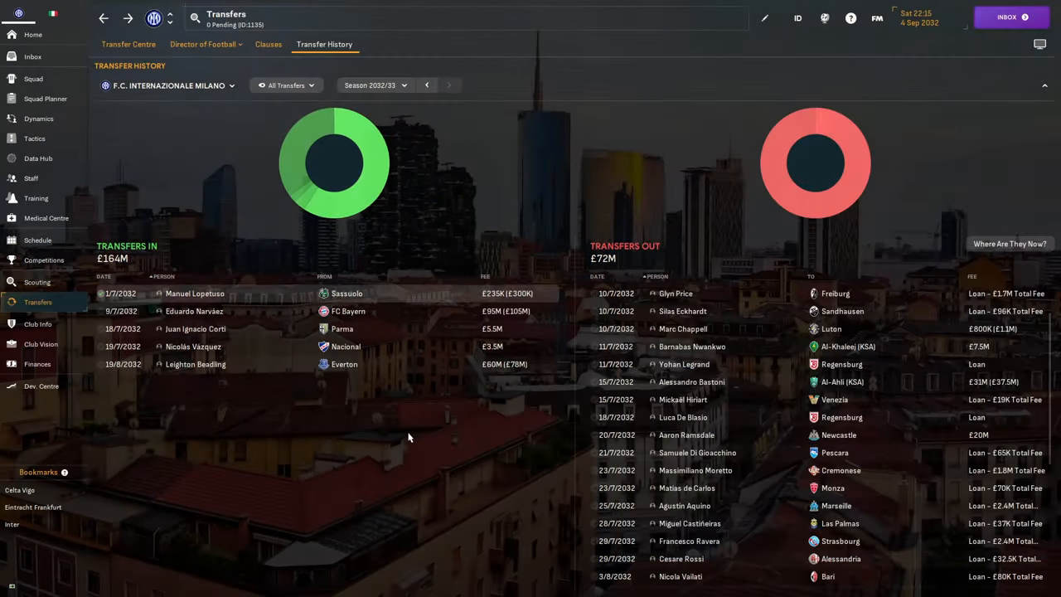
pyautogui.click(694, 469)
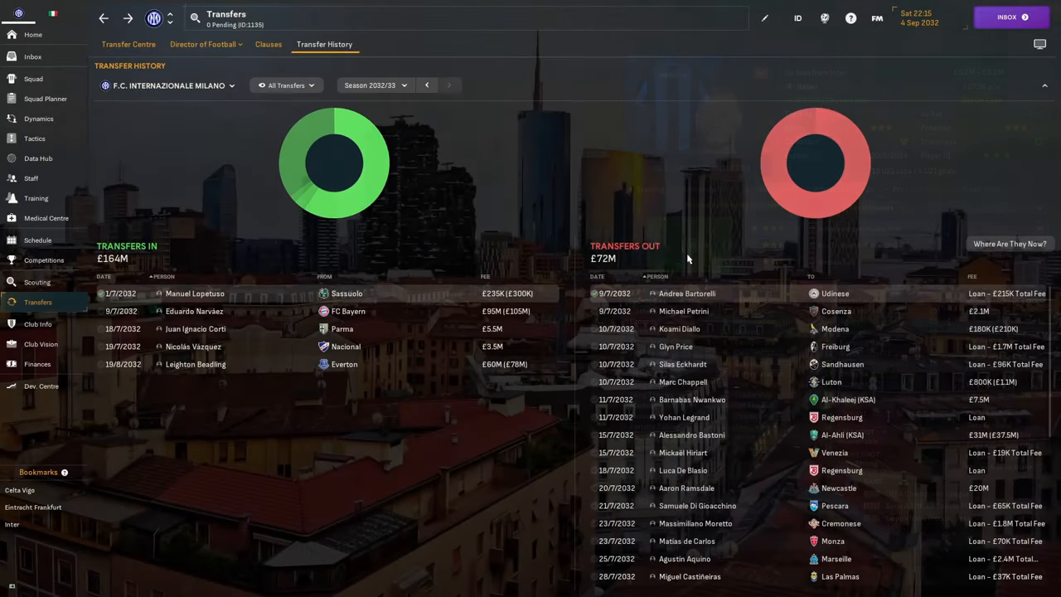
pyautogui.moveTo(684, 417)
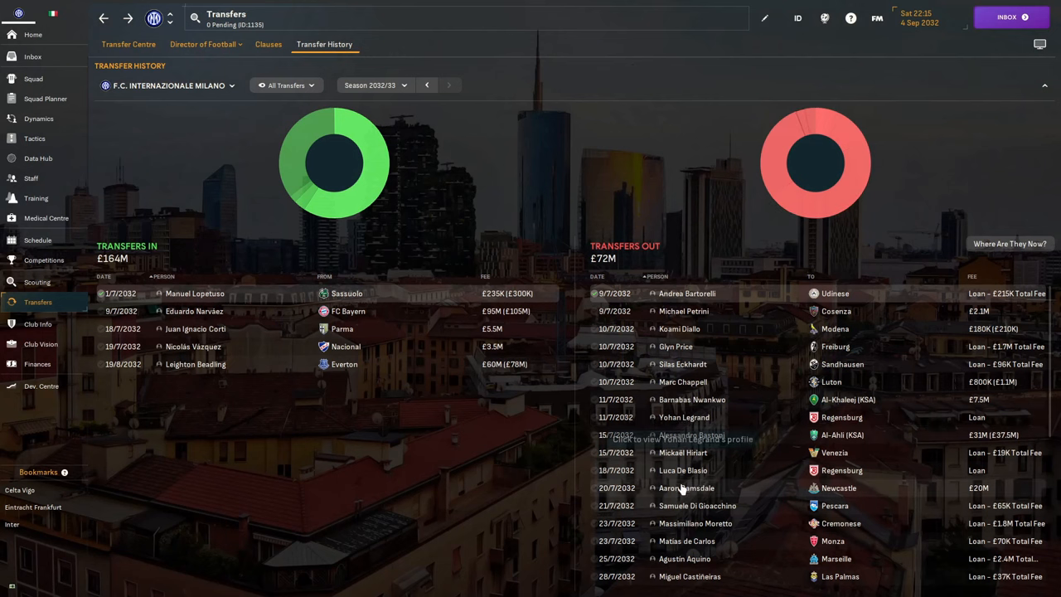
pyautogui.scroll(-3)
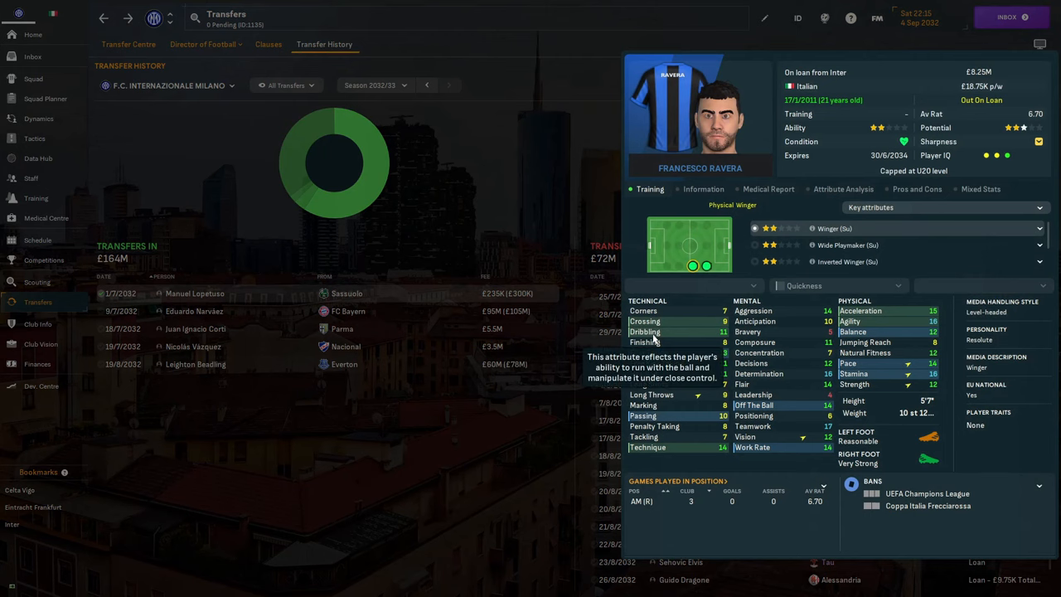
pyautogui.moveTo(593, 351)
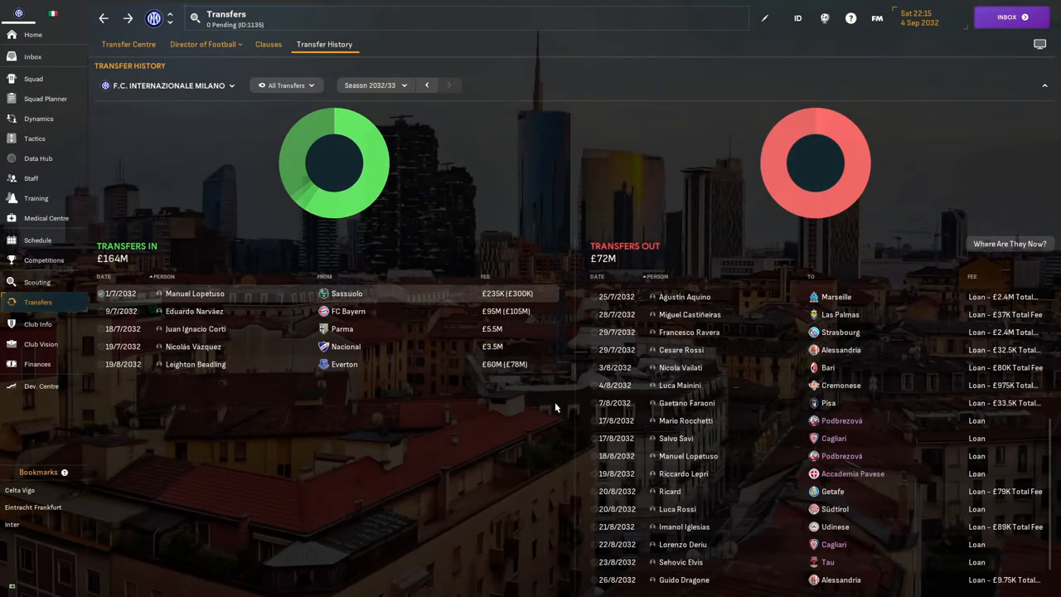
pyautogui.moveTo(752, 409)
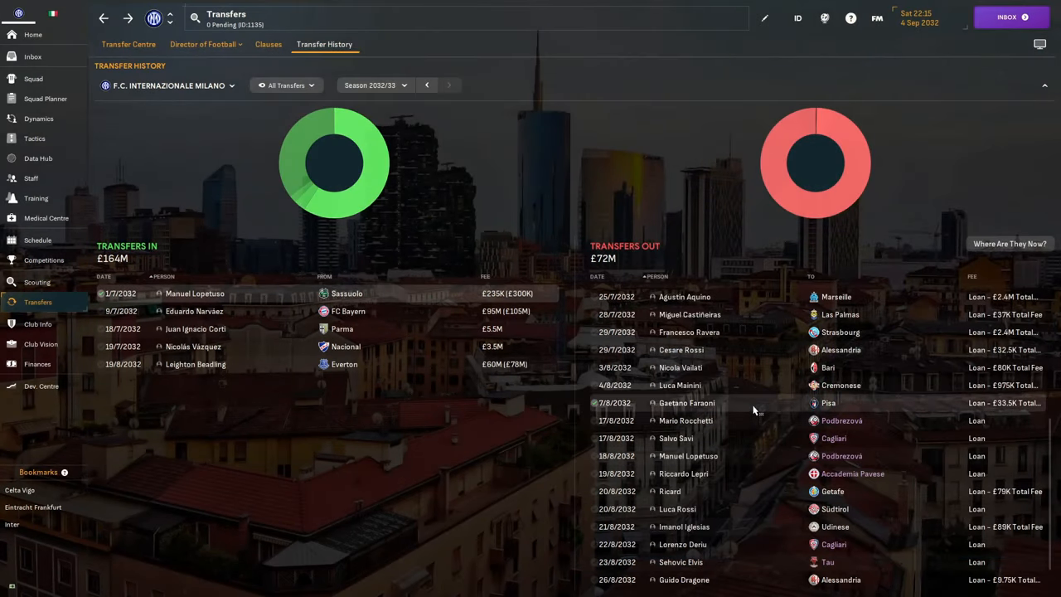
pyautogui.scroll(3)
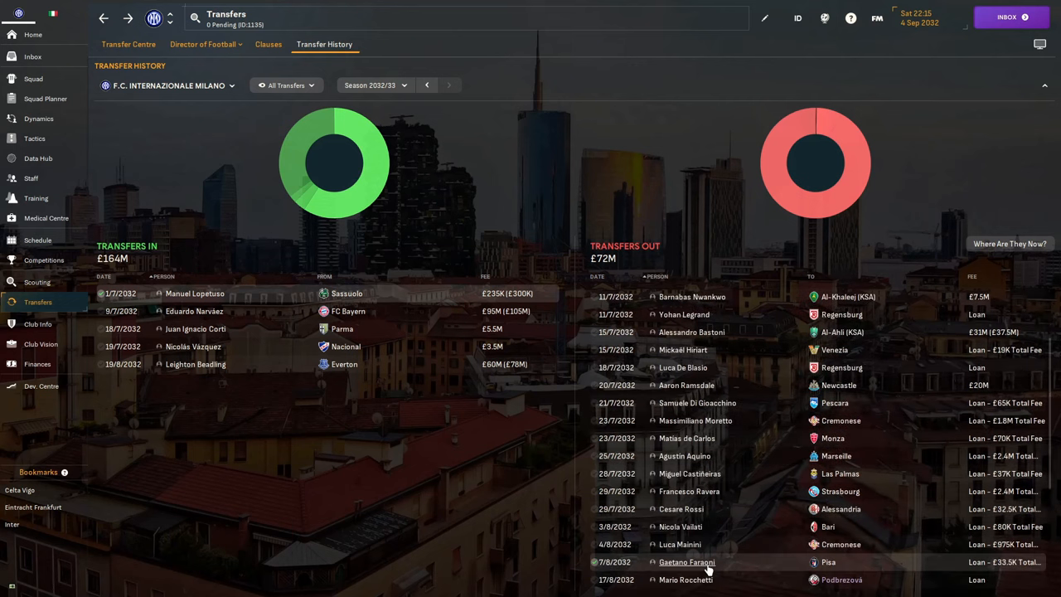
pyautogui.scroll(3)
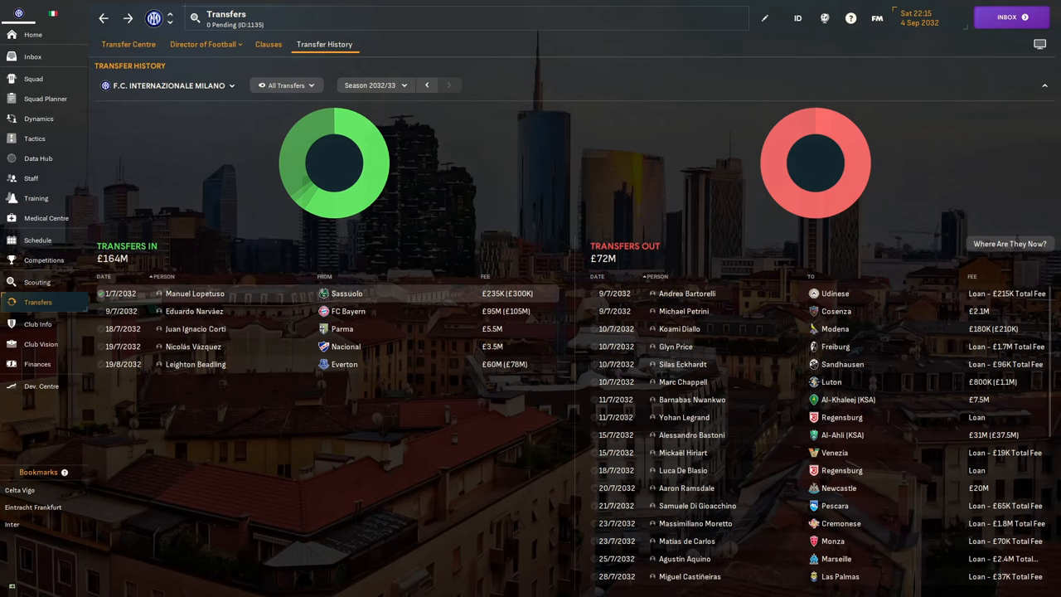
# Preview the 4-2 defeat at Genoa, 2-0 win over Bologna and Torino match
pyautogui.click(38, 239)
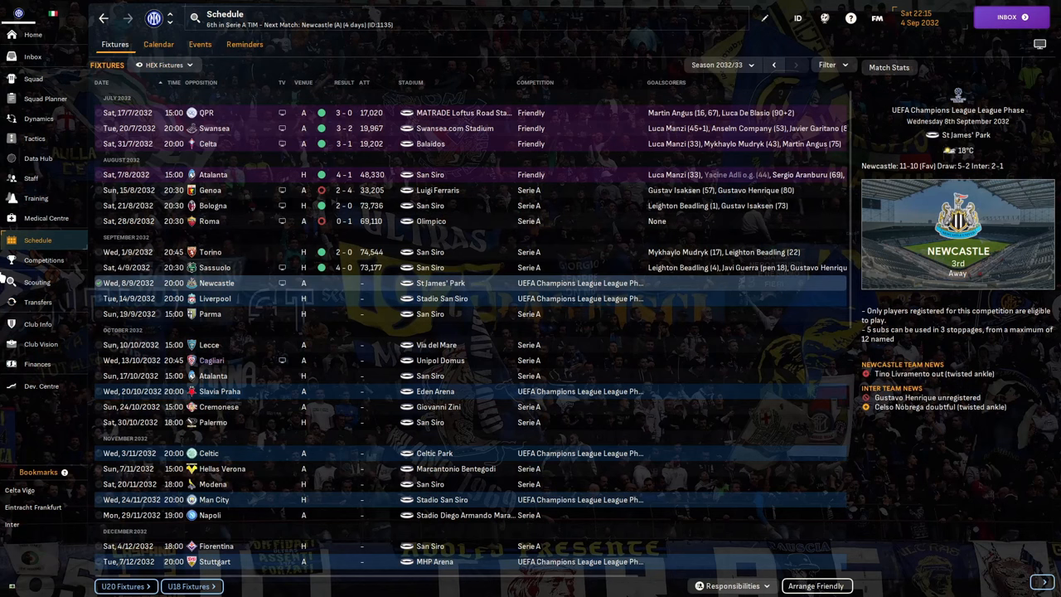
pyautogui.click(207, 190)
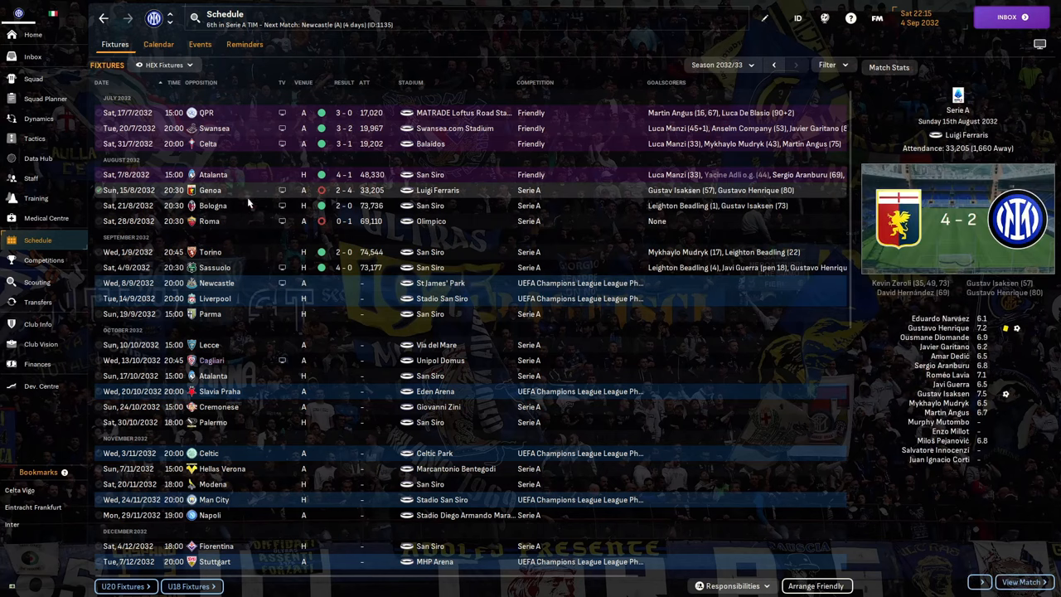
pyautogui.click(207, 205)
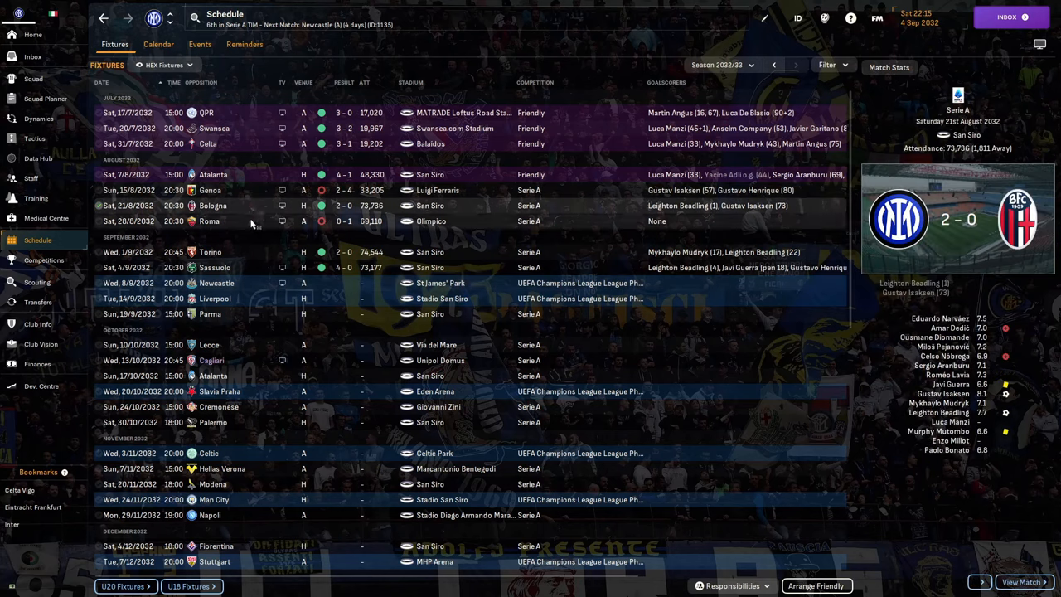
pyautogui.click(248, 220)
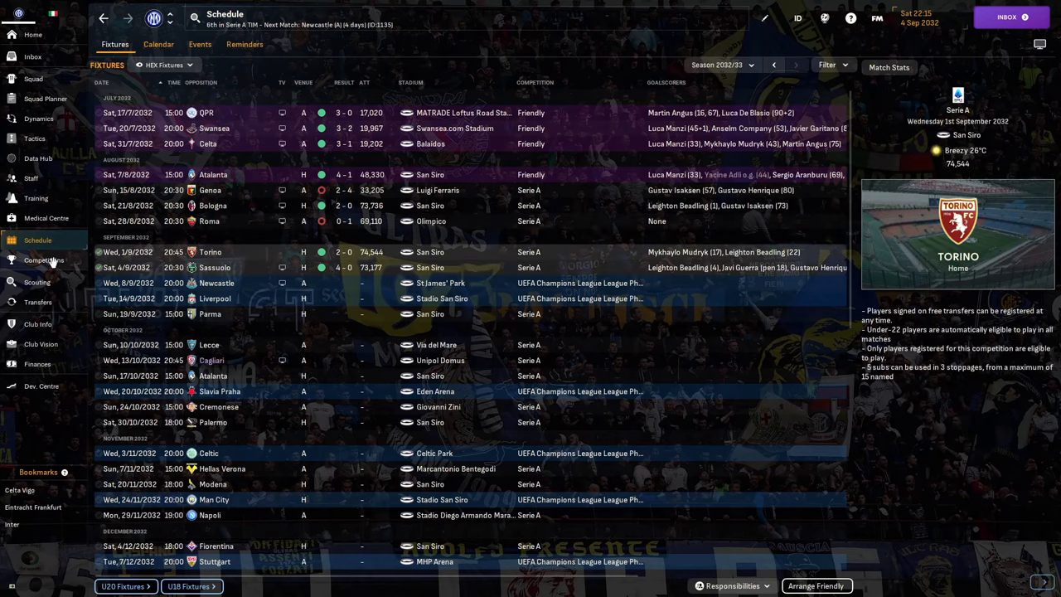
# Open the Serie A TIM overview, with Inter sixth after five matches
pyautogui.click(44, 259)
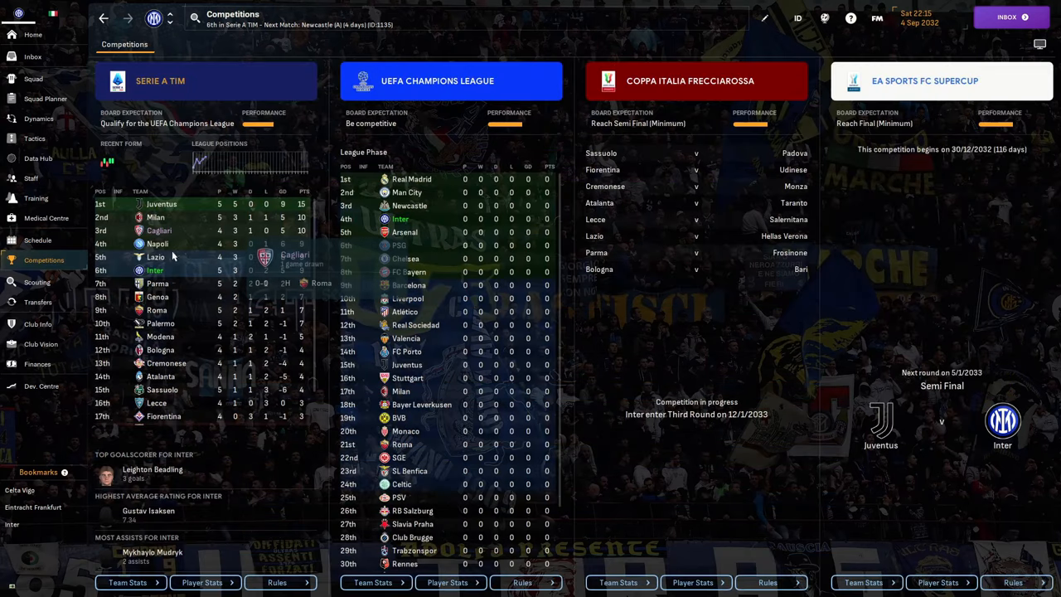
pyautogui.moveTo(169, 89)
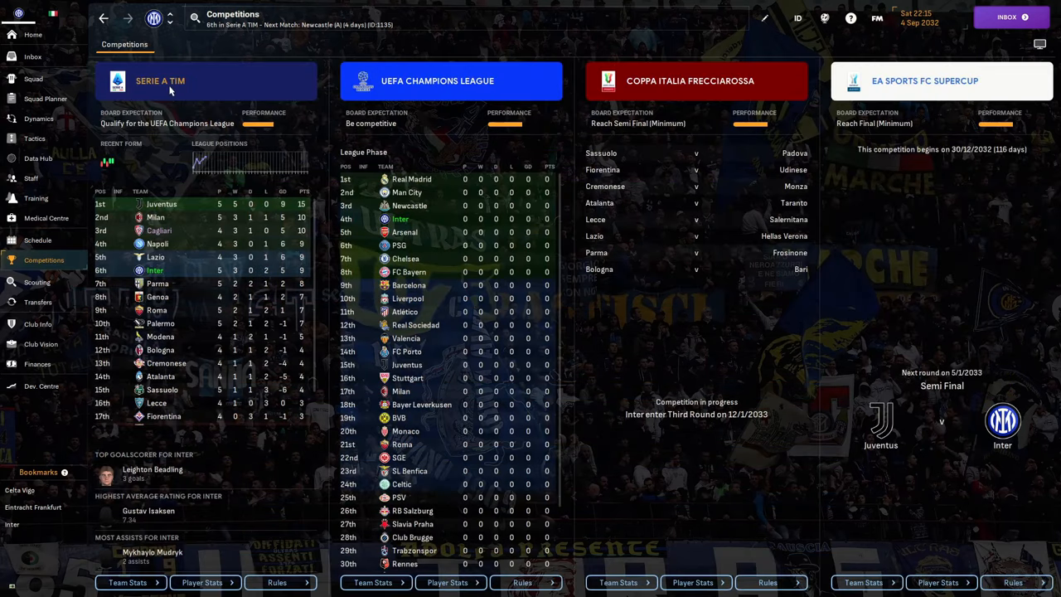
pyautogui.click(160, 80)
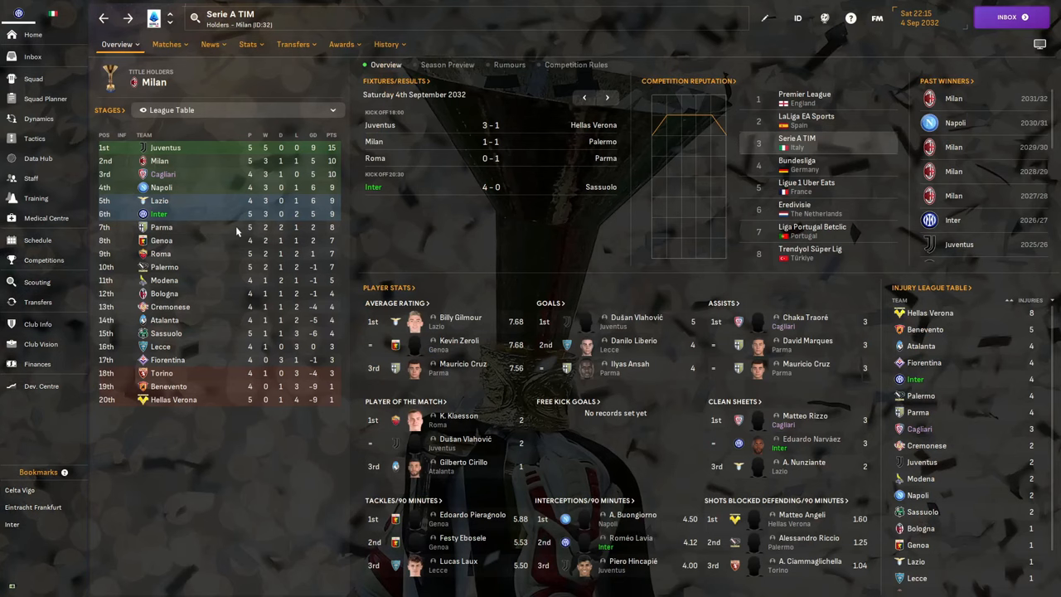
pyautogui.moveTo(286, 227)
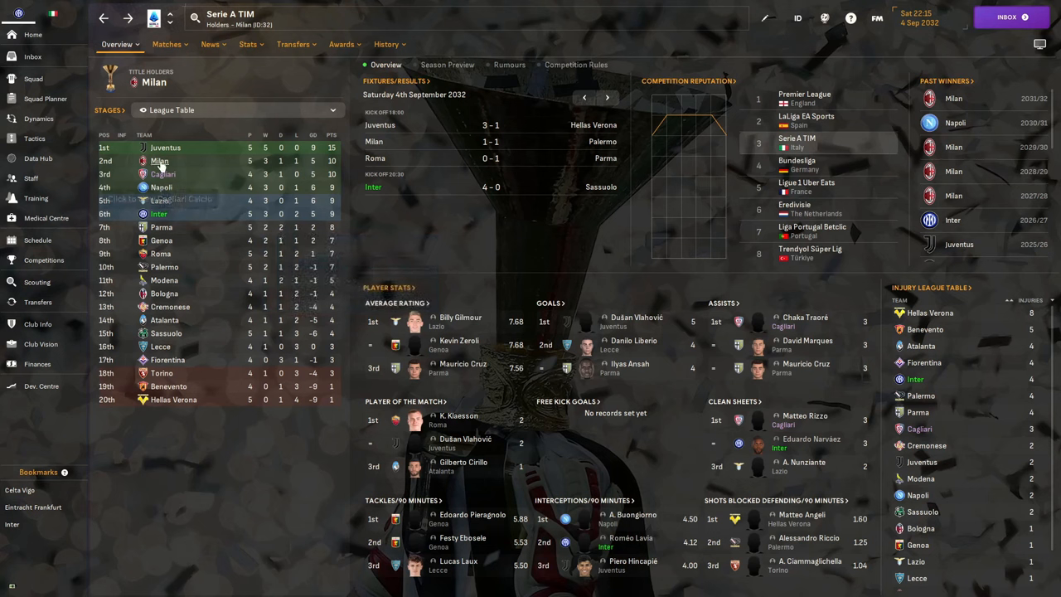
pyautogui.moveTo(165, 147)
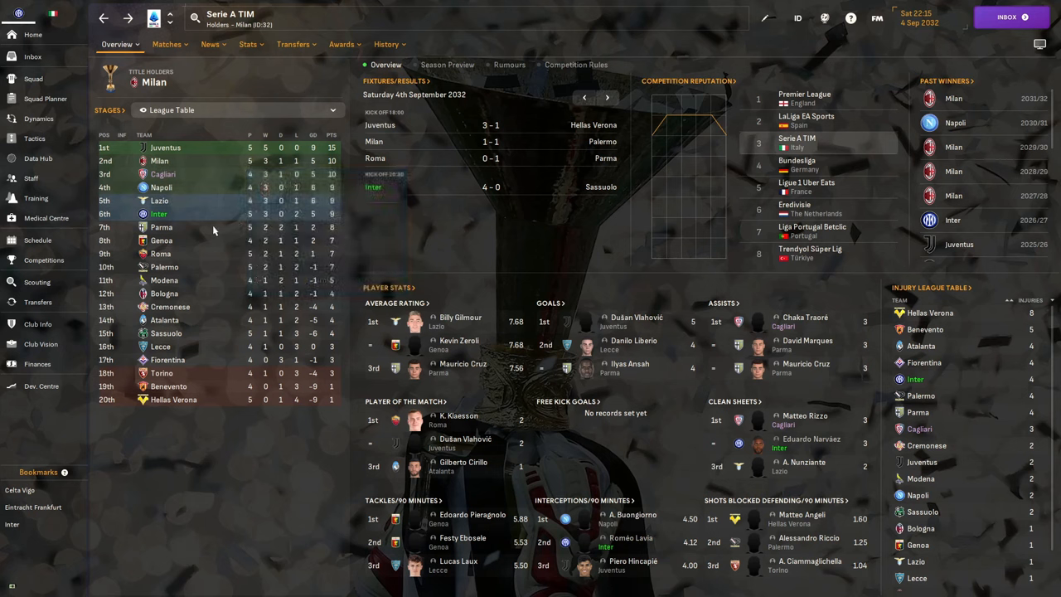
pyautogui.moveTo(39, 118)
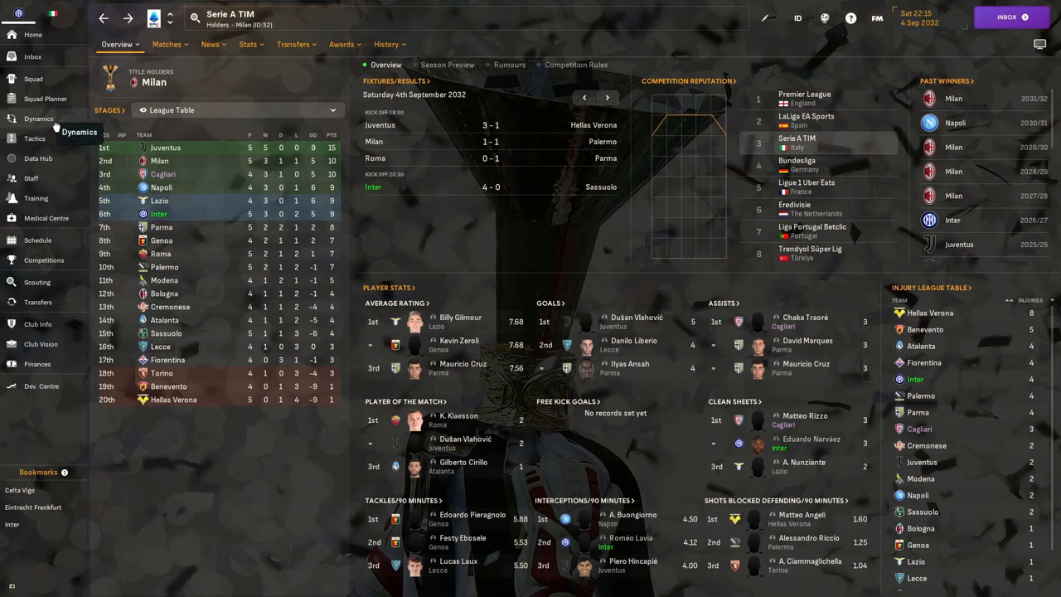
pyautogui.click(38, 118)
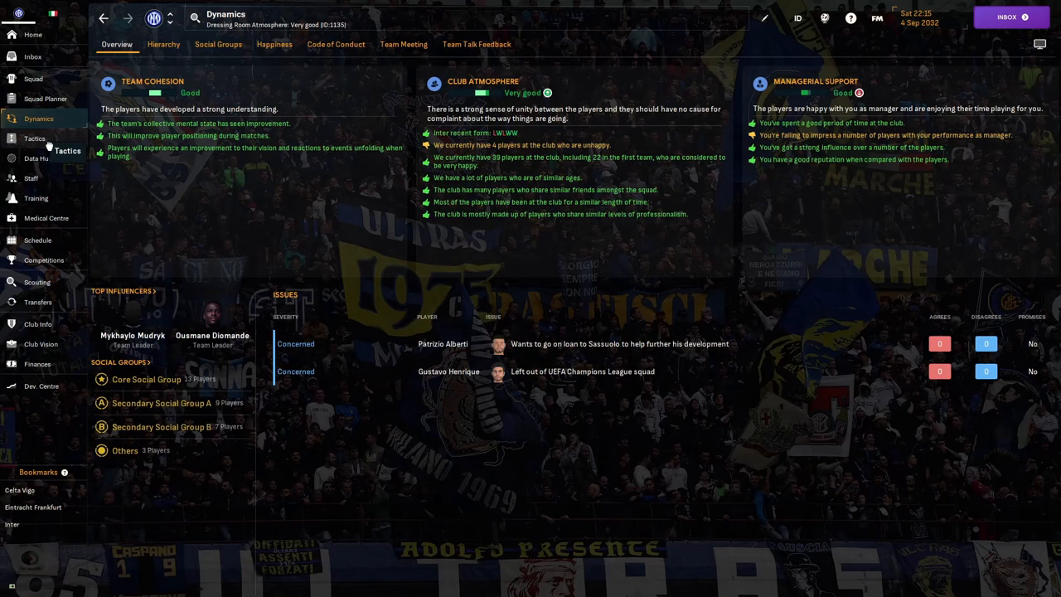
pyautogui.moveTo(402, 343)
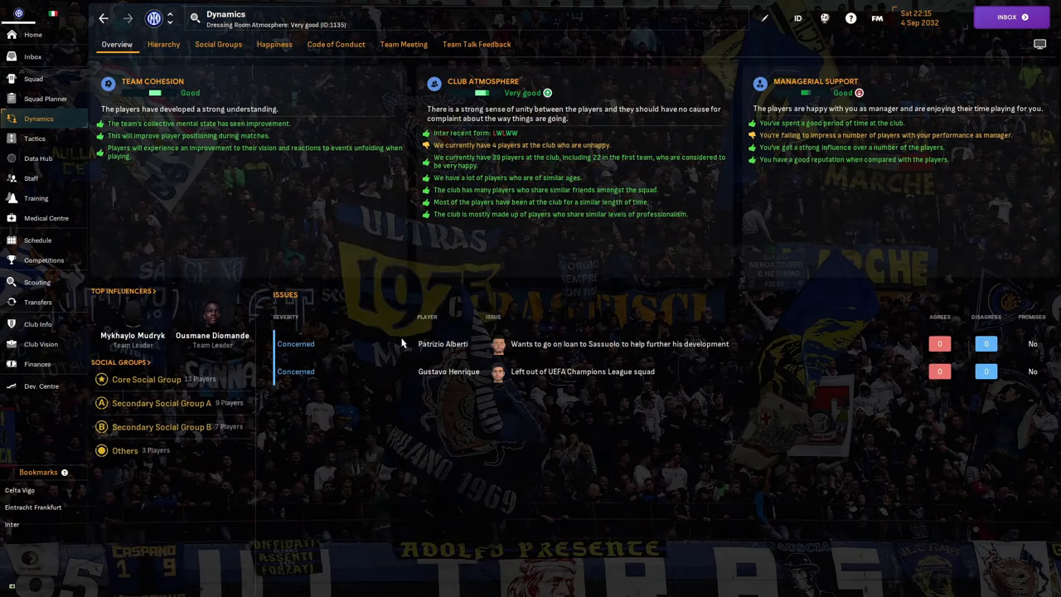
pyautogui.click(448, 371)
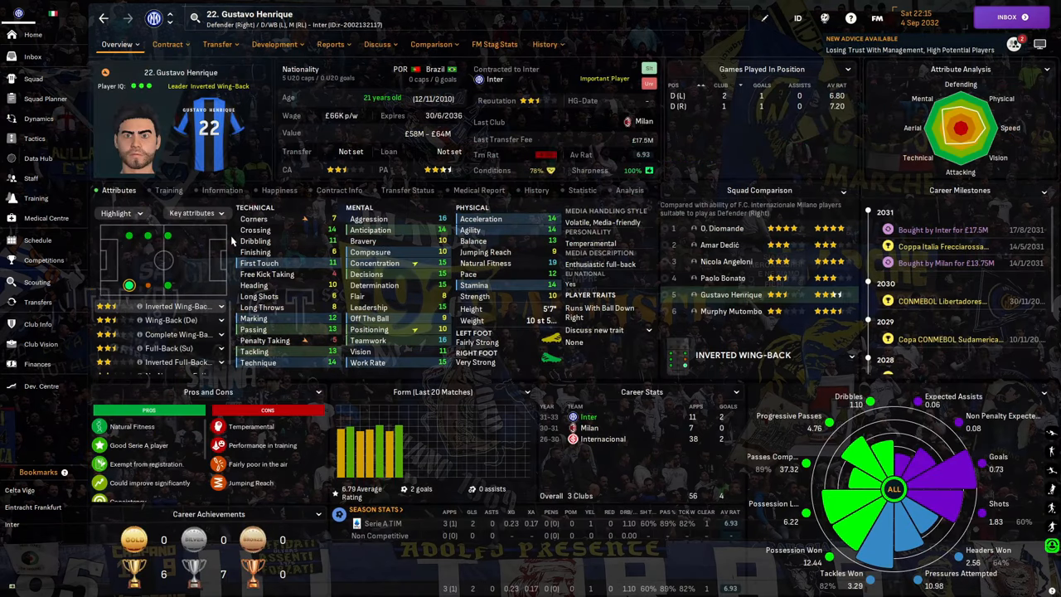
pyautogui.click(545, 44)
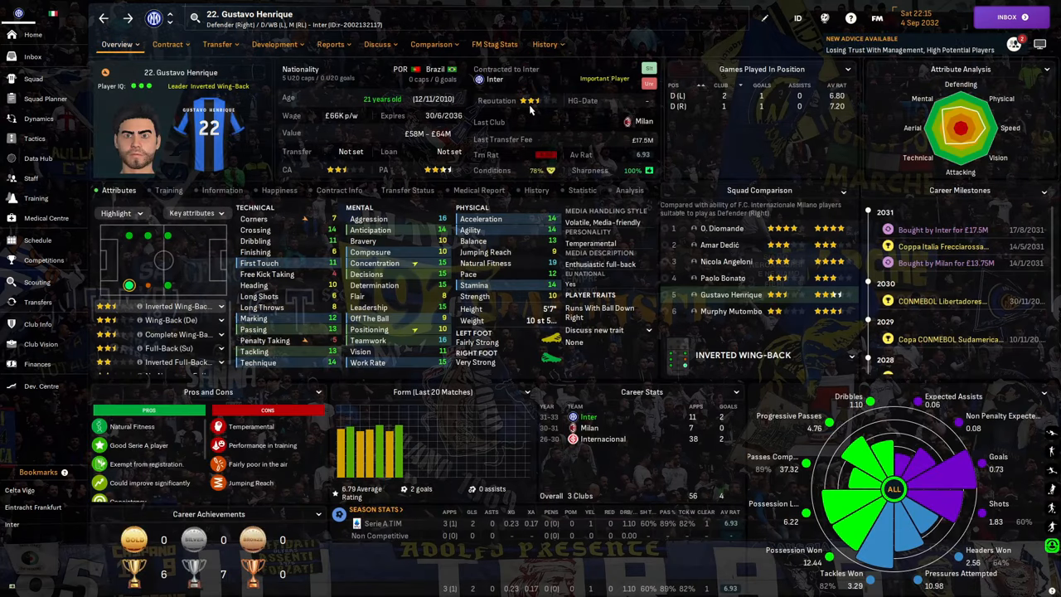
pyautogui.click(38, 119)
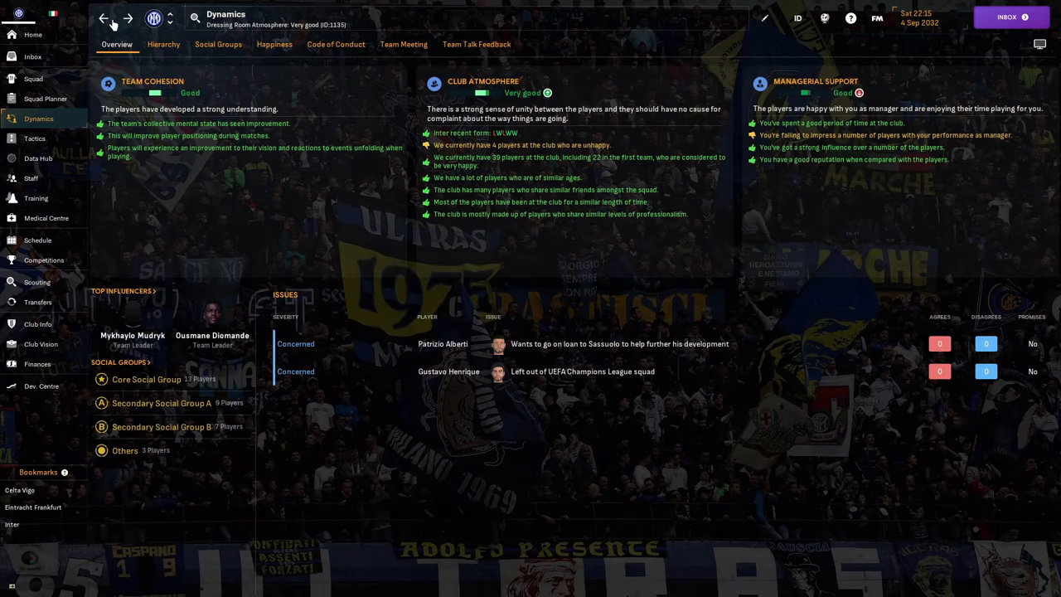
pyautogui.moveTo(37, 282)
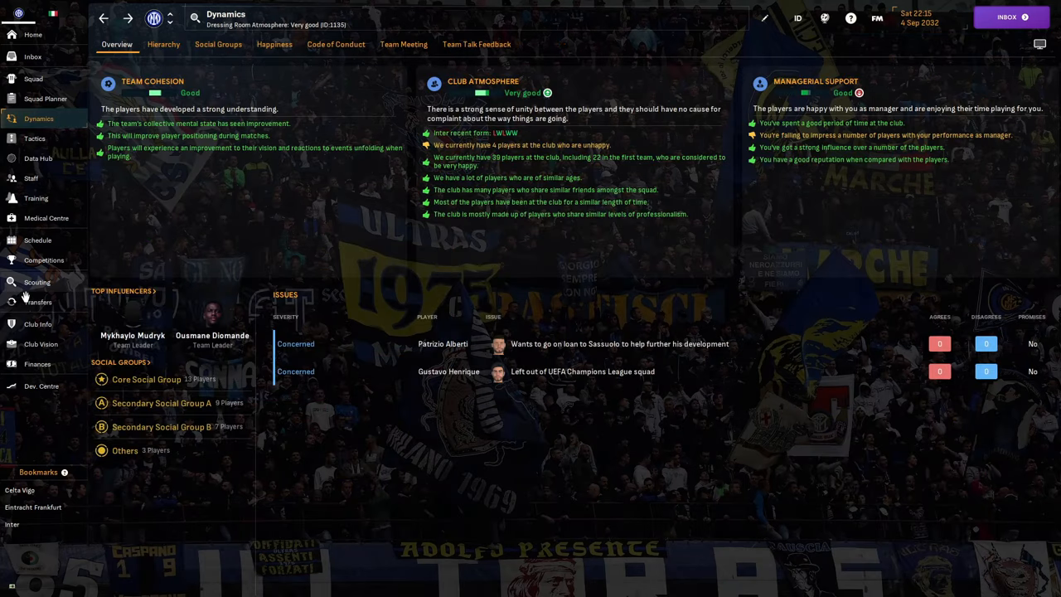
pyautogui.moveTo(261, 321)
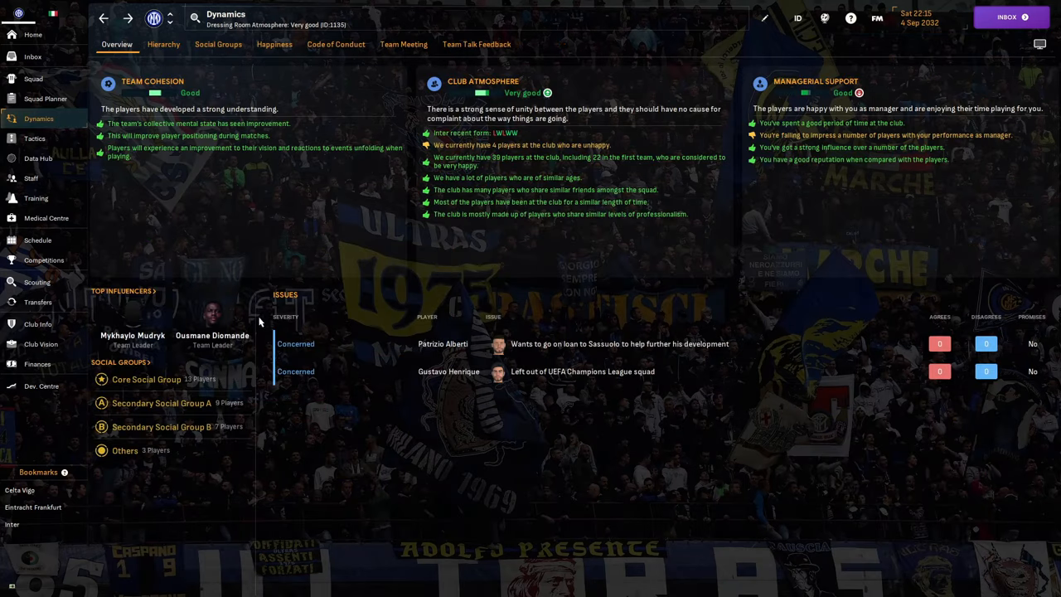
pyautogui.moveTo(652, 438)
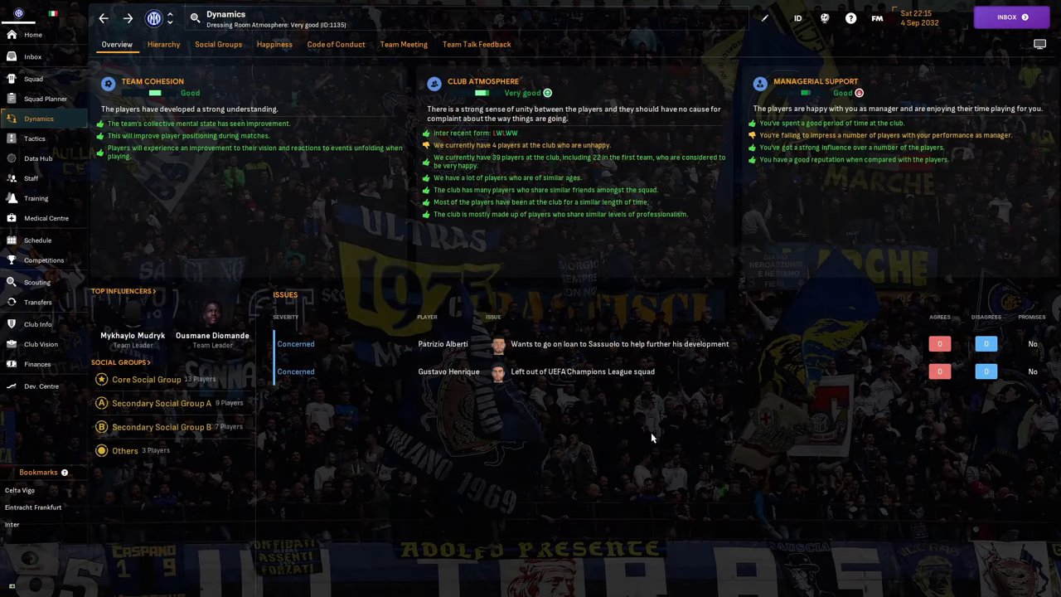
pyautogui.moveTo(455, 351)
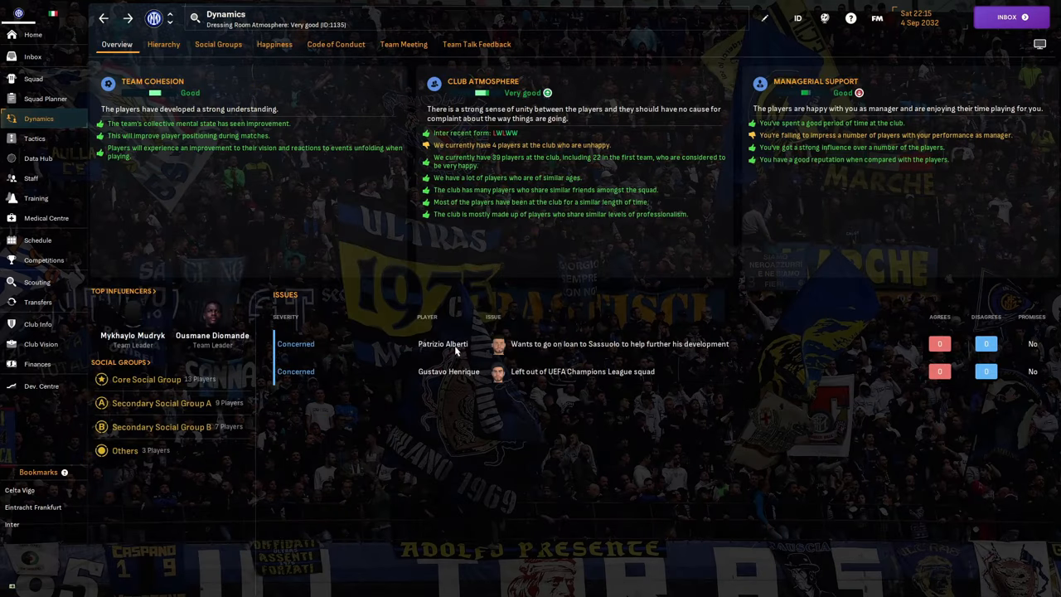
pyautogui.click(443, 343)
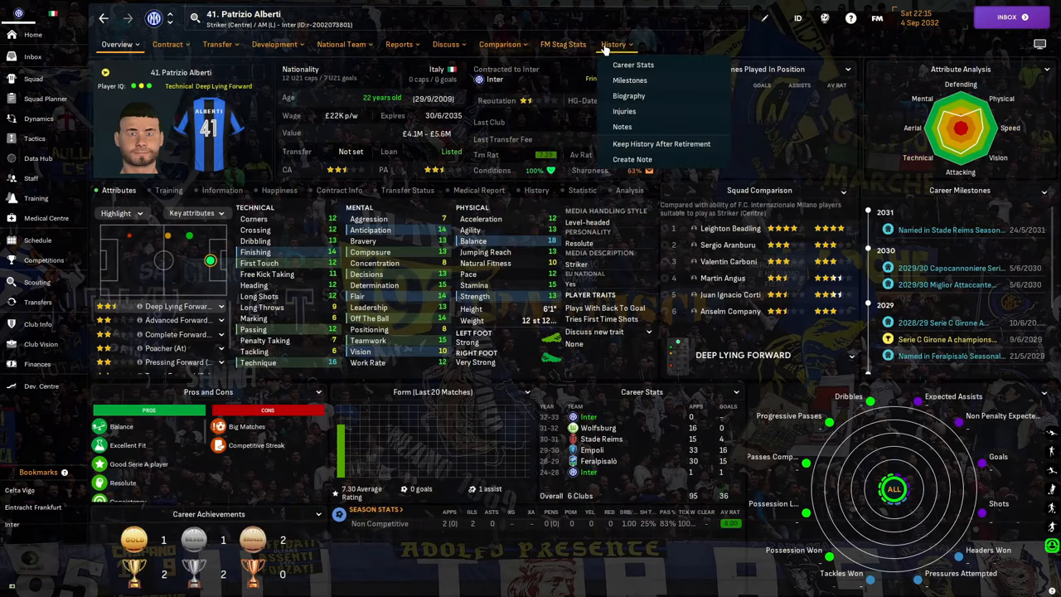
pyautogui.click(633, 65)
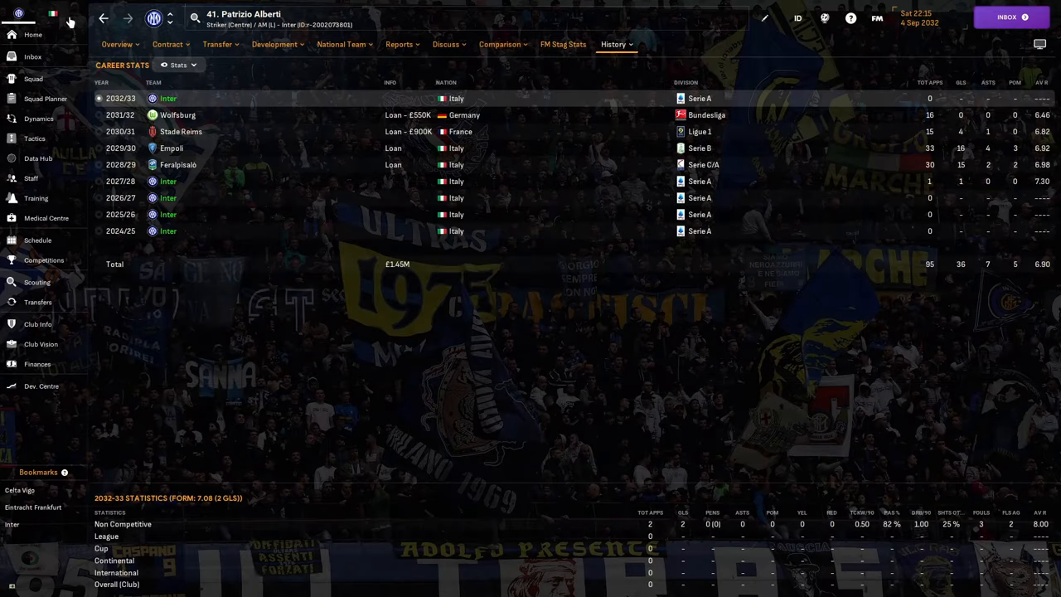
pyautogui.click(117, 44)
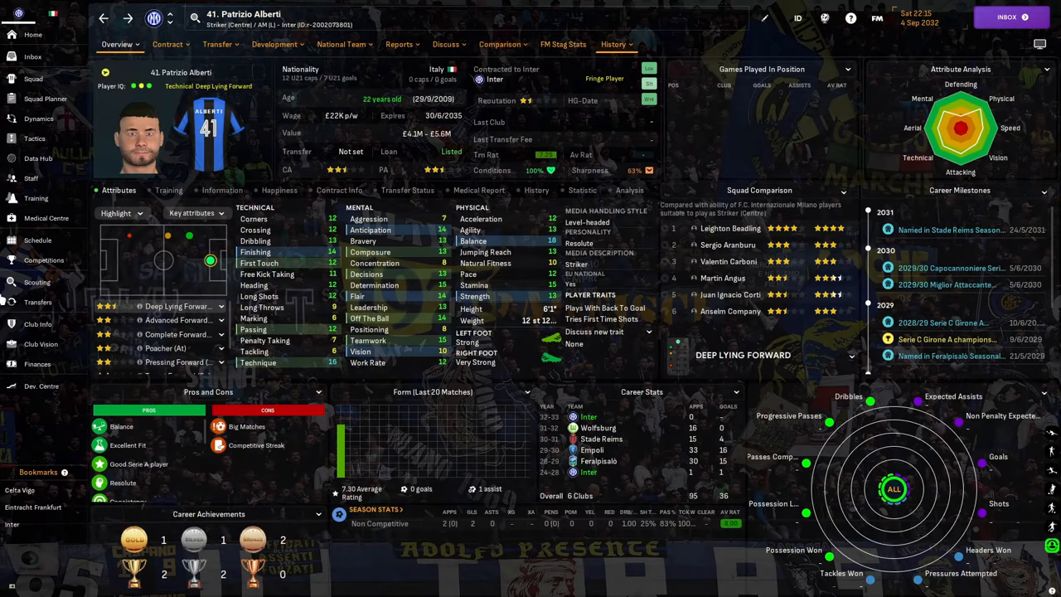
pyautogui.click(33, 78)
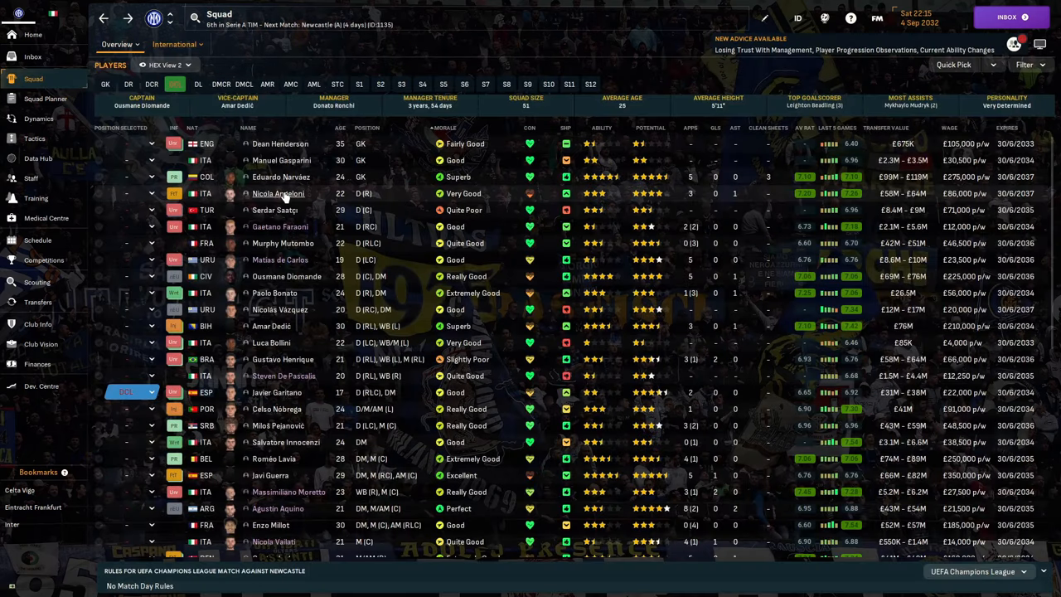
pyautogui.moveTo(279, 193)
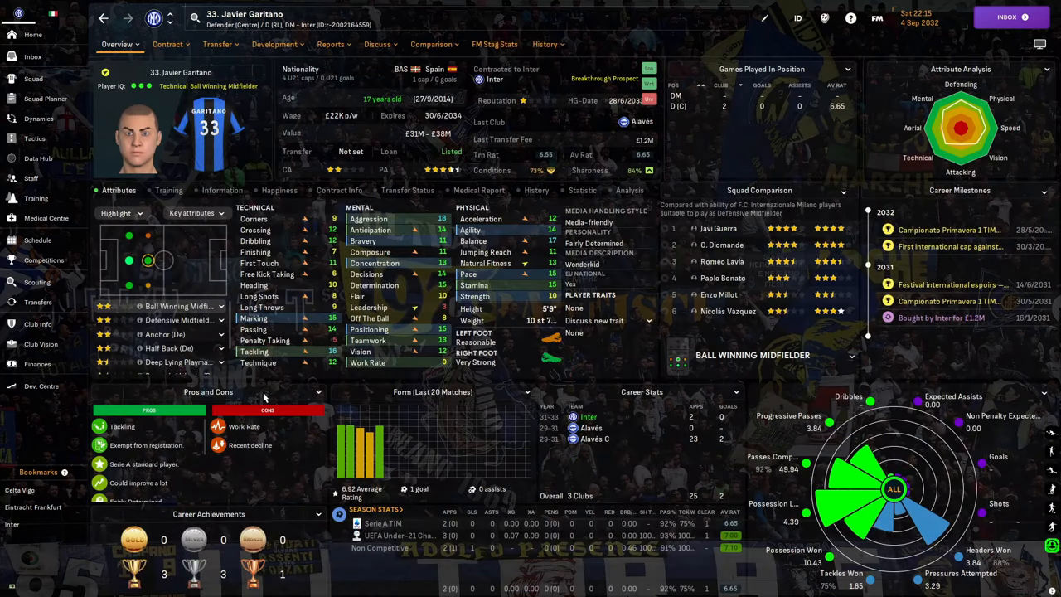
pyautogui.moveTo(168, 524)
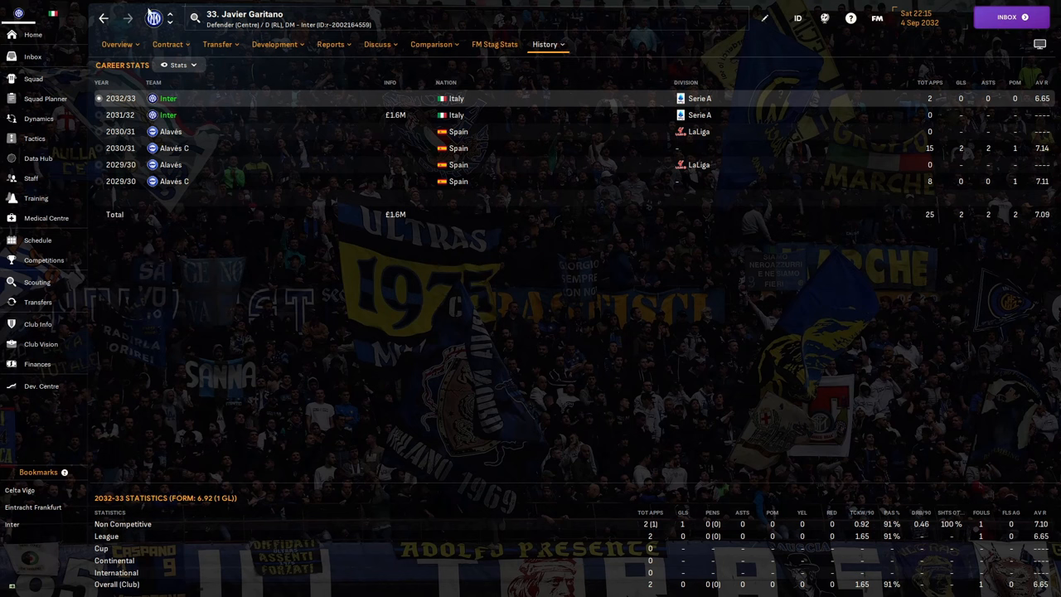
pyautogui.moveTo(395, 115)
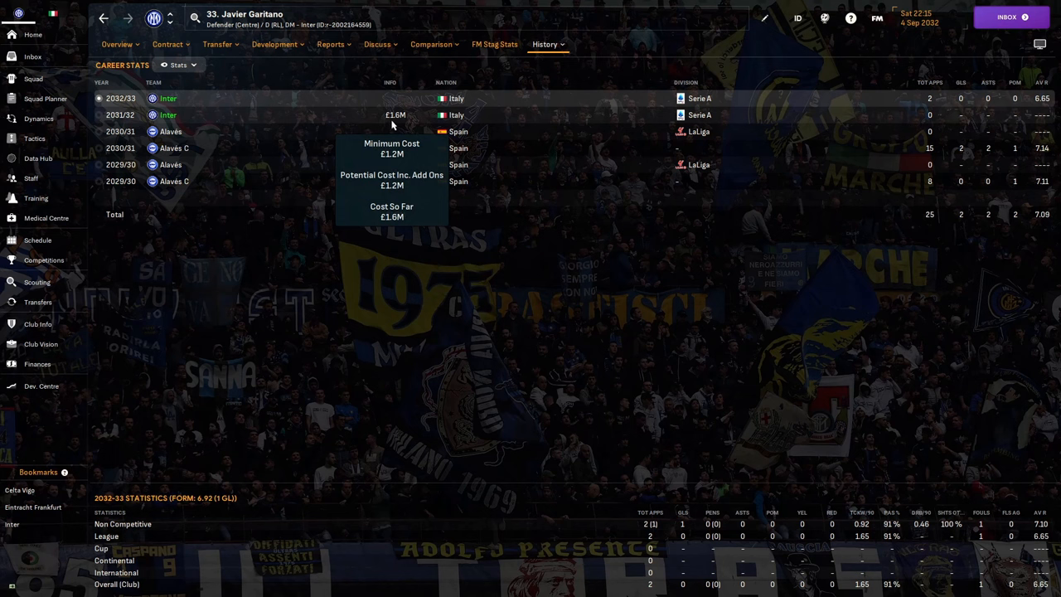
pyautogui.moveTo(391, 126)
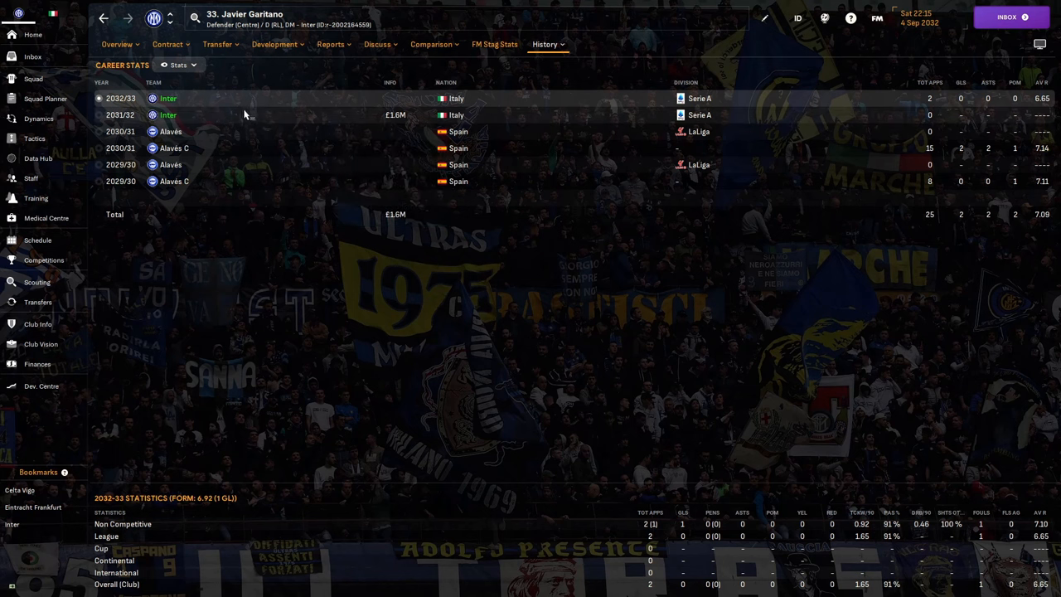
pyautogui.moveTo(222, 121)
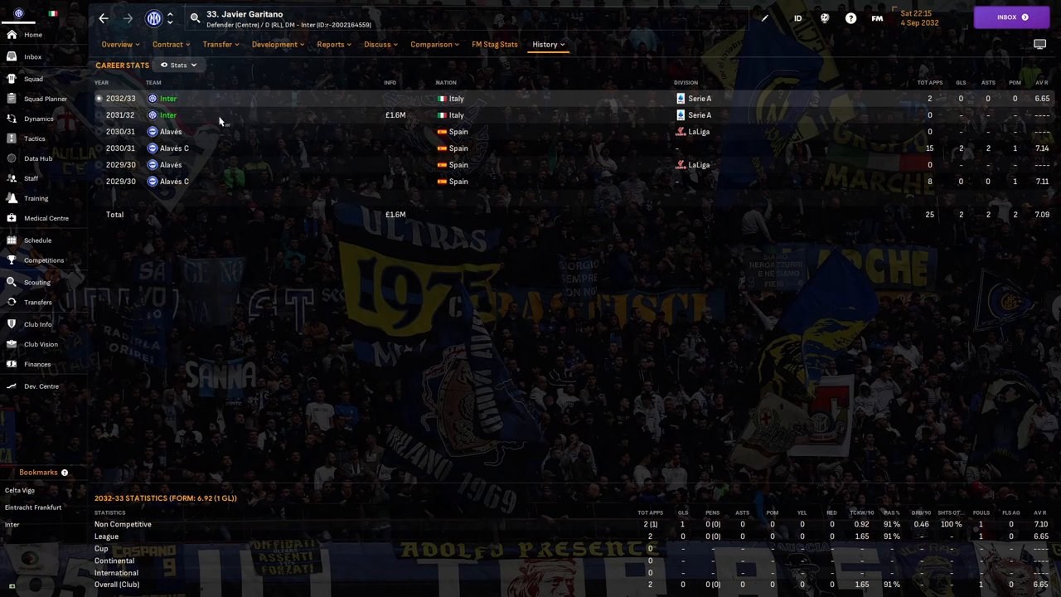
pyautogui.click(116, 44)
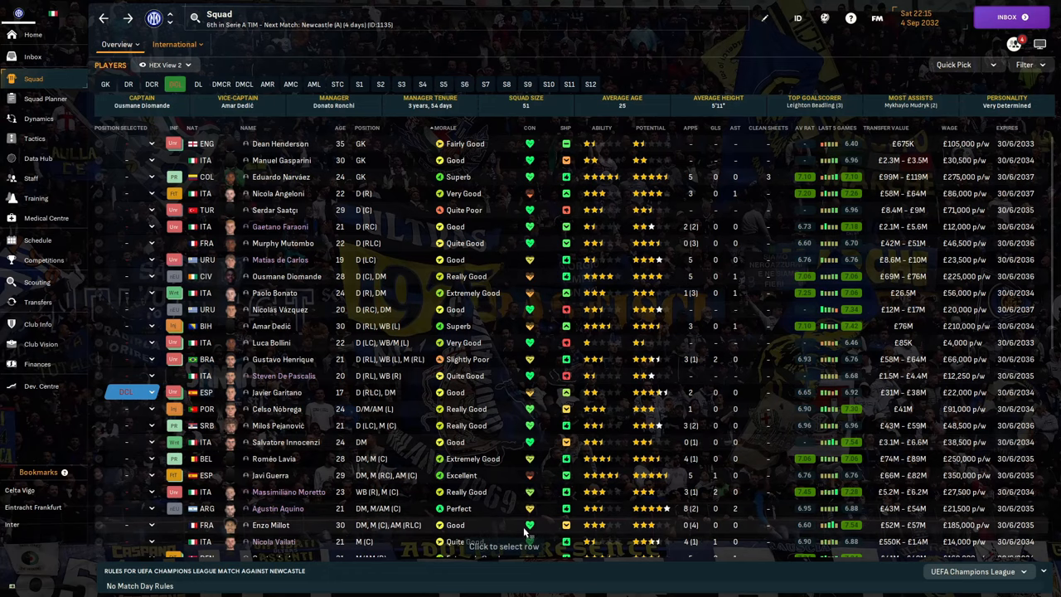
# Scroll through the 2032/33 fixture results, then show competitions with Inter seventh in Serie A
pyautogui.click(37, 240)
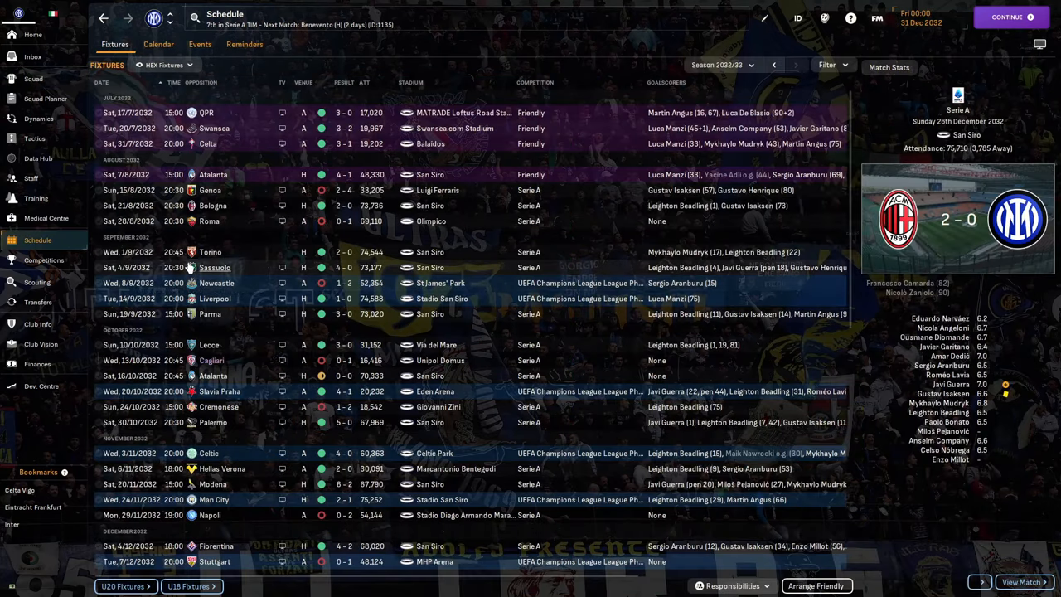
pyautogui.moveTo(188, 285)
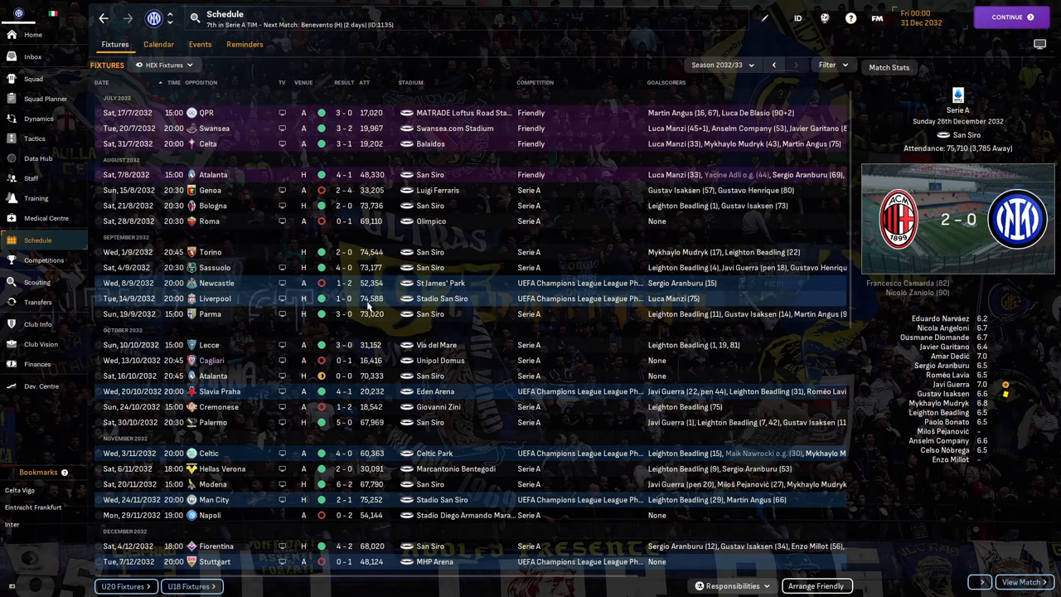
pyautogui.moveTo(286, 364)
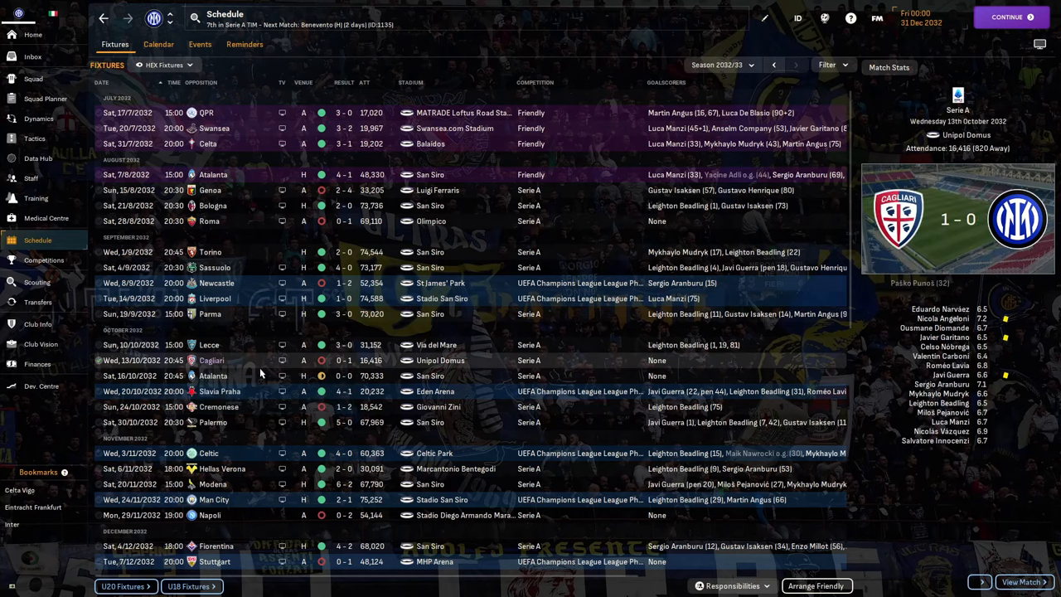
pyautogui.scroll(-3)
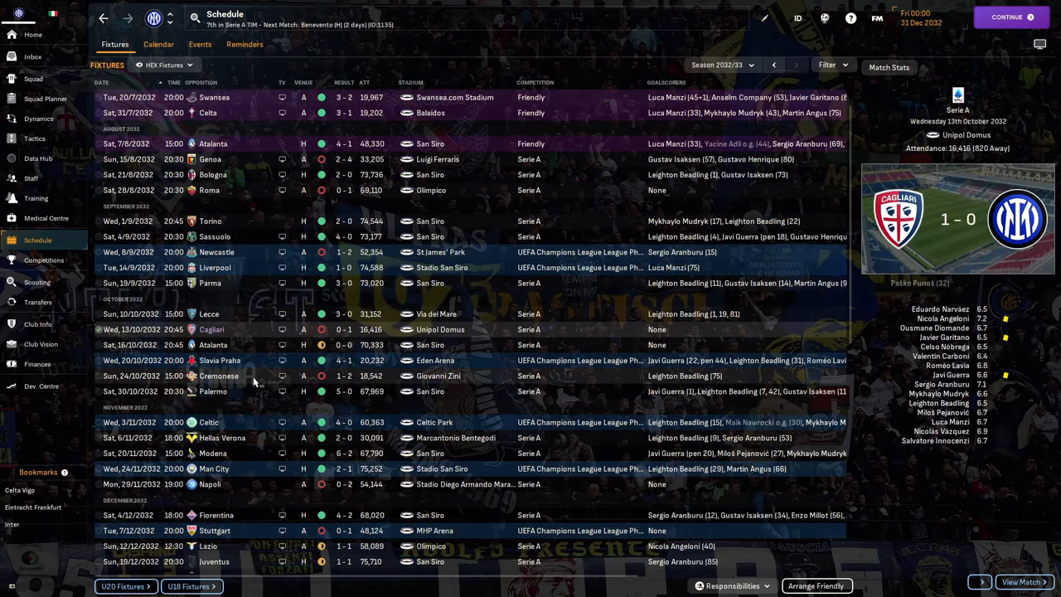
pyautogui.scroll(-3)
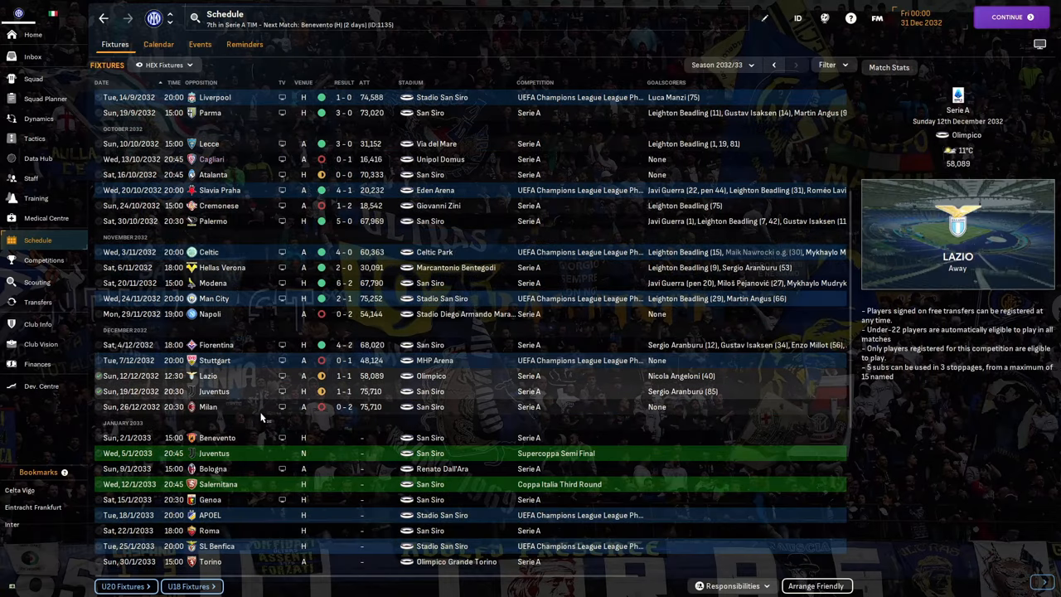
pyautogui.click(43, 260)
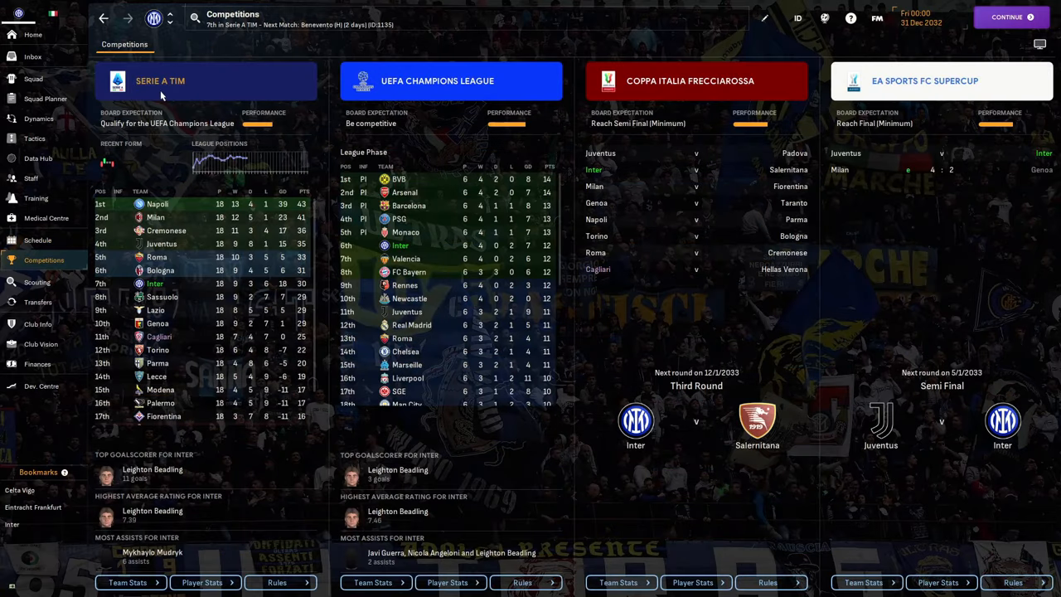
# View the Serie A TIM table, then show Inter's 4-2-3-1 Gegenpress tactics
pyautogui.click(160, 80)
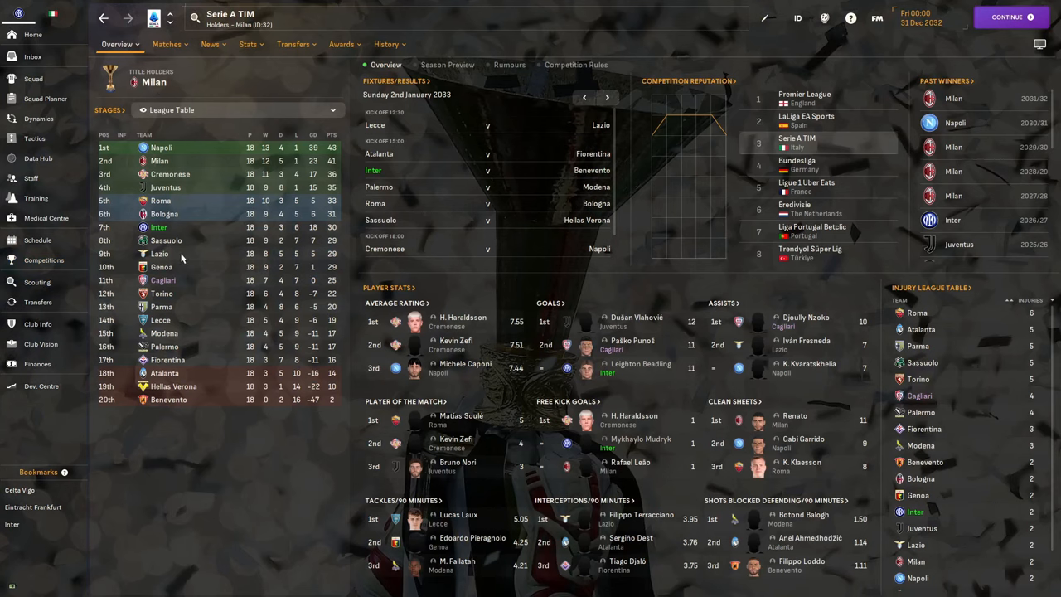
pyautogui.moveTo(159, 227)
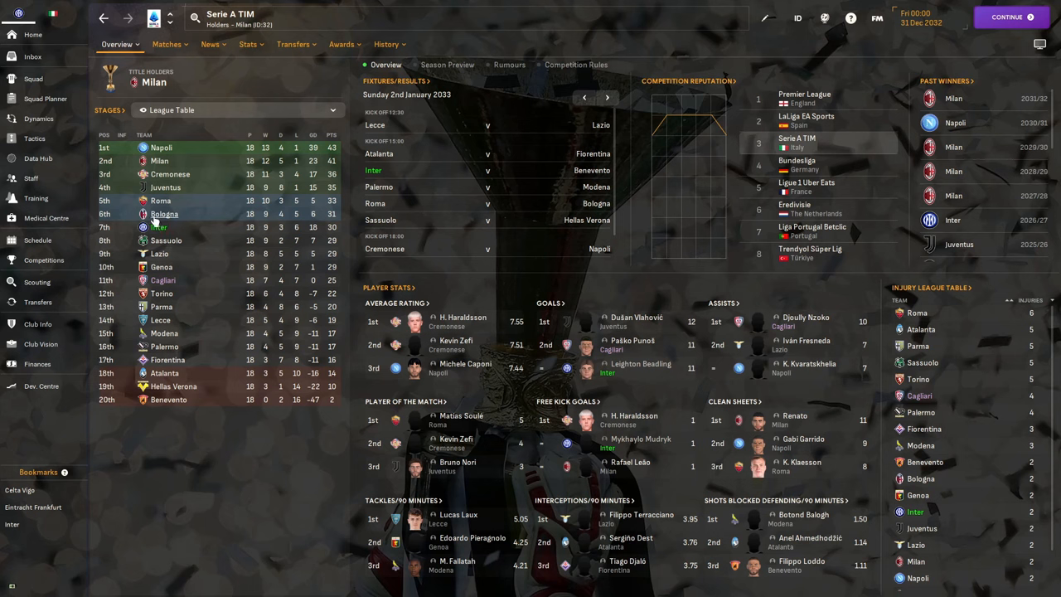
pyautogui.moveTo(197, 179)
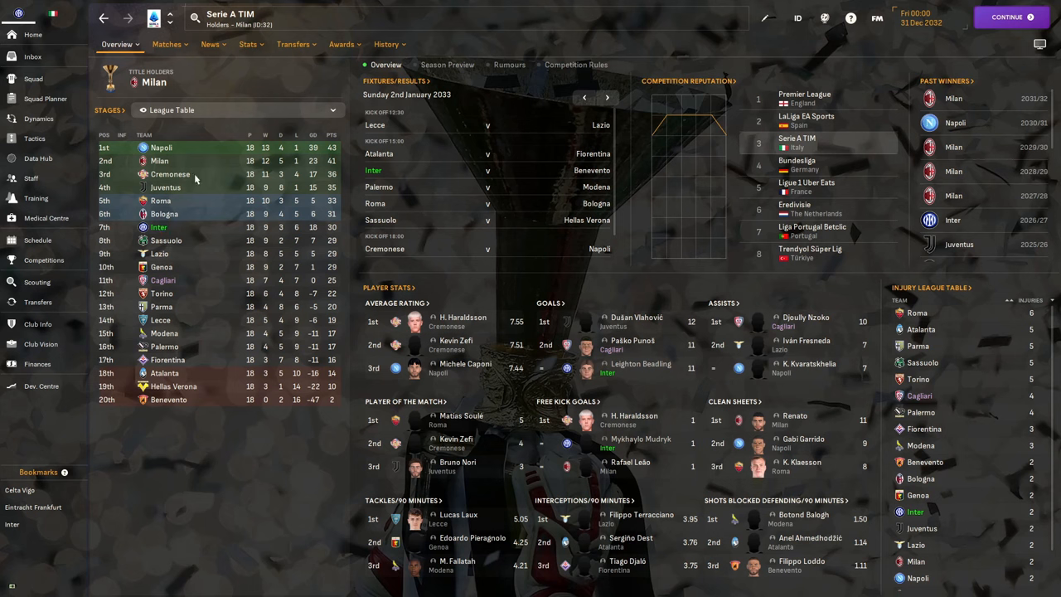
pyautogui.click(38, 118)
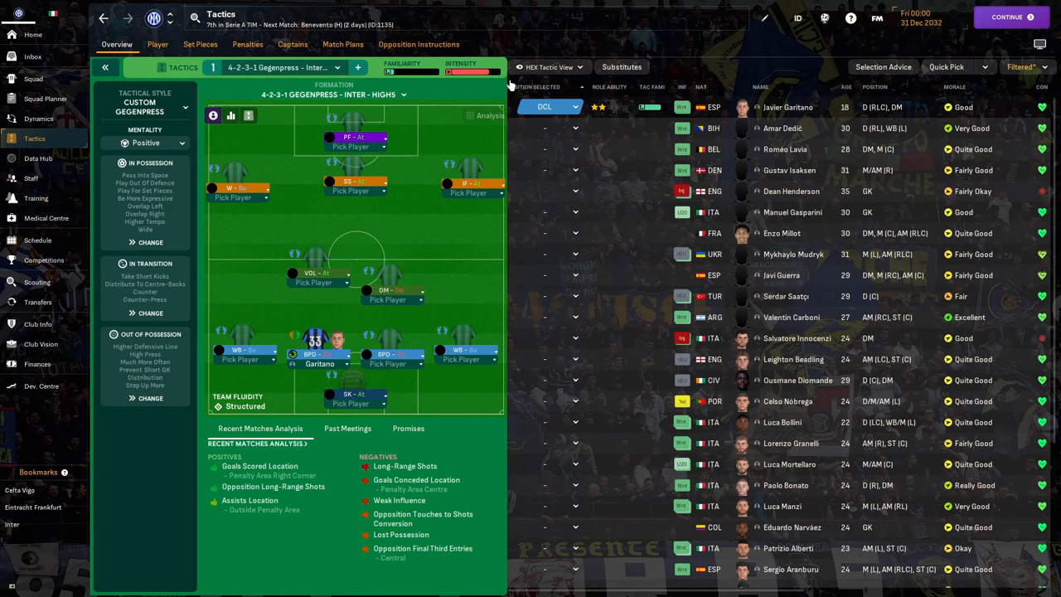
pyautogui.moveTo(46, 218)
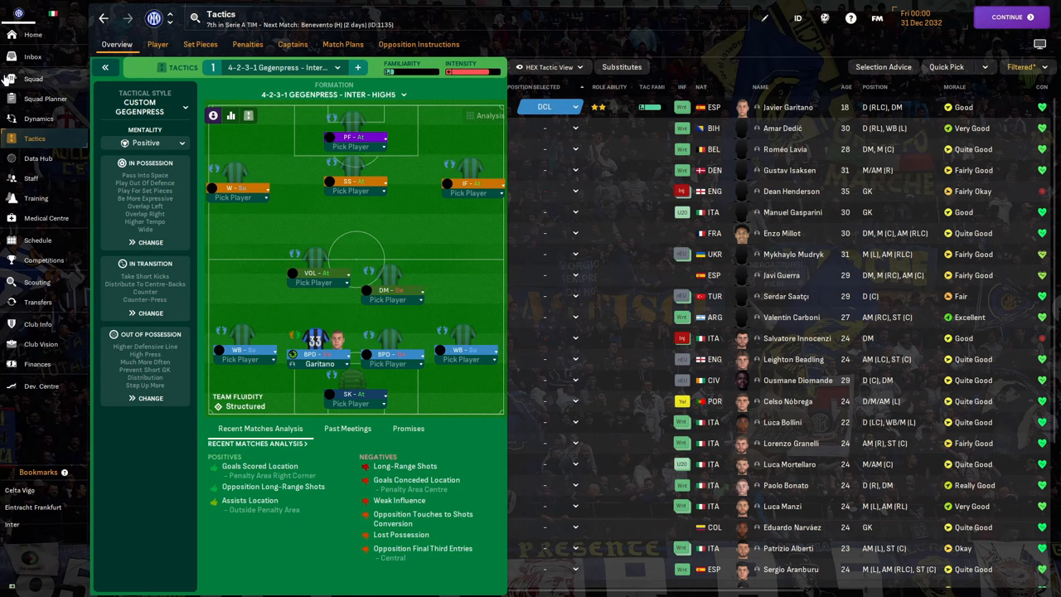
# Show Inter's dressing-room dynamics with good cohesion and three player issues
pyautogui.click(38, 119)
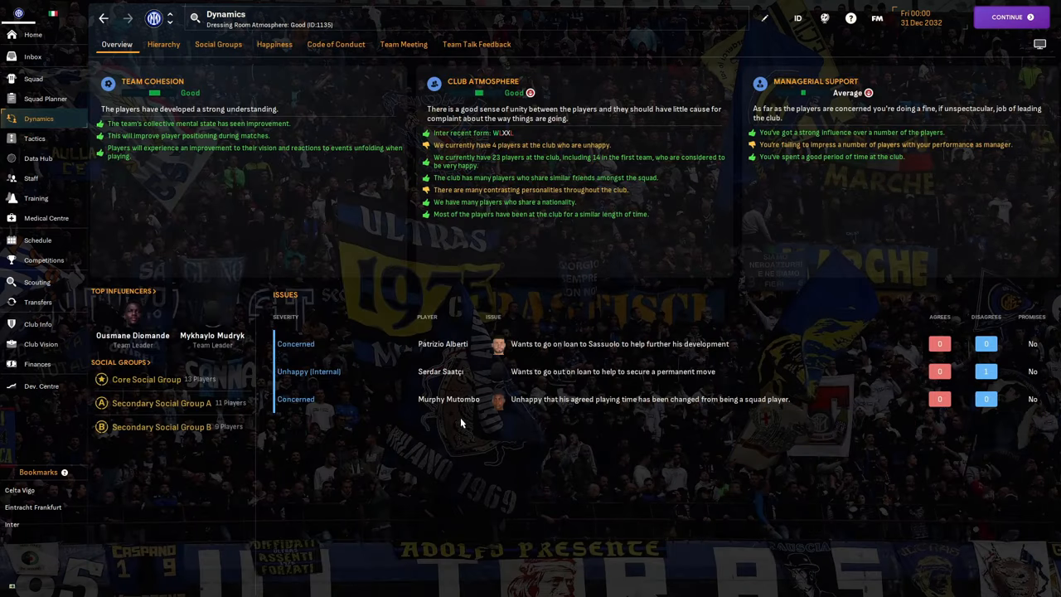
pyautogui.moveTo(463, 421)
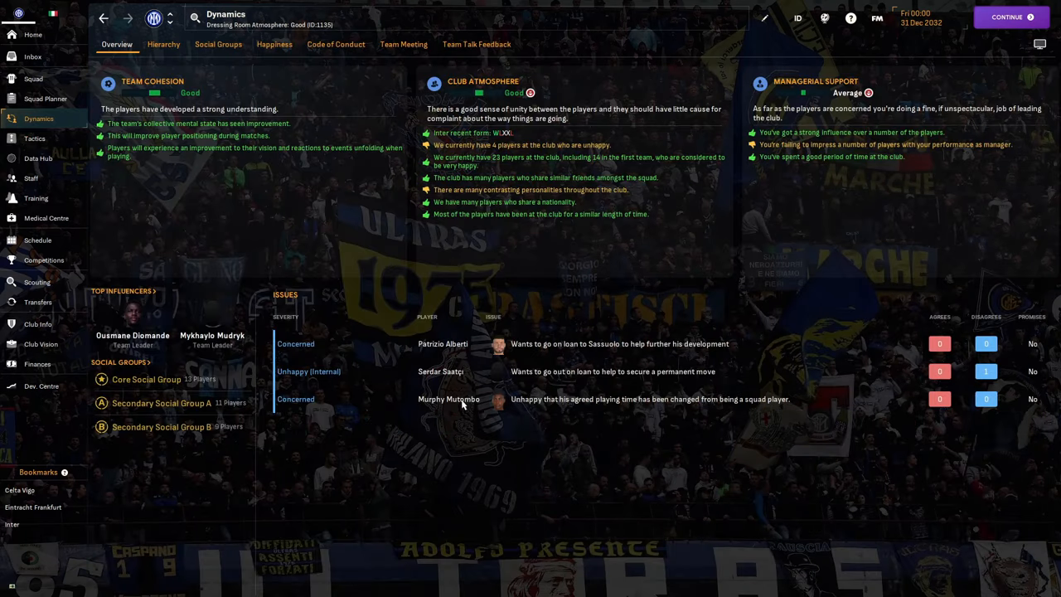
pyautogui.click(448, 398)
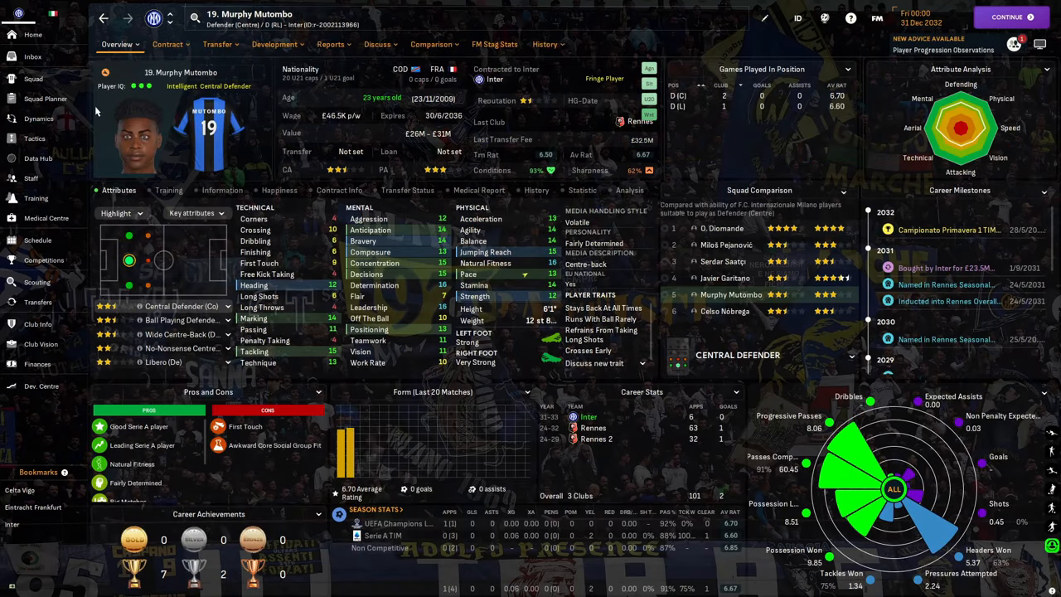
pyautogui.click(39, 118)
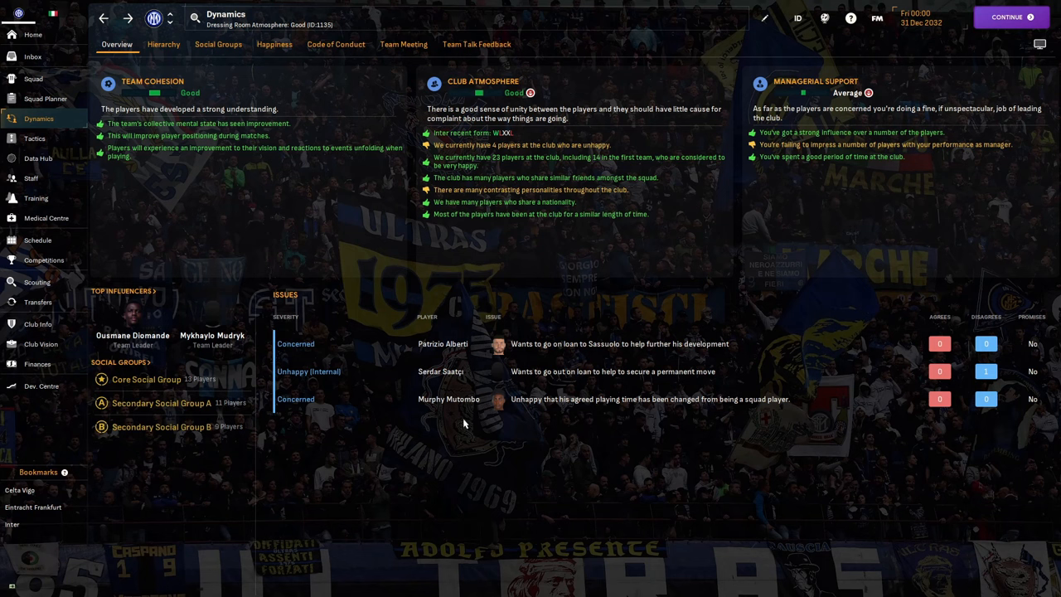
pyautogui.moveTo(440, 372)
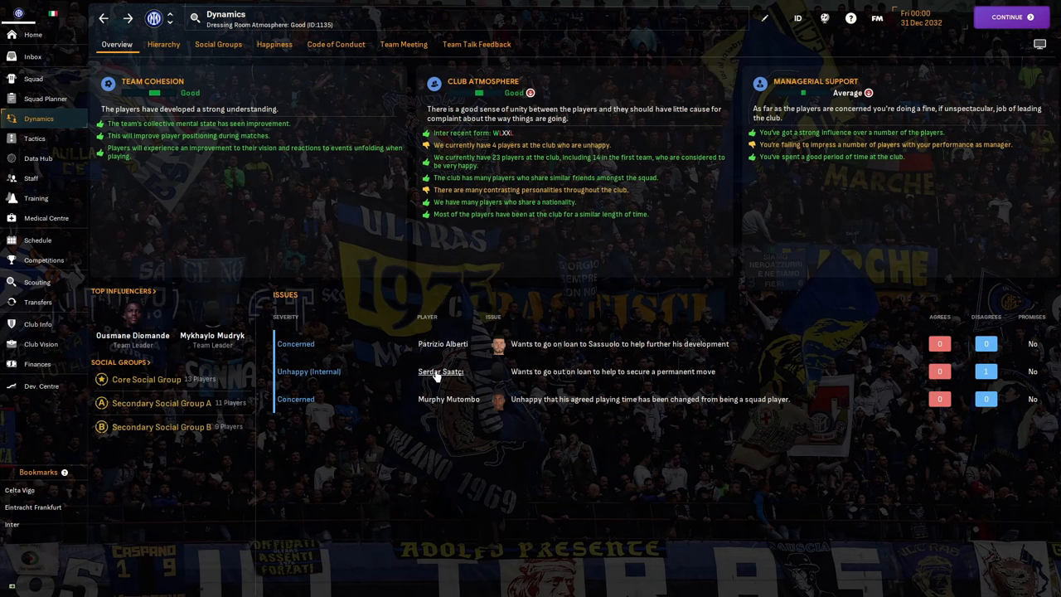
pyautogui.click(440, 372)
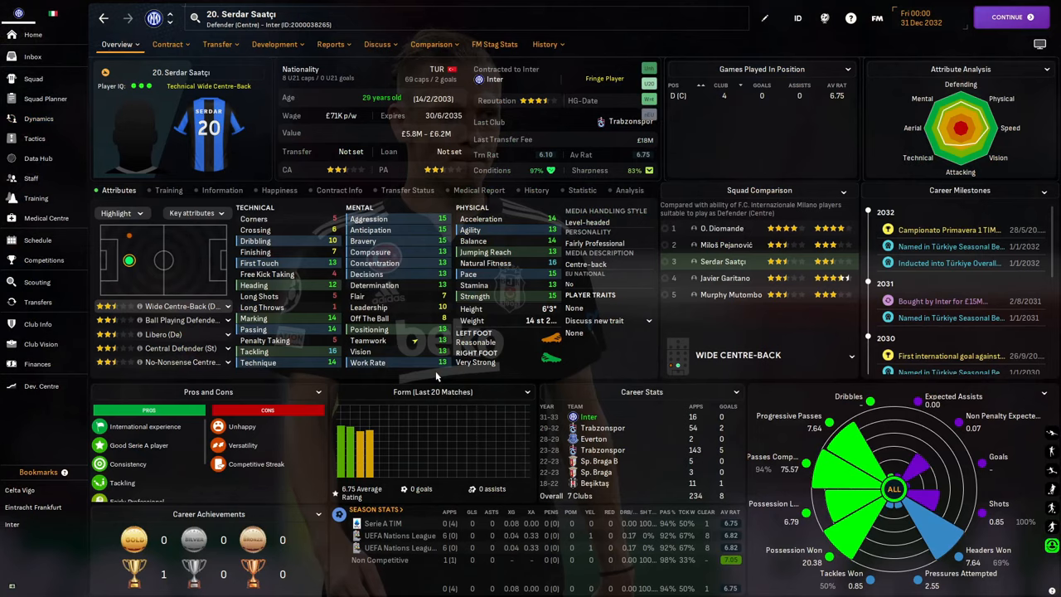
pyautogui.click(38, 119)
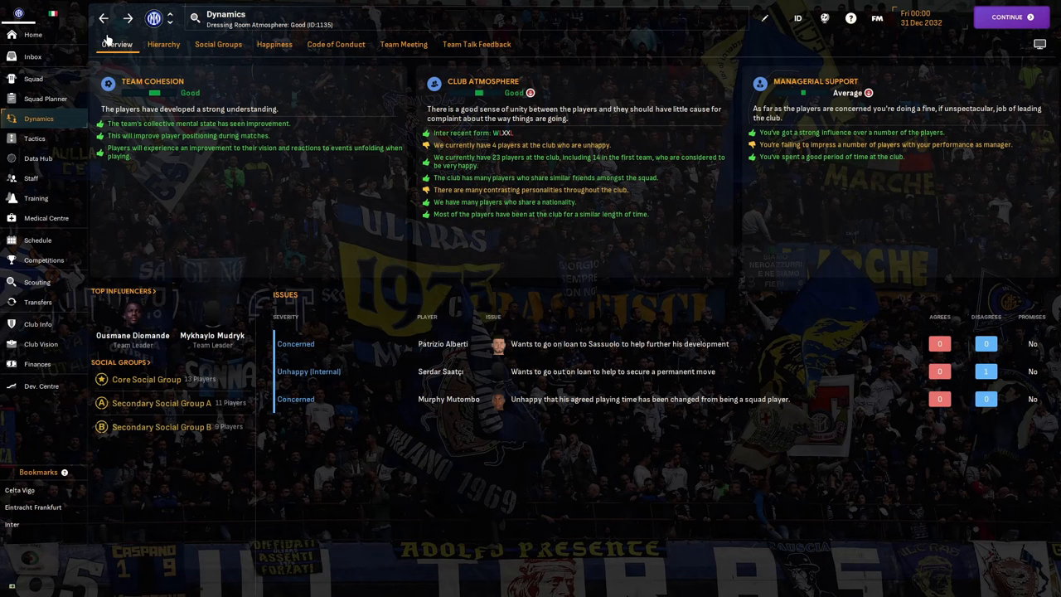
pyautogui.moveTo(434, 344)
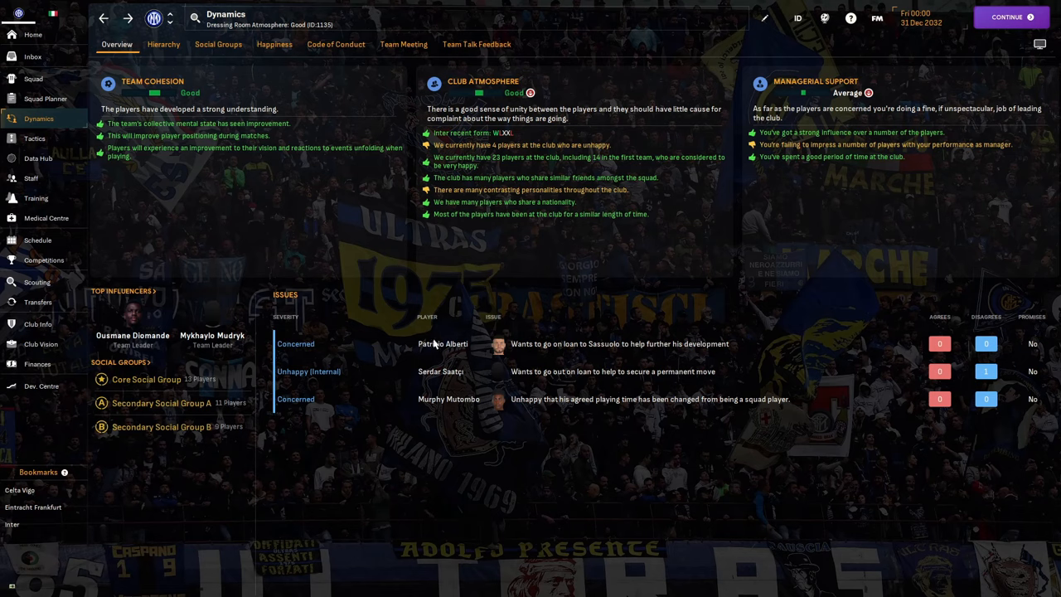
pyautogui.click(442, 343)
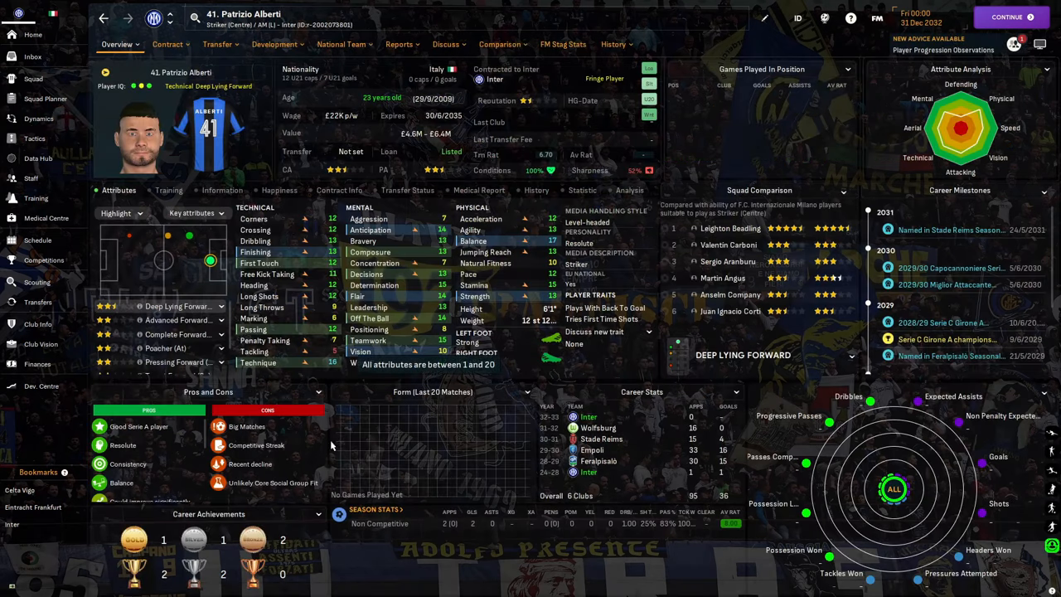
pyautogui.click(38, 118)
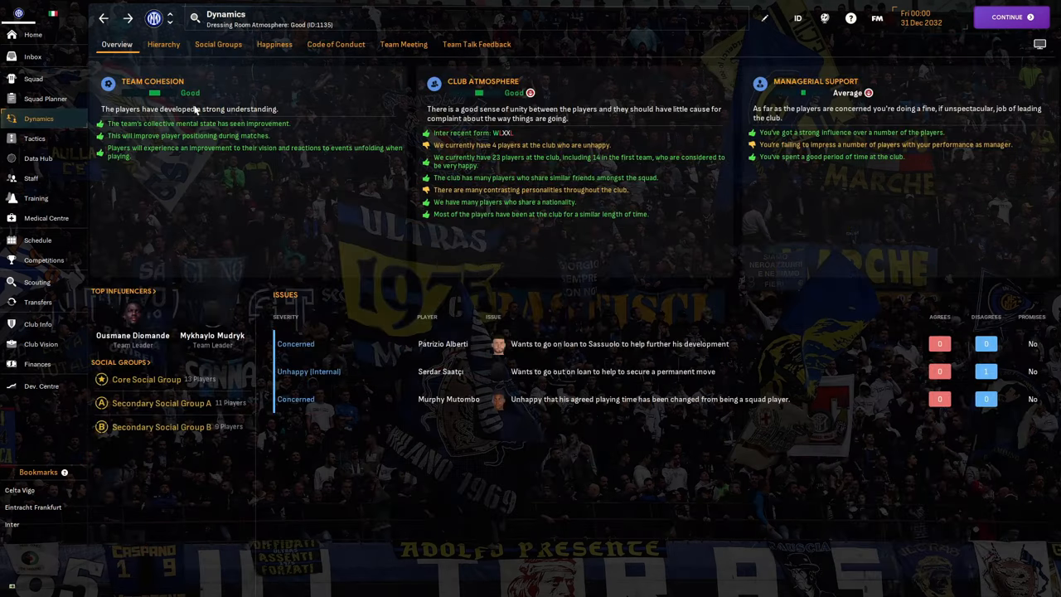
# Revisit Serdar Saatçı's profile, then show Italy's 2032 fixtures ending with the Switzerland win
pyautogui.click(440, 371)
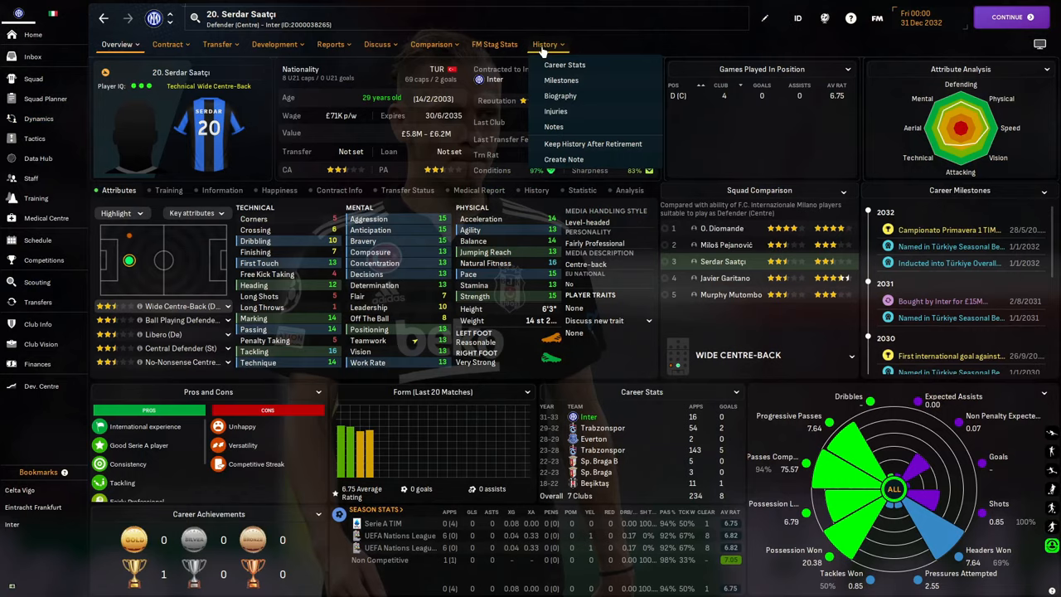
pyautogui.click(564, 63)
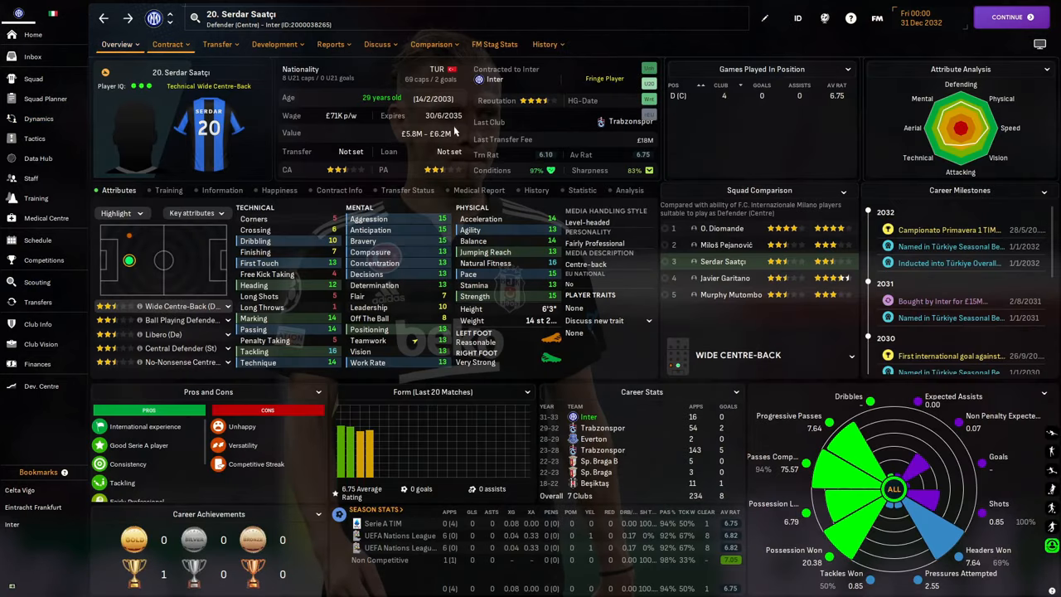
pyautogui.moveTo(427, 133)
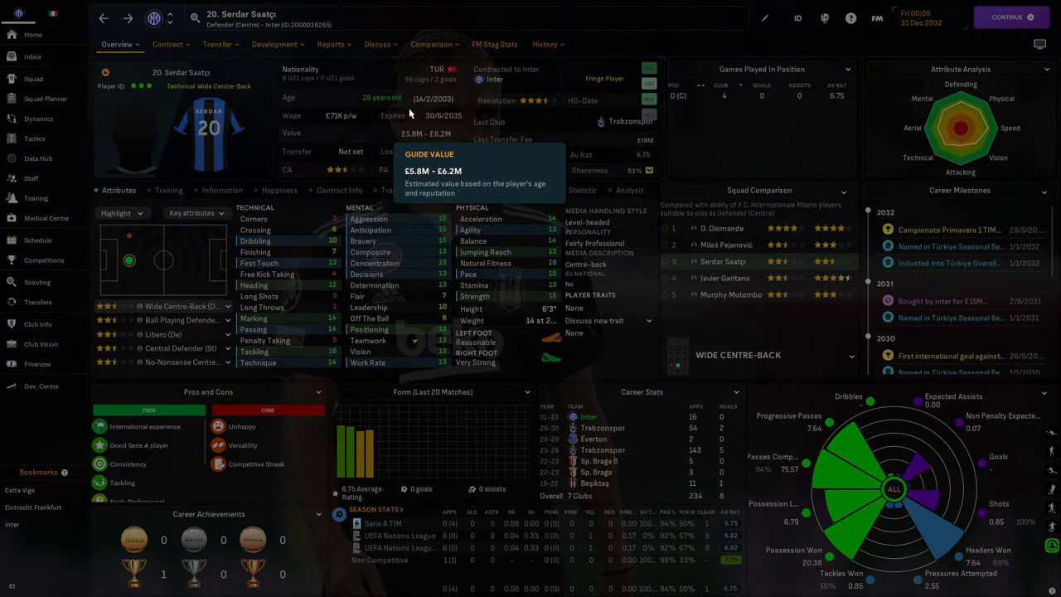
pyautogui.moveTo(456, 103)
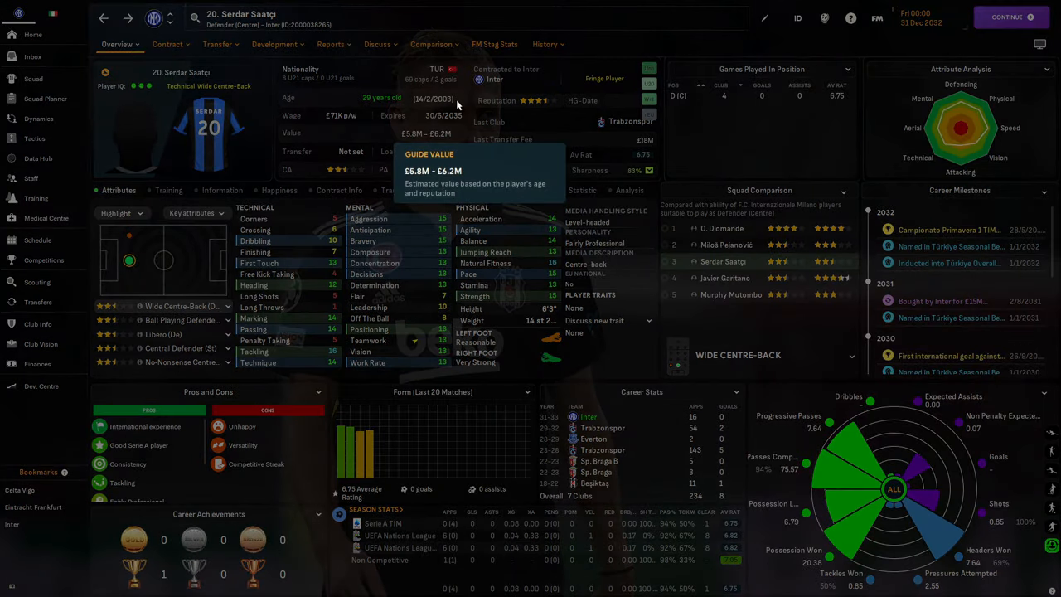
pyautogui.moveTo(333, 180)
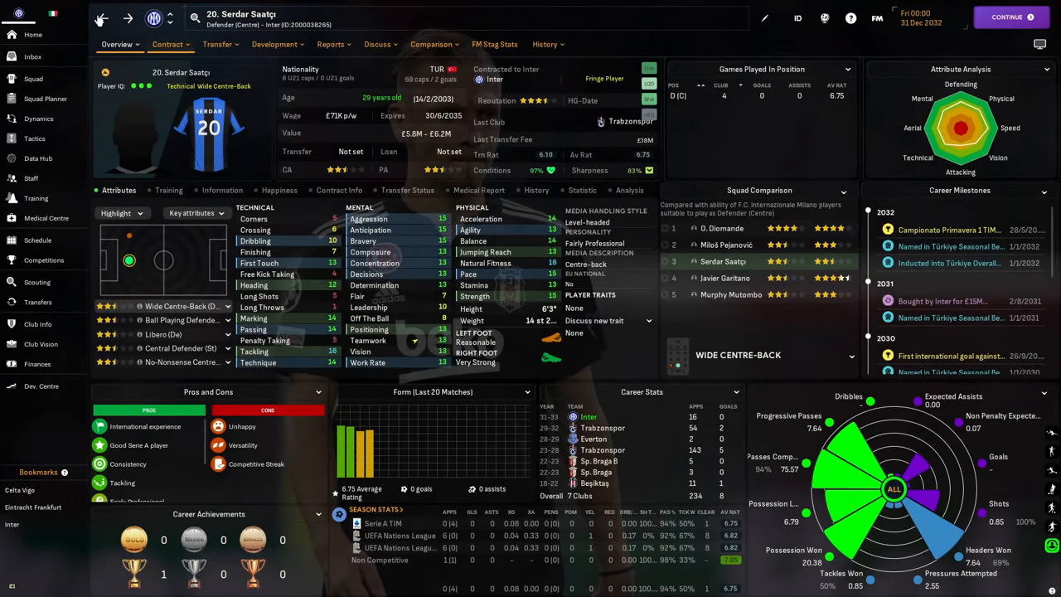
pyautogui.click(37, 160)
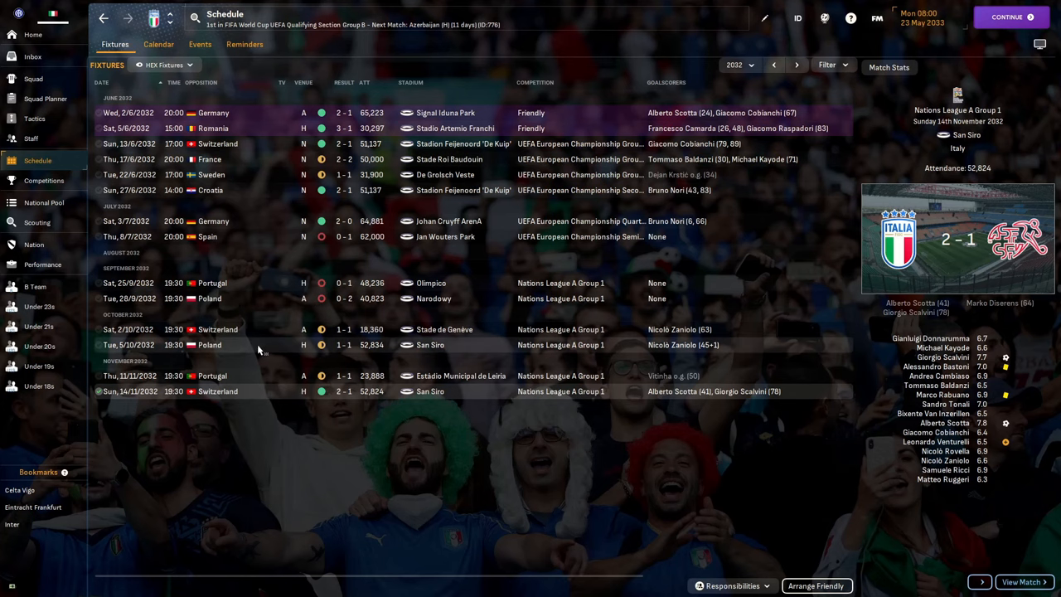
pyautogui.moveTo(561, 282)
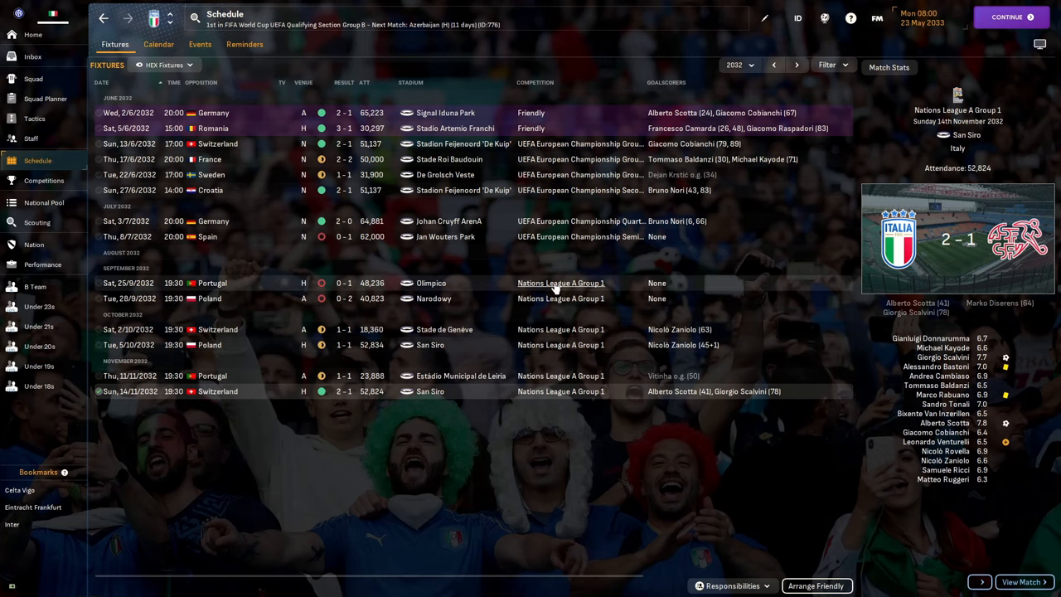
pyautogui.click(561, 283)
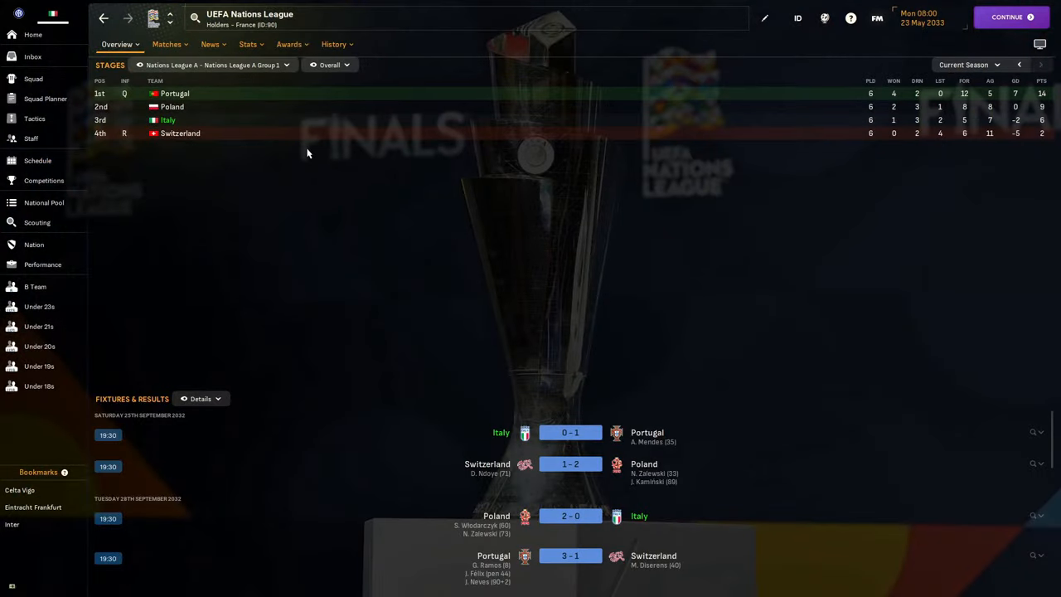
pyautogui.moveTo(894, 120)
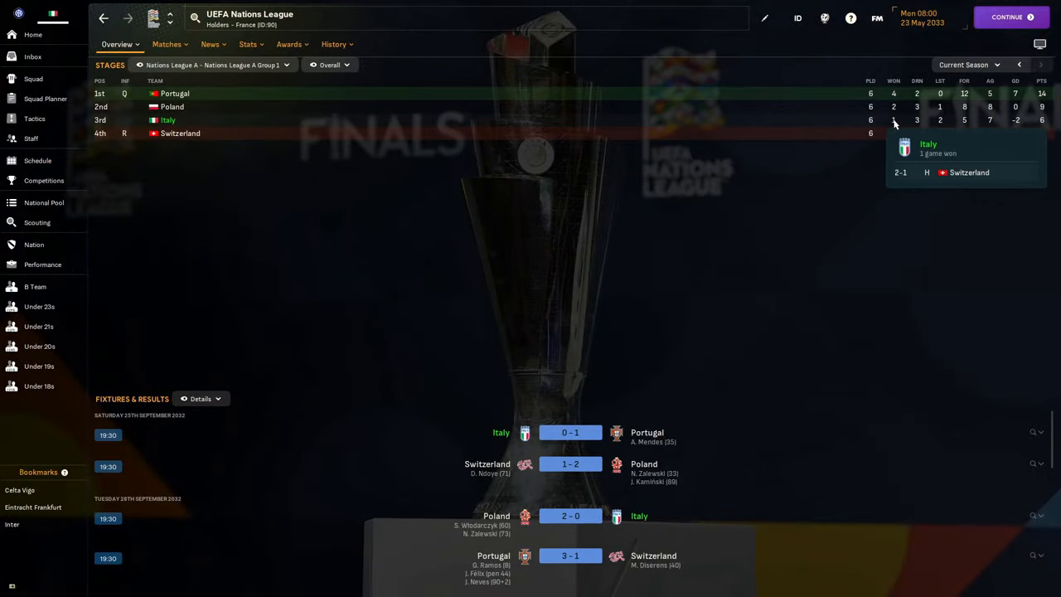
pyautogui.moveTo(999, 140)
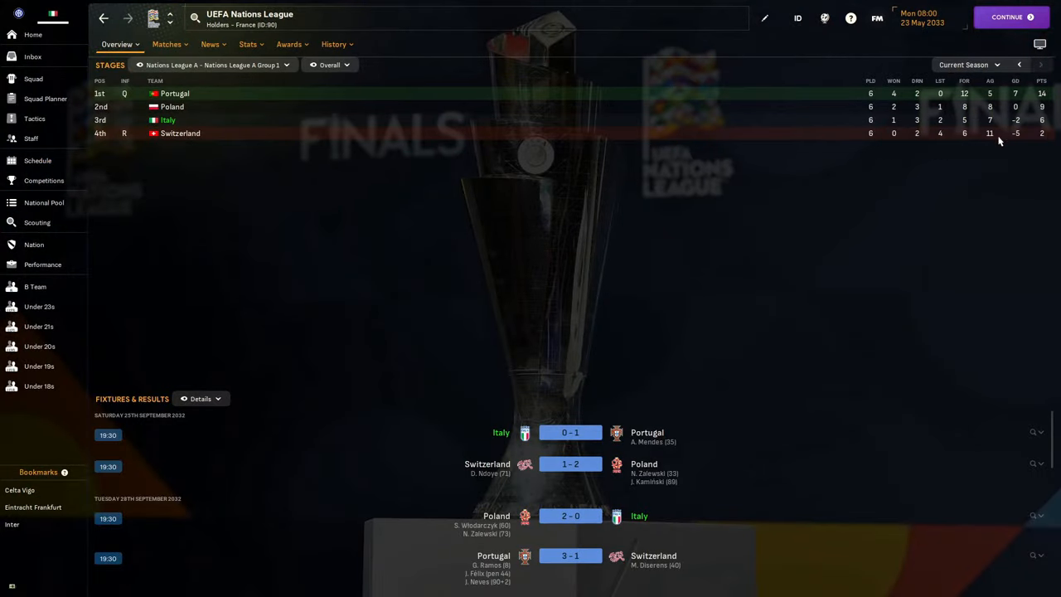
pyautogui.moveTo(917, 120)
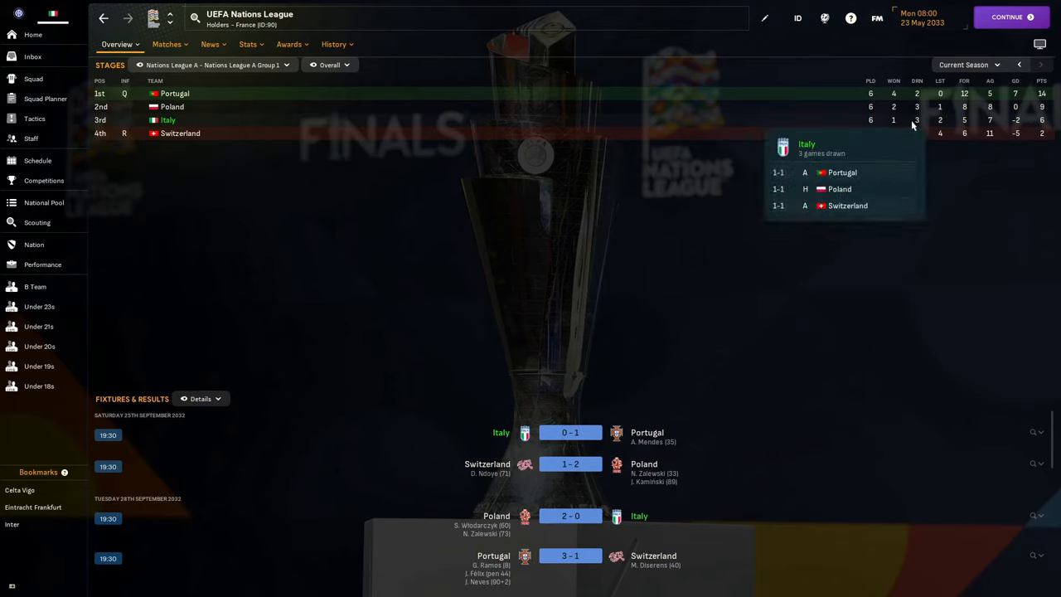
pyautogui.moveTo(940, 128)
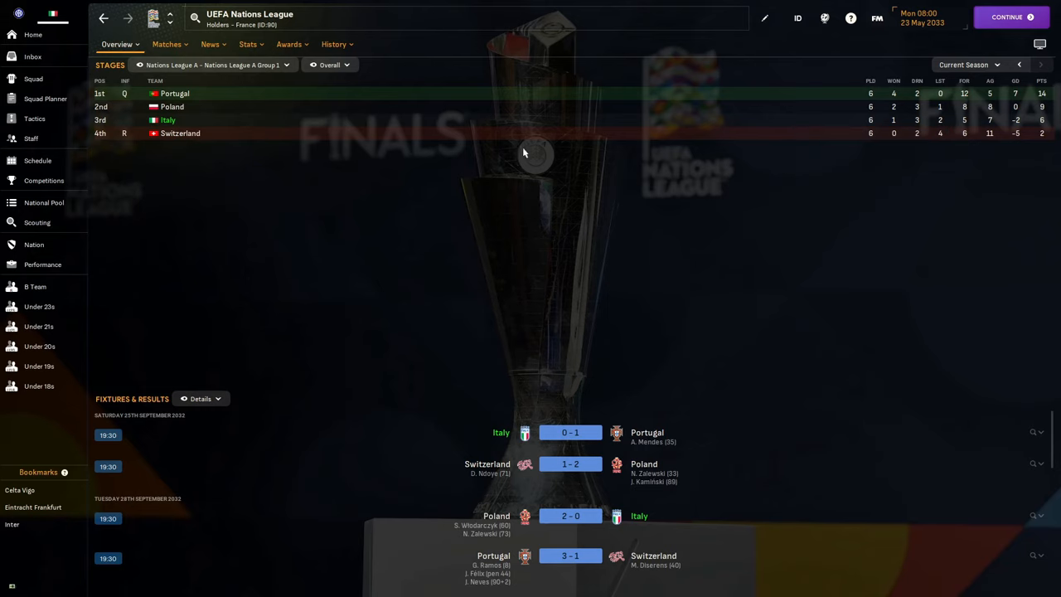
pyautogui.moveTo(166, 93)
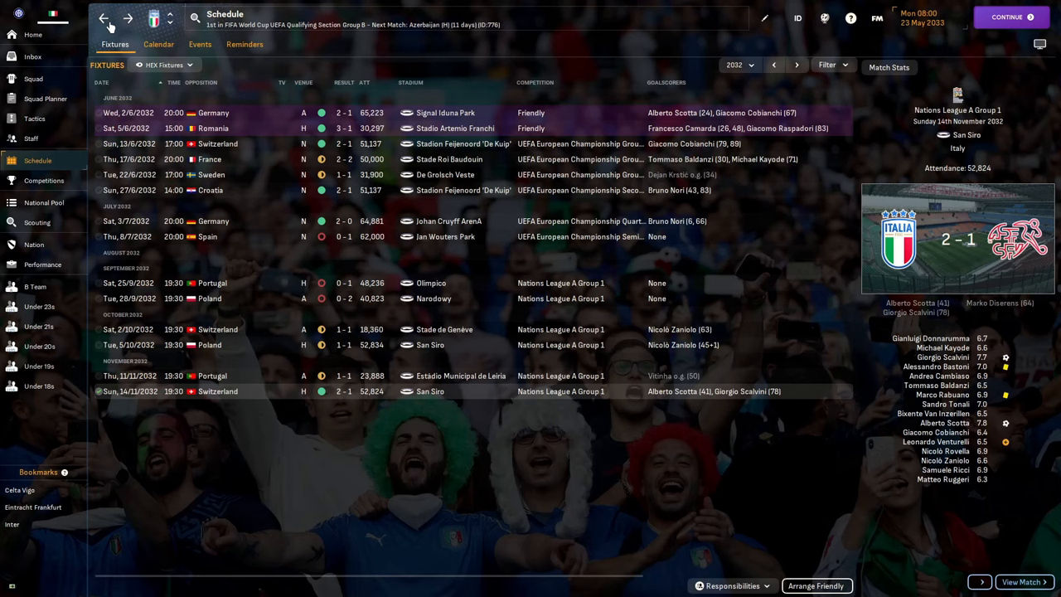
pyautogui.moveTo(300, 275)
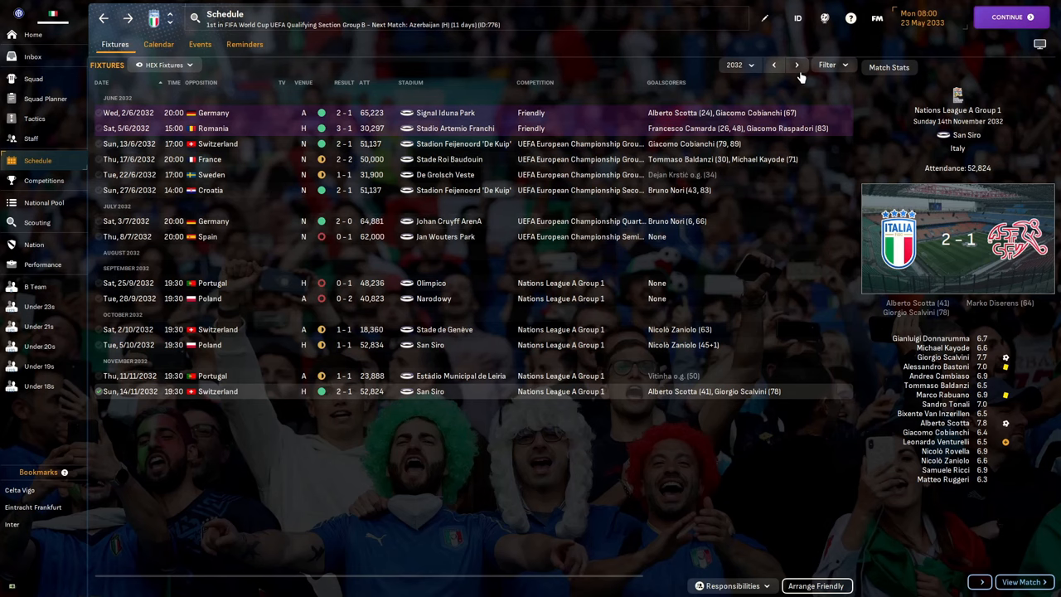
# Show Italy's 2033 fixtures with World Cup qualifier wins over Croatia and Bulgaria
pyautogui.click(795, 64)
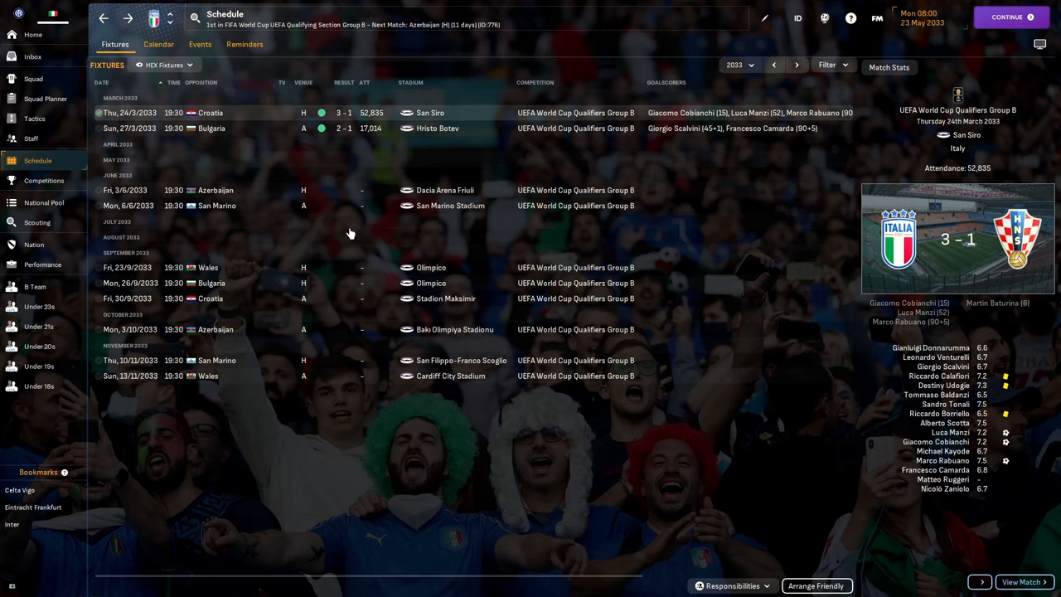
pyautogui.moveTo(259, 94)
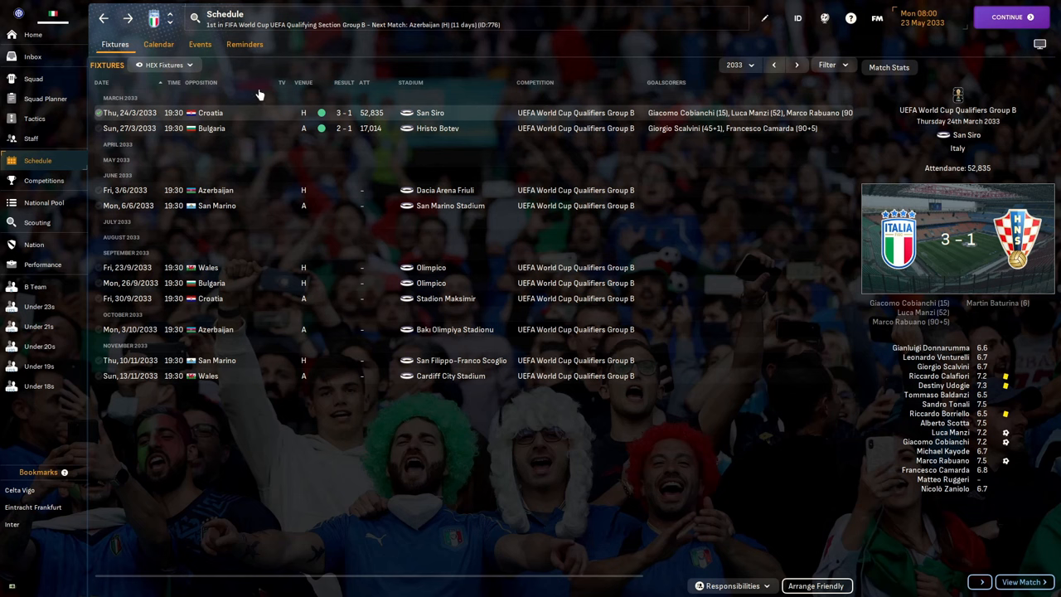
pyautogui.moveTo(266, 126)
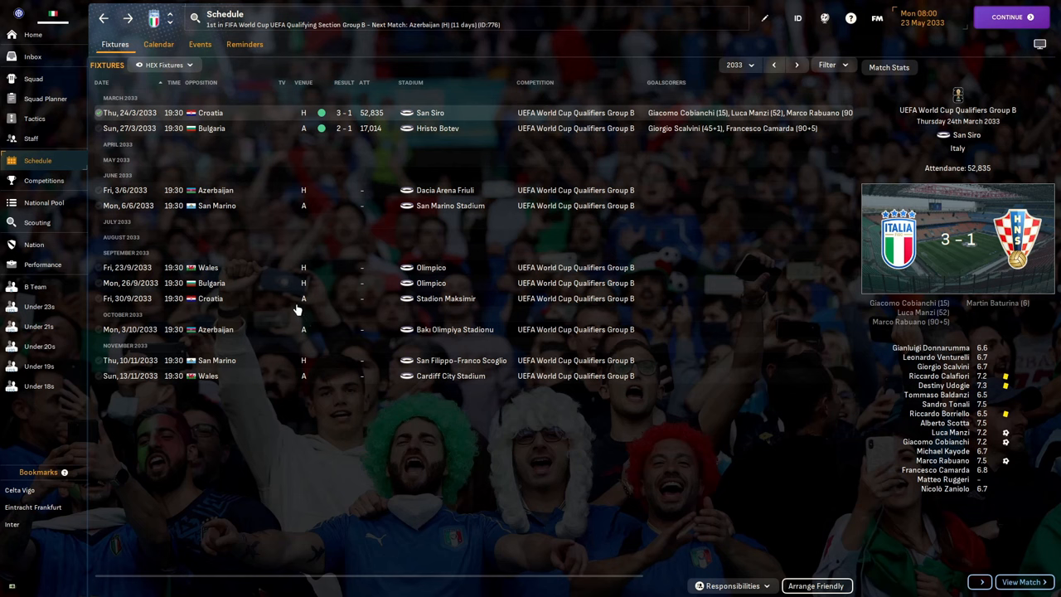
pyautogui.moveTo(383, 163)
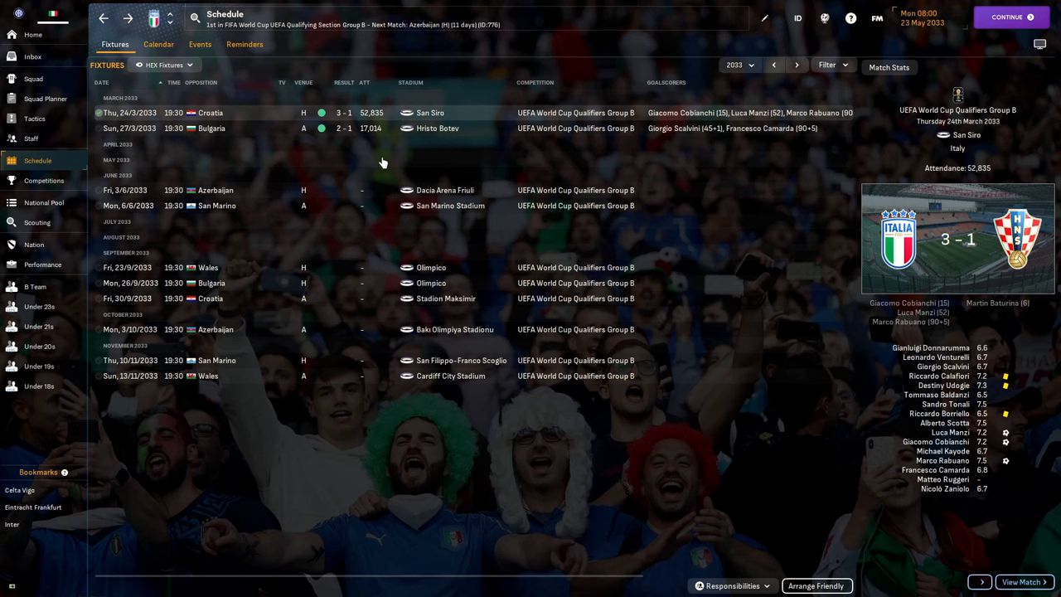
pyautogui.moveTo(403, 109)
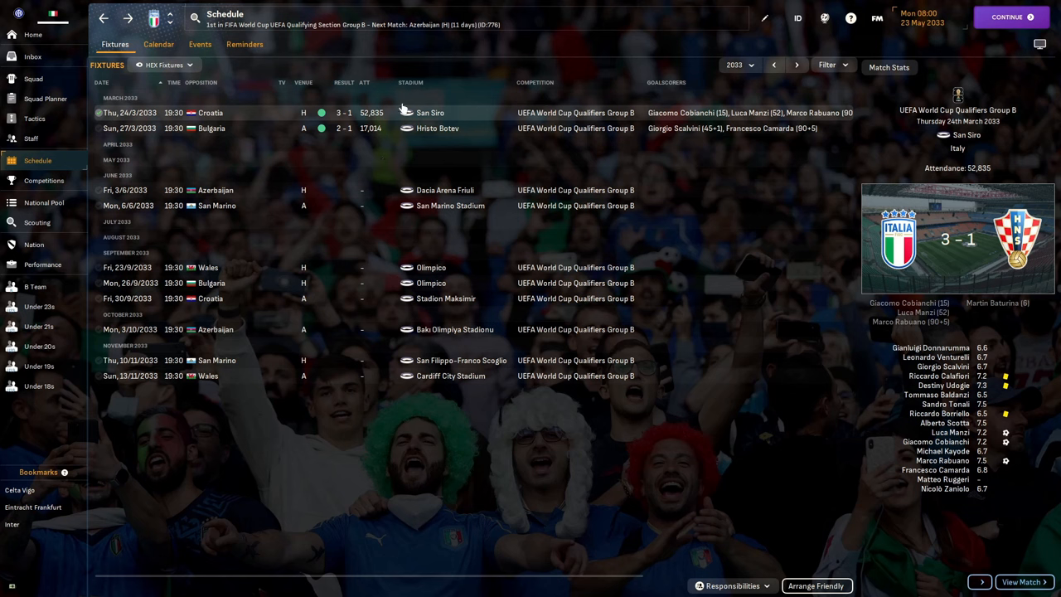
pyautogui.moveTo(263, 122)
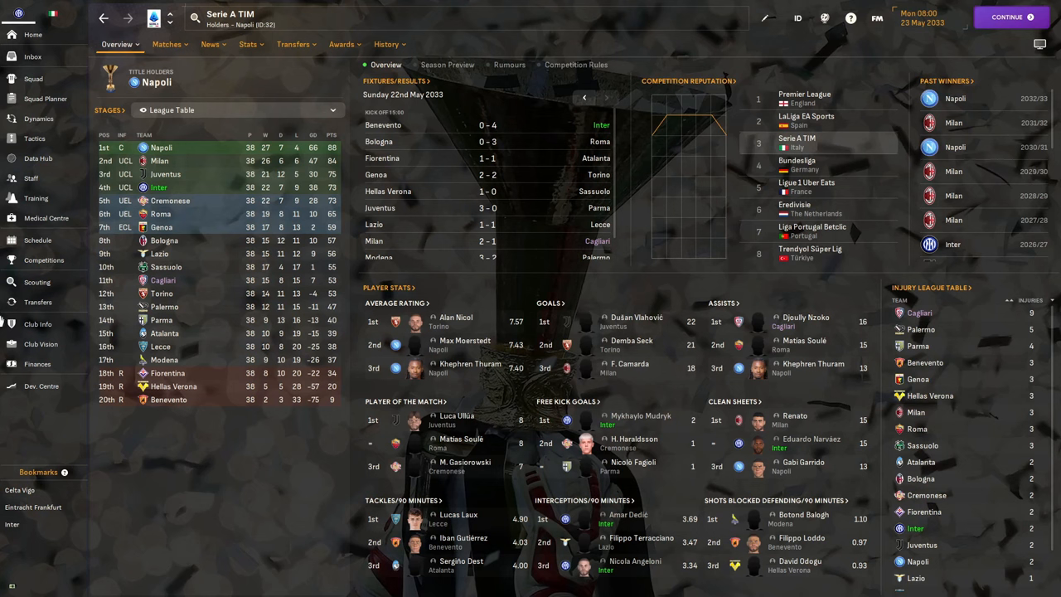
pyautogui.moveTo(38, 363)
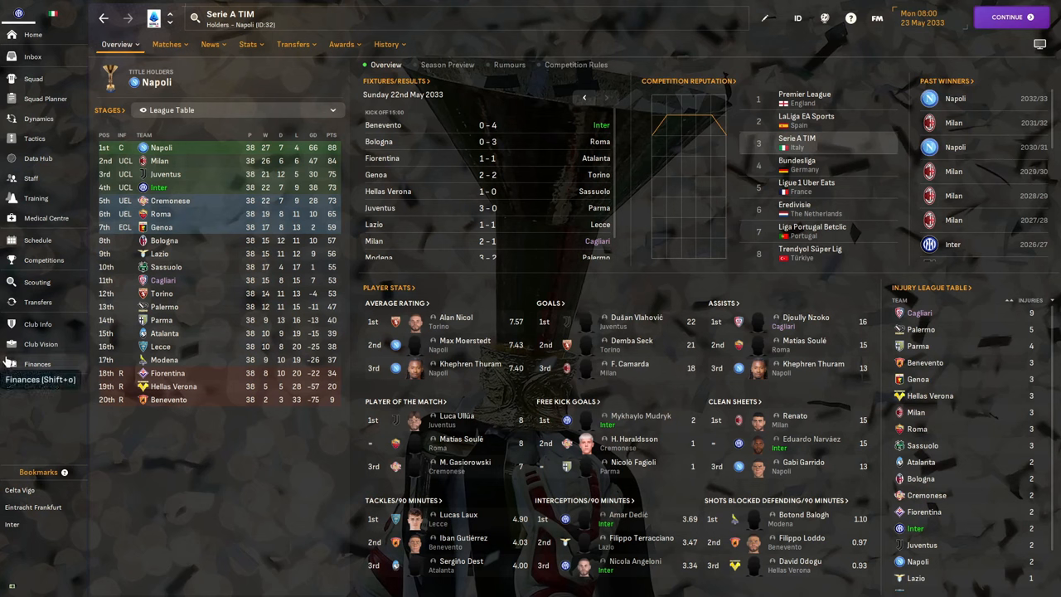
pyautogui.moveTo(48, 363)
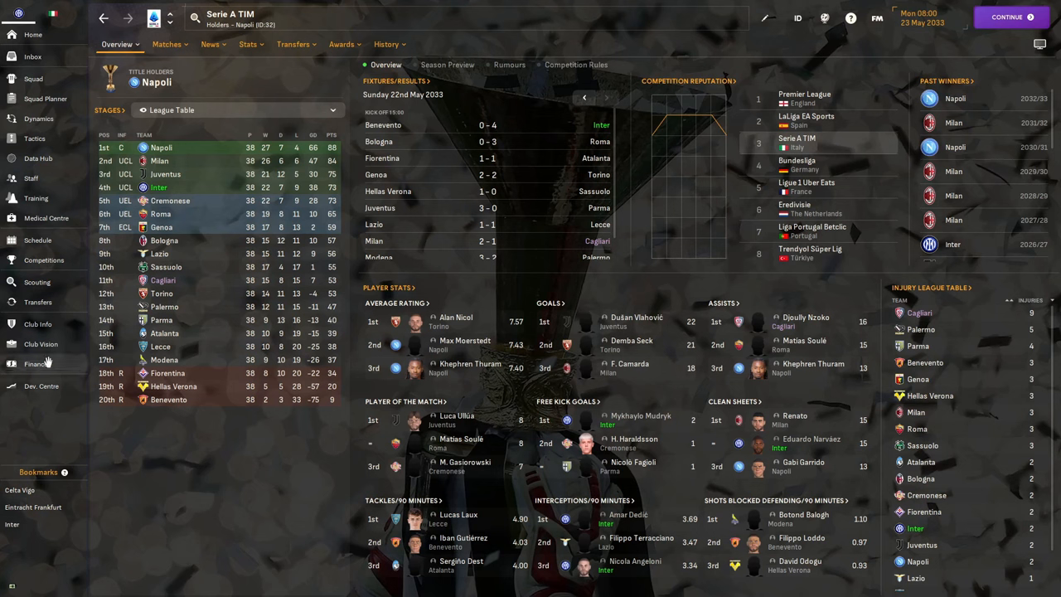
pyautogui.moveTo(38, 363)
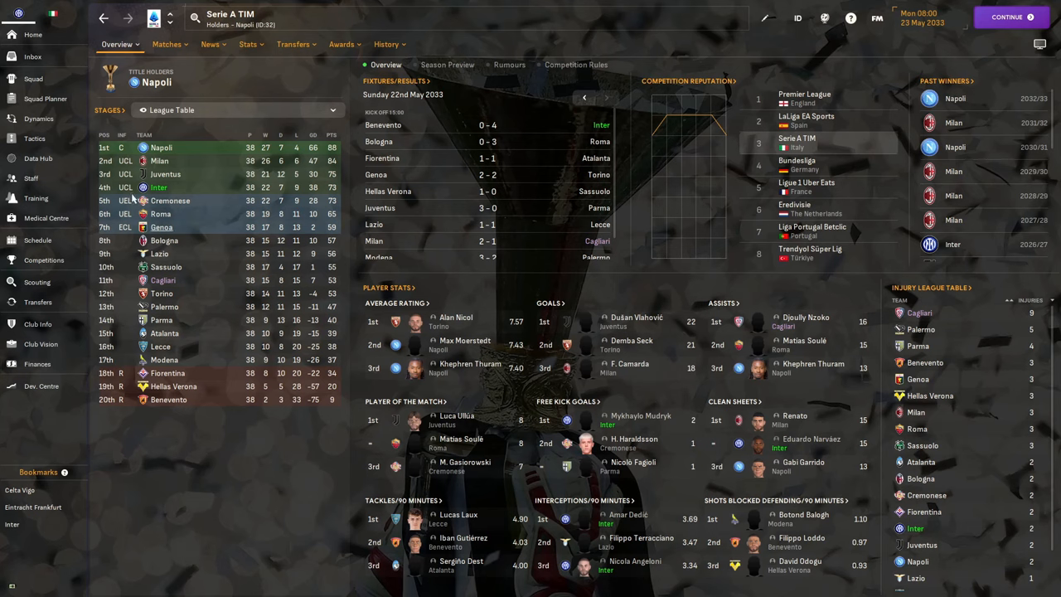
# Open the Serie A TIM Overview dropdown listing its pages, including past positions
pyautogui.click(119, 44)
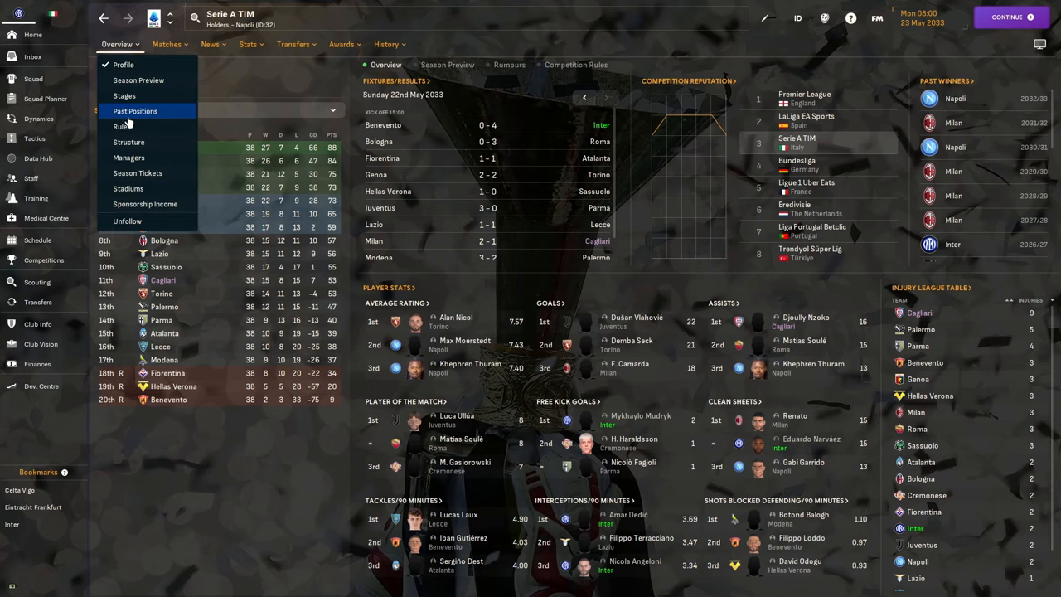
pyautogui.click(135, 111)
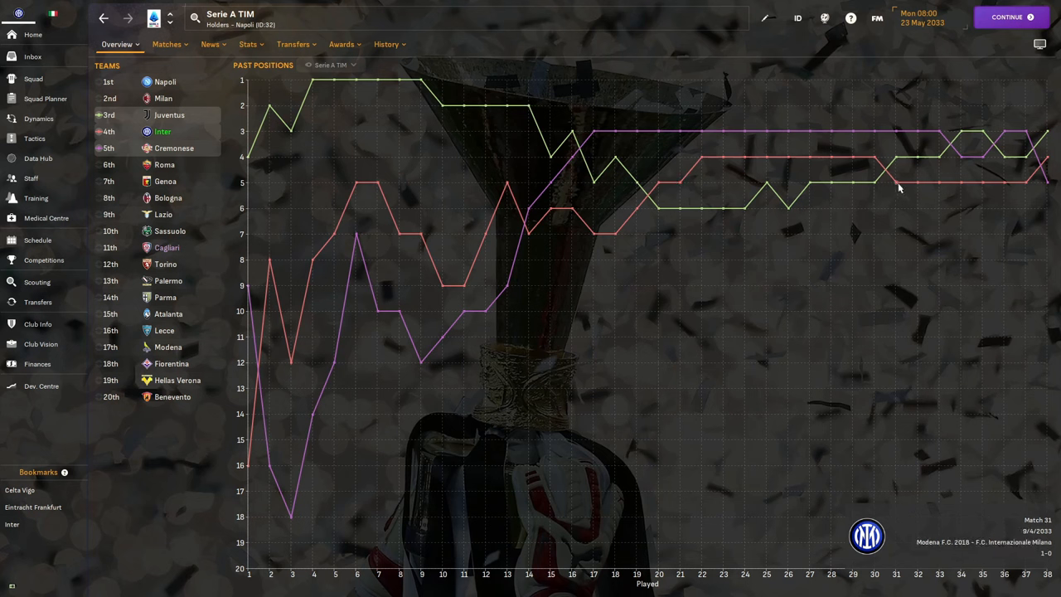
pyautogui.moveTo(851, 183)
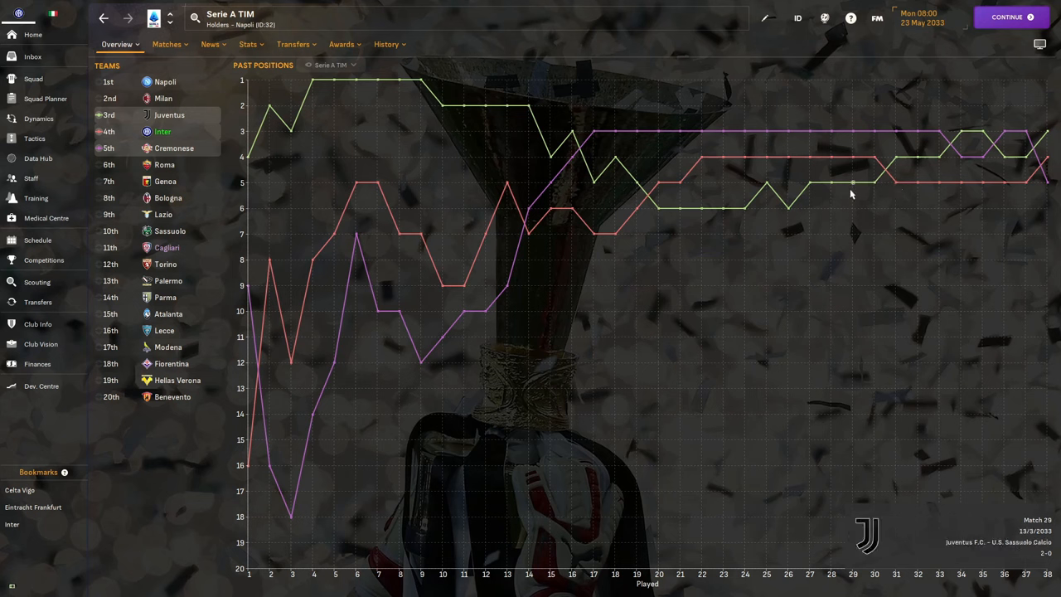
pyautogui.moveTo(808, 184)
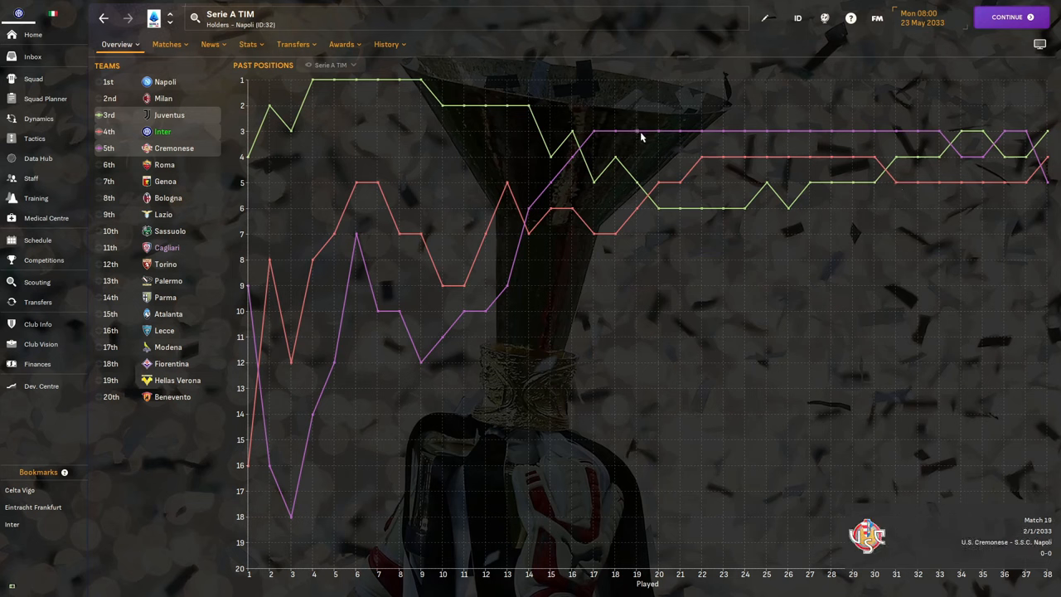
pyautogui.moveTo(973, 159)
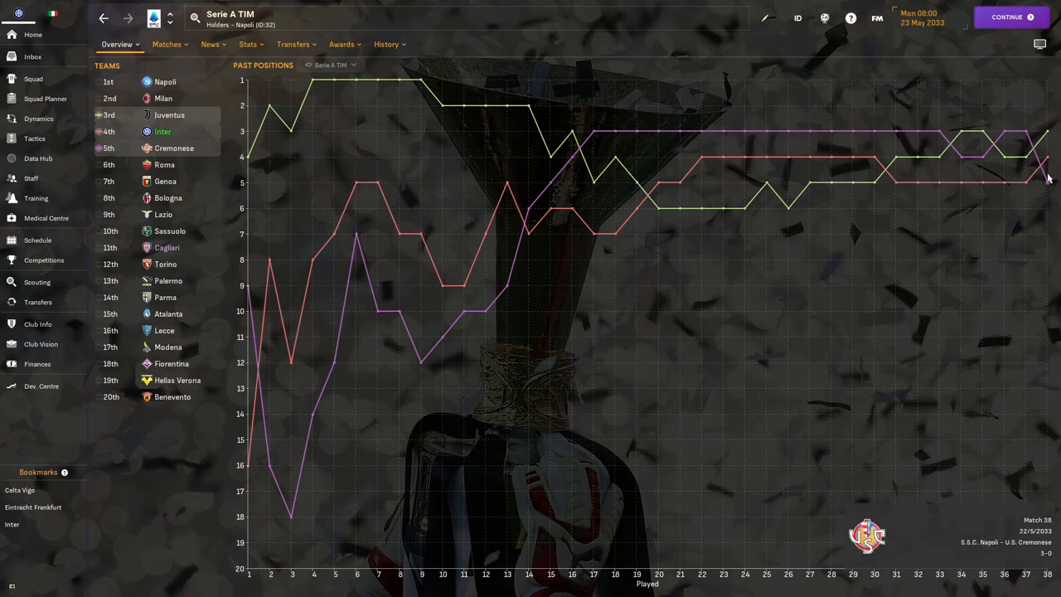
pyautogui.moveTo(1053, 200)
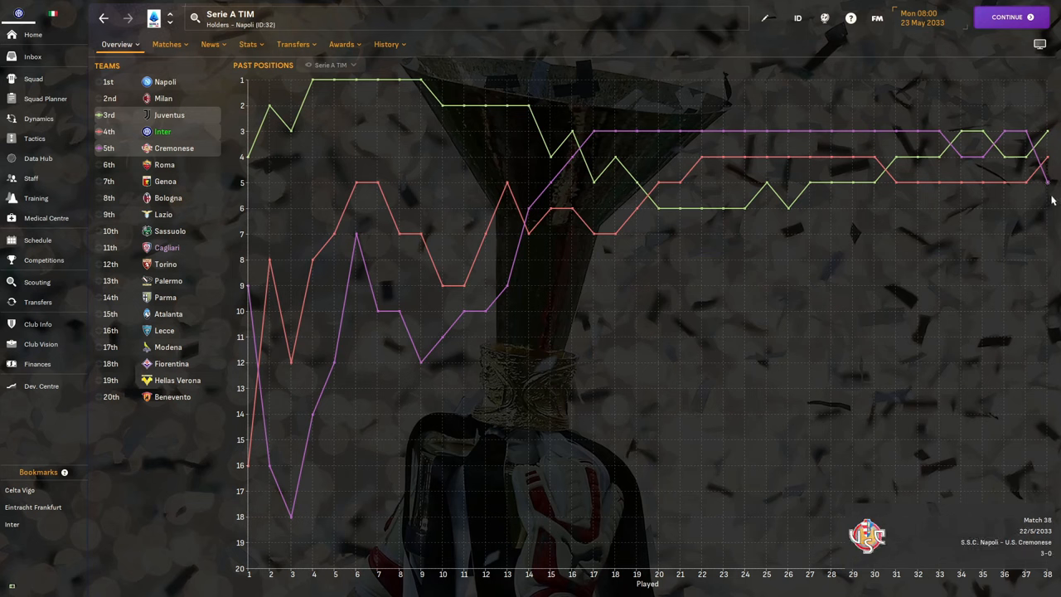
pyautogui.moveTo(999, 161)
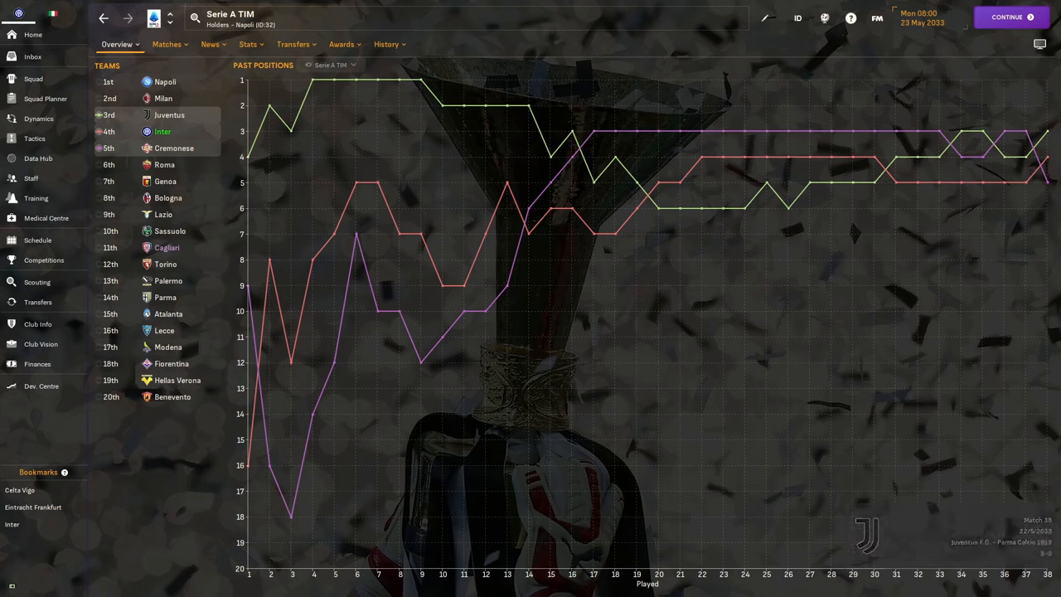
pyautogui.click(103, 17)
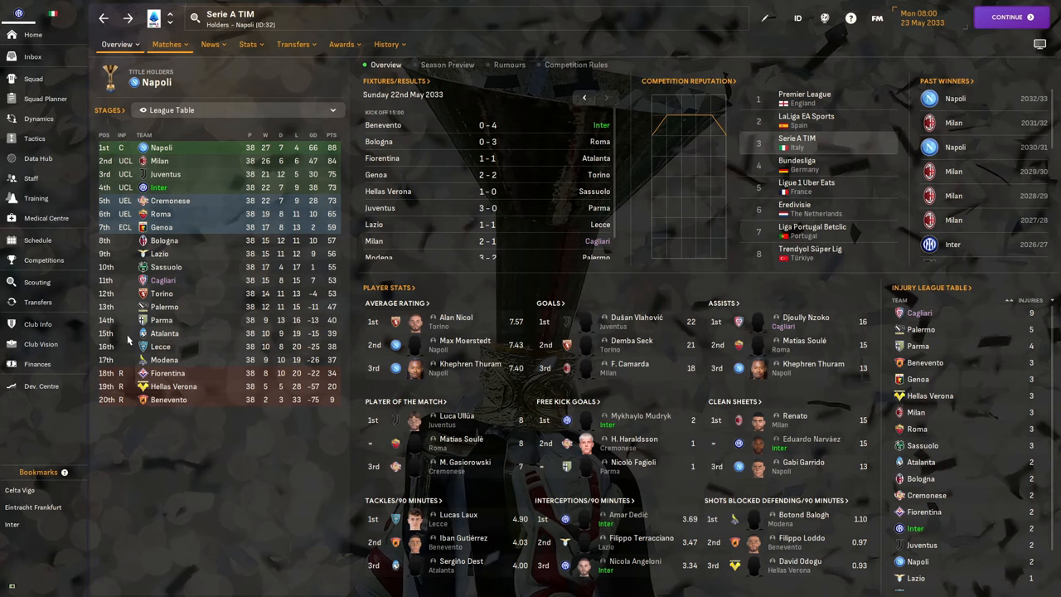
pyautogui.click(117, 44)
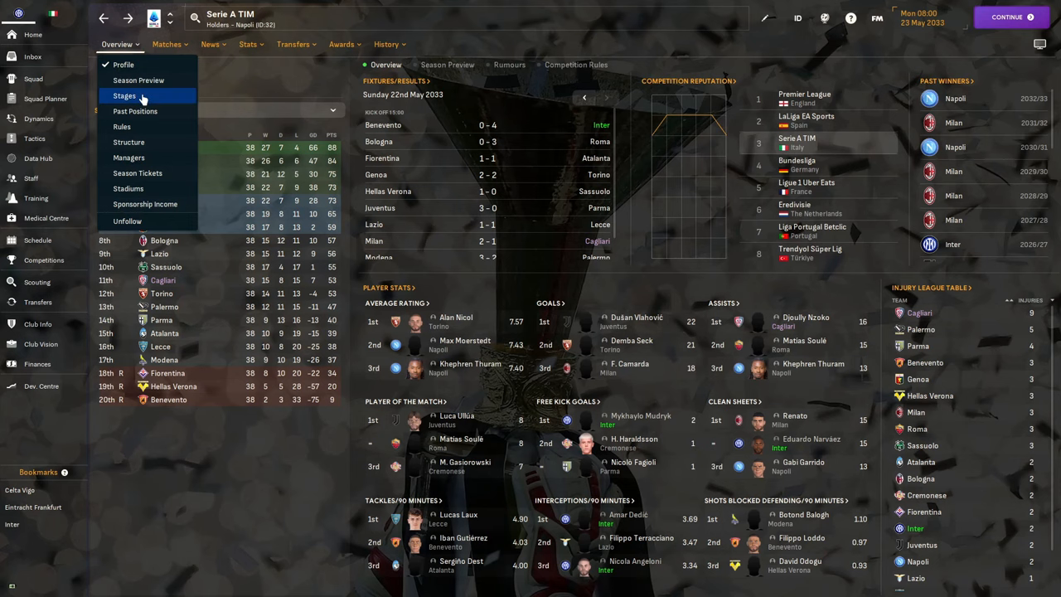
pyautogui.click(139, 79)
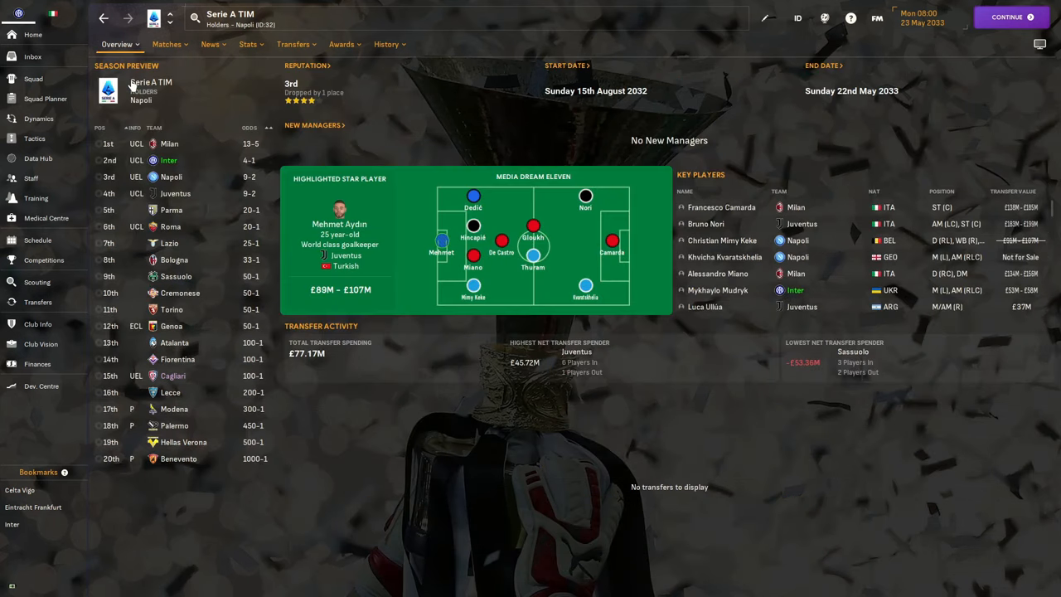
pyautogui.click(117, 44)
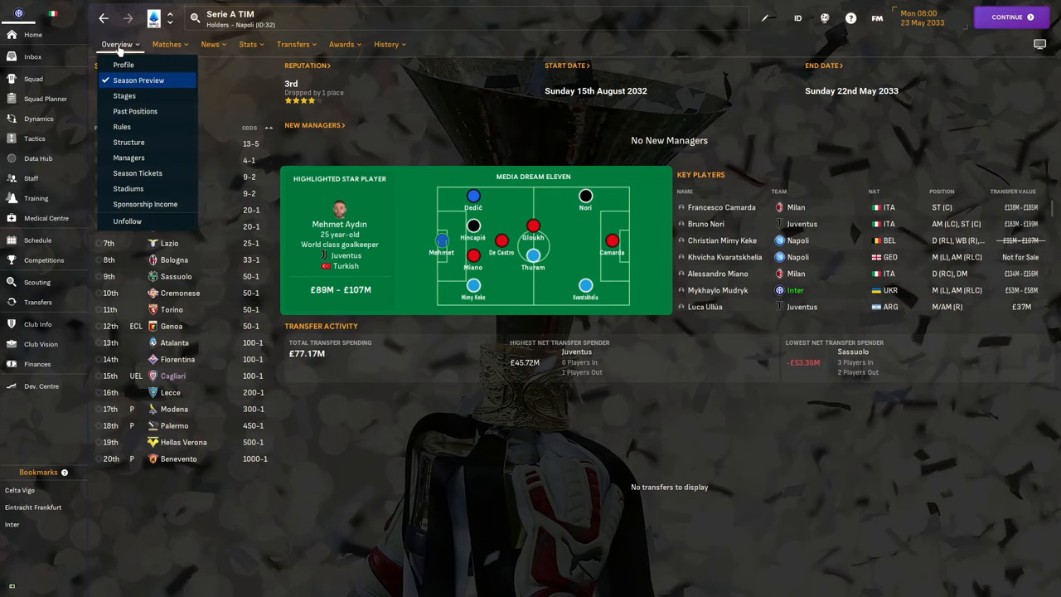
pyautogui.click(386, 64)
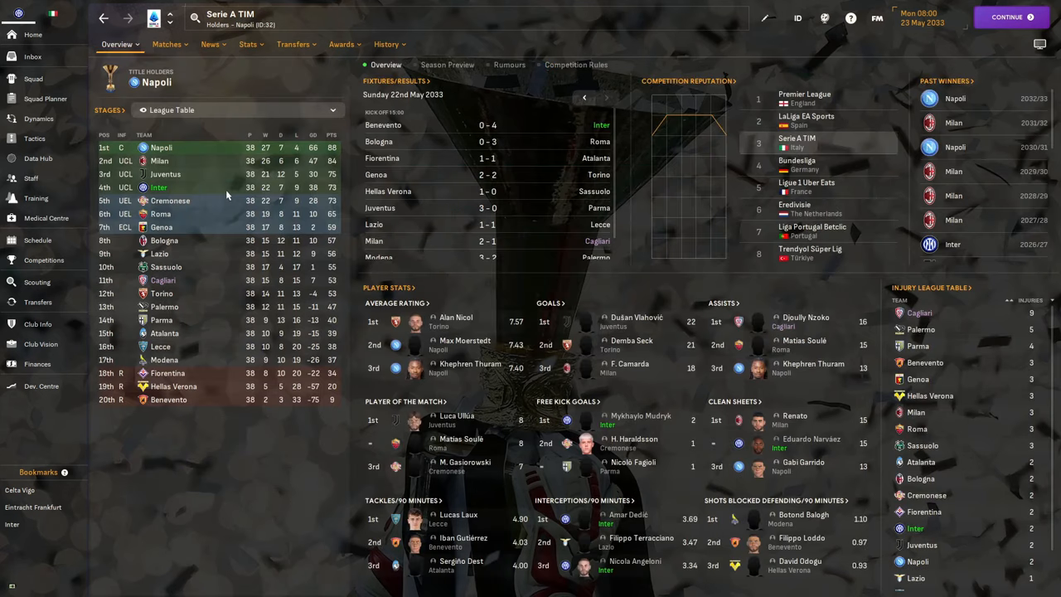
pyautogui.moveTo(937, 170)
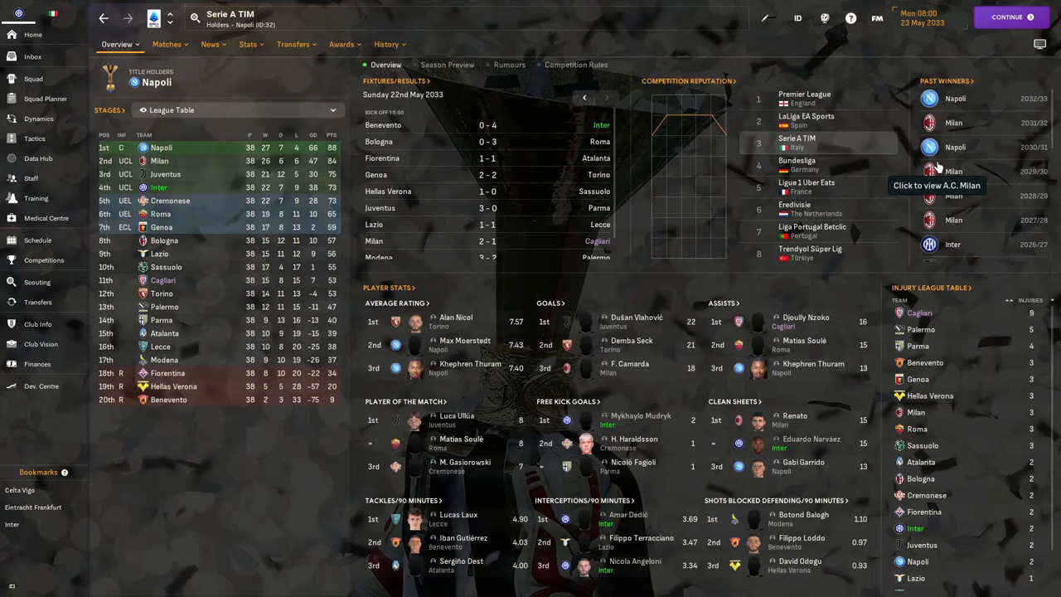
pyautogui.moveTo(998, 220)
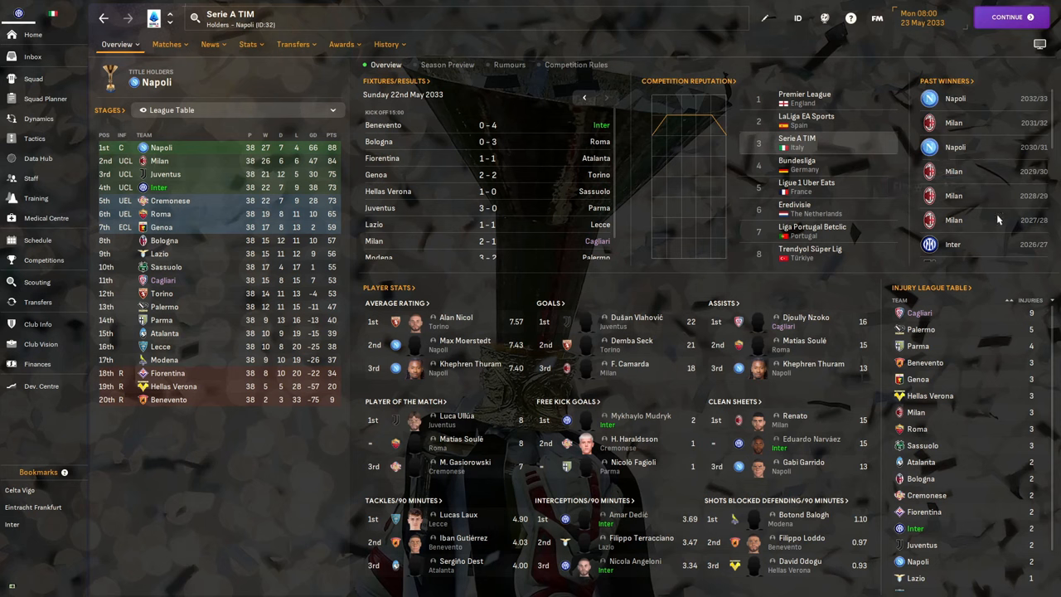
pyautogui.moveTo(972, 139)
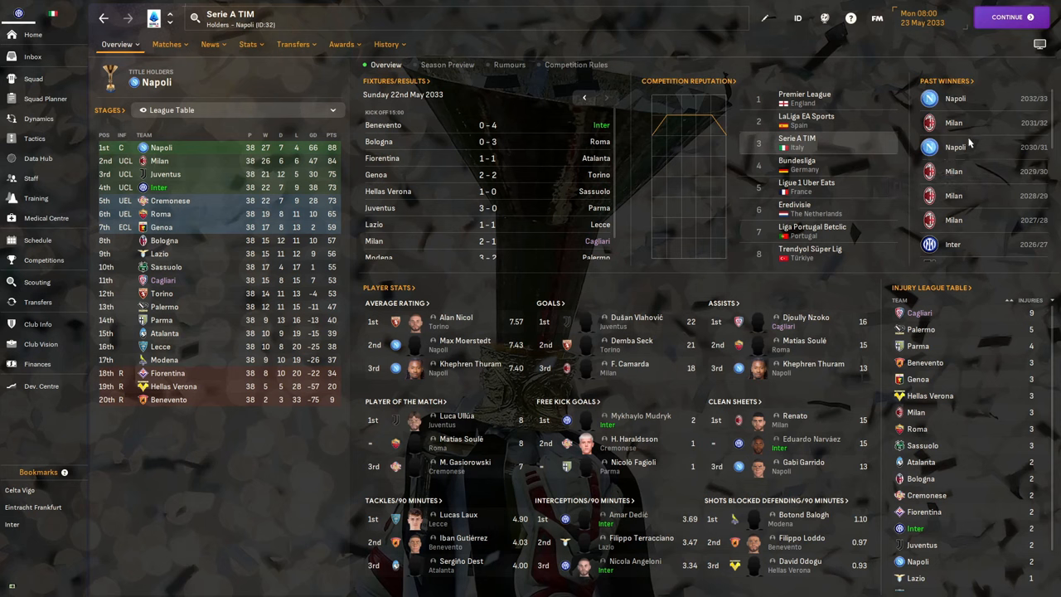
pyautogui.moveTo(1020, 226)
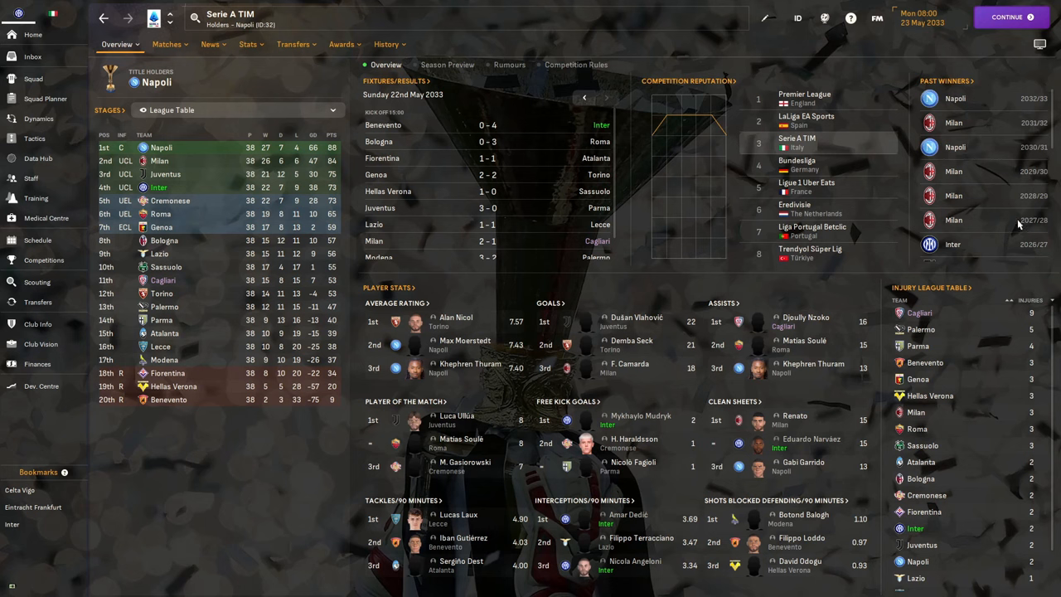
pyautogui.moveTo(963, 207)
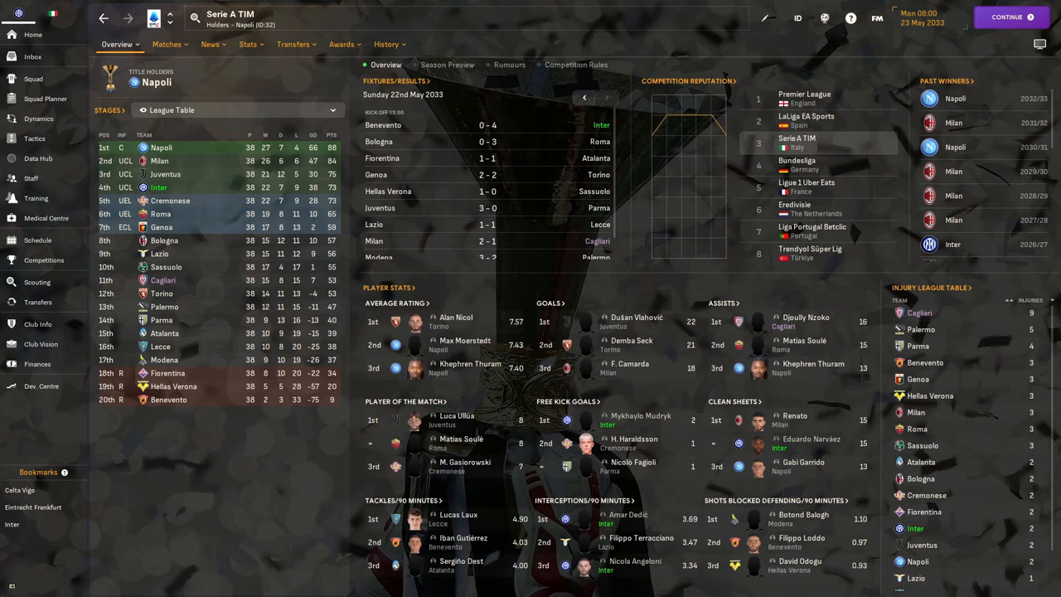
pyautogui.moveTo(6, 288)
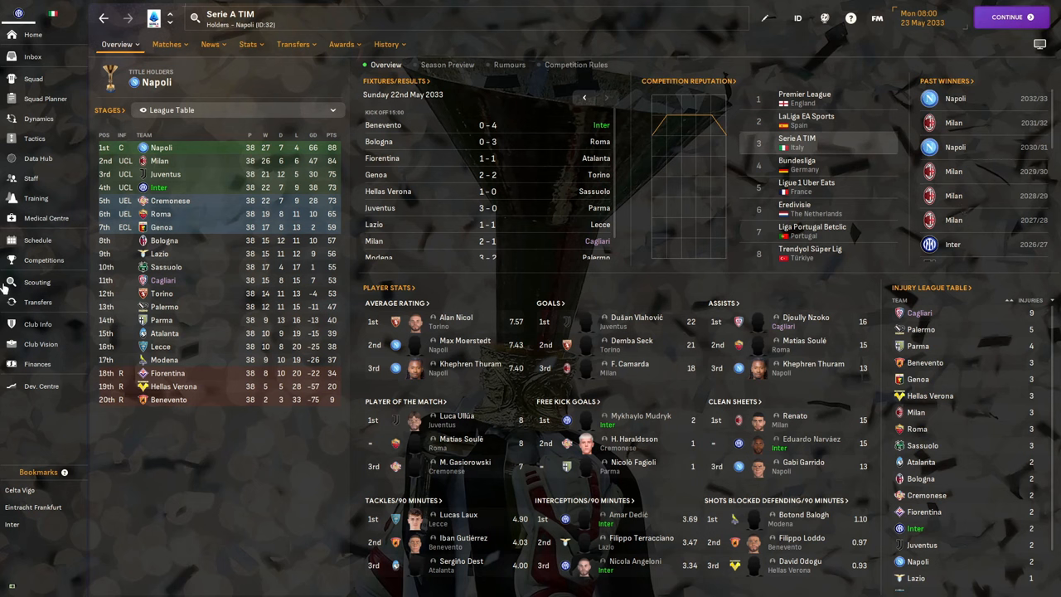
# Check Inter's Club World Cup Group B and quarter-final stages, then return to competitions
pyautogui.click(43, 259)
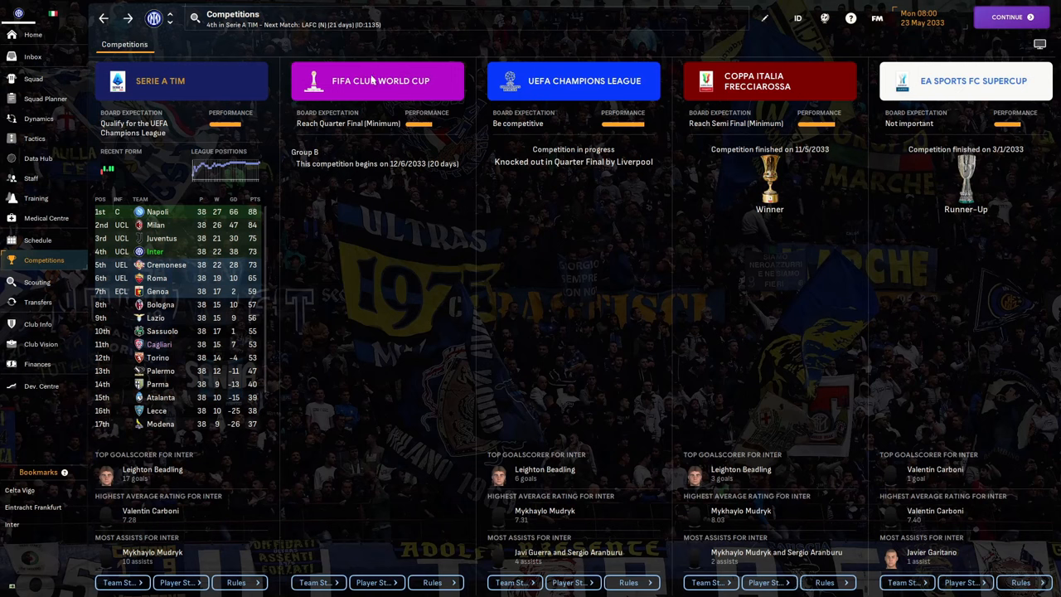
pyautogui.click(379, 80)
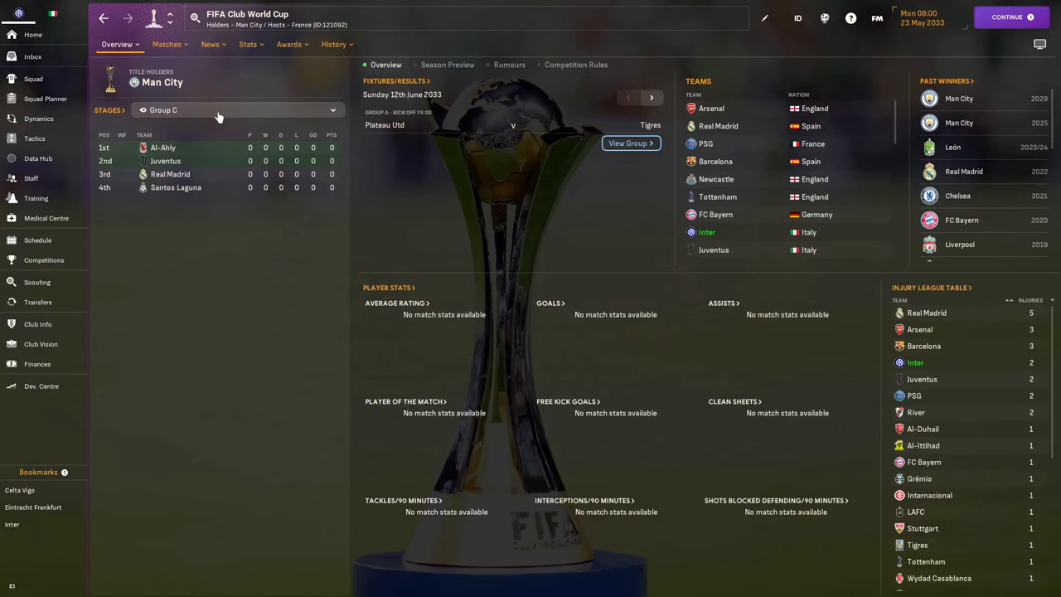
pyautogui.click(236, 109)
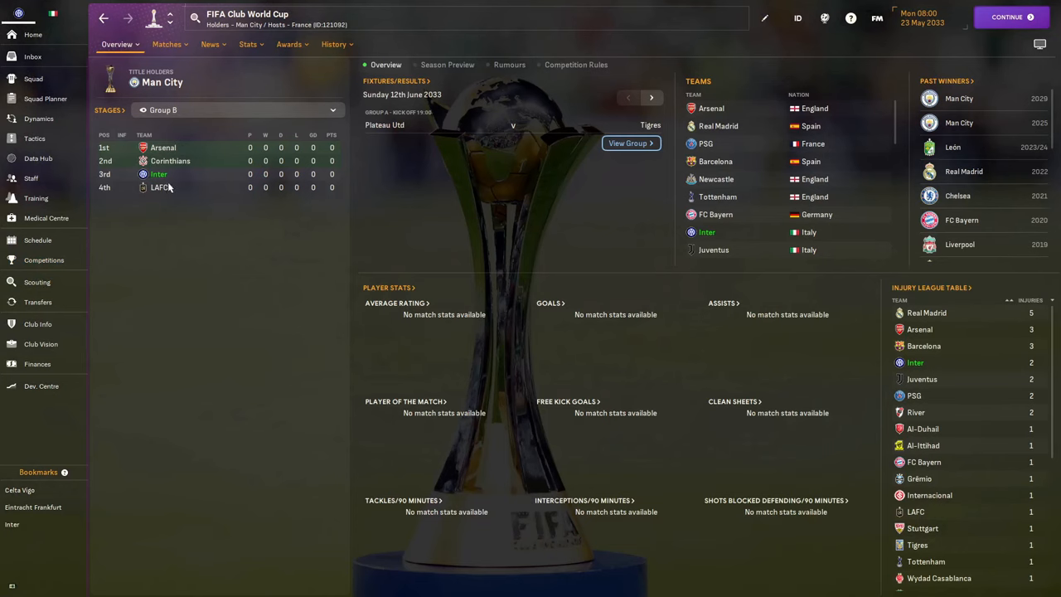
pyautogui.moveTo(207, 127)
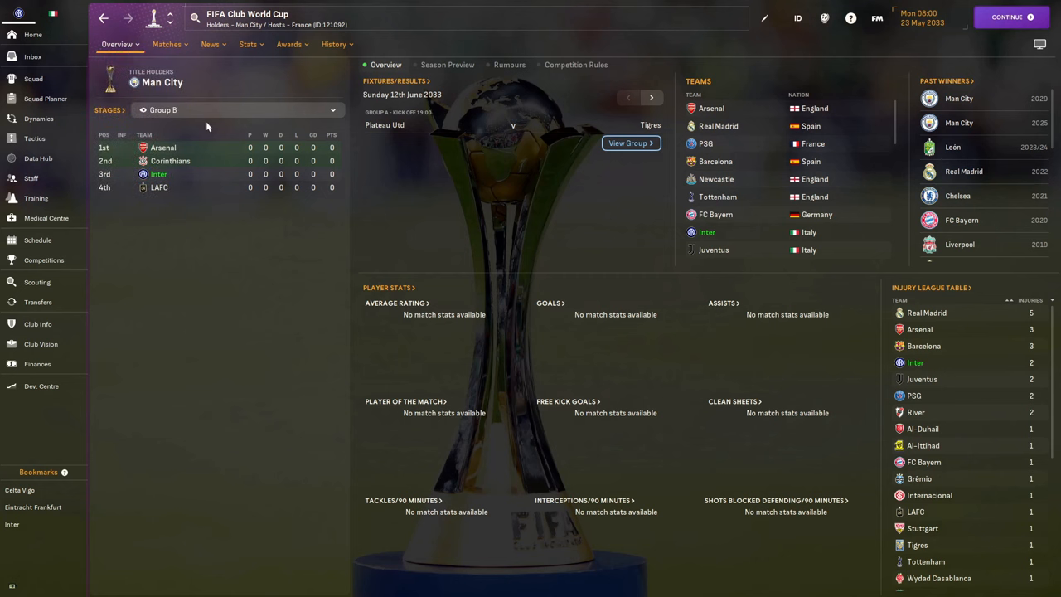
pyautogui.click(240, 109)
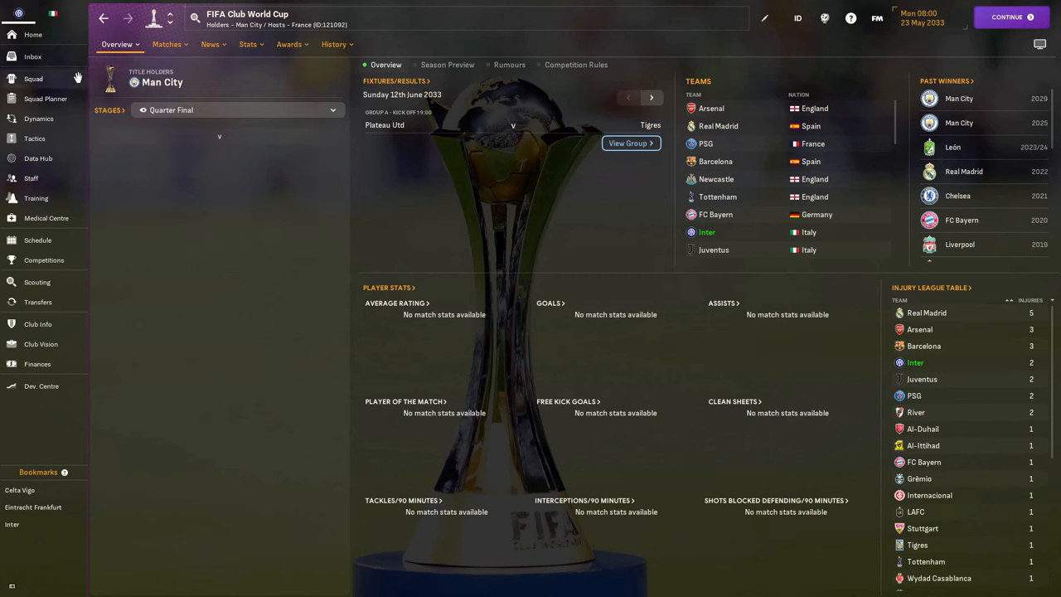
pyautogui.click(43, 259)
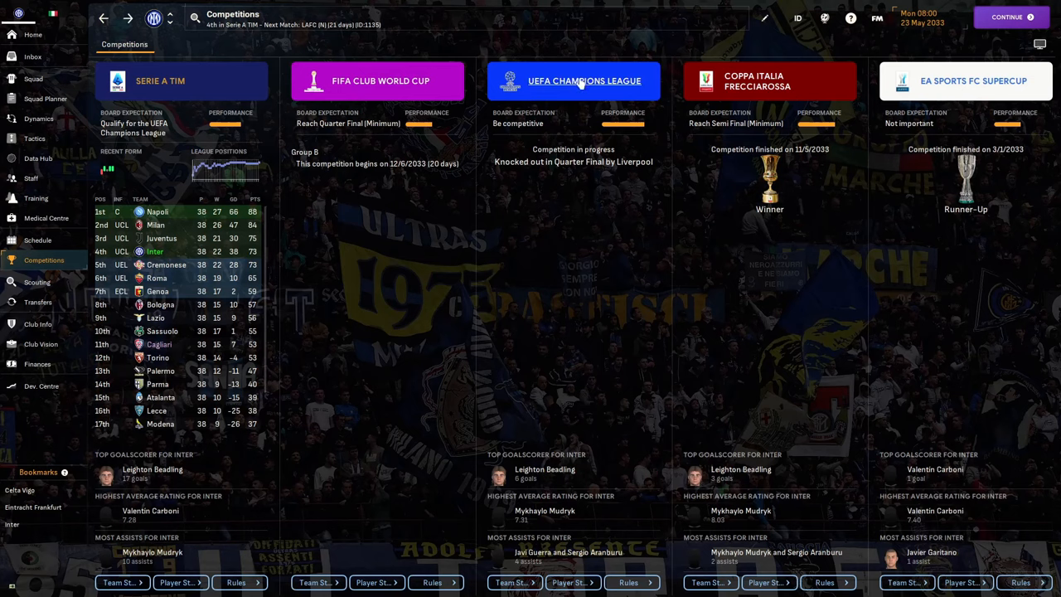
# Browse Champions League Round of 16, quarter-final, play-off round and league phase table
pyautogui.click(583, 80)
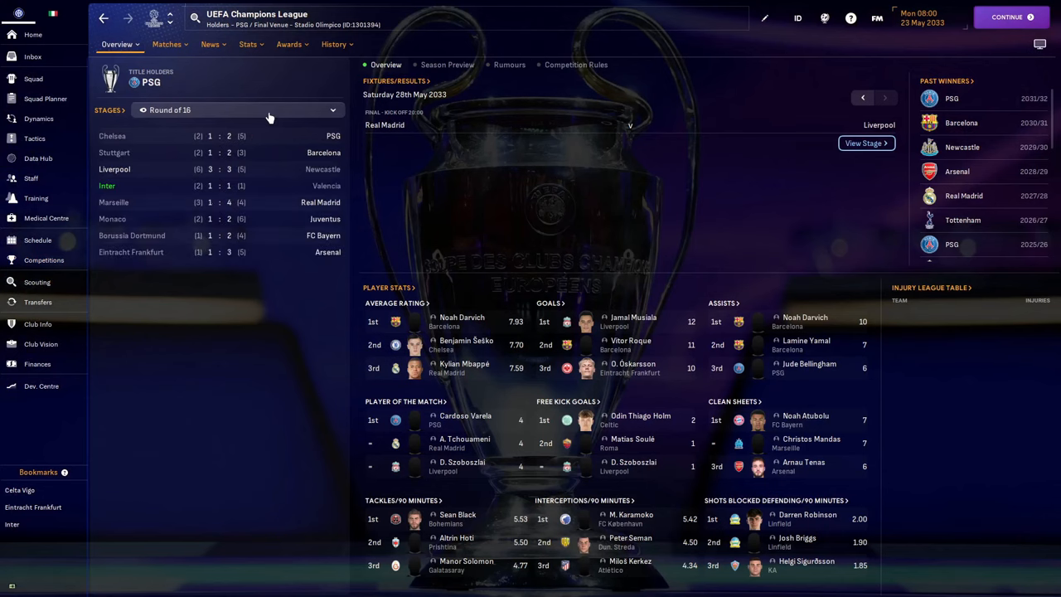
pyautogui.click(236, 109)
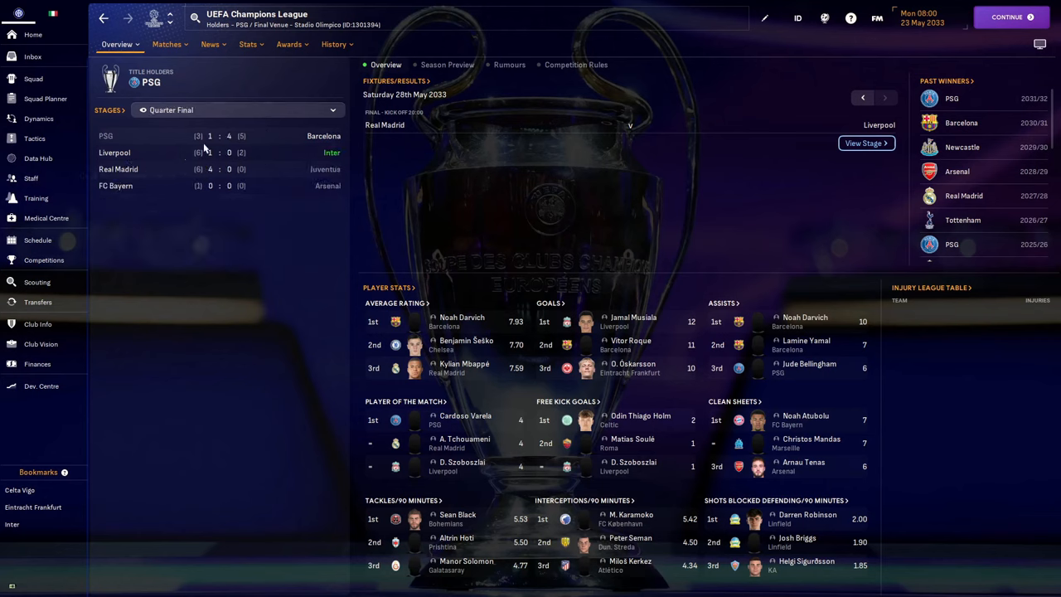
pyautogui.moveTo(257, 116)
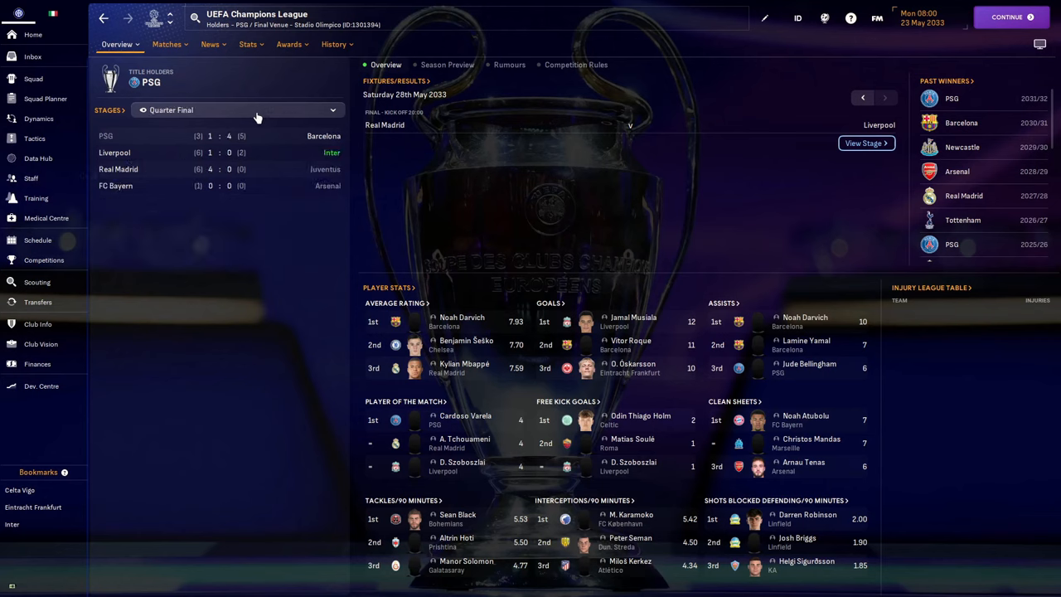
pyautogui.click(237, 109)
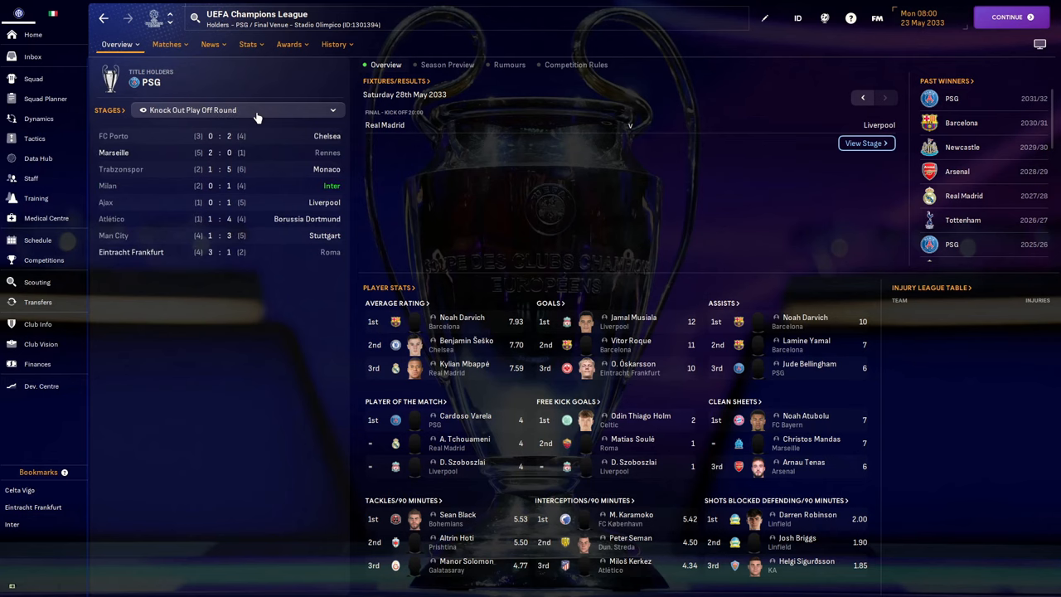
pyautogui.click(238, 109)
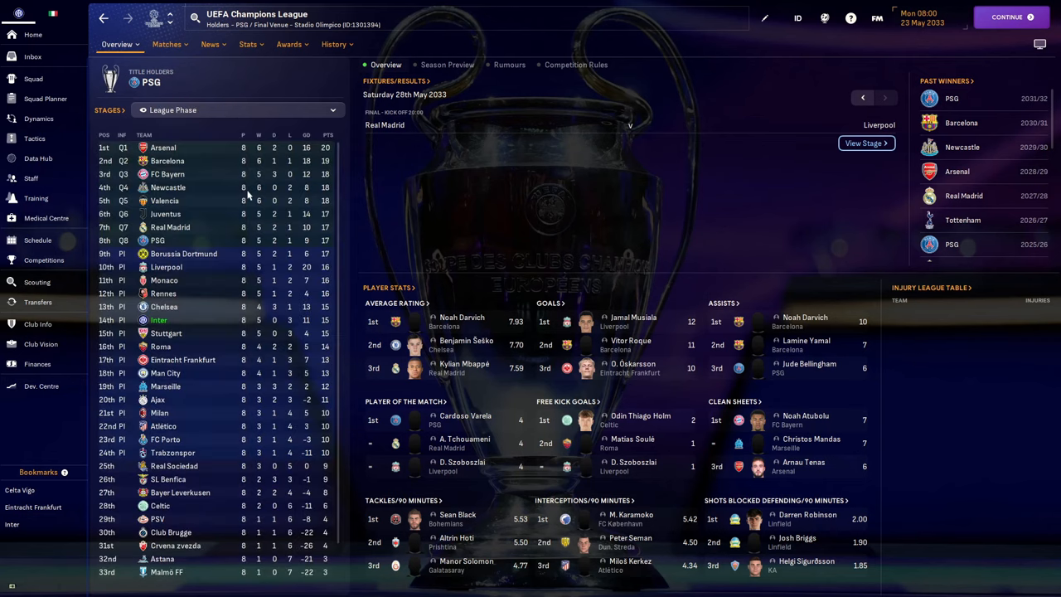
pyautogui.moveTo(133, 334)
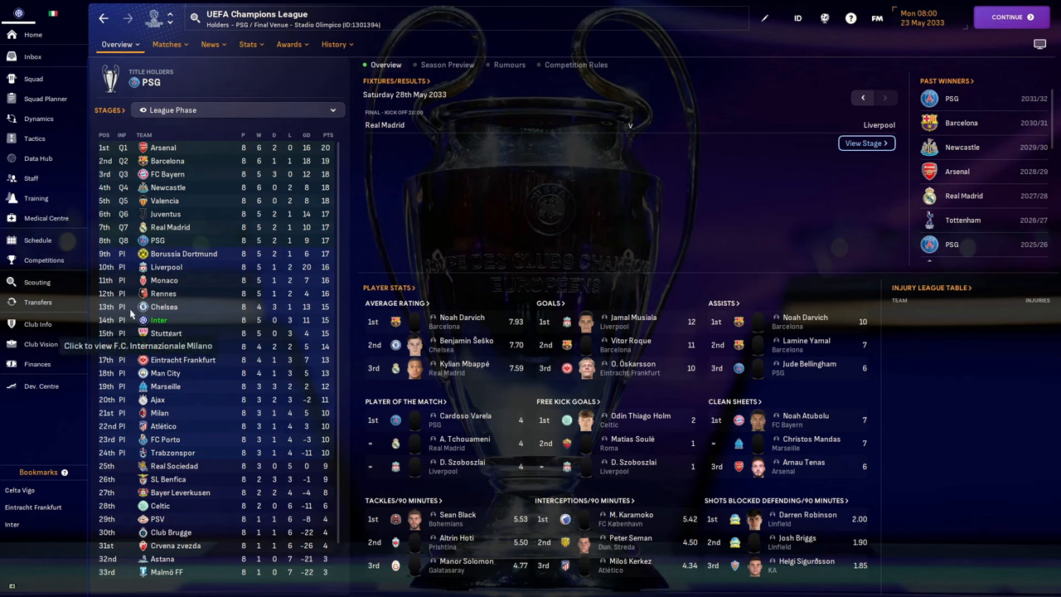
pyautogui.moveTo(143, 132)
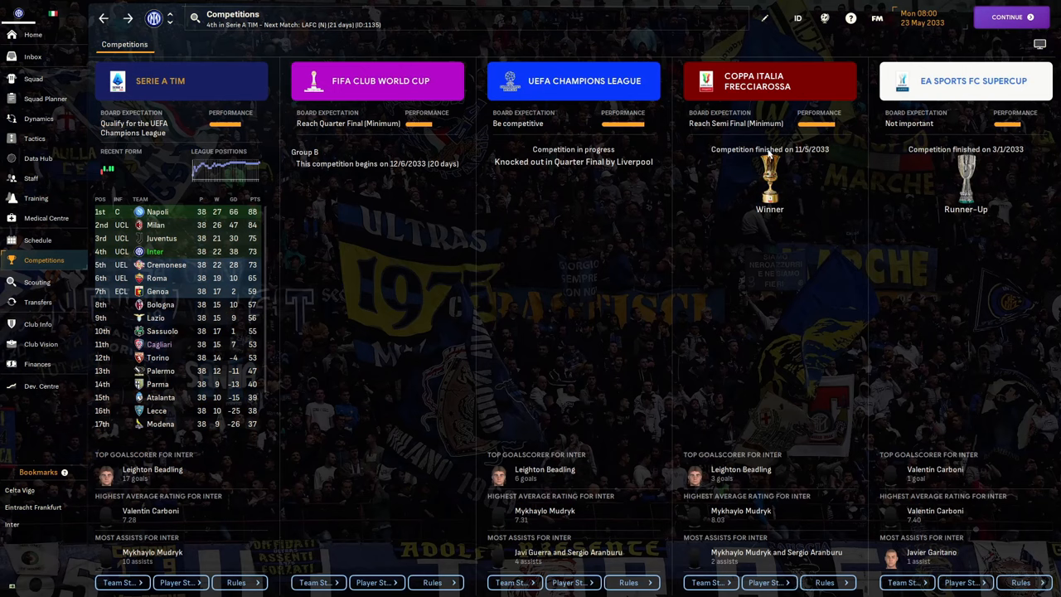
pyautogui.moveTo(746, 81)
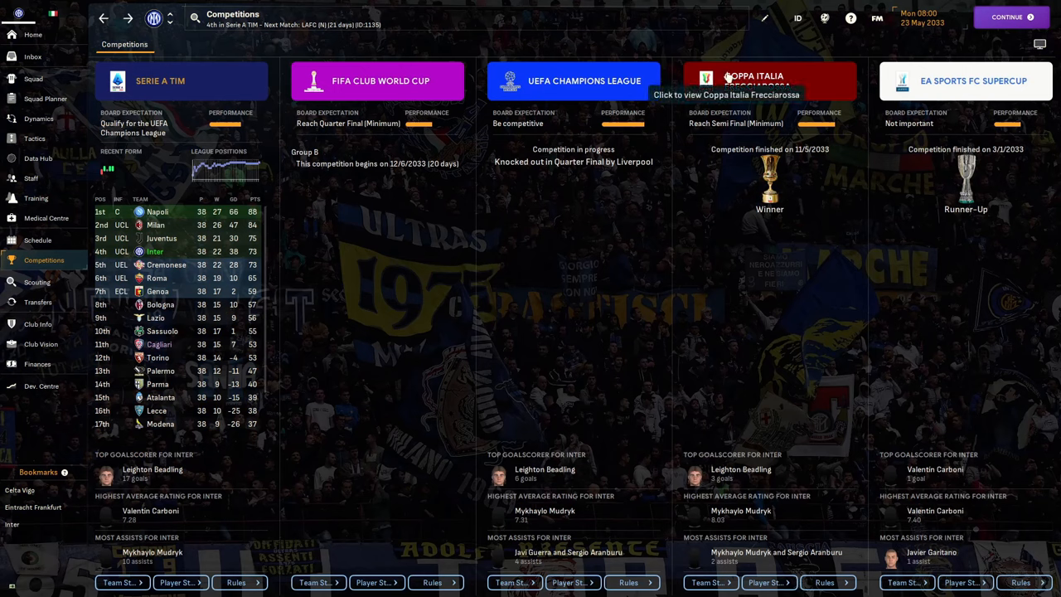
pyautogui.click(769, 80)
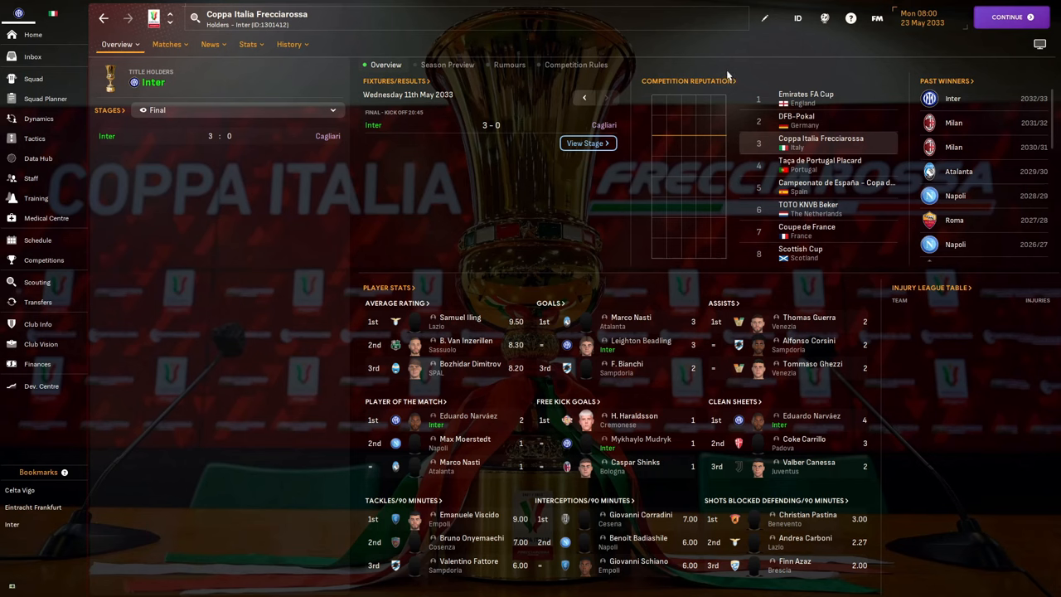
pyautogui.moveTo(161, 116)
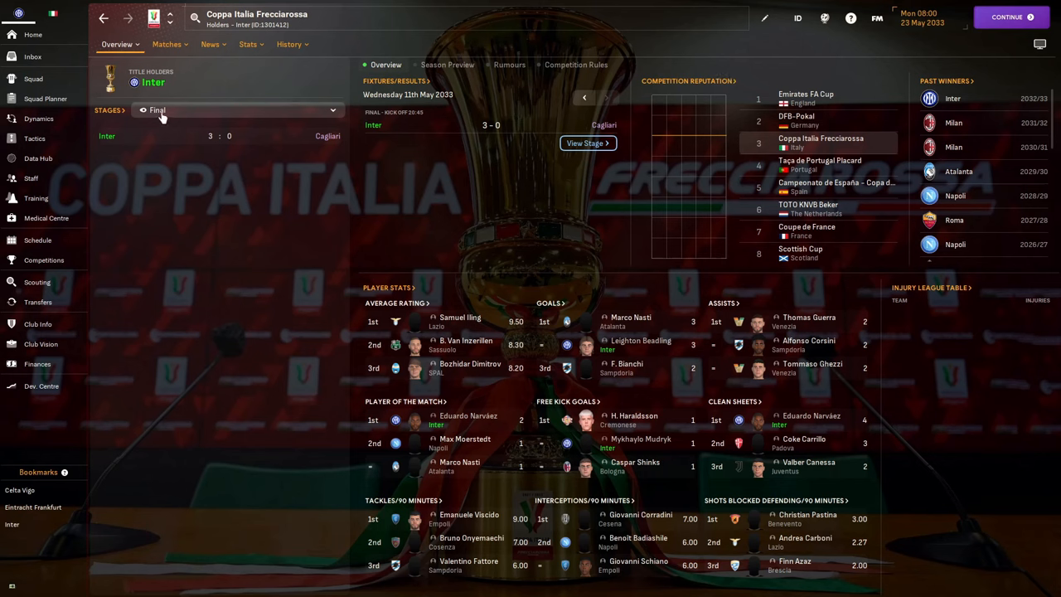
pyautogui.click(237, 109)
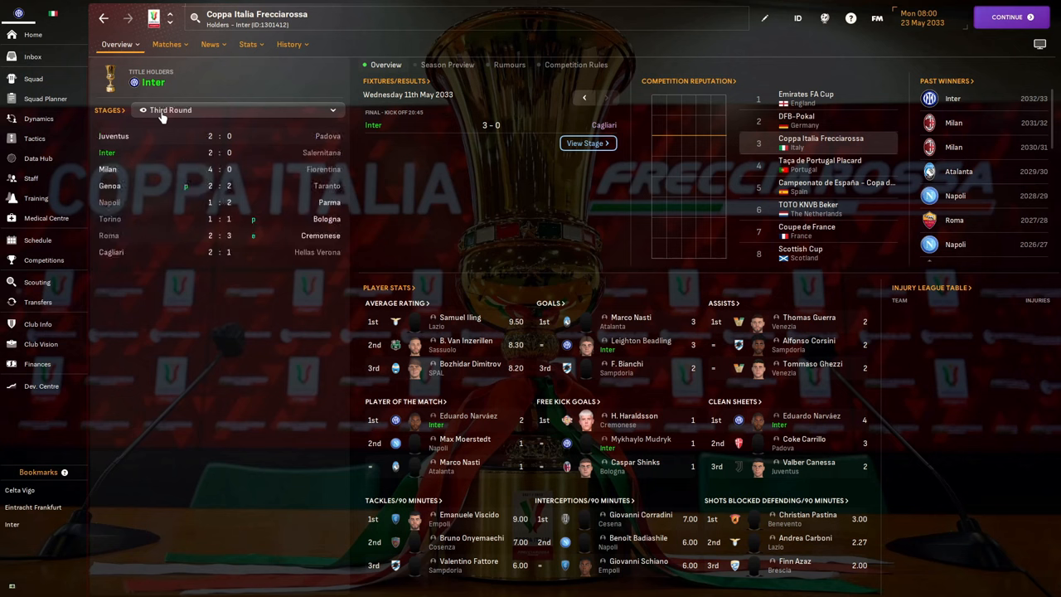
pyautogui.moveTo(187, 110)
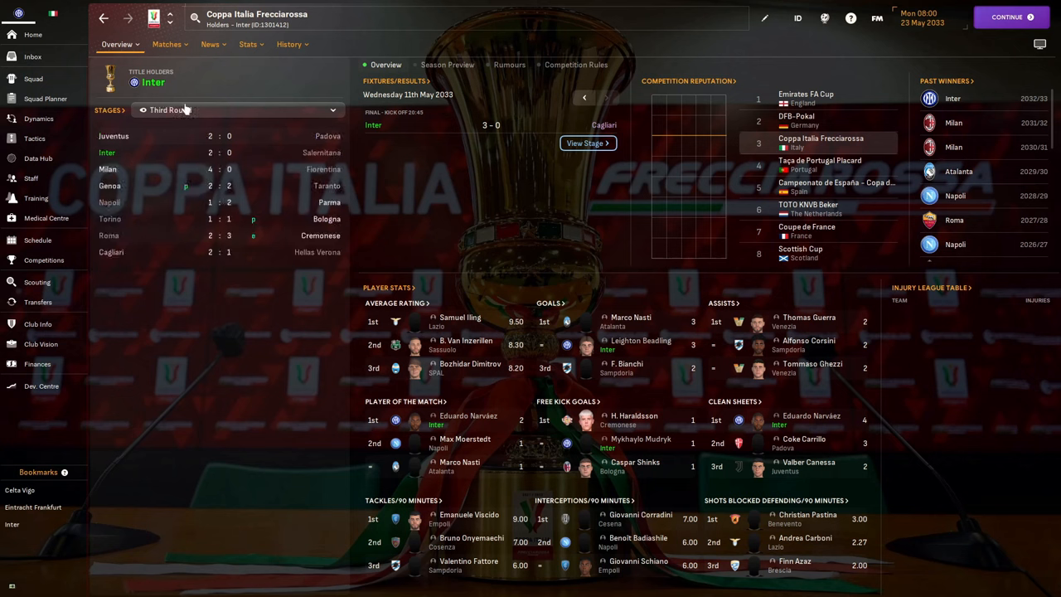
pyautogui.click(236, 109)
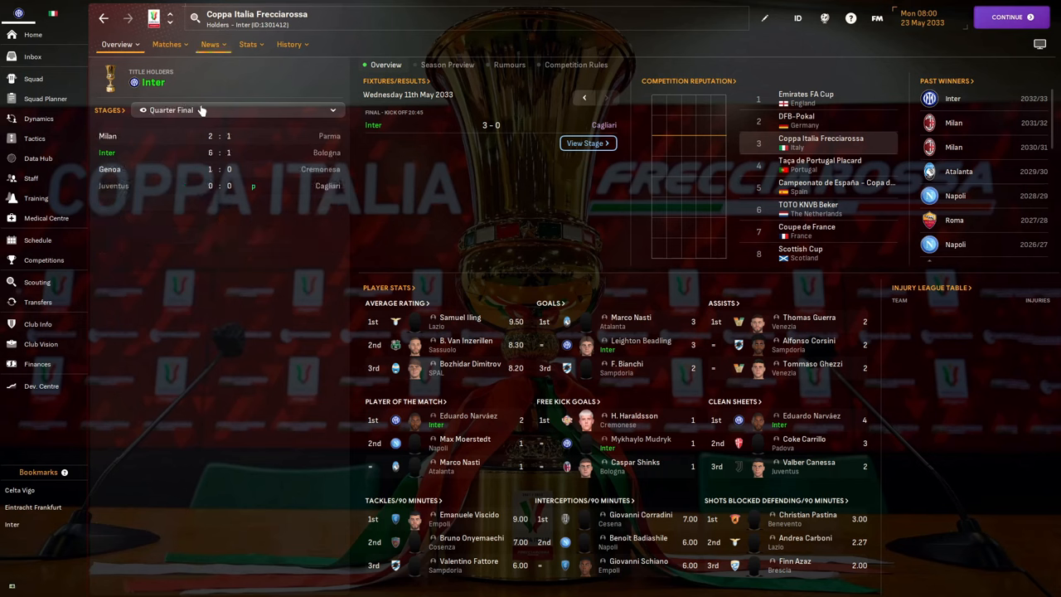
pyautogui.click(240, 110)
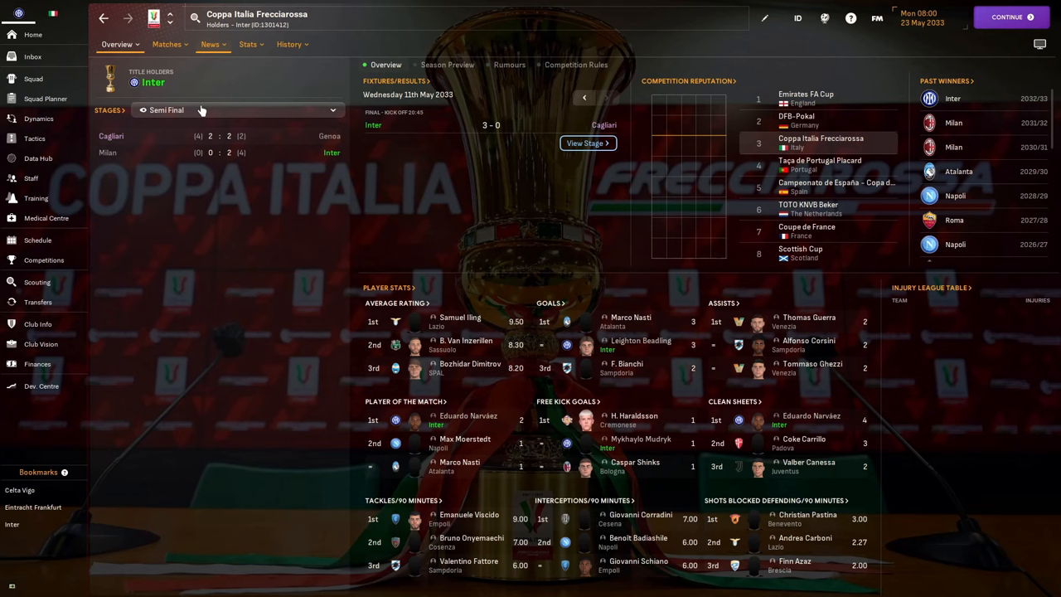
pyautogui.click(237, 110)
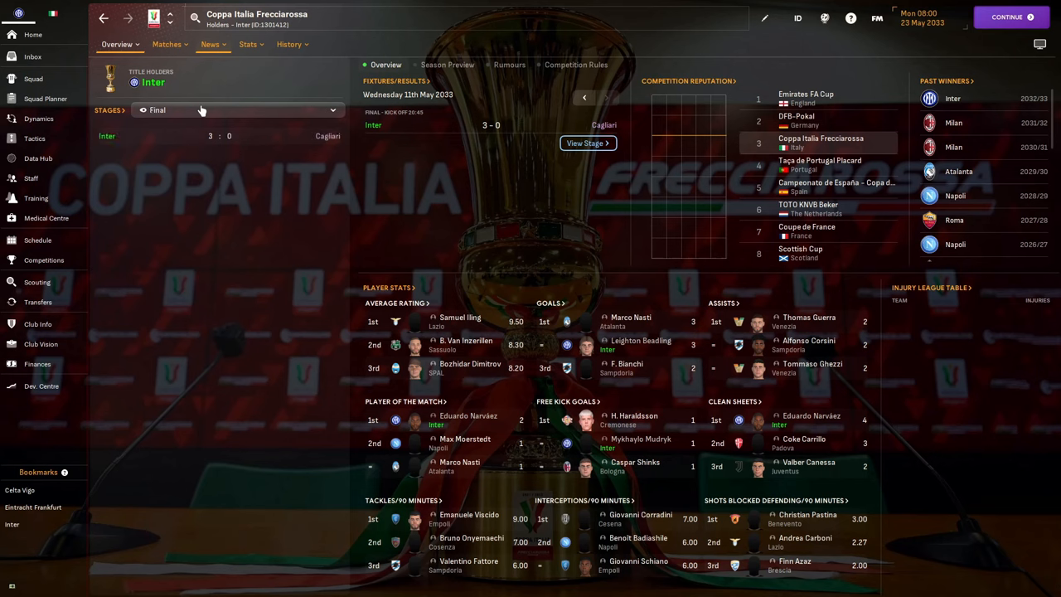
pyautogui.click(44, 260)
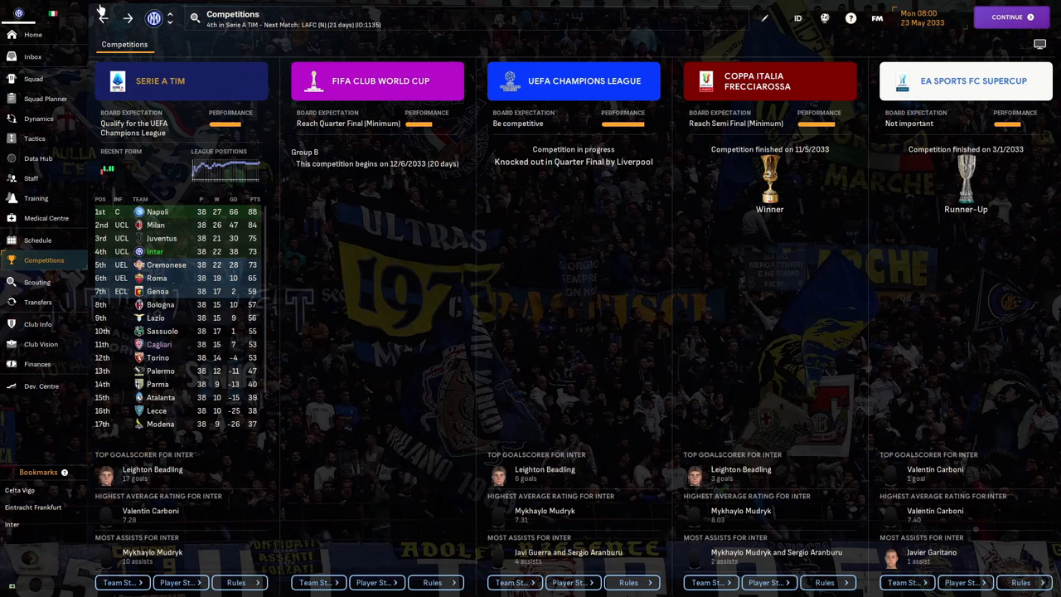
pyautogui.click(966, 80)
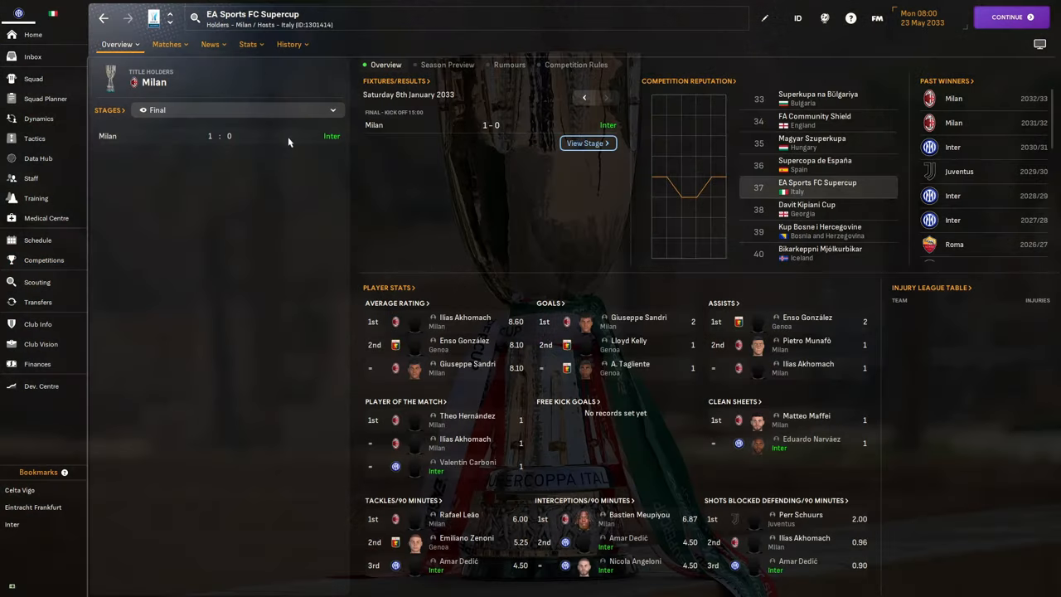
pyautogui.moveTo(253, 114)
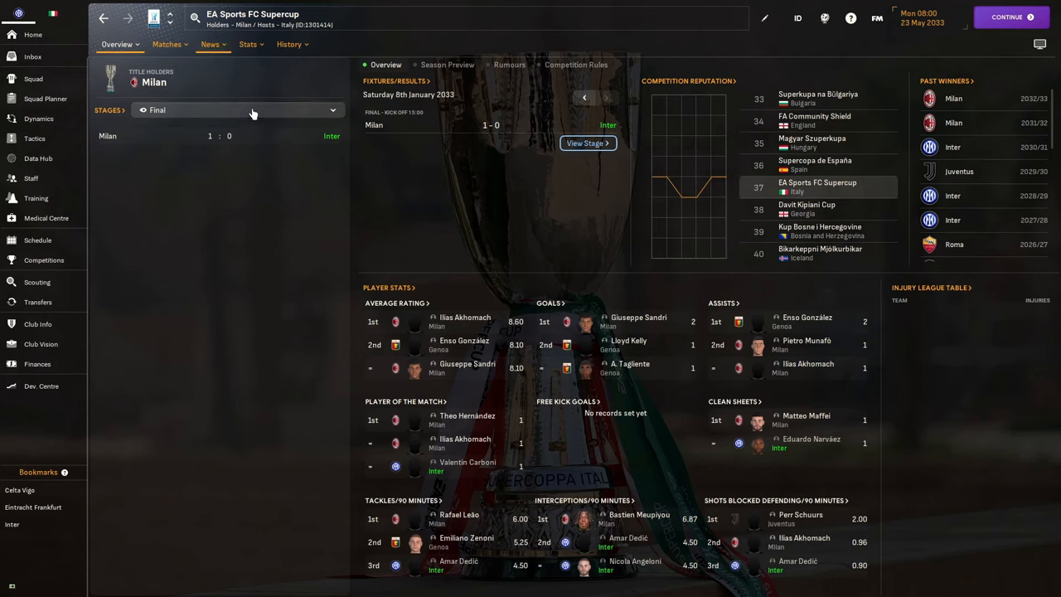
pyautogui.click(236, 109)
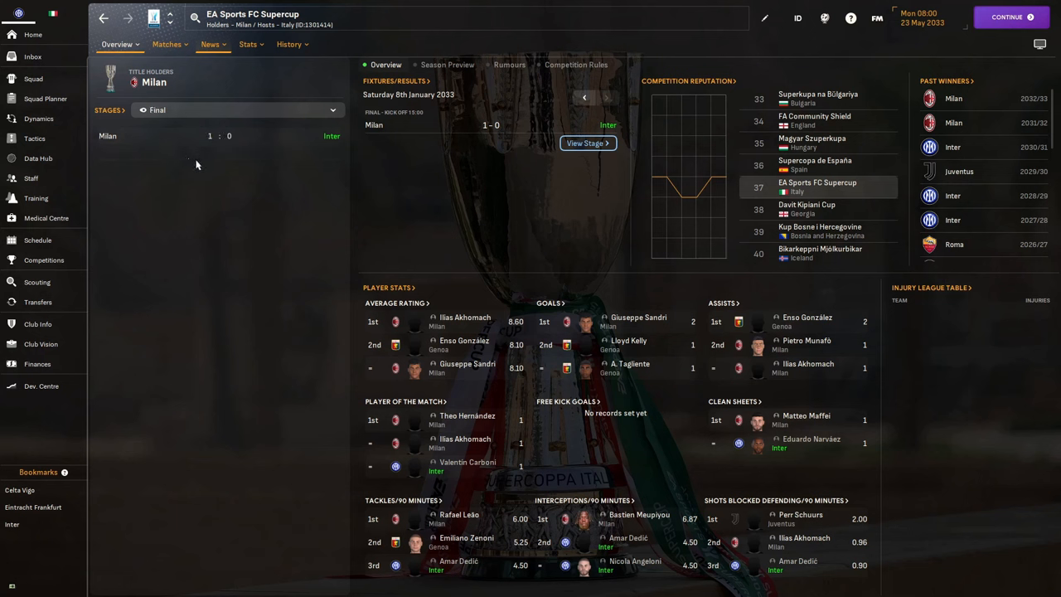
pyautogui.moveTo(220, 140)
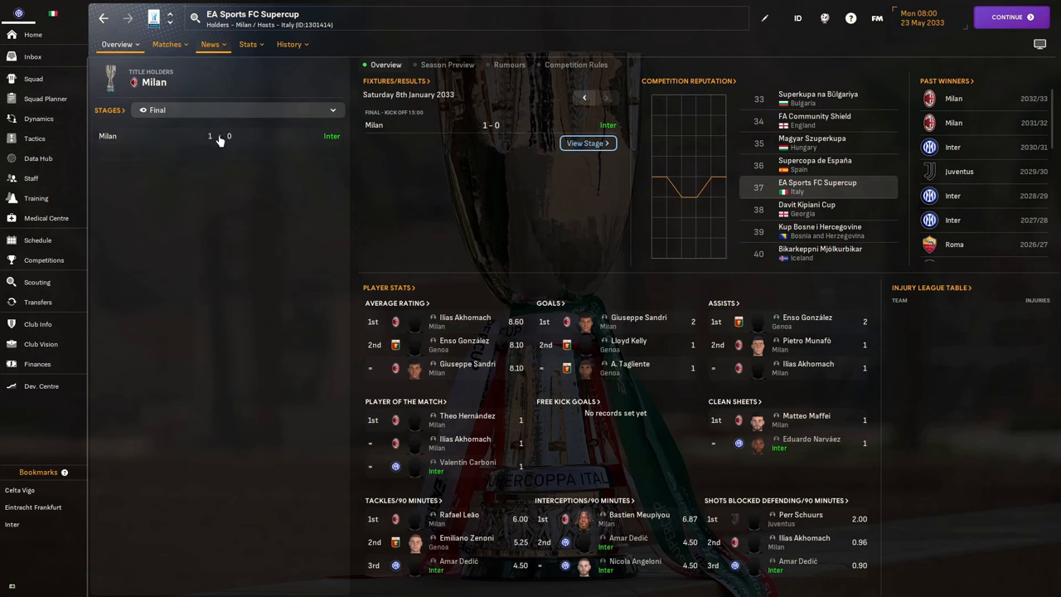
pyautogui.click(587, 143)
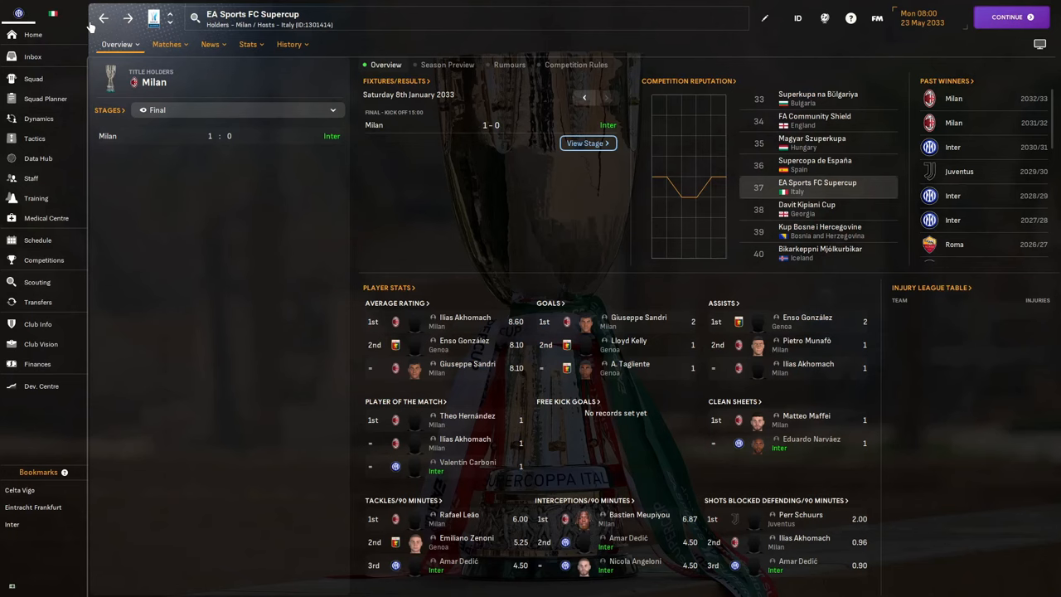
pyautogui.click(103, 18)
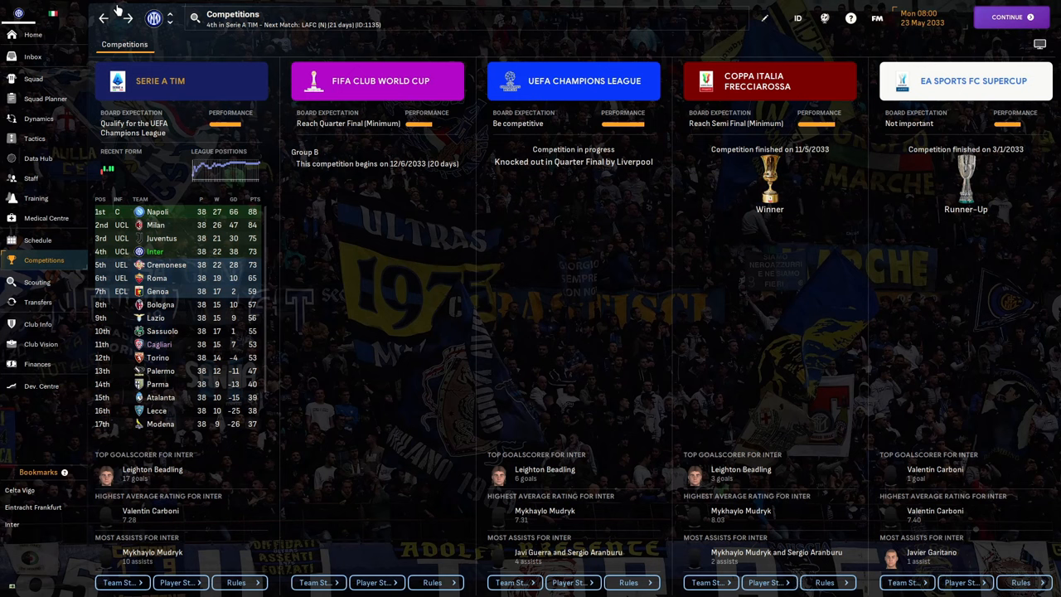
pyautogui.moveTo(172, 103)
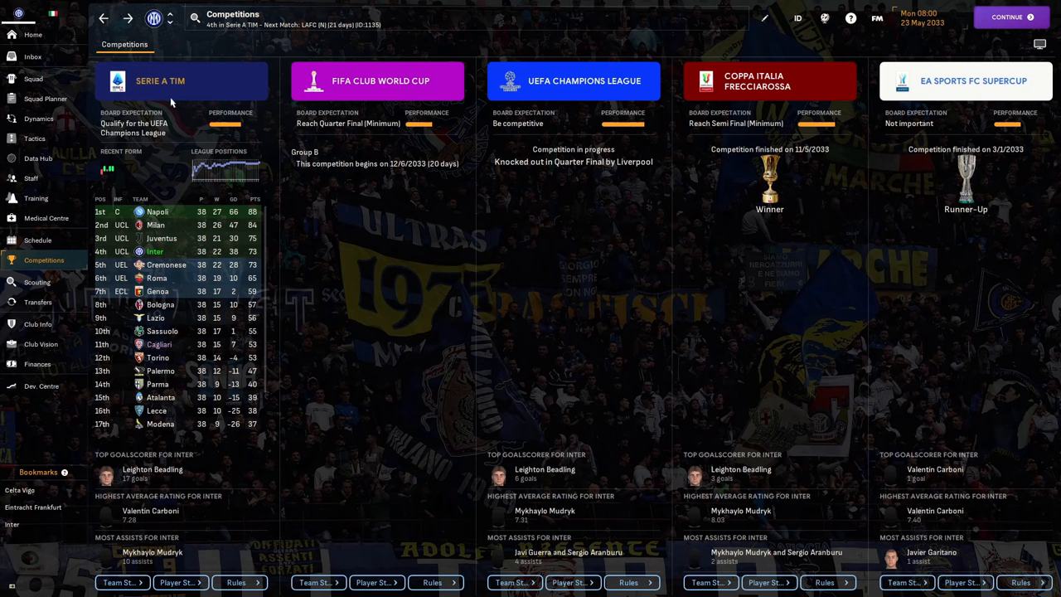
# Open the Serie A TIM competition page from Inter's competitions overview
pyautogui.click(182, 80)
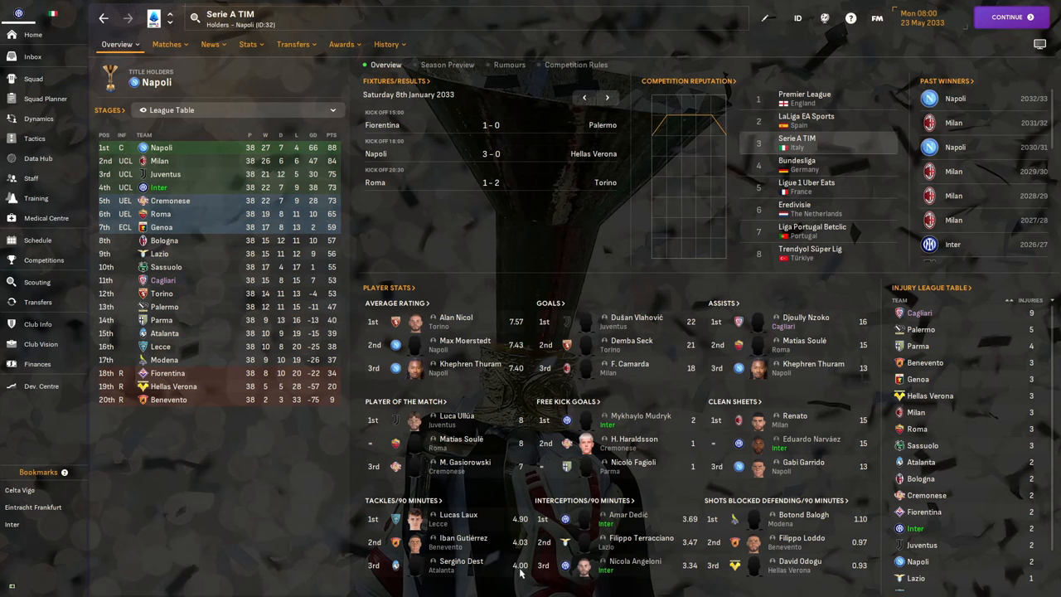
pyautogui.moveTo(527, 547)
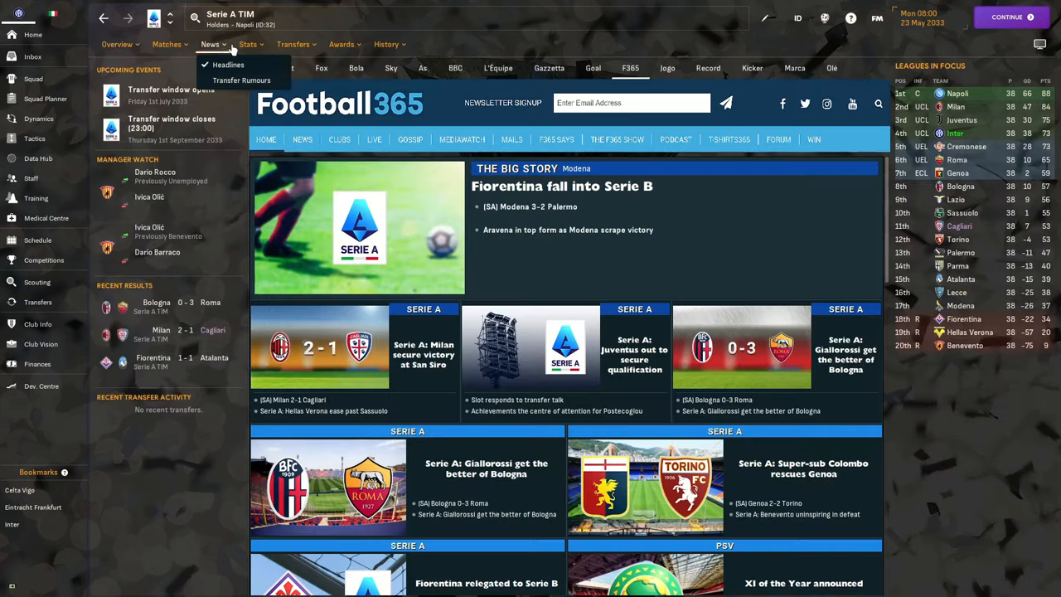
# Open Serie A team stats and view possession, dribbles, clean sheets and goals conceded rankings
pyautogui.click(248, 44)
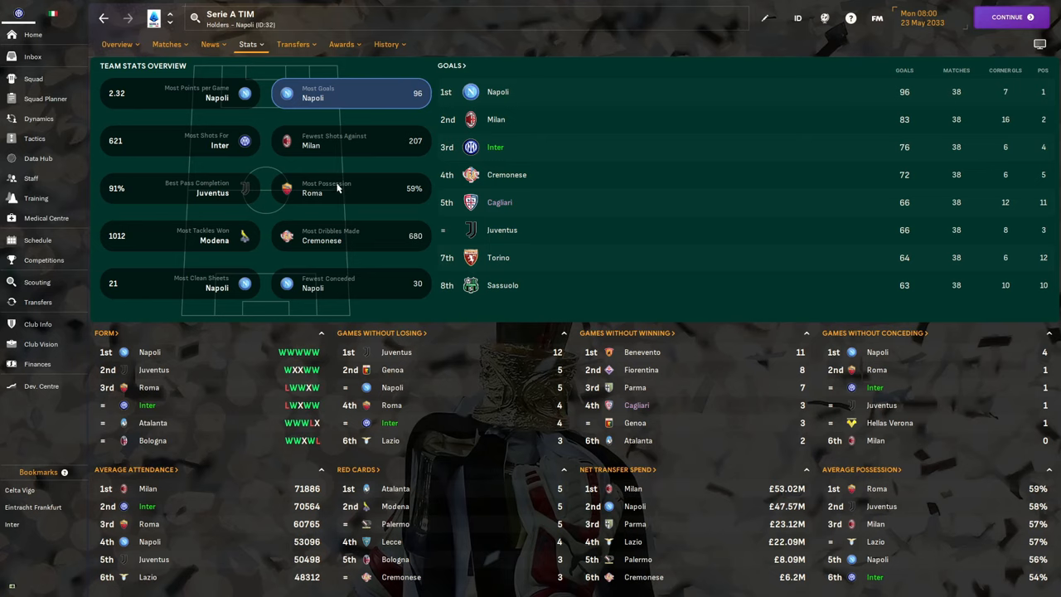
pyautogui.moveTo(583, 91)
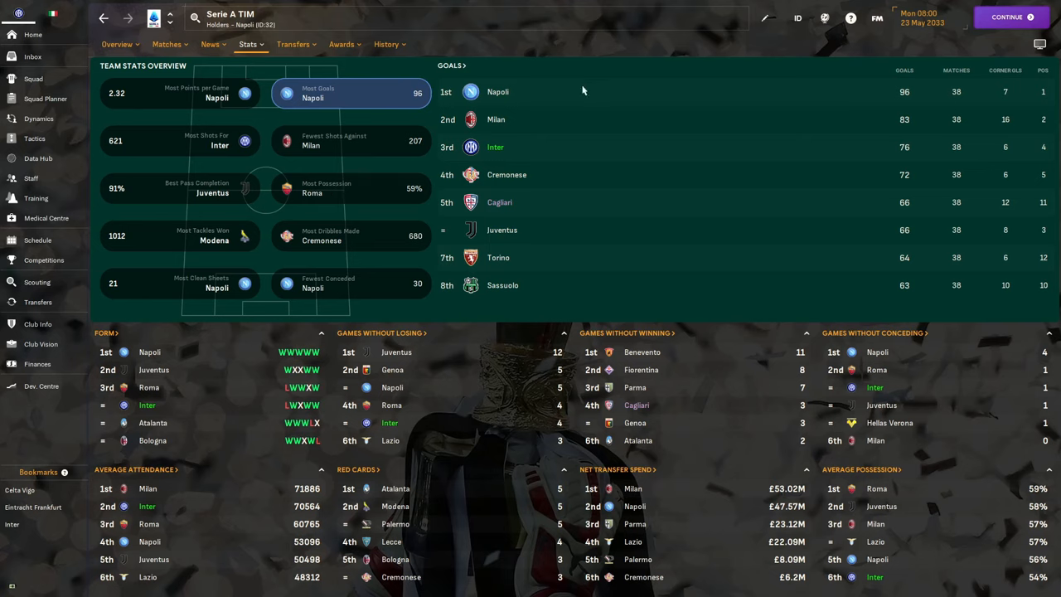
pyautogui.moveTo(613, 157)
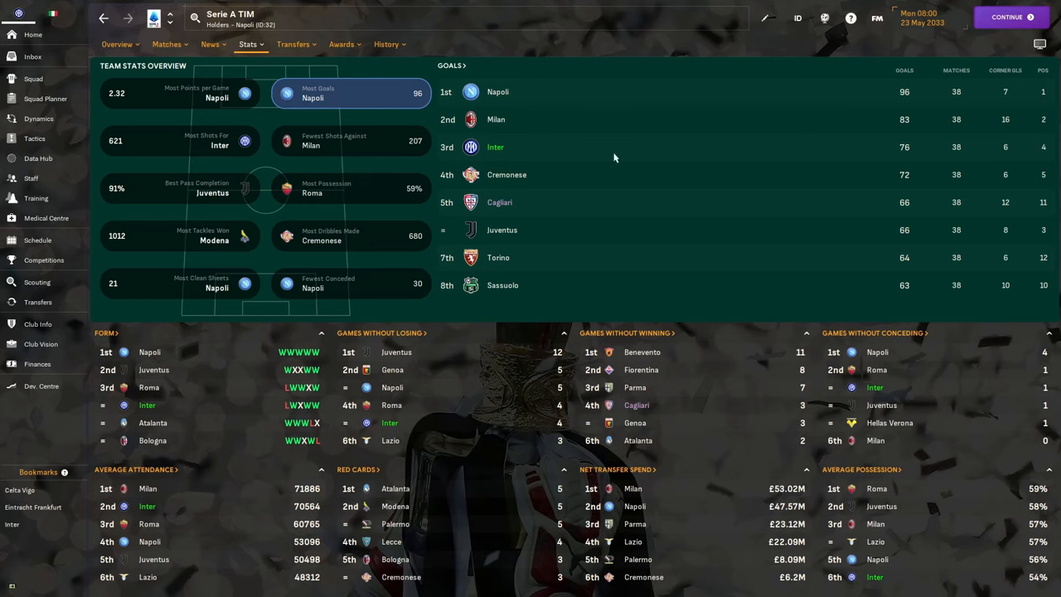
pyautogui.moveTo(378, 150)
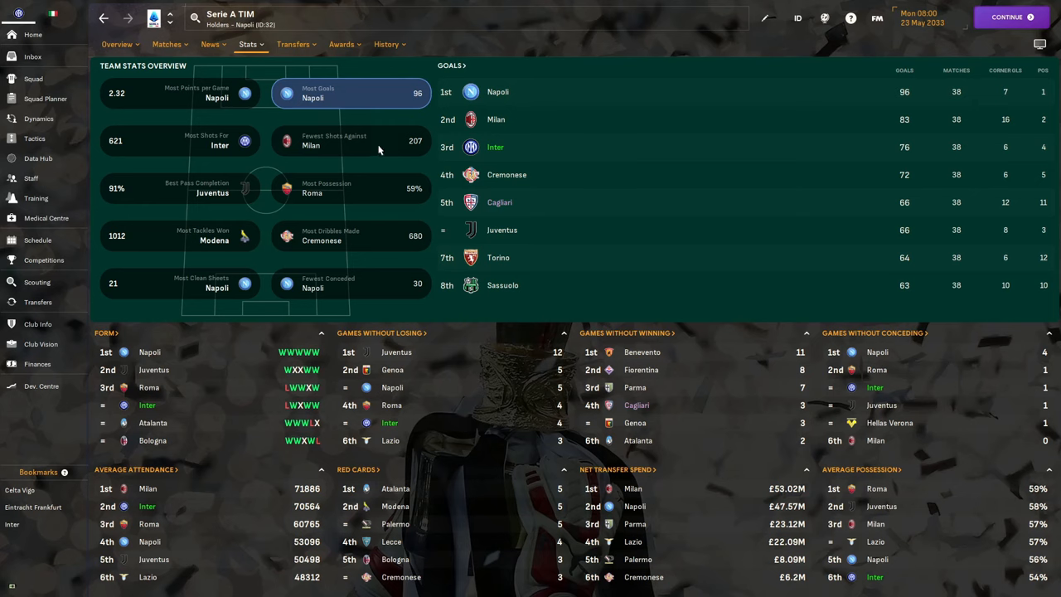
pyautogui.click(350, 140)
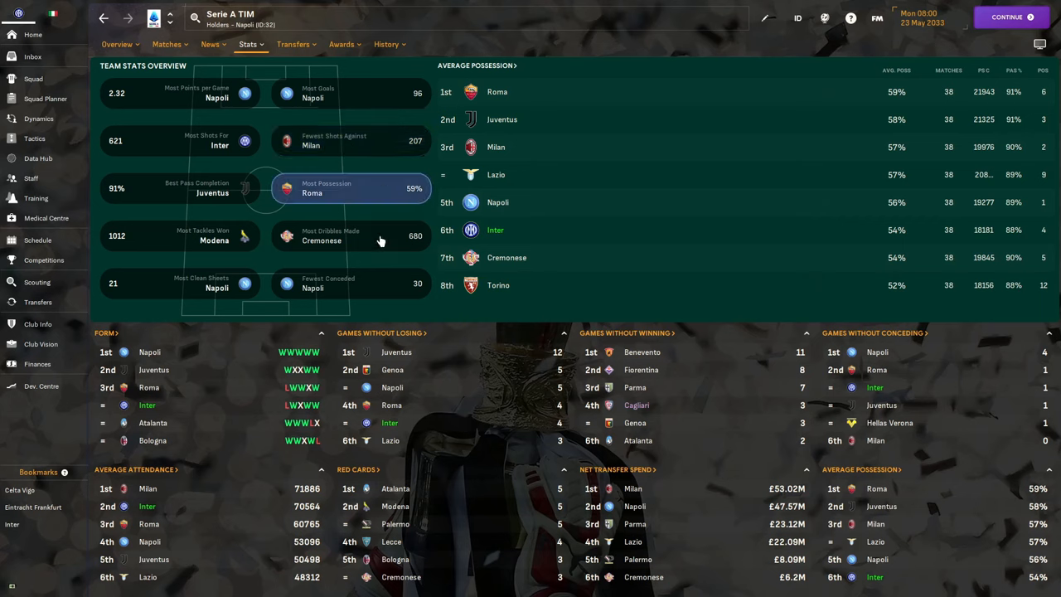
pyautogui.click(348, 236)
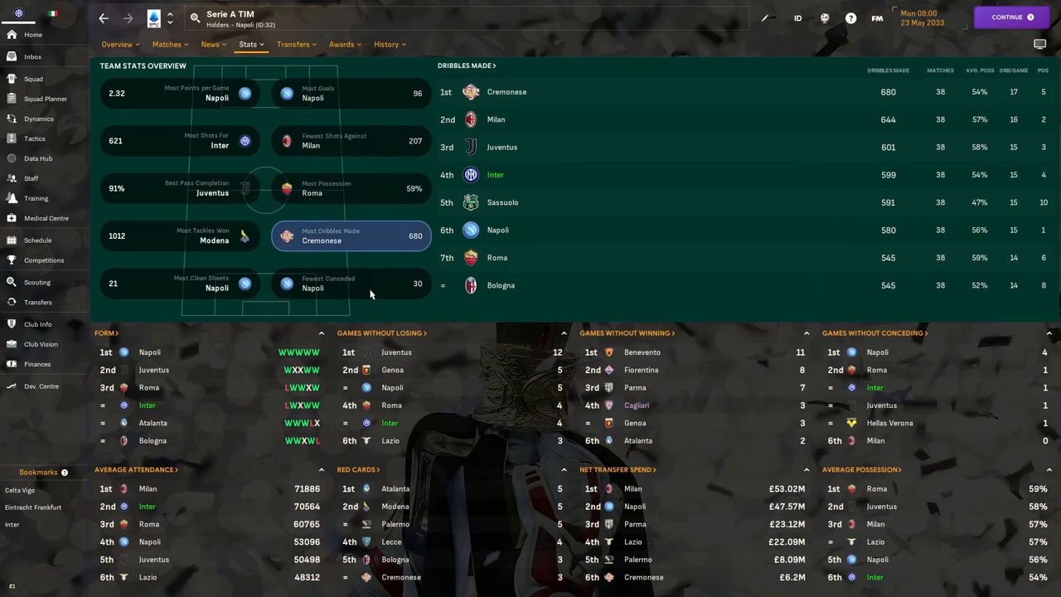
pyautogui.click(348, 282)
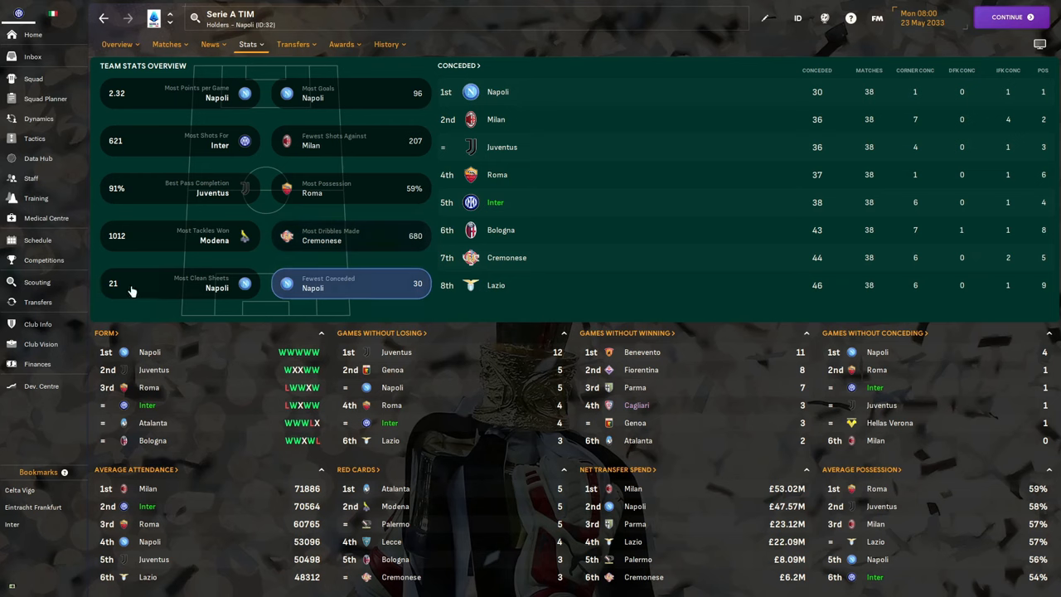
pyautogui.click(179, 283)
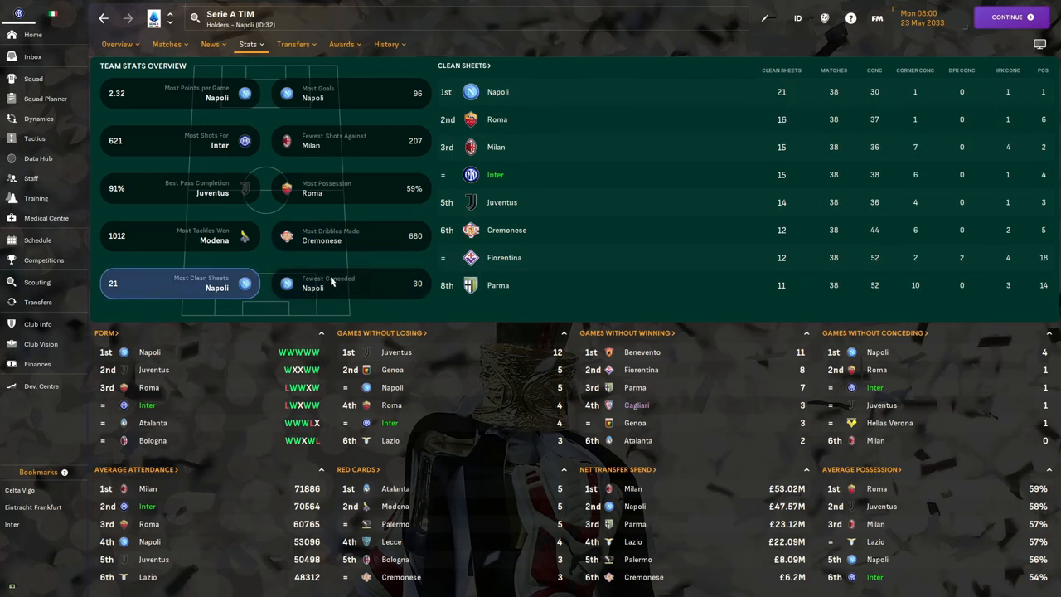
pyautogui.click(351, 282)
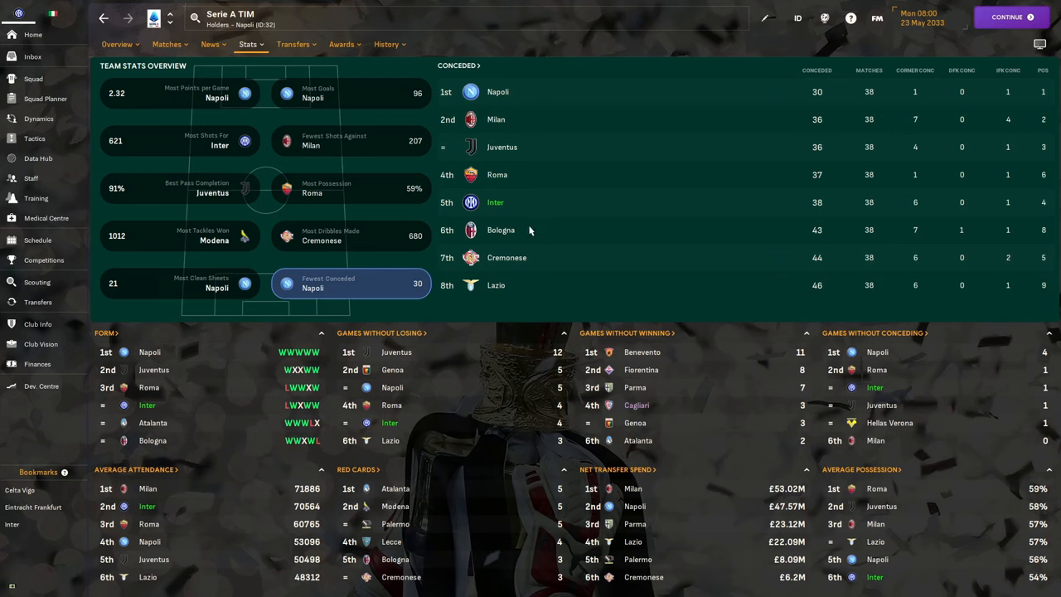
pyautogui.click(179, 282)
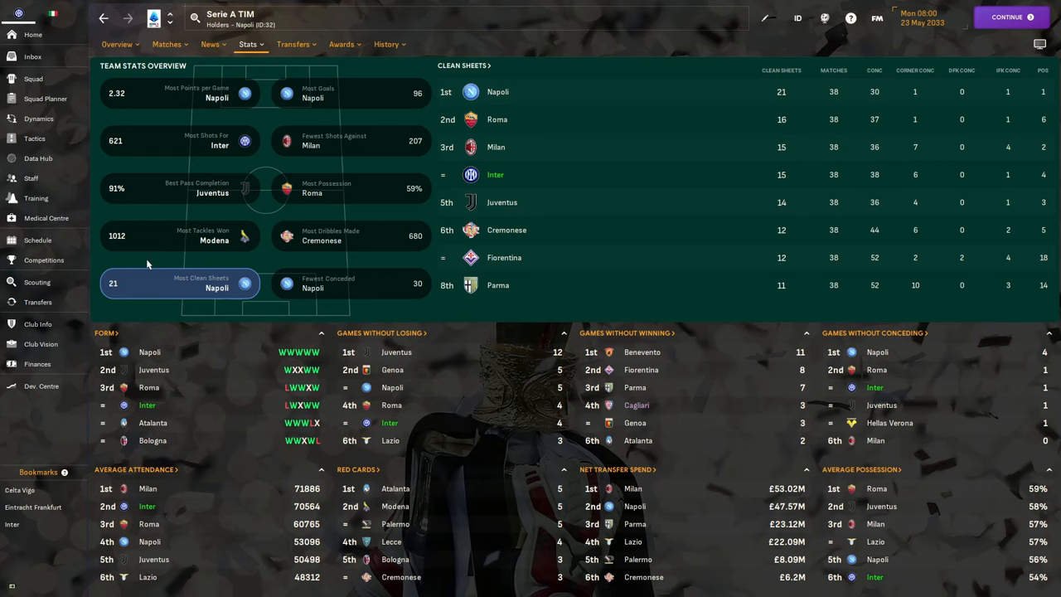
# View Serie A tackles, pass completion, shots and points-per-game rankings, then open Inter's squad
pyautogui.click(179, 235)
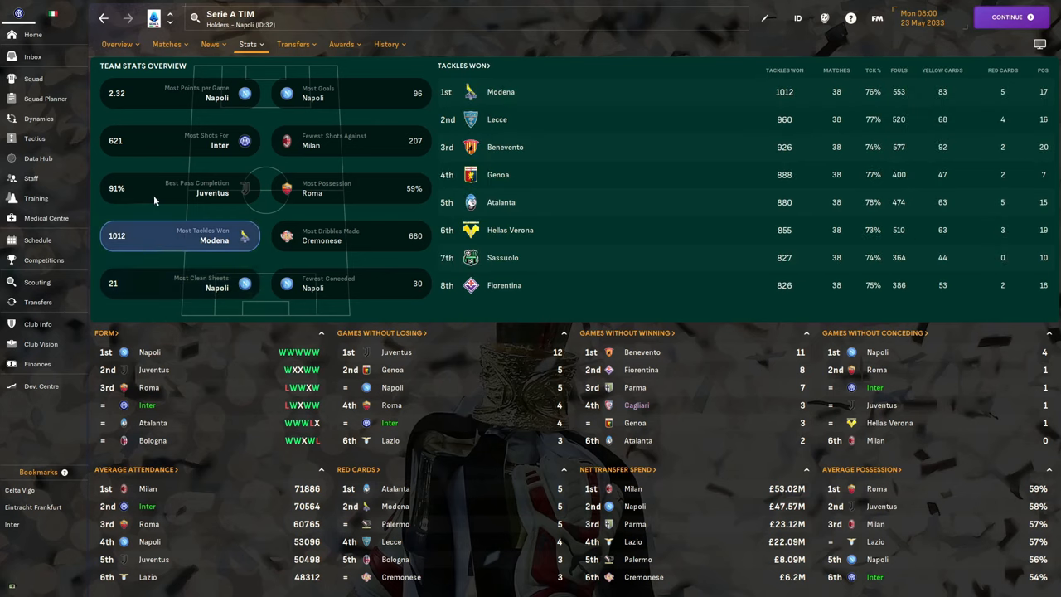
pyautogui.click(179, 188)
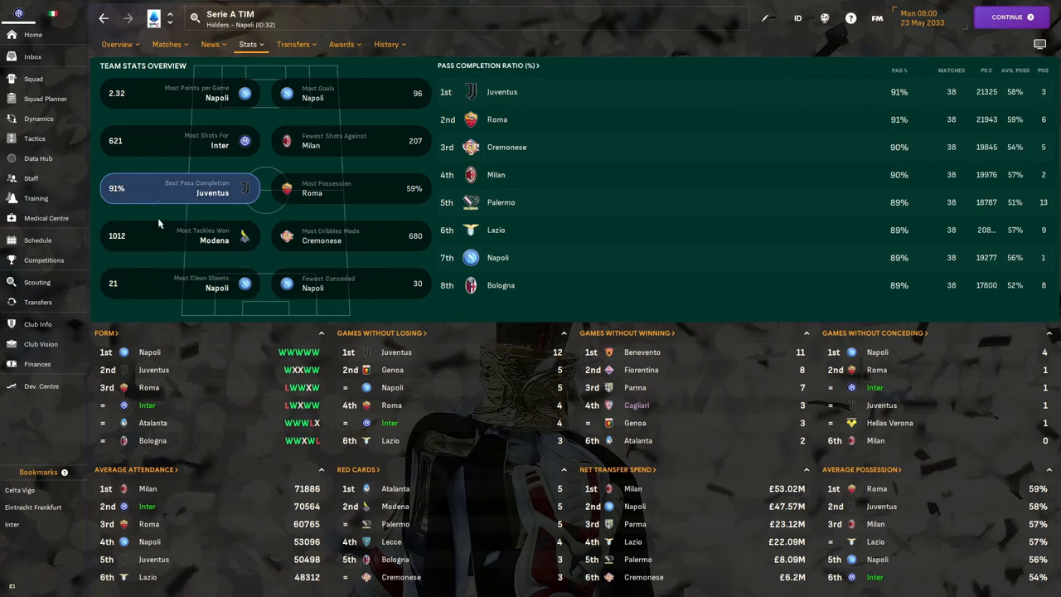
pyautogui.moveTo(132, 161)
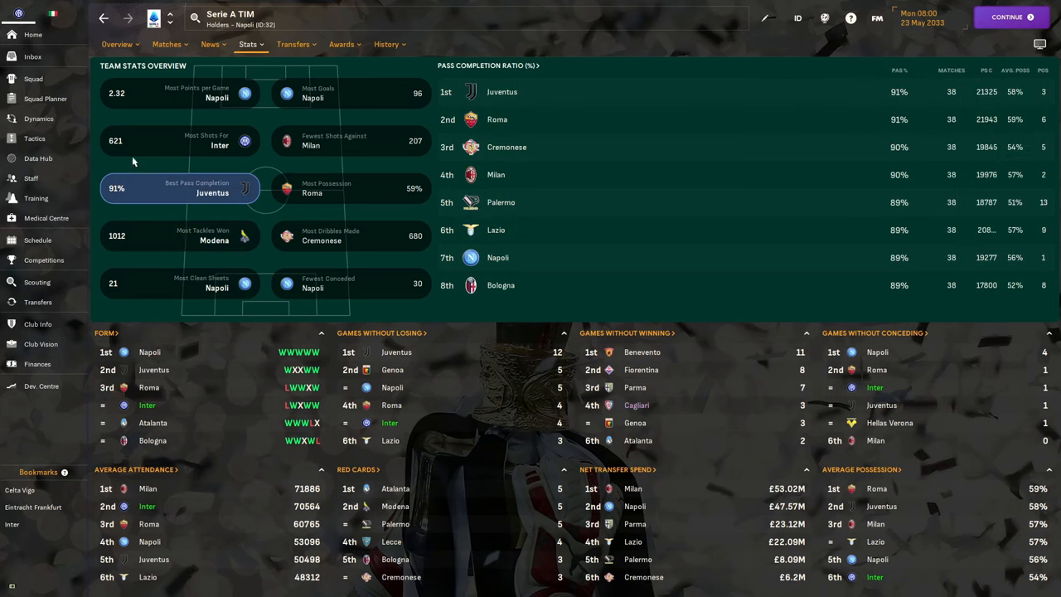
pyautogui.click(180, 140)
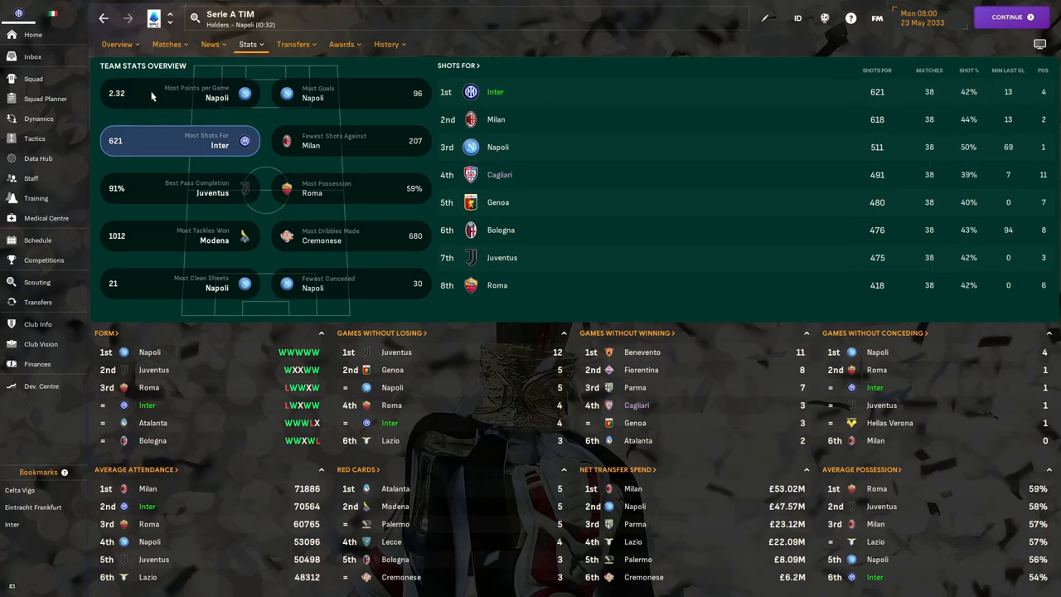
pyautogui.click(180, 93)
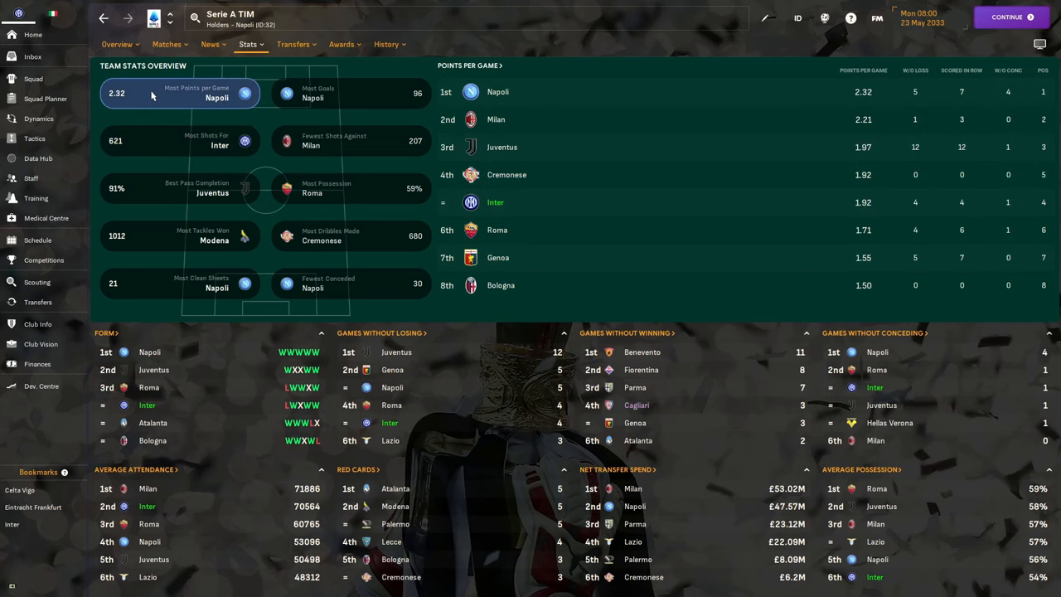
pyautogui.click(33, 79)
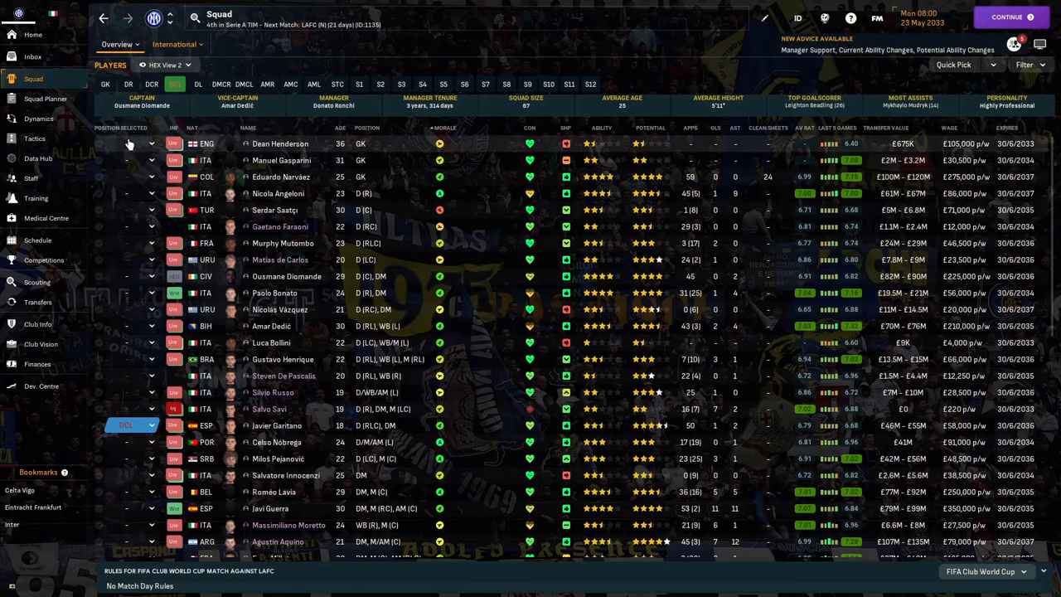
pyautogui.moveTo(222, 144)
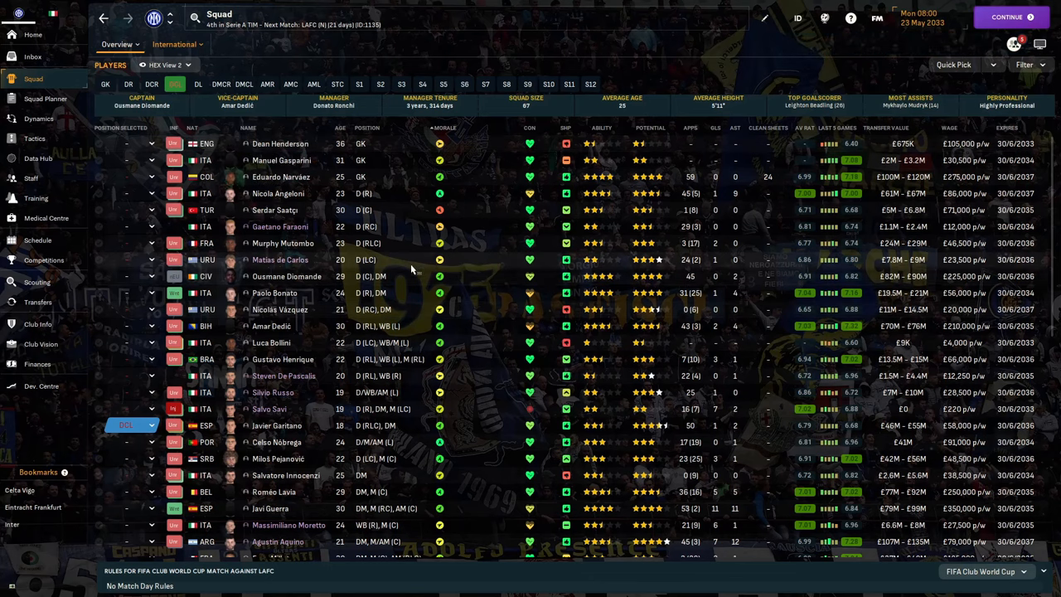
pyautogui.moveTo(281, 160)
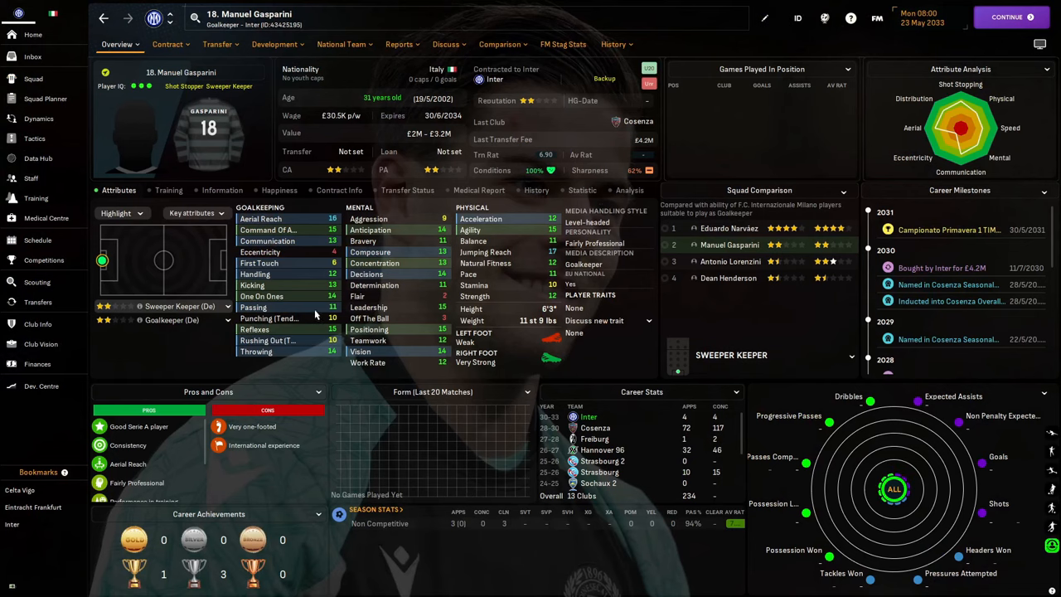
# View the backup goalkeeper's career stats history, then go back to the squad list
pyautogui.click(613, 44)
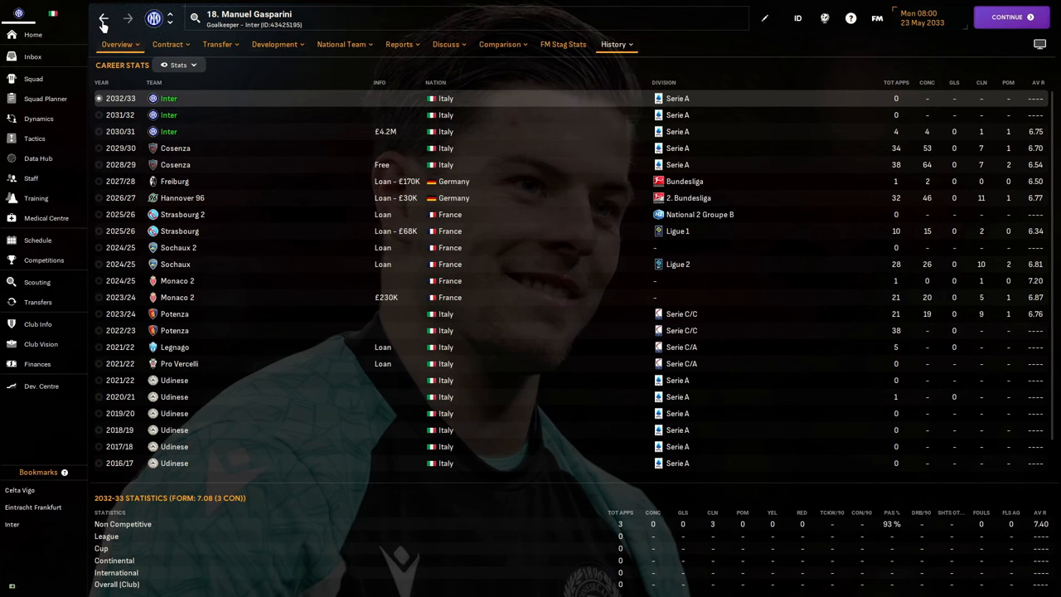
pyautogui.click(103, 18)
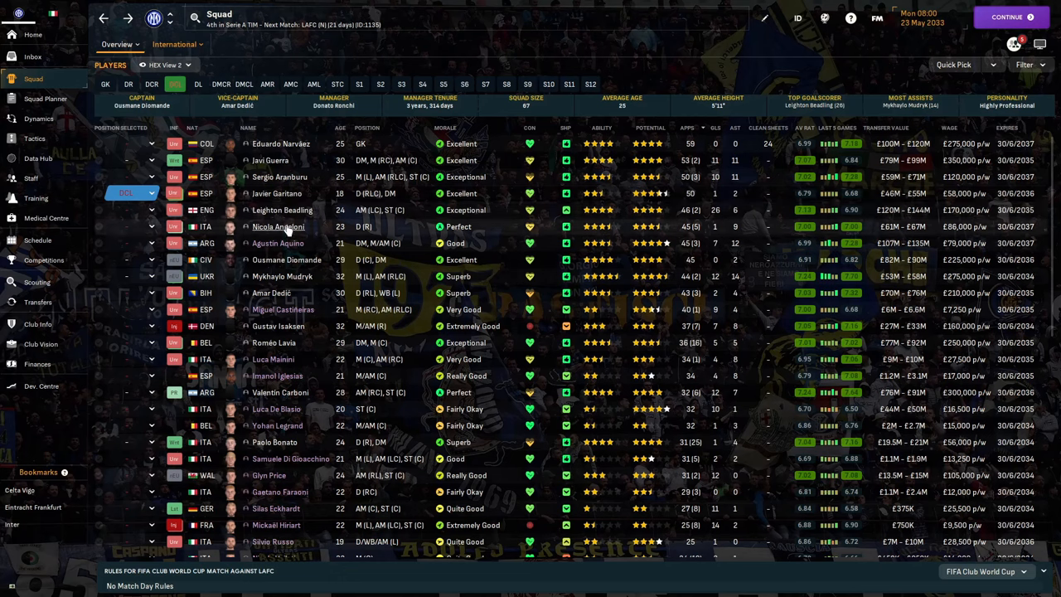
pyautogui.moveTo(278, 243)
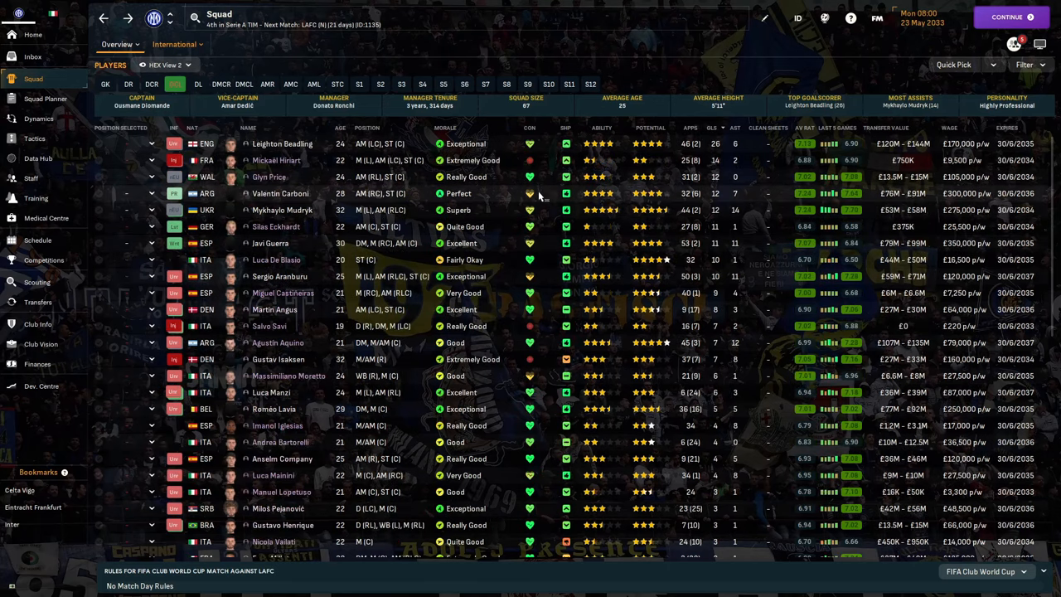
pyautogui.moveTo(528, 193)
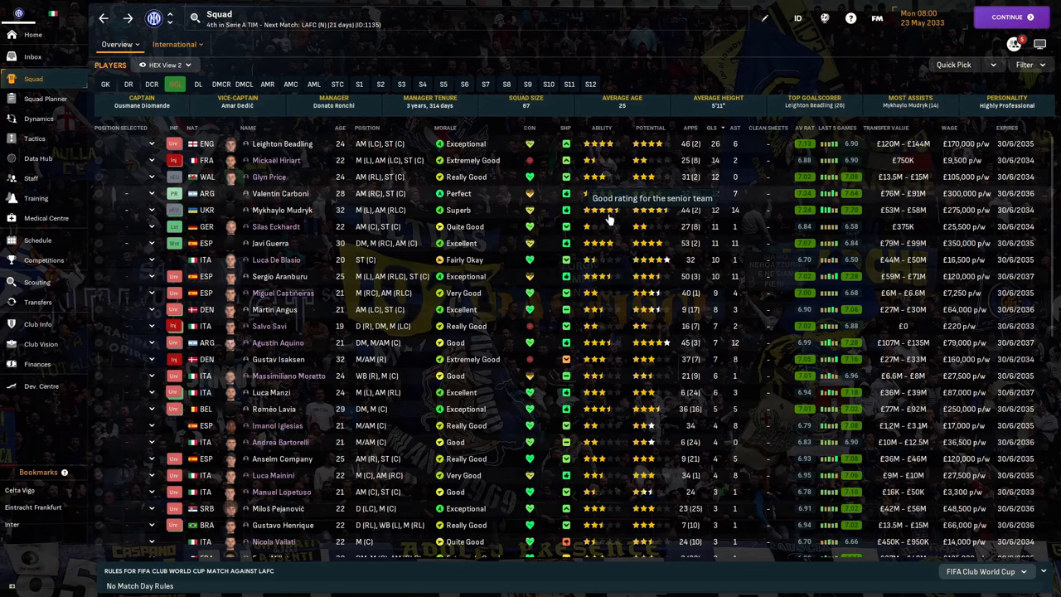
pyautogui.moveTo(589, 226)
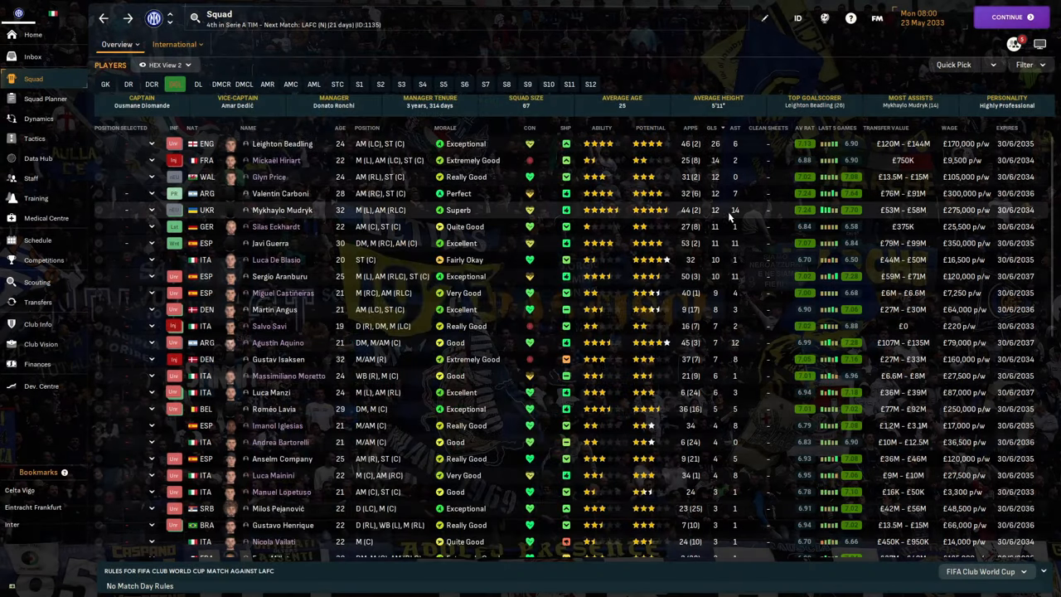
pyautogui.moveTo(617, 215)
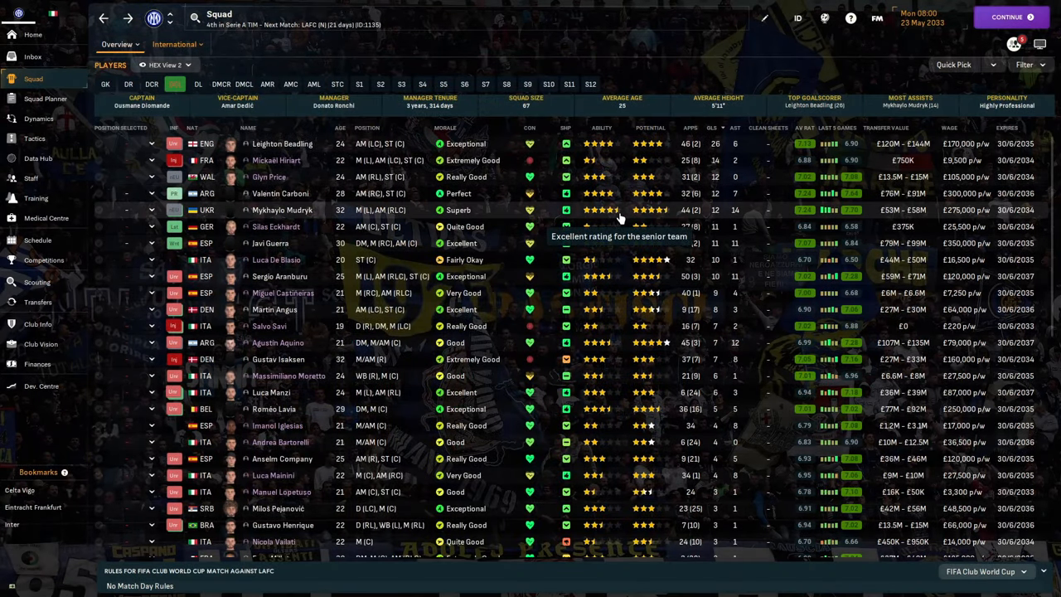
pyautogui.moveTo(263, 309)
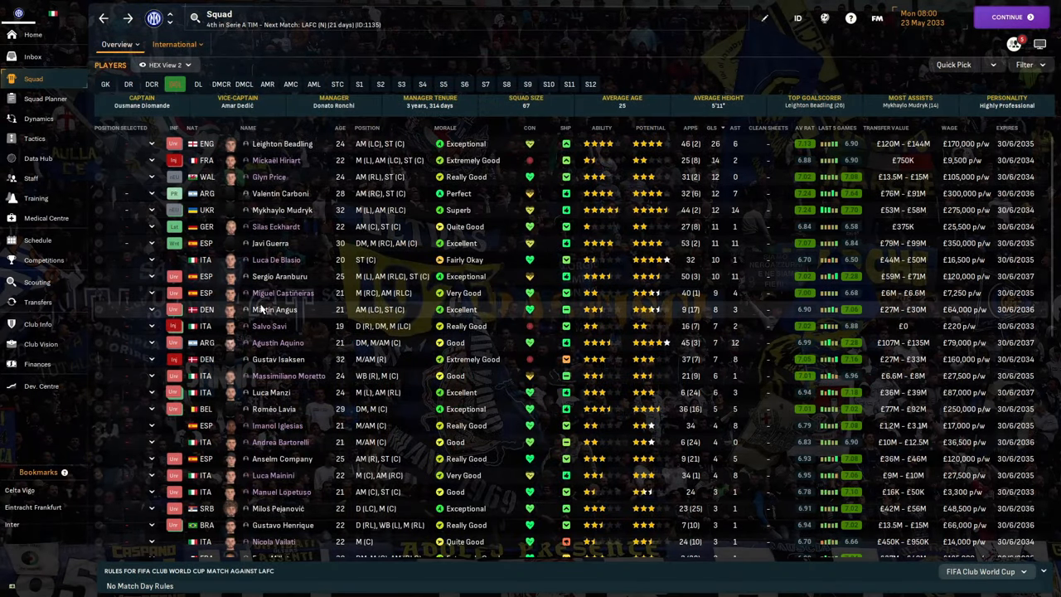
pyautogui.moveTo(265, 326)
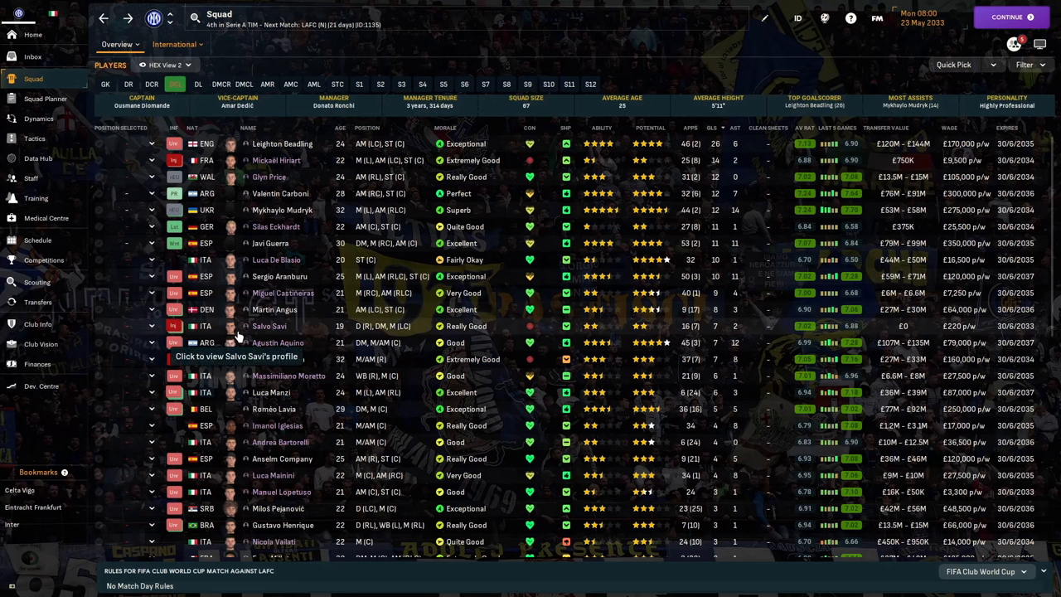
# Sort the squad by the GLS column, putting Leighton Beadling (26 goals) on top
pyautogui.click(269, 326)
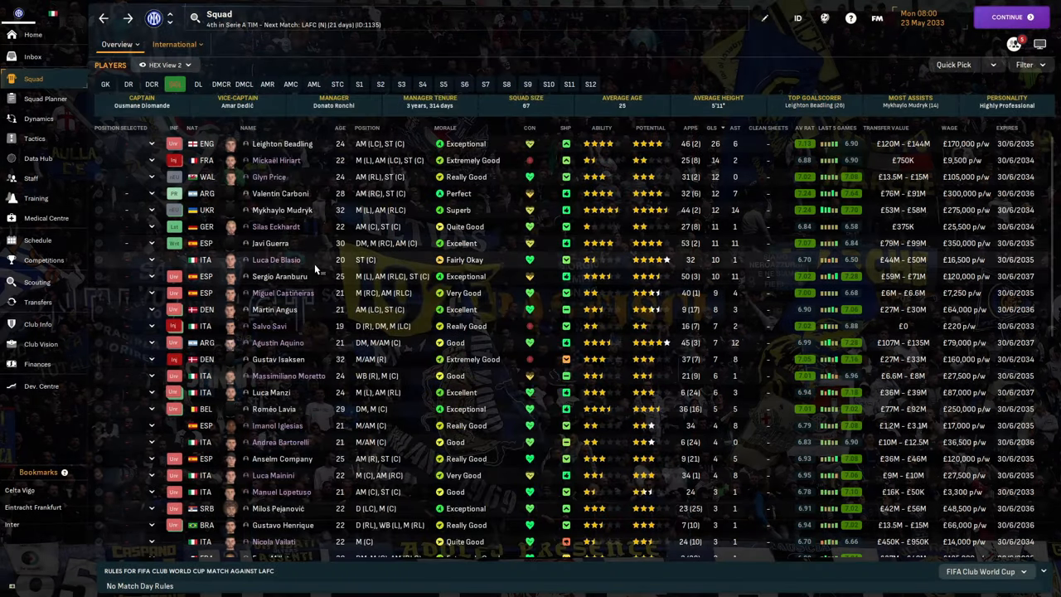
pyautogui.moveTo(311, 314)
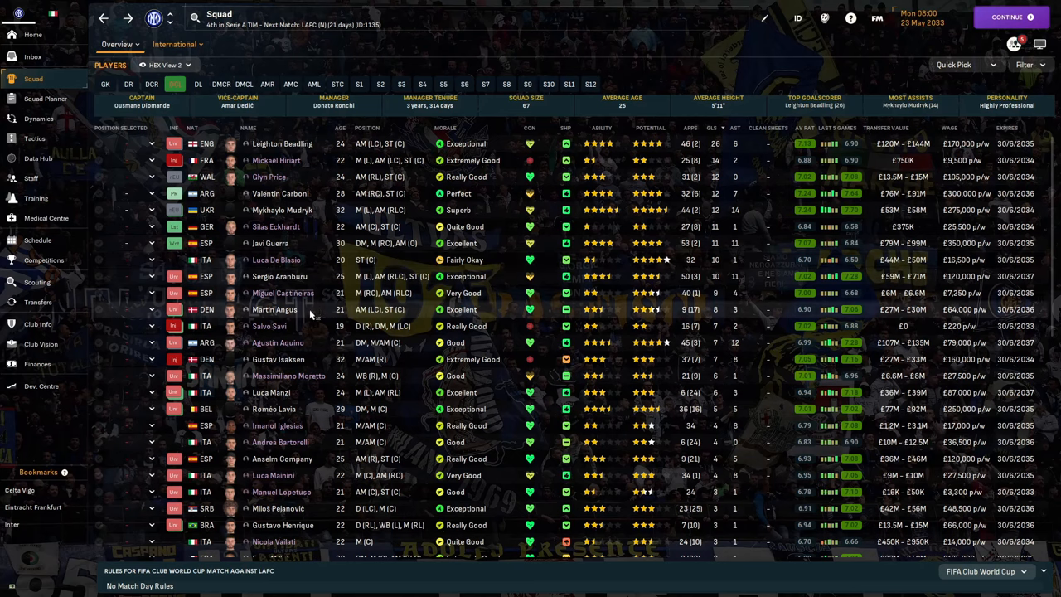
pyautogui.moveTo(315, 343)
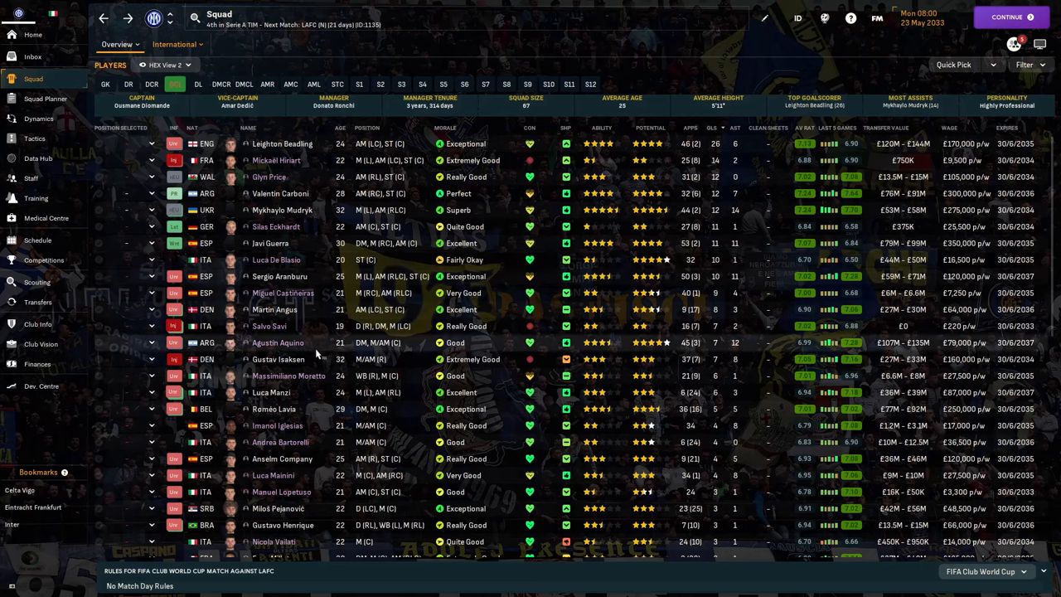
pyautogui.moveTo(317, 392)
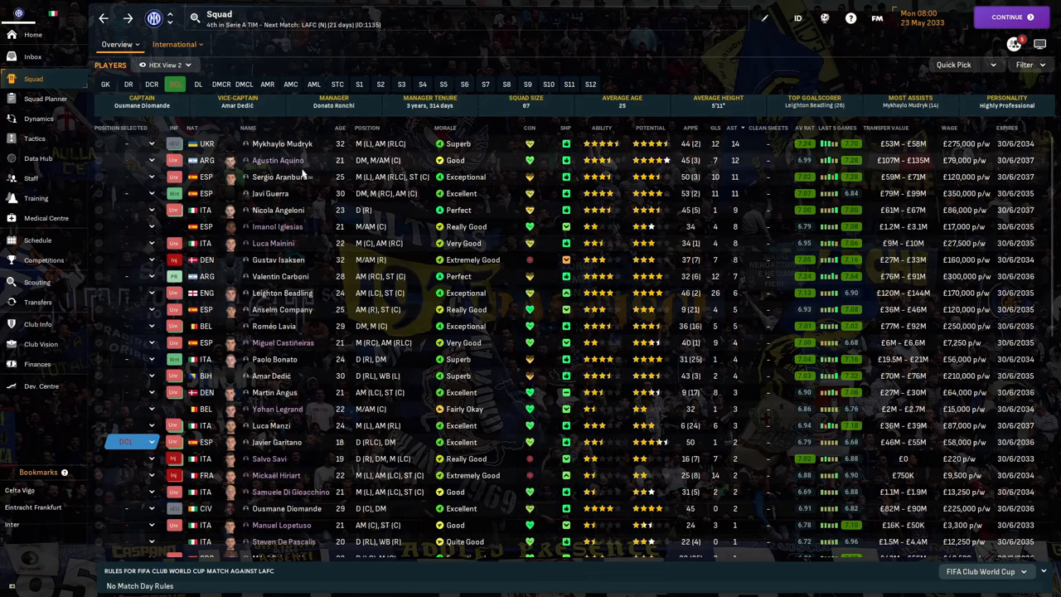
pyautogui.moveTo(604, 172)
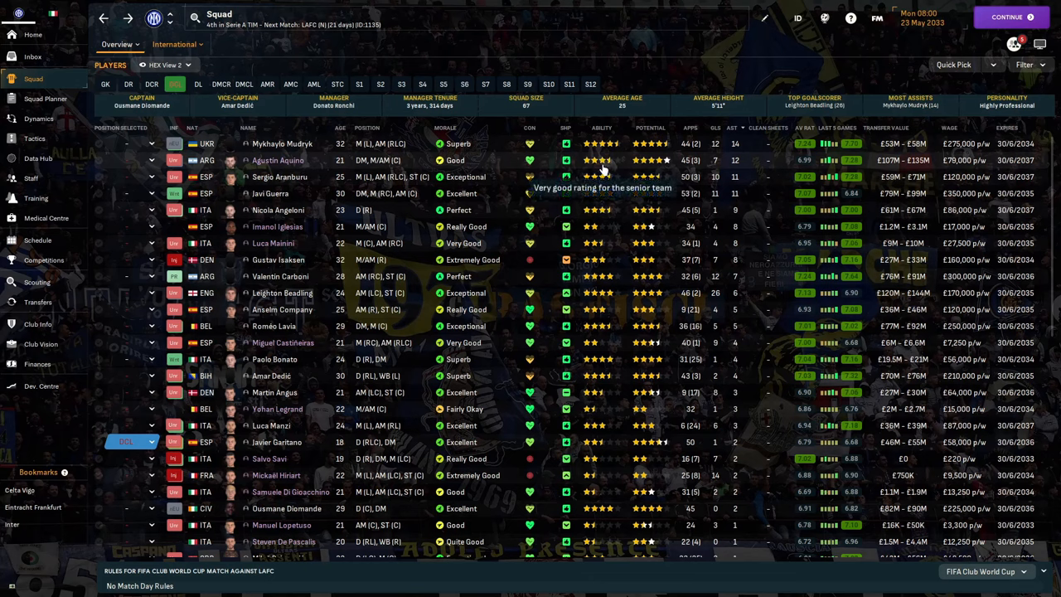
pyautogui.moveTo(576, 170)
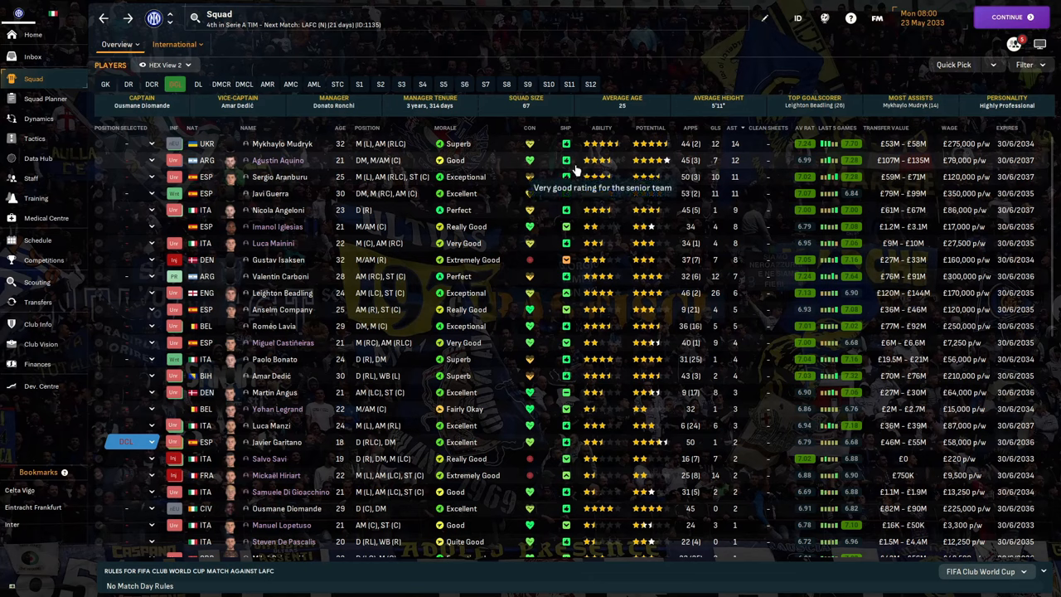
pyautogui.moveTo(324, 202)
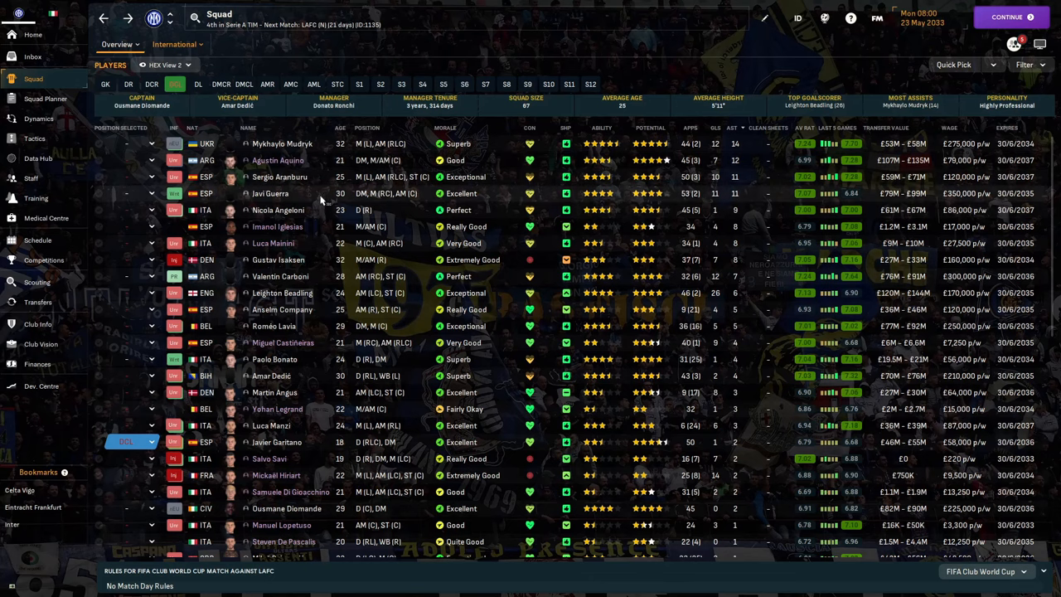
pyautogui.moveTo(323, 243)
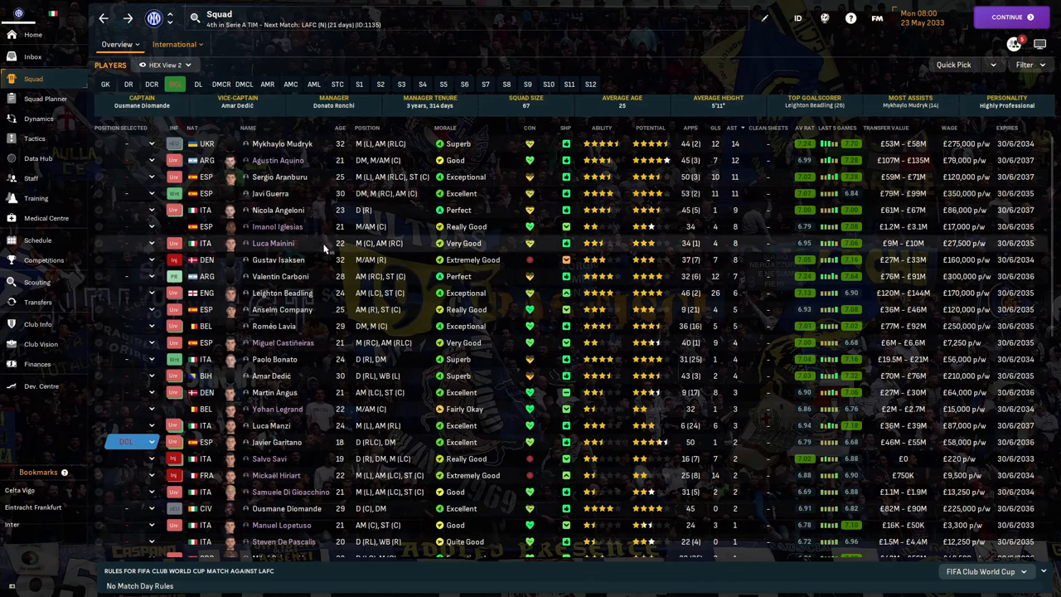
pyautogui.moveTo(323, 246)
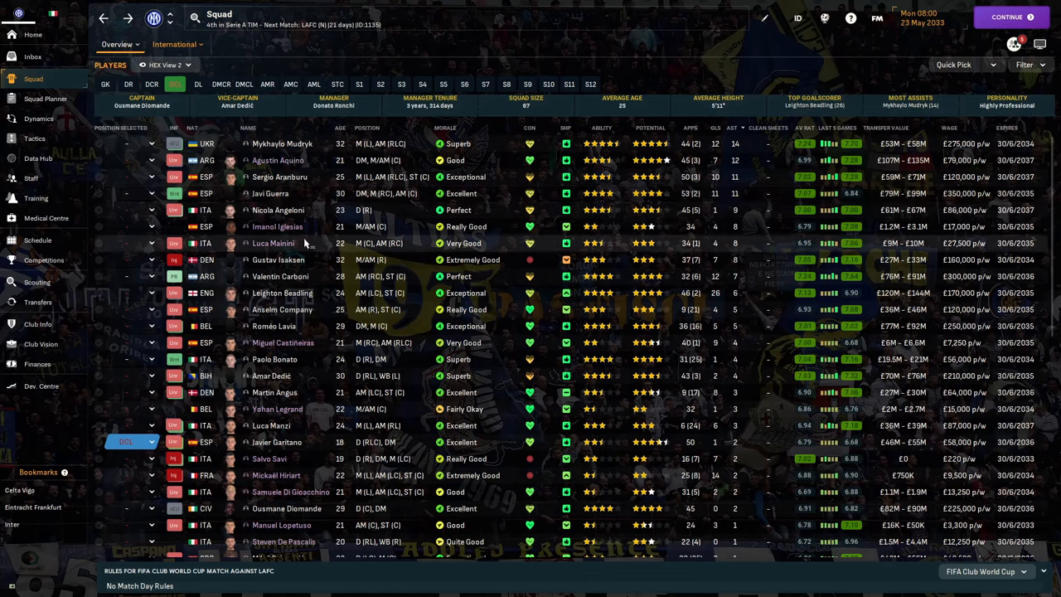
pyautogui.moveTo(290, 253)
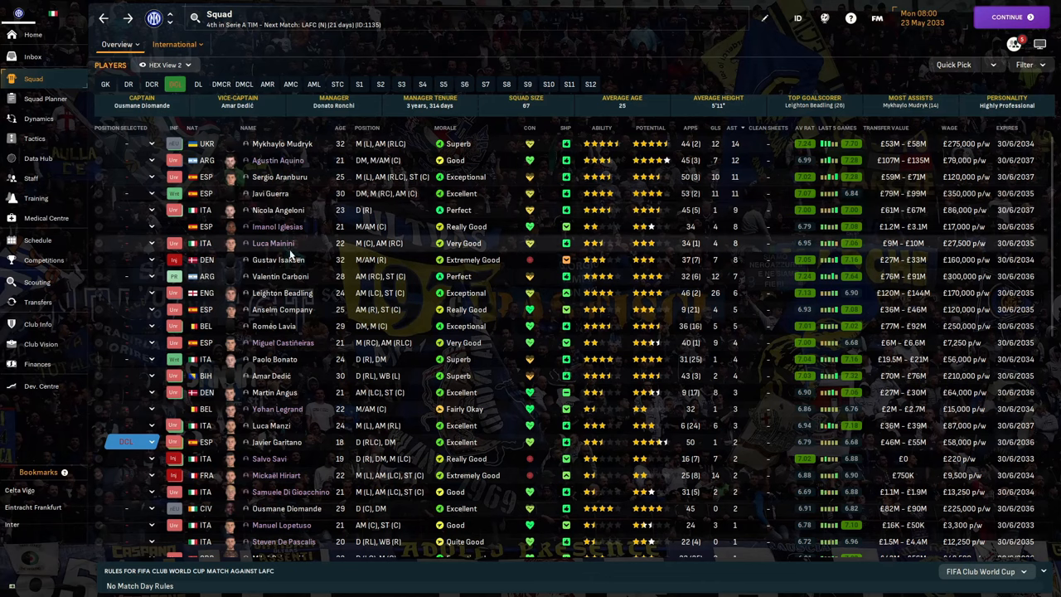
pyautogui.moveTo(290, 260)
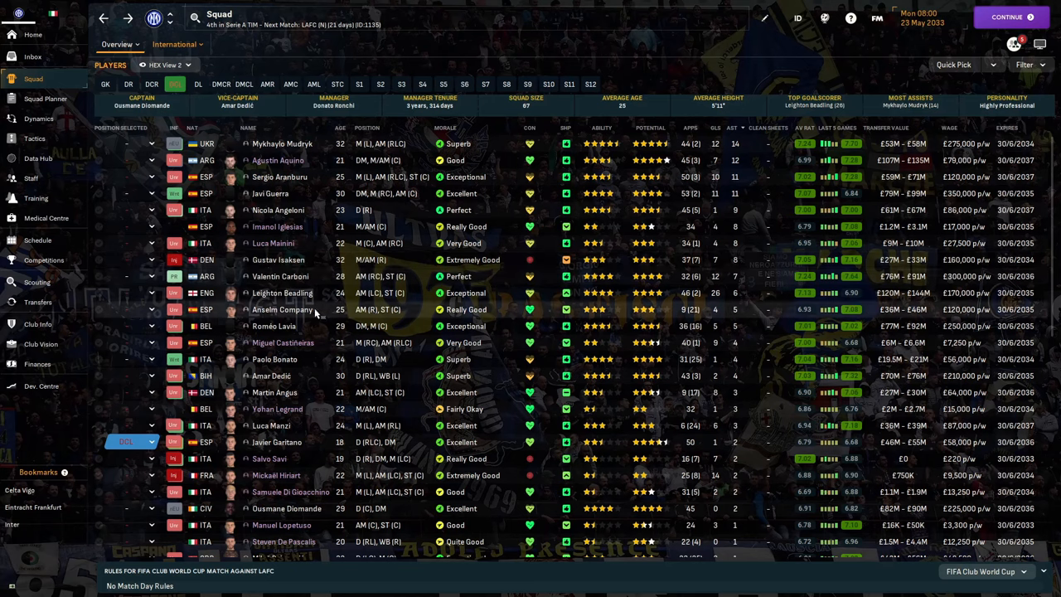
pyautogui.moveTo(315, 329)
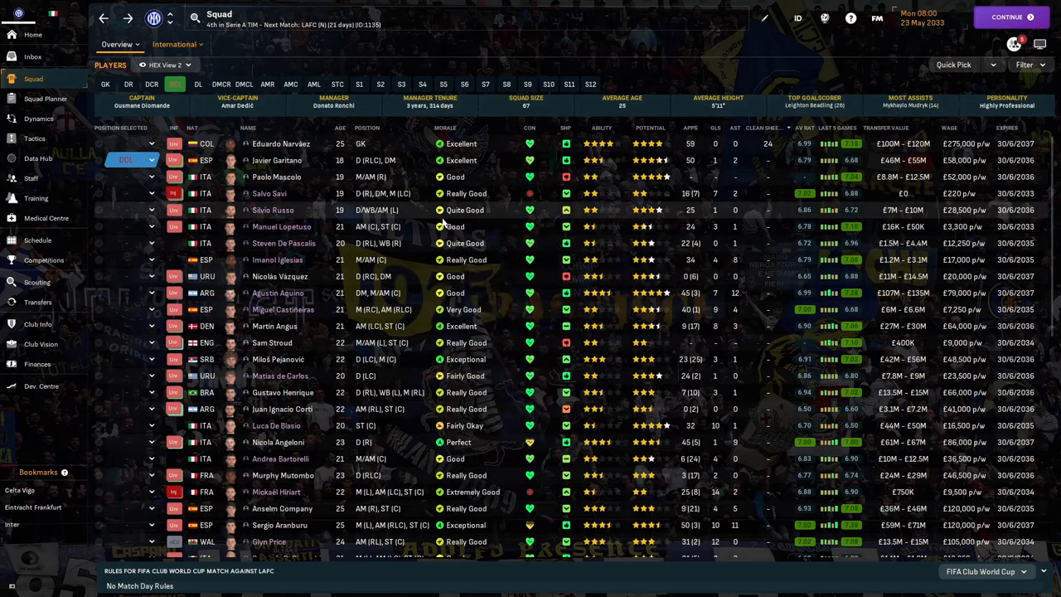
# Sort the squad by average rating, best first, and view the Club Vision page
pyautogui.click(804, 126)
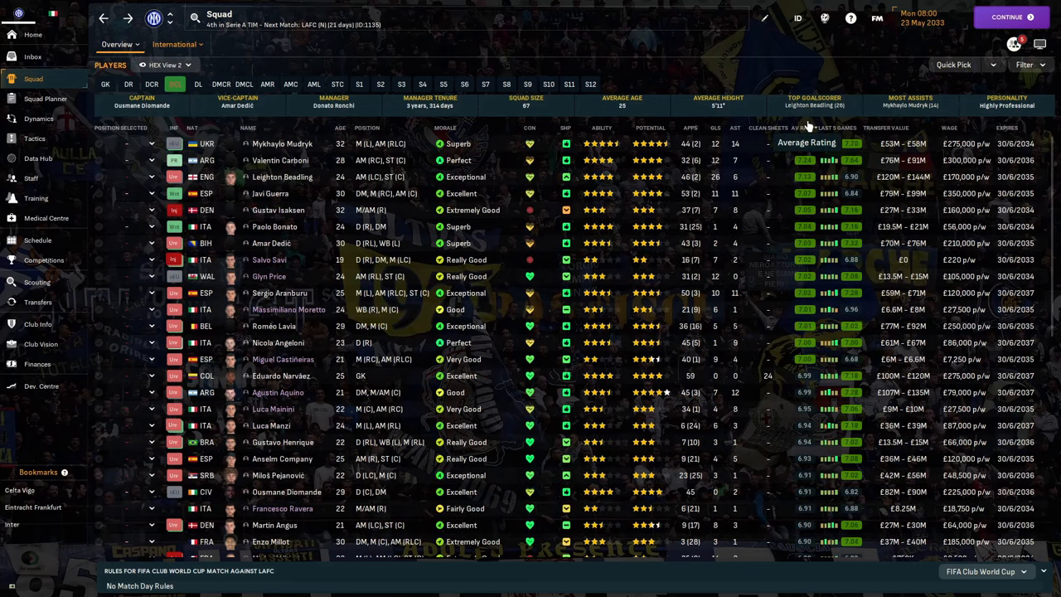
pyautogui.moveTo(385, 205)
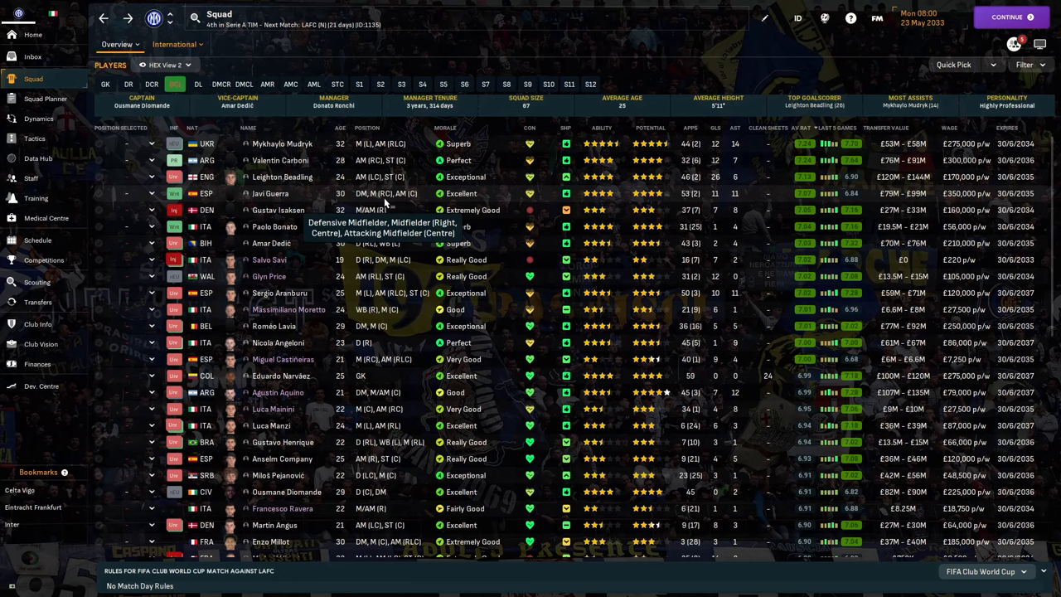
pyautogui.moveTo(402, 177)
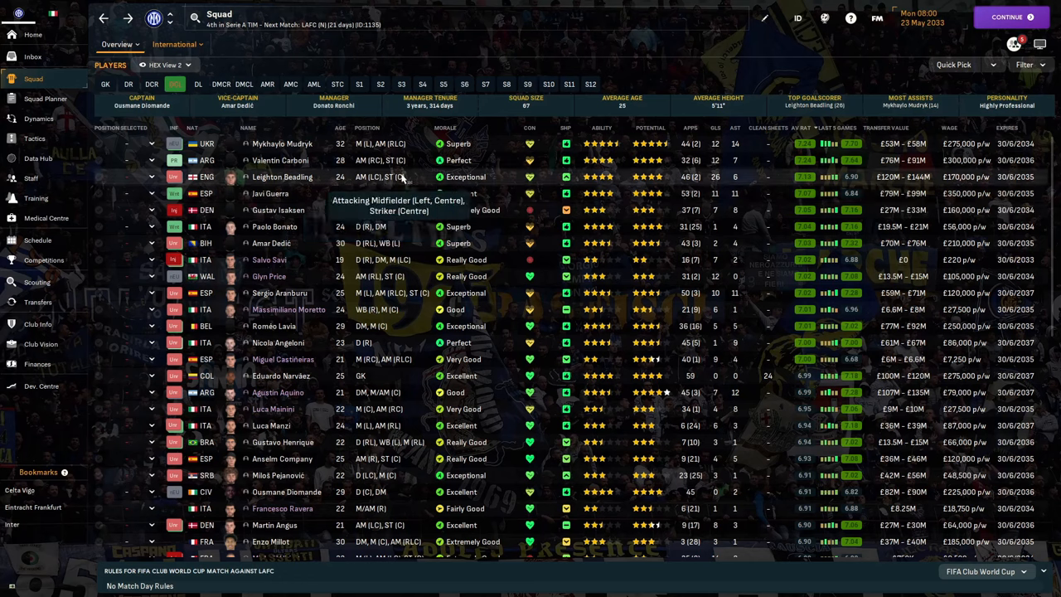
pyautogui.moveTo(327, 209)
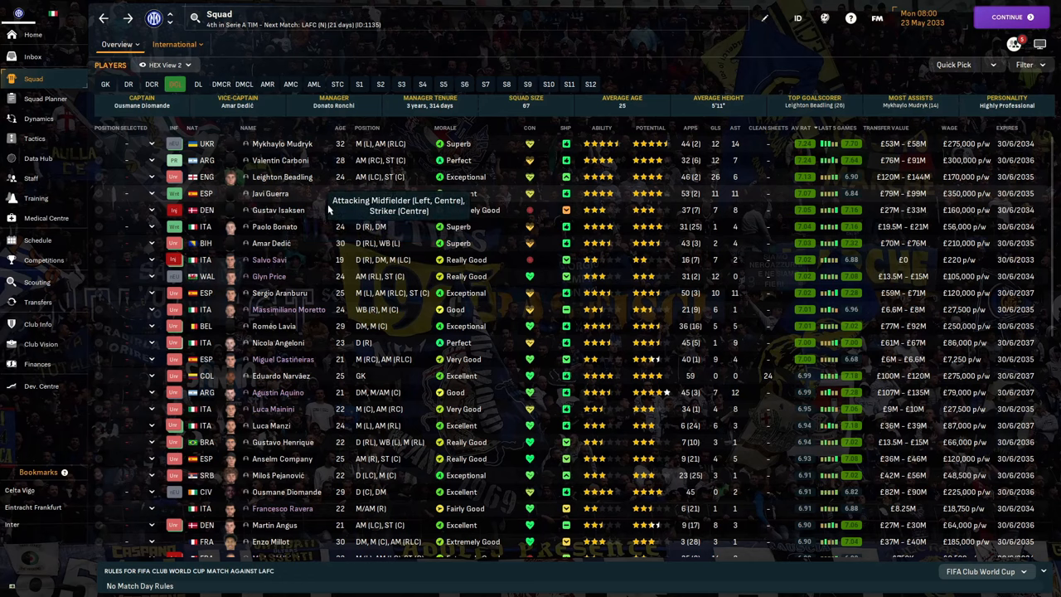
pyautogui.moveTo(286, 227)
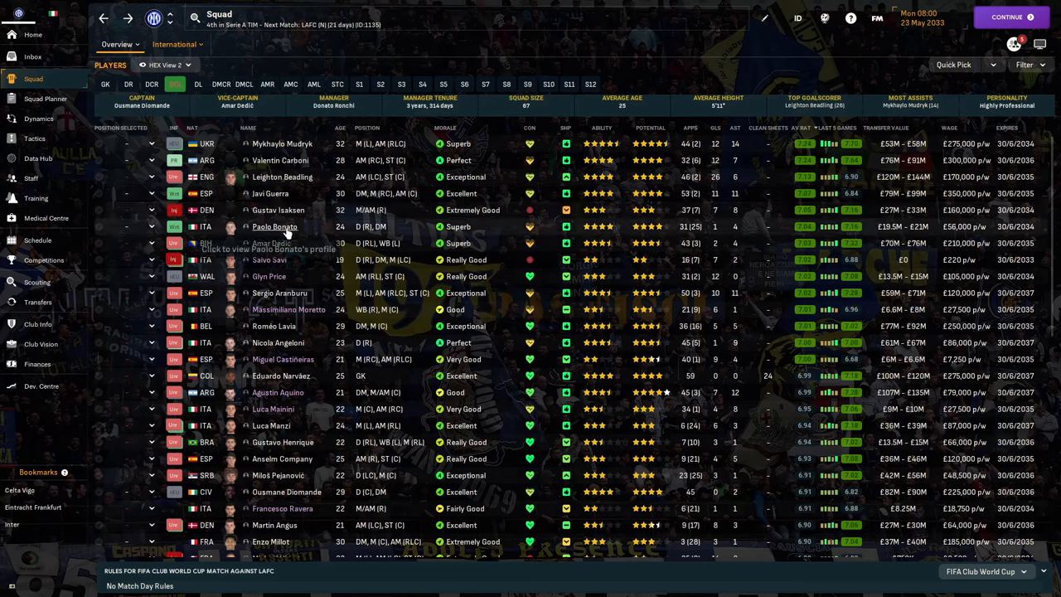
pyautogui.moveTo(304, 266)
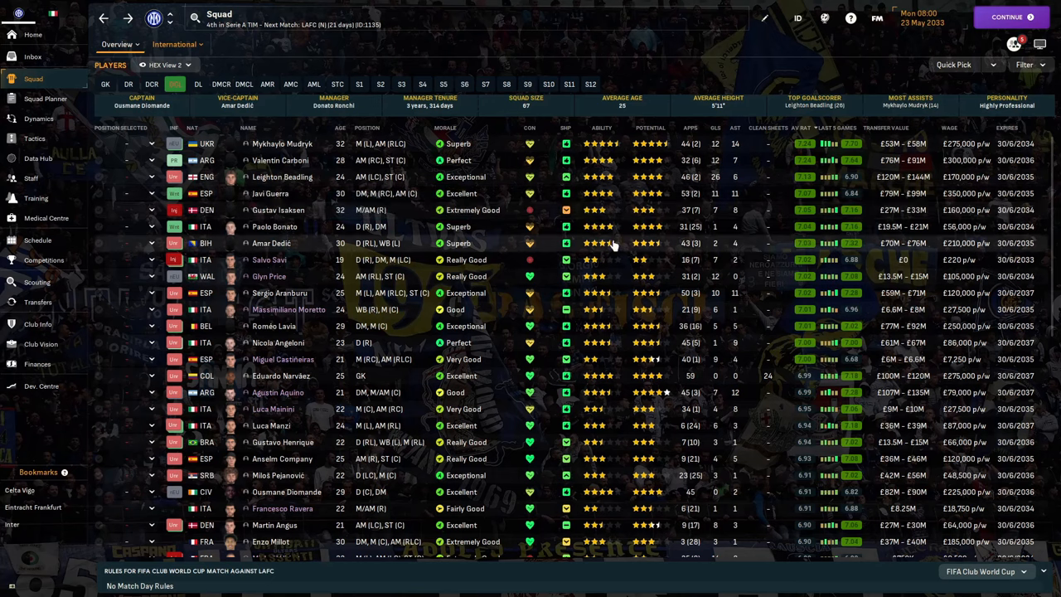
pyautogui.moveTo(290, 286)
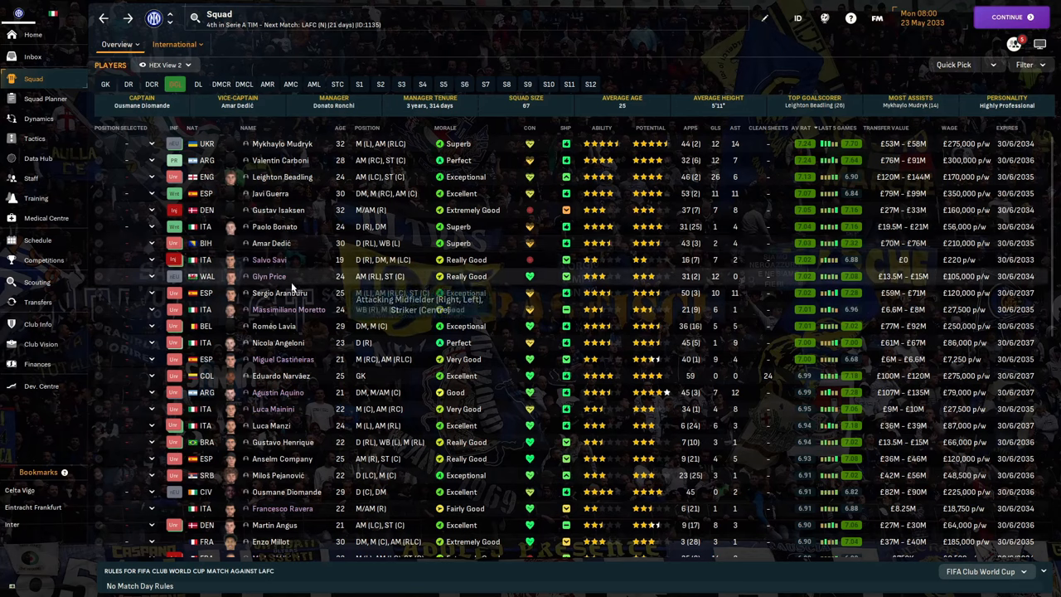
pyautogui.moveTo(303, 268)
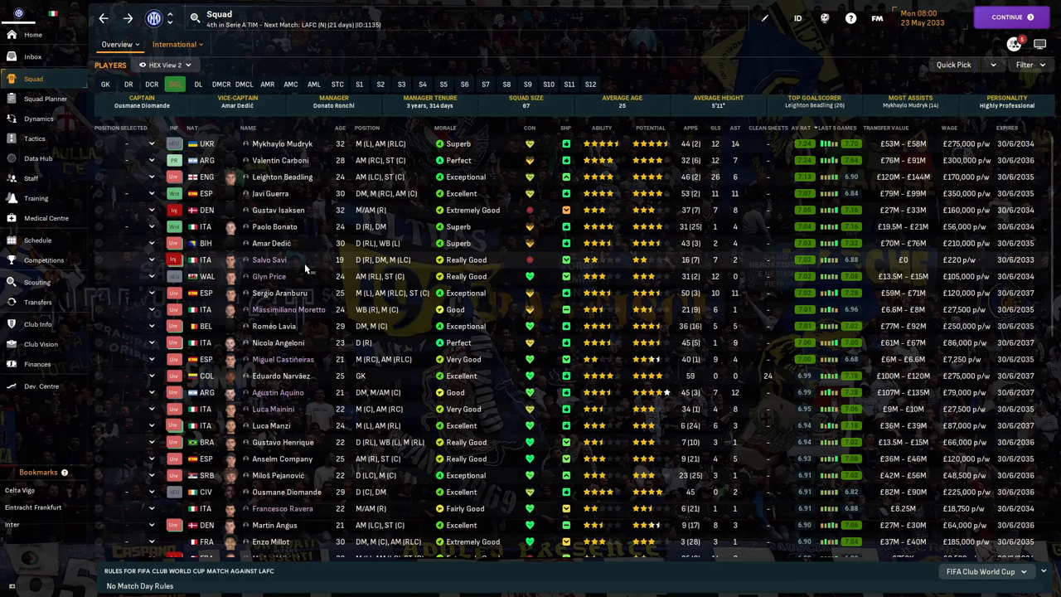
pyautogui.moveTo(279, 292)
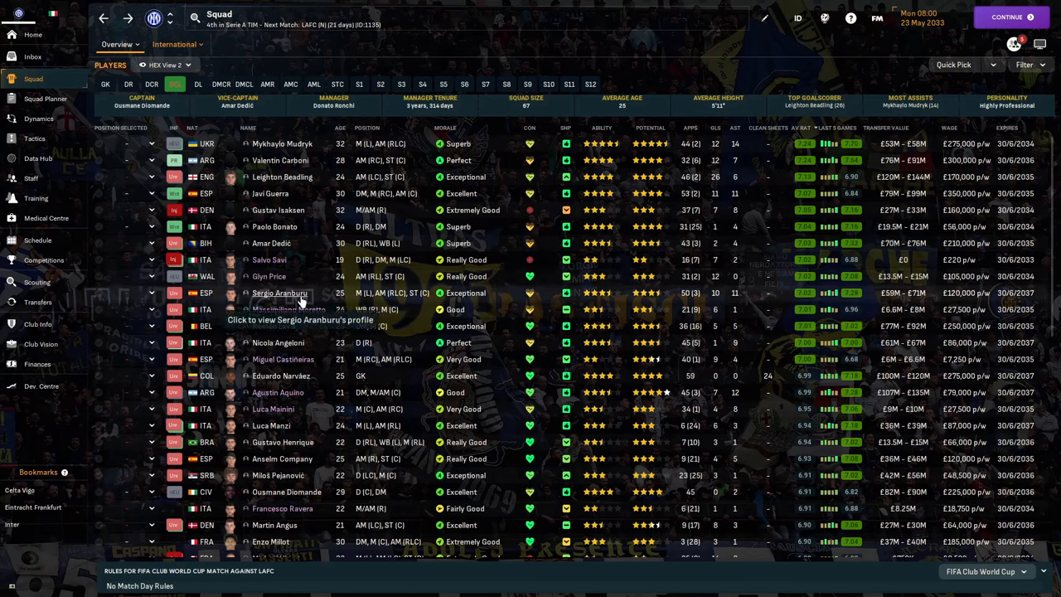
pyautogui.moveTo(290, 320)
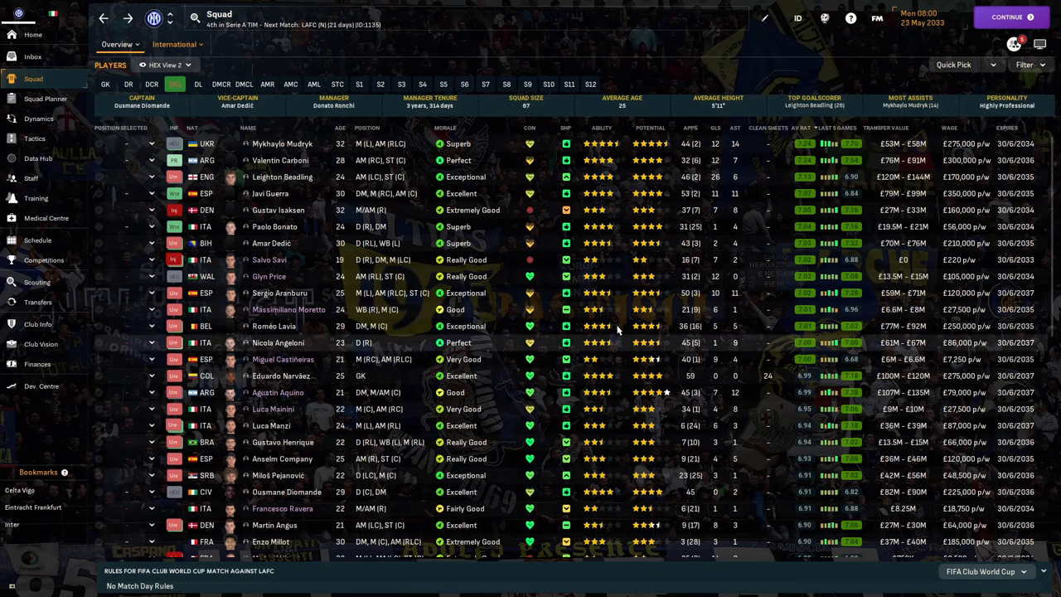
pyautogui.click(41, 343)
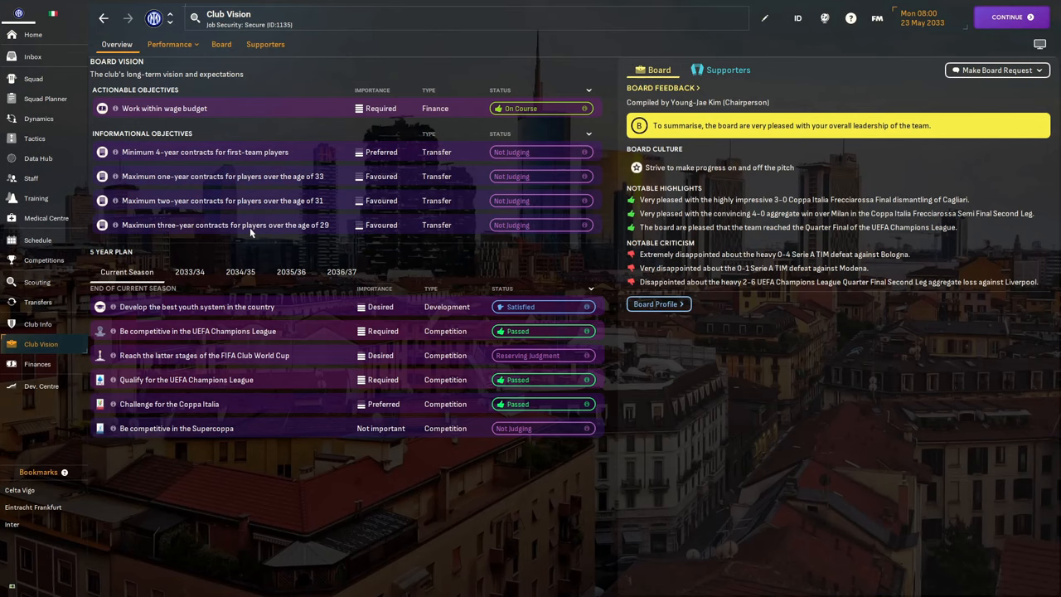
pyautogui.moveTo(251, 224)
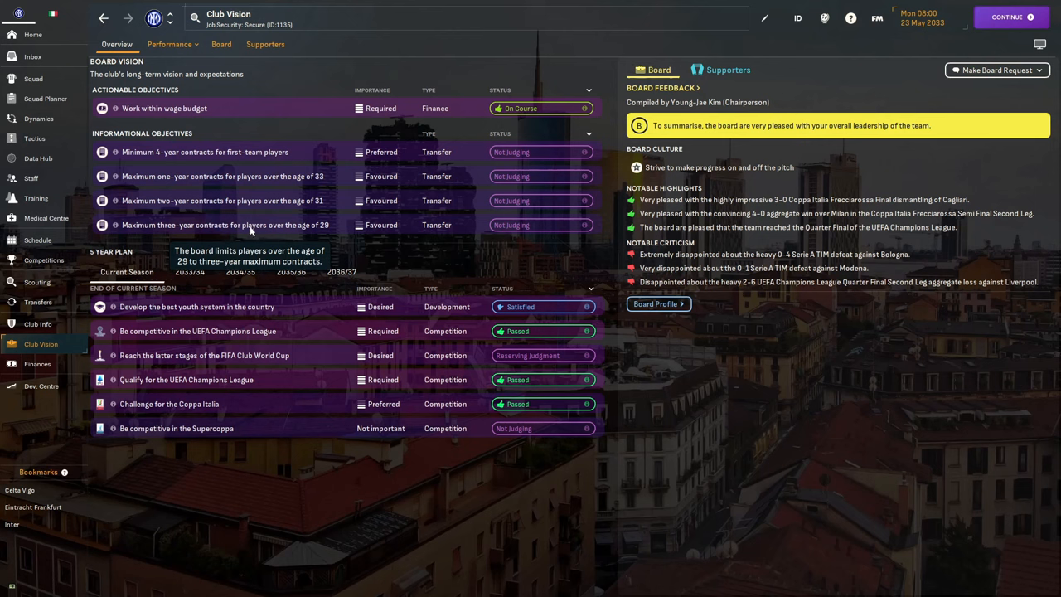
pyautogui.moveTo(136, 557)
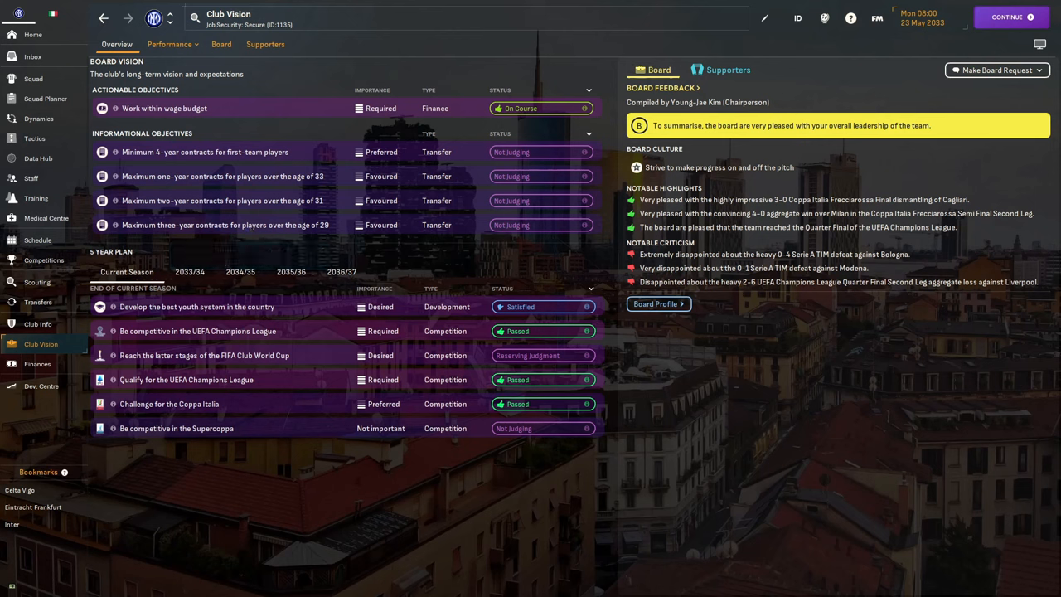
pyautogui.moveTo(7, 589)
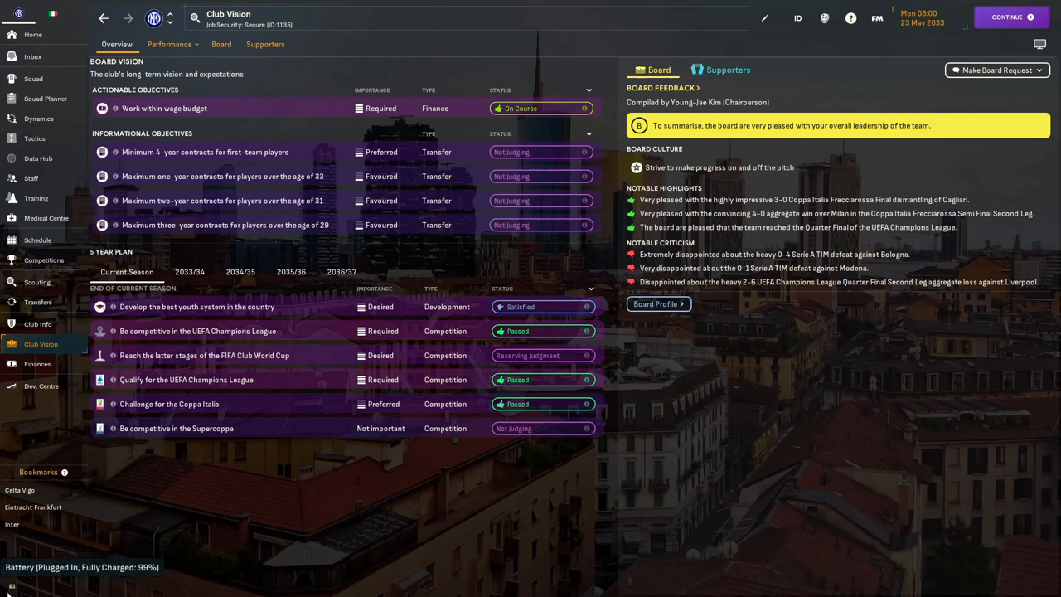
pyautogui.moveTo(39, 343)
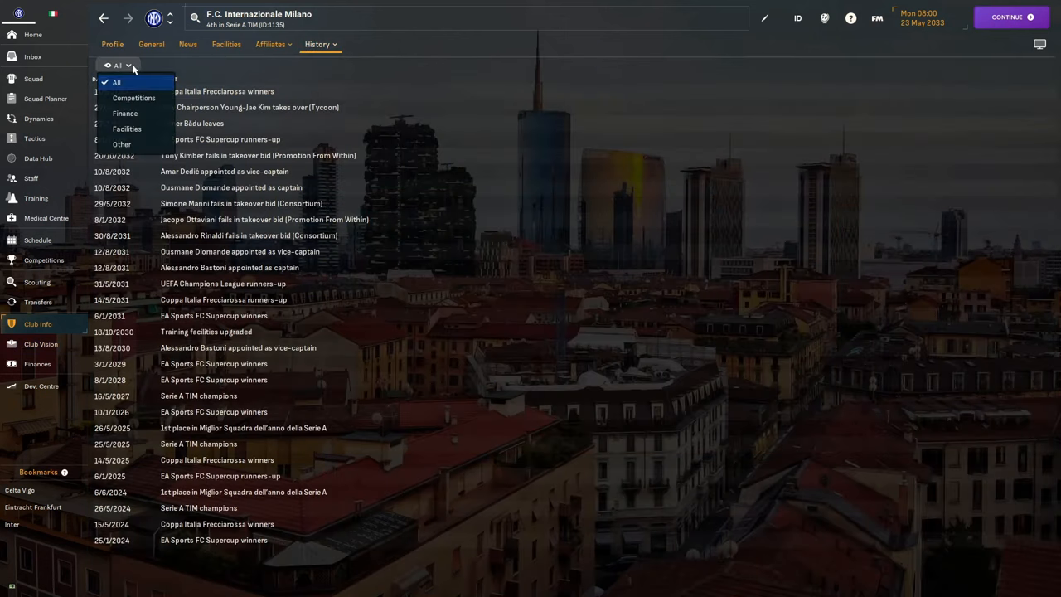
# Filter club history to Finance events like takeovers, then return to Club Vision
pyautogui.click(124, 113)
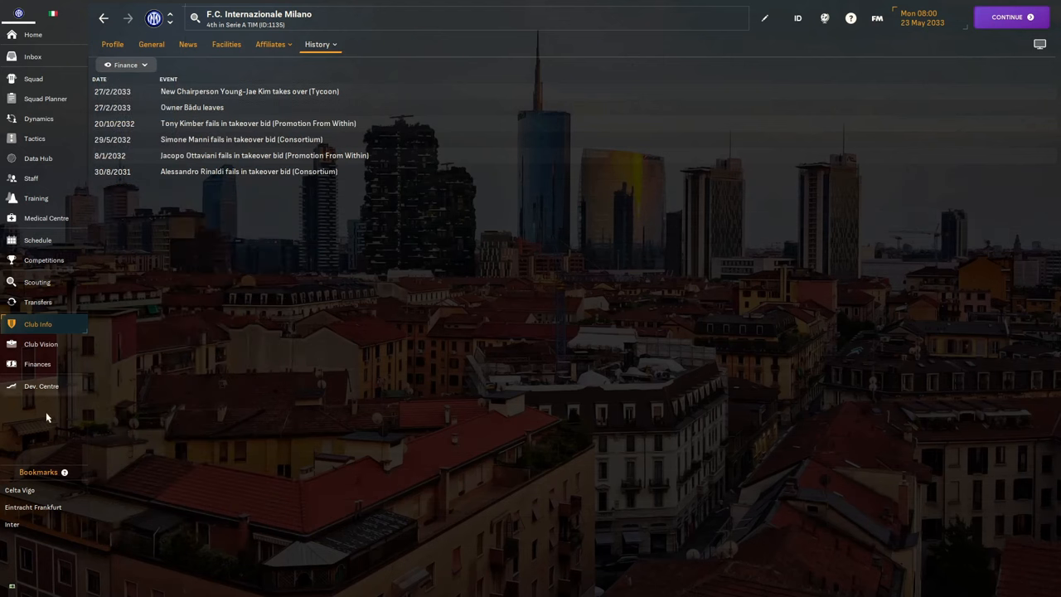
pyautogui.moveTo(135, 356)
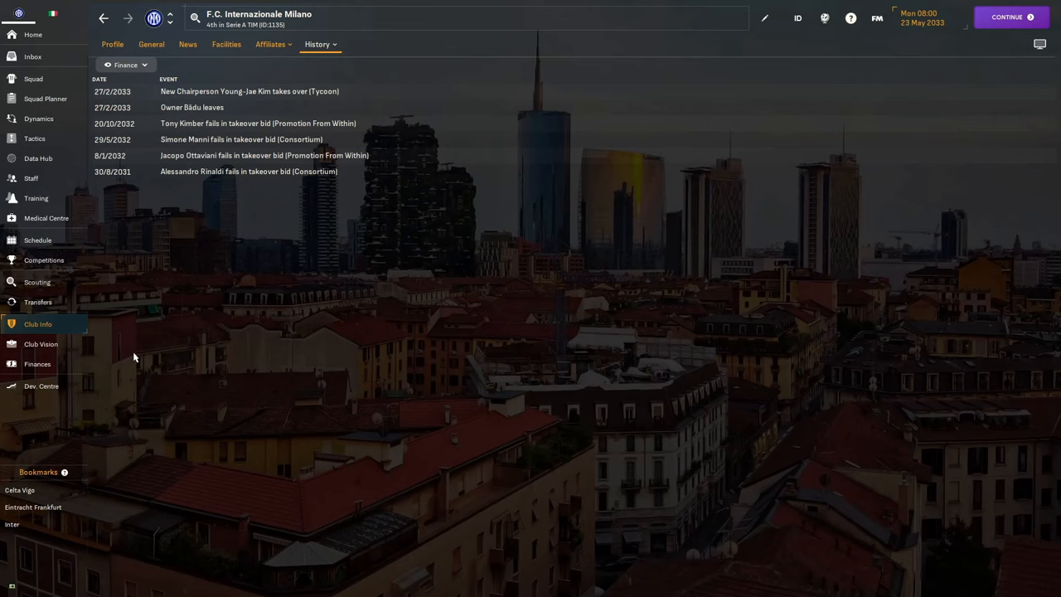
pyautogui.moveTo(259, 230)
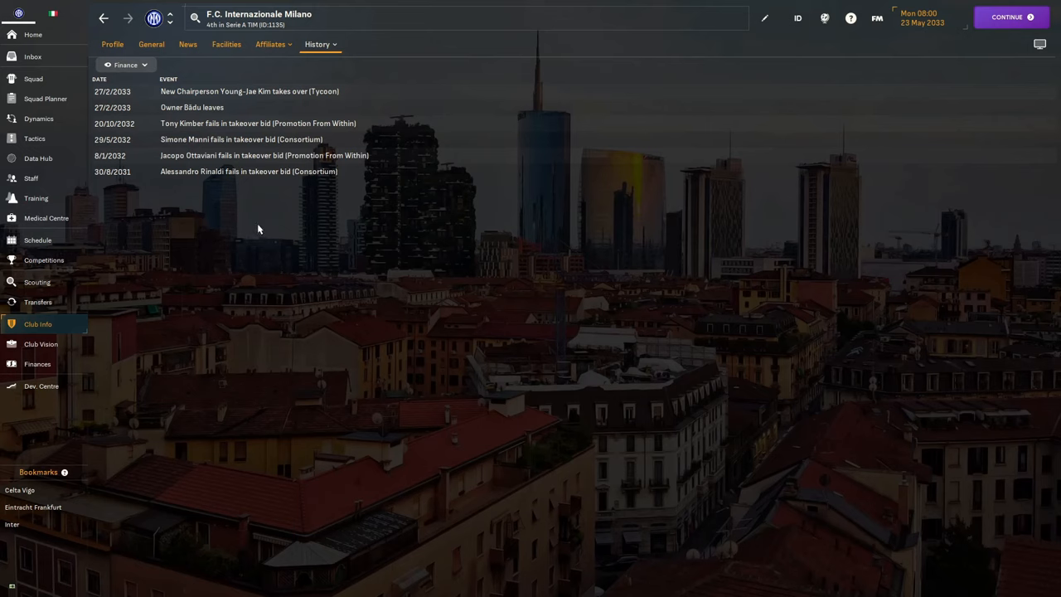
pyautogui.moveTo(191, 158)
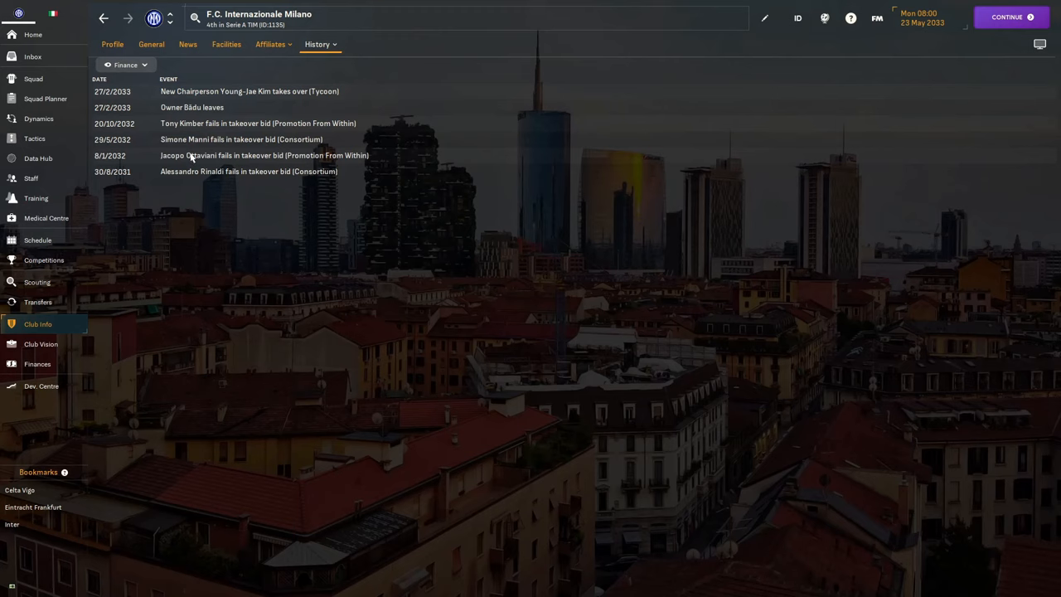
pyautogui.moveTo(306, 178)
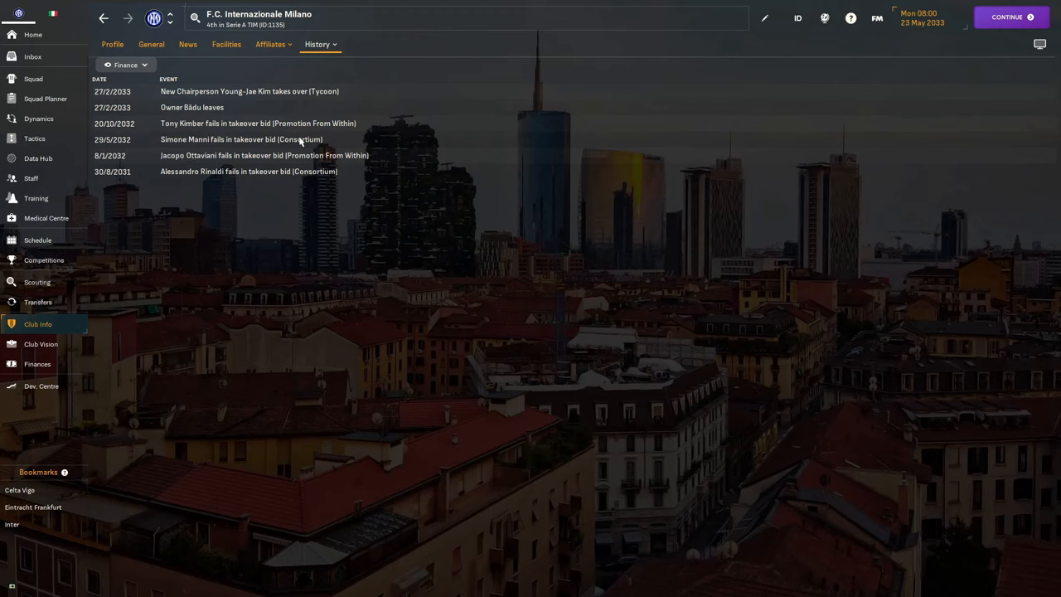
pyautogui.moveTo(163, 164)
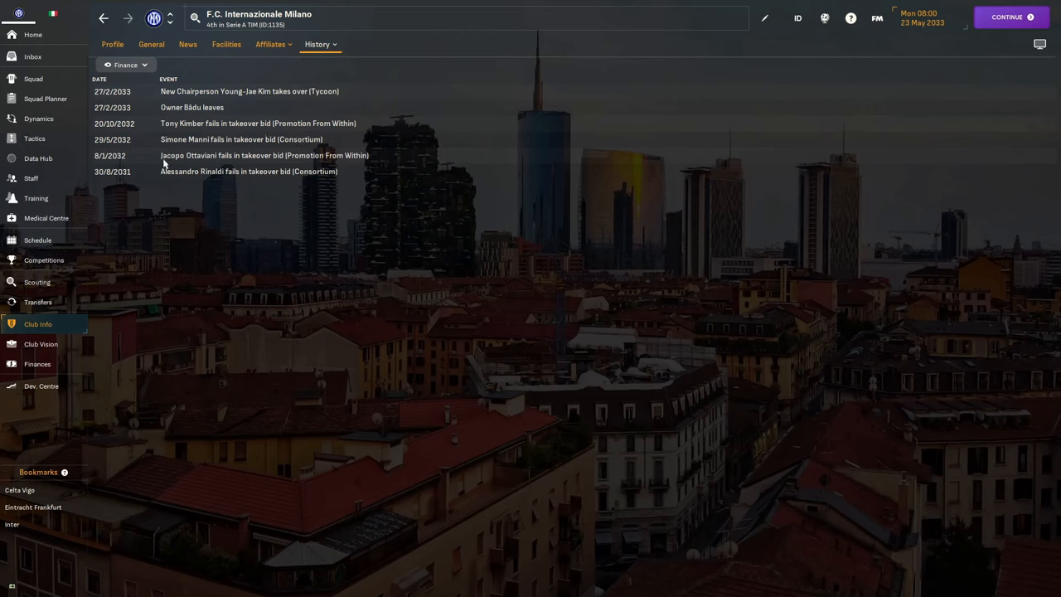
pyautogui.moveTo(221, 112)
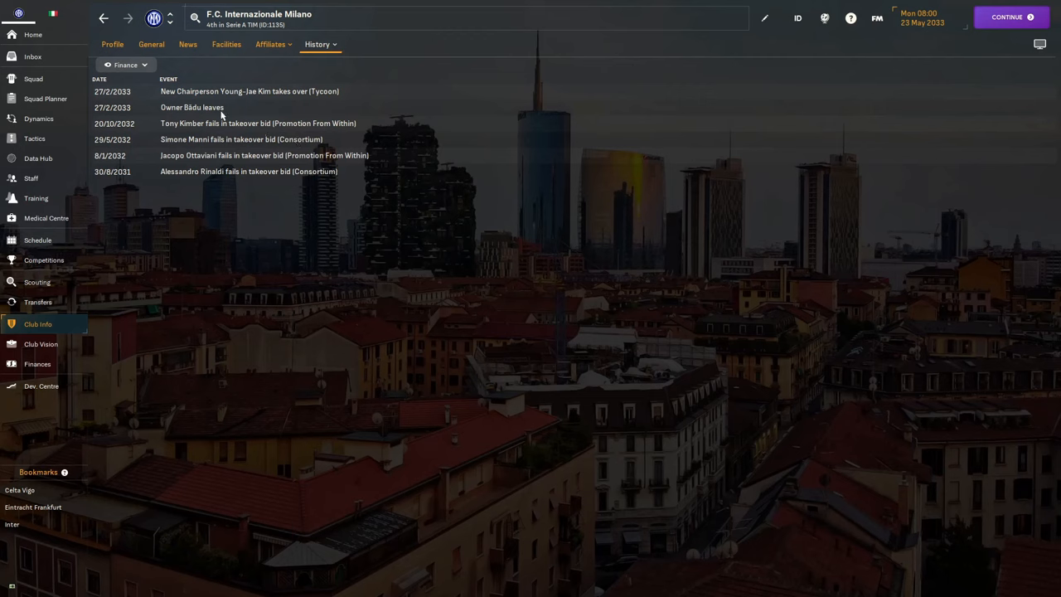
pyautogui.moveTo(264, 106)
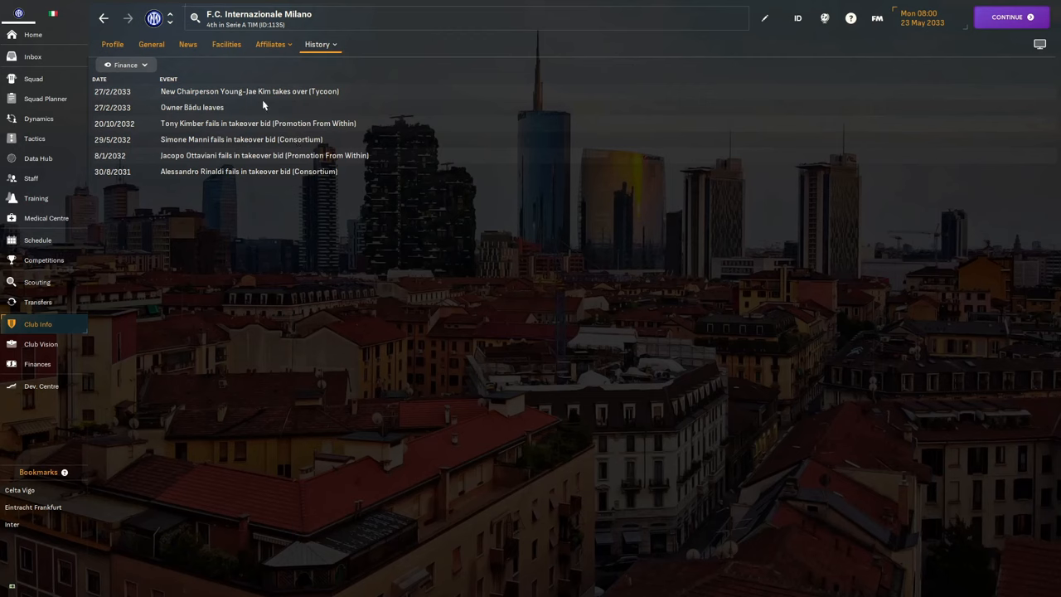
pyautogui.moveTo(166, 101)
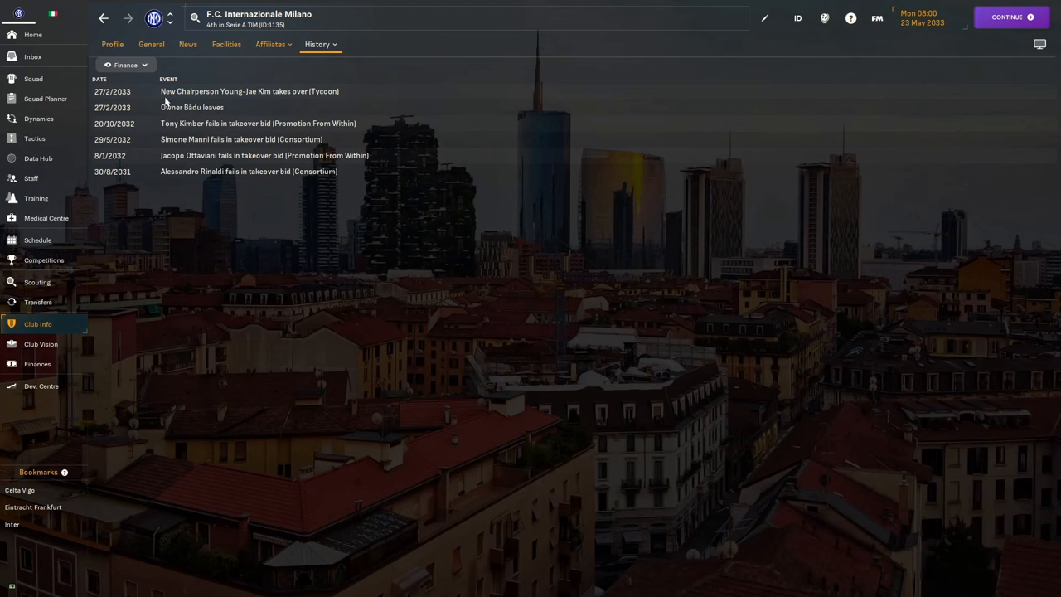
pyautogui.click(40, 344)
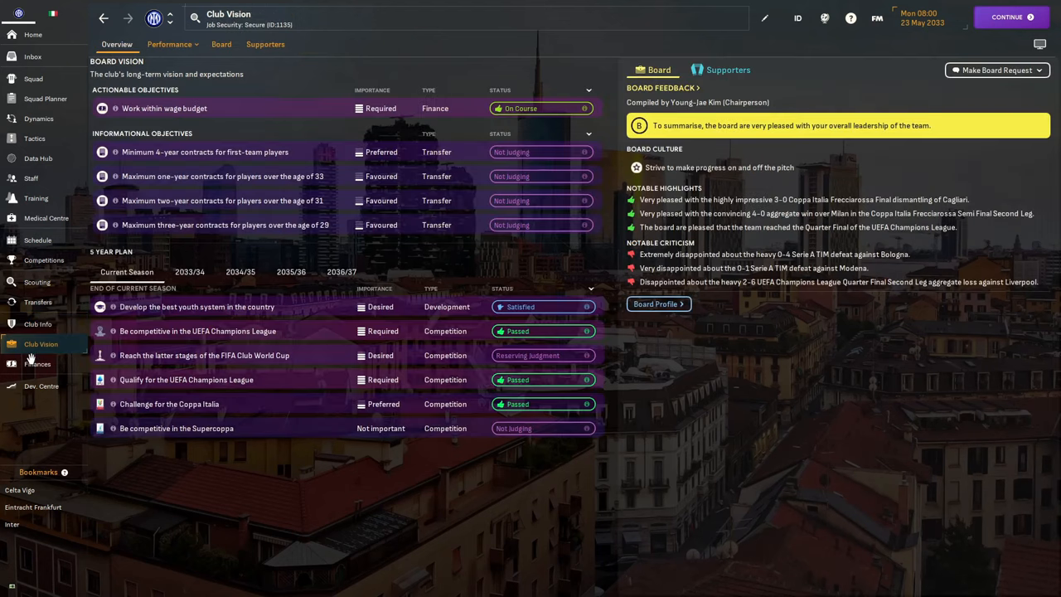
# Open Inter's finances summary showing the £105.7M balance and £185.8M transfer budget
pyautogui.click(38, 364)
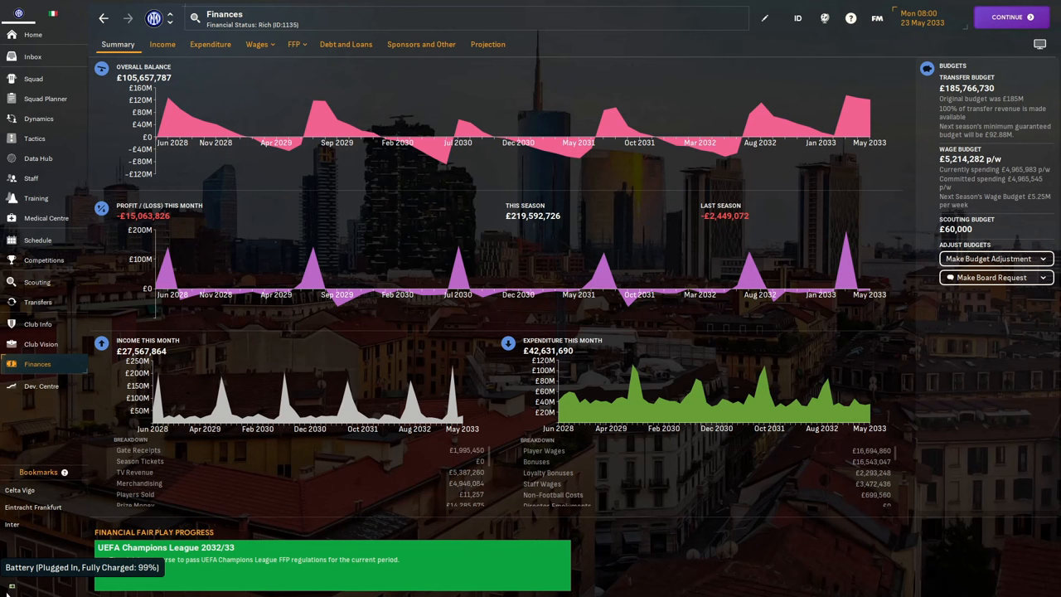
pyautogui.moveTo(531, 331)
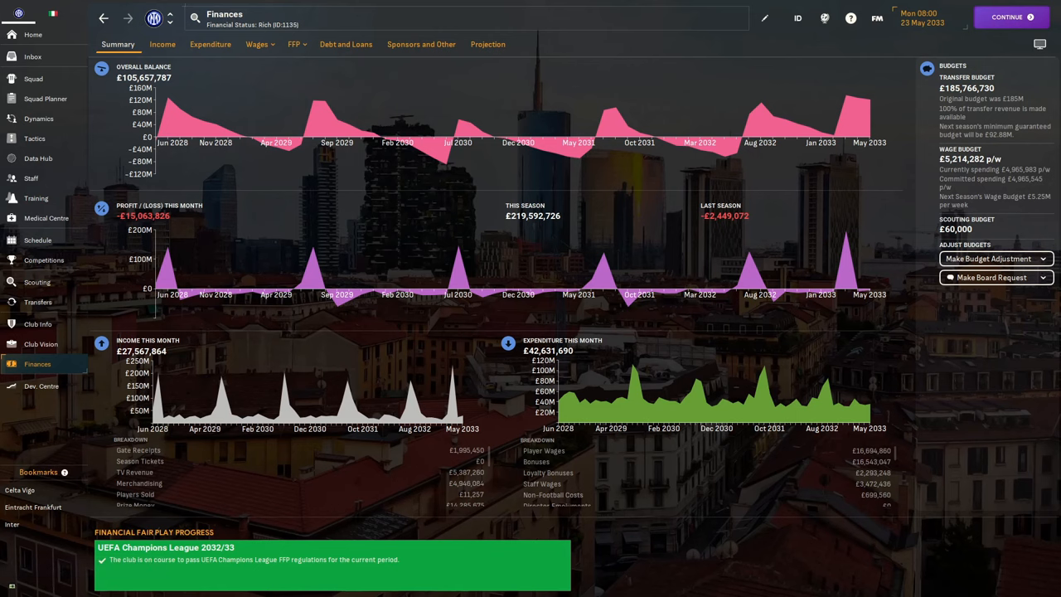